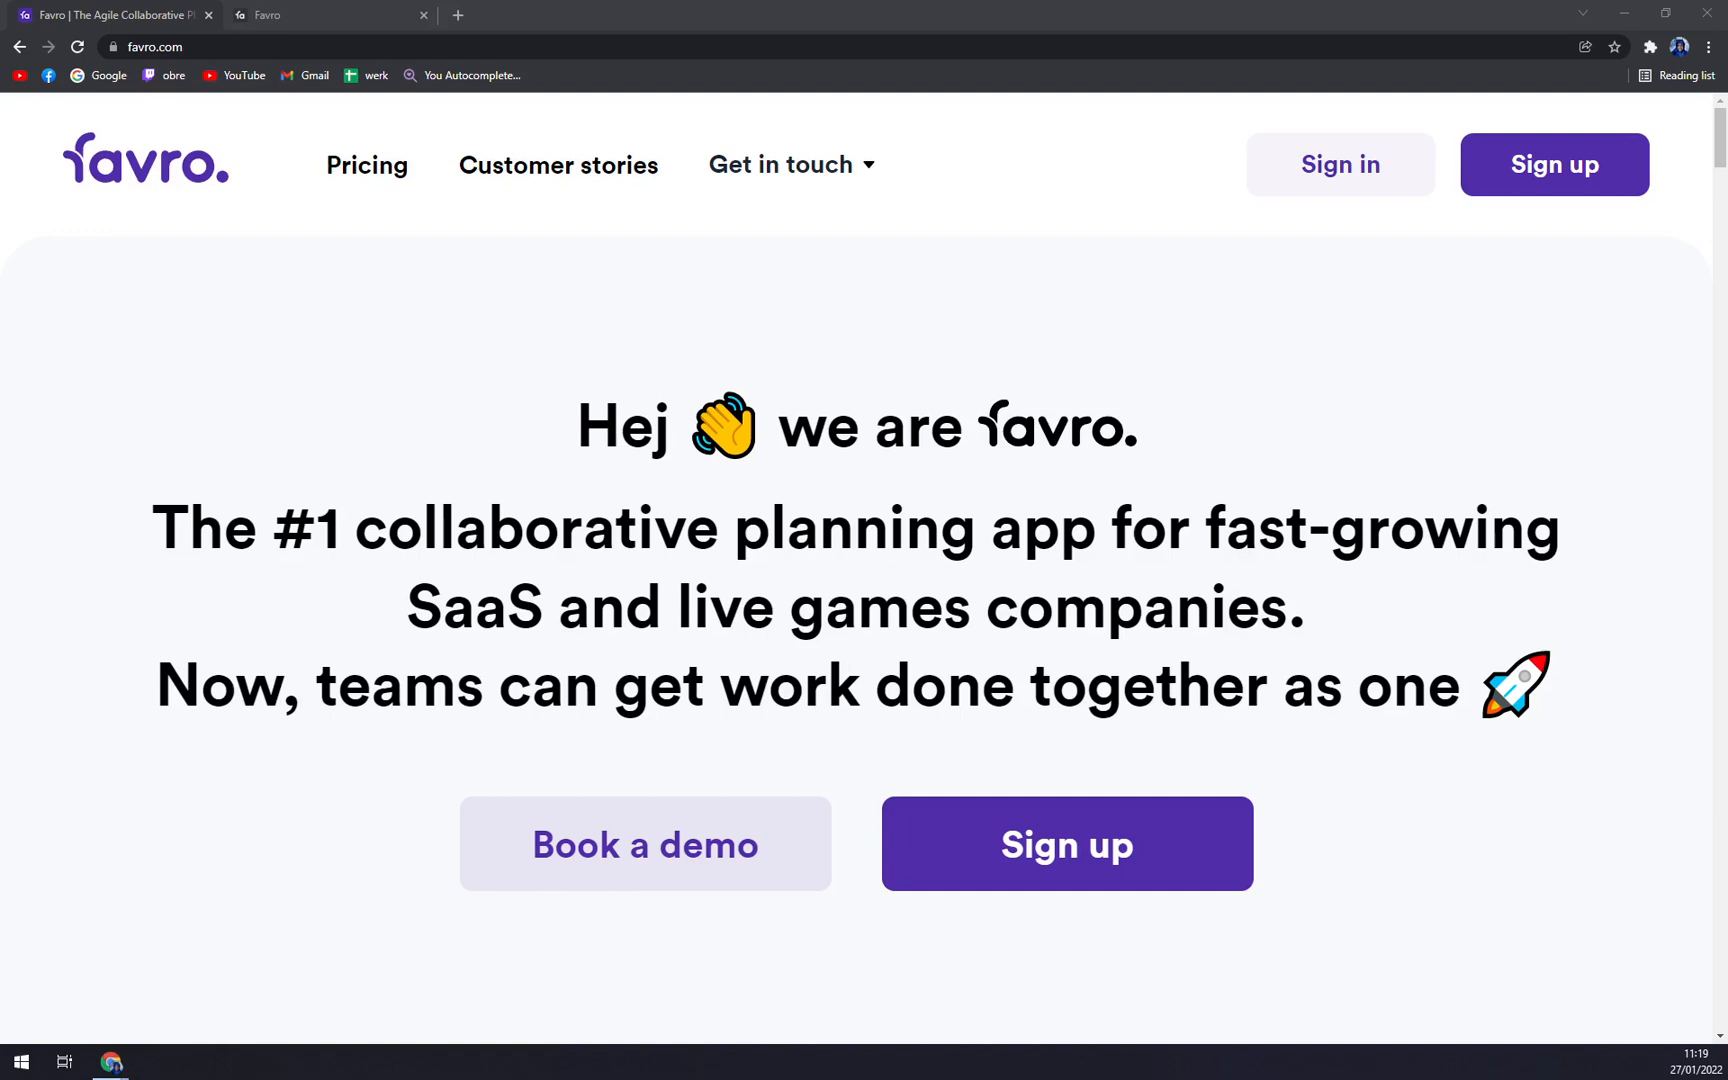
Enter a first and last name in the sign-up form and continue.
left_click(1553, 164)
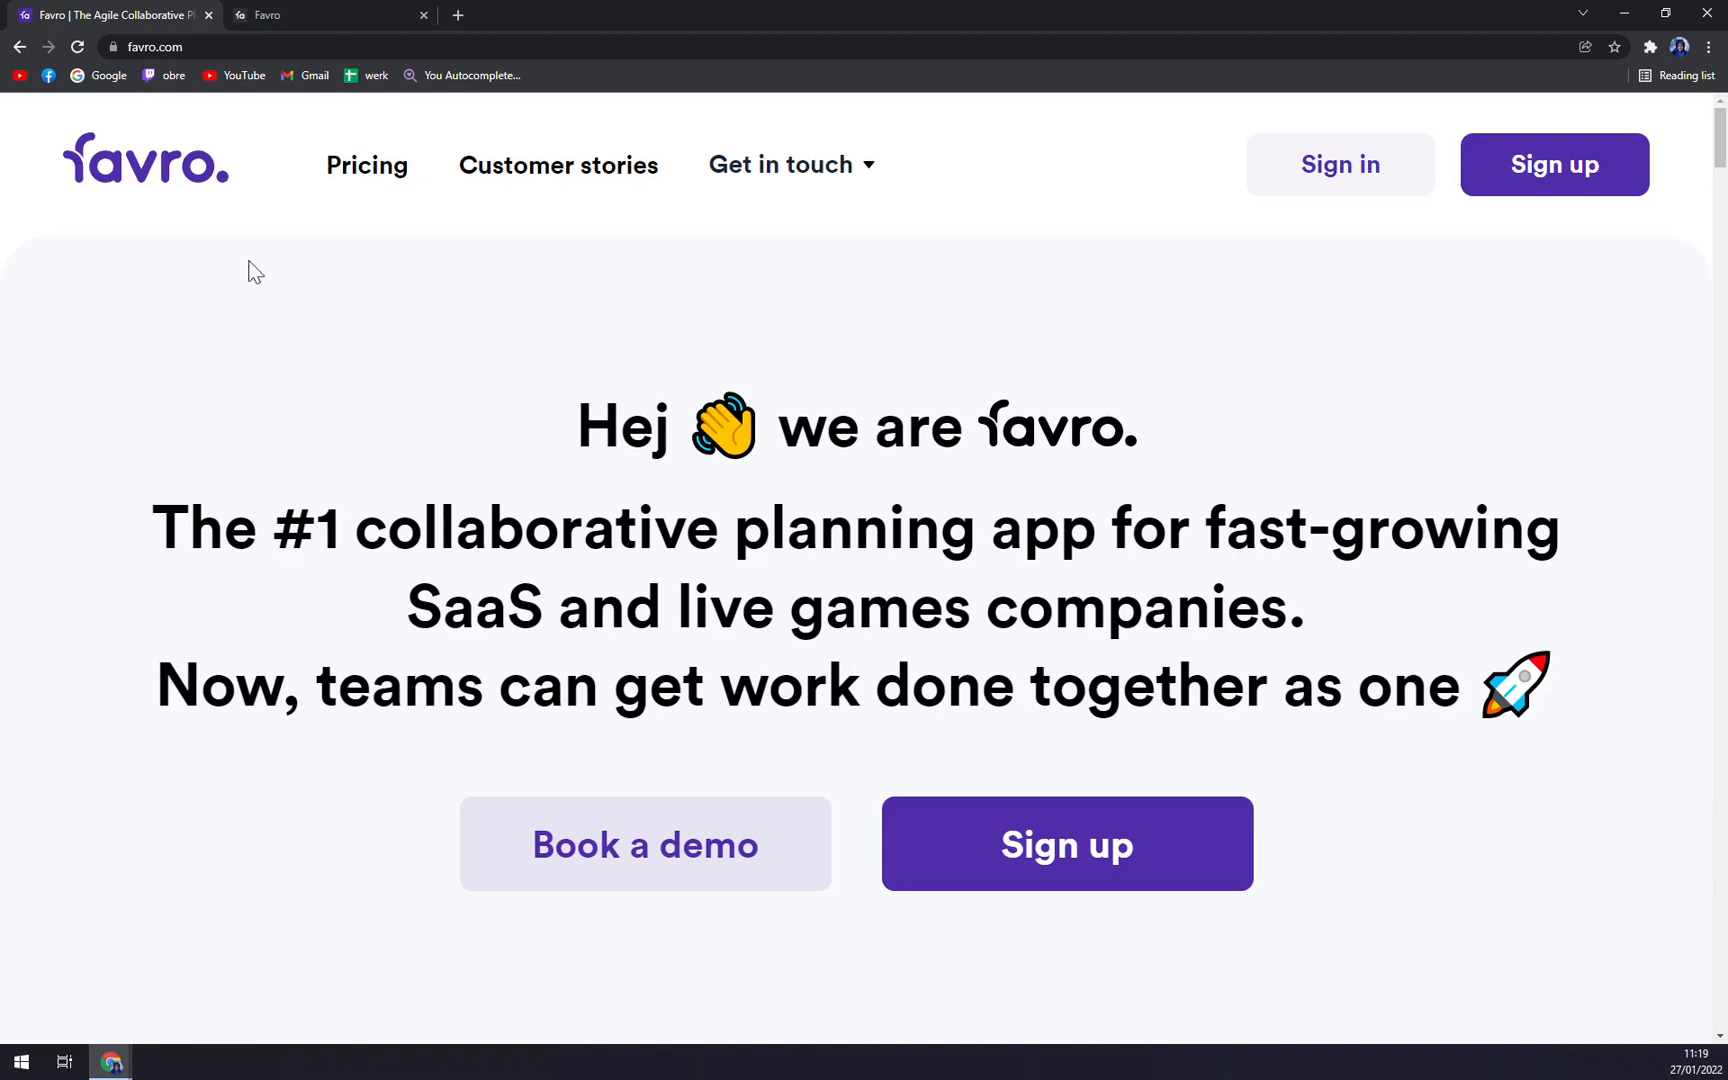
left_click(320, 14)
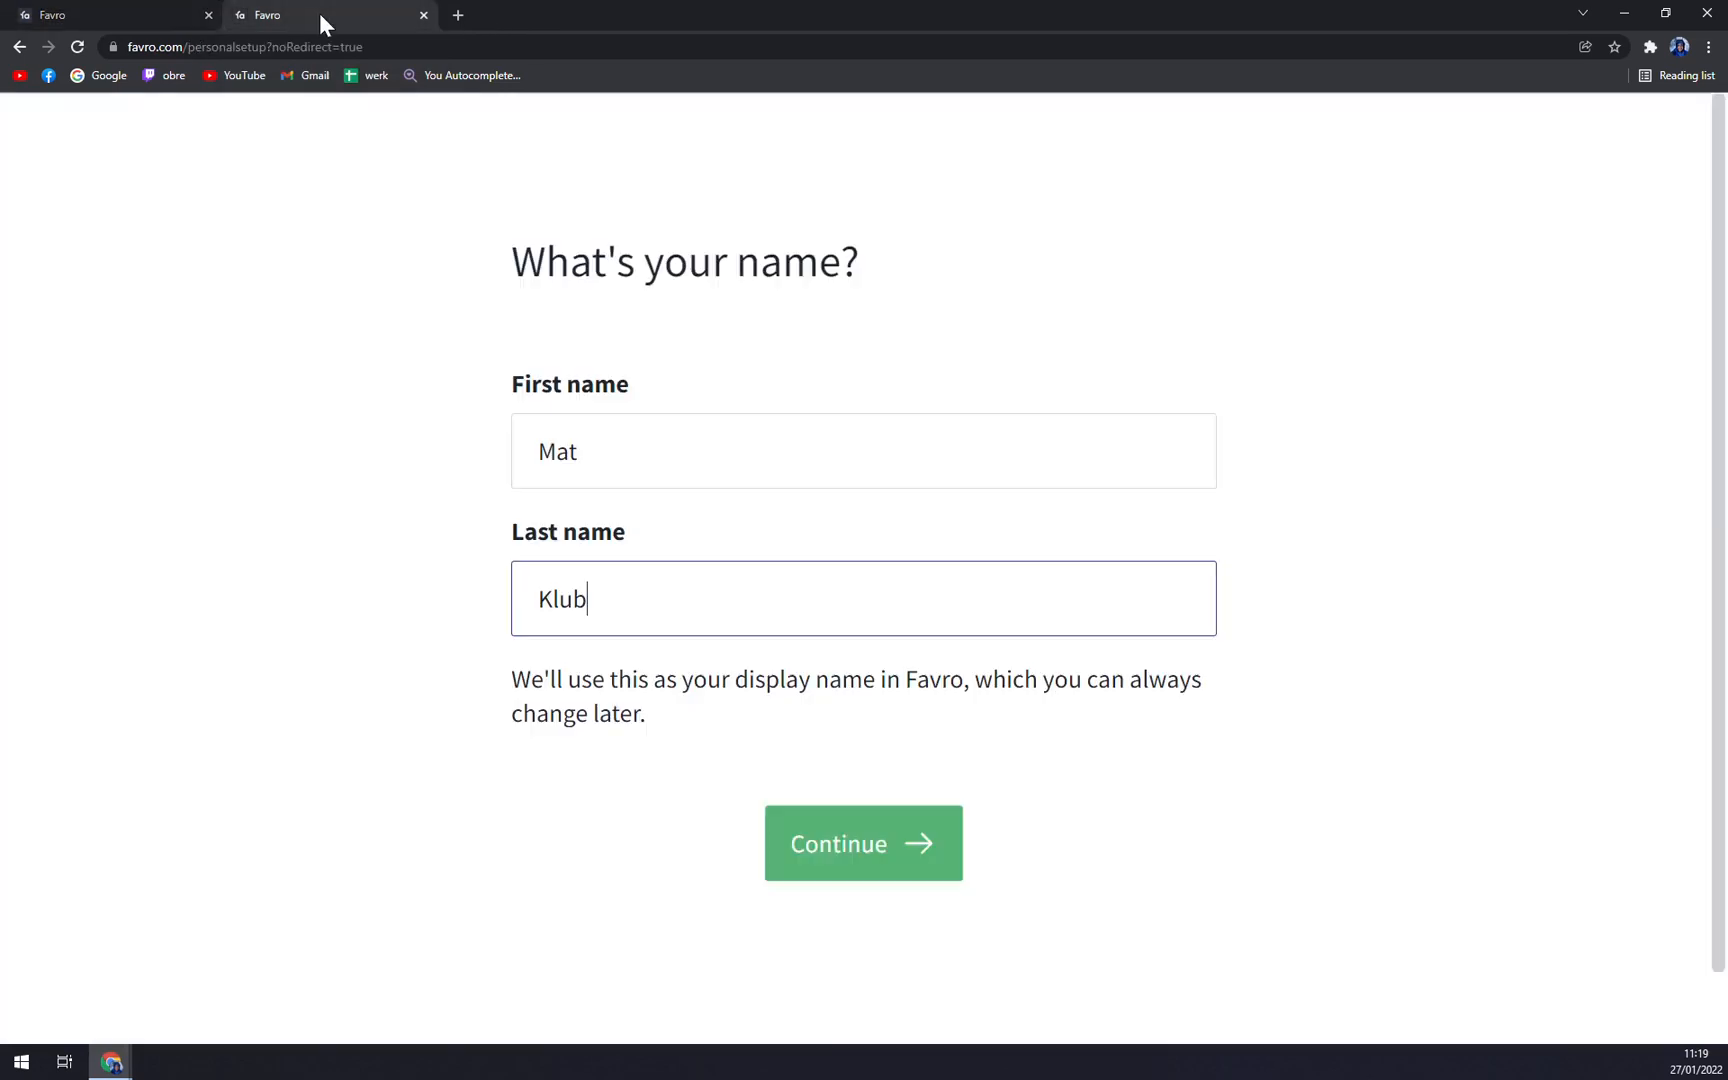
left_click(863, 843)
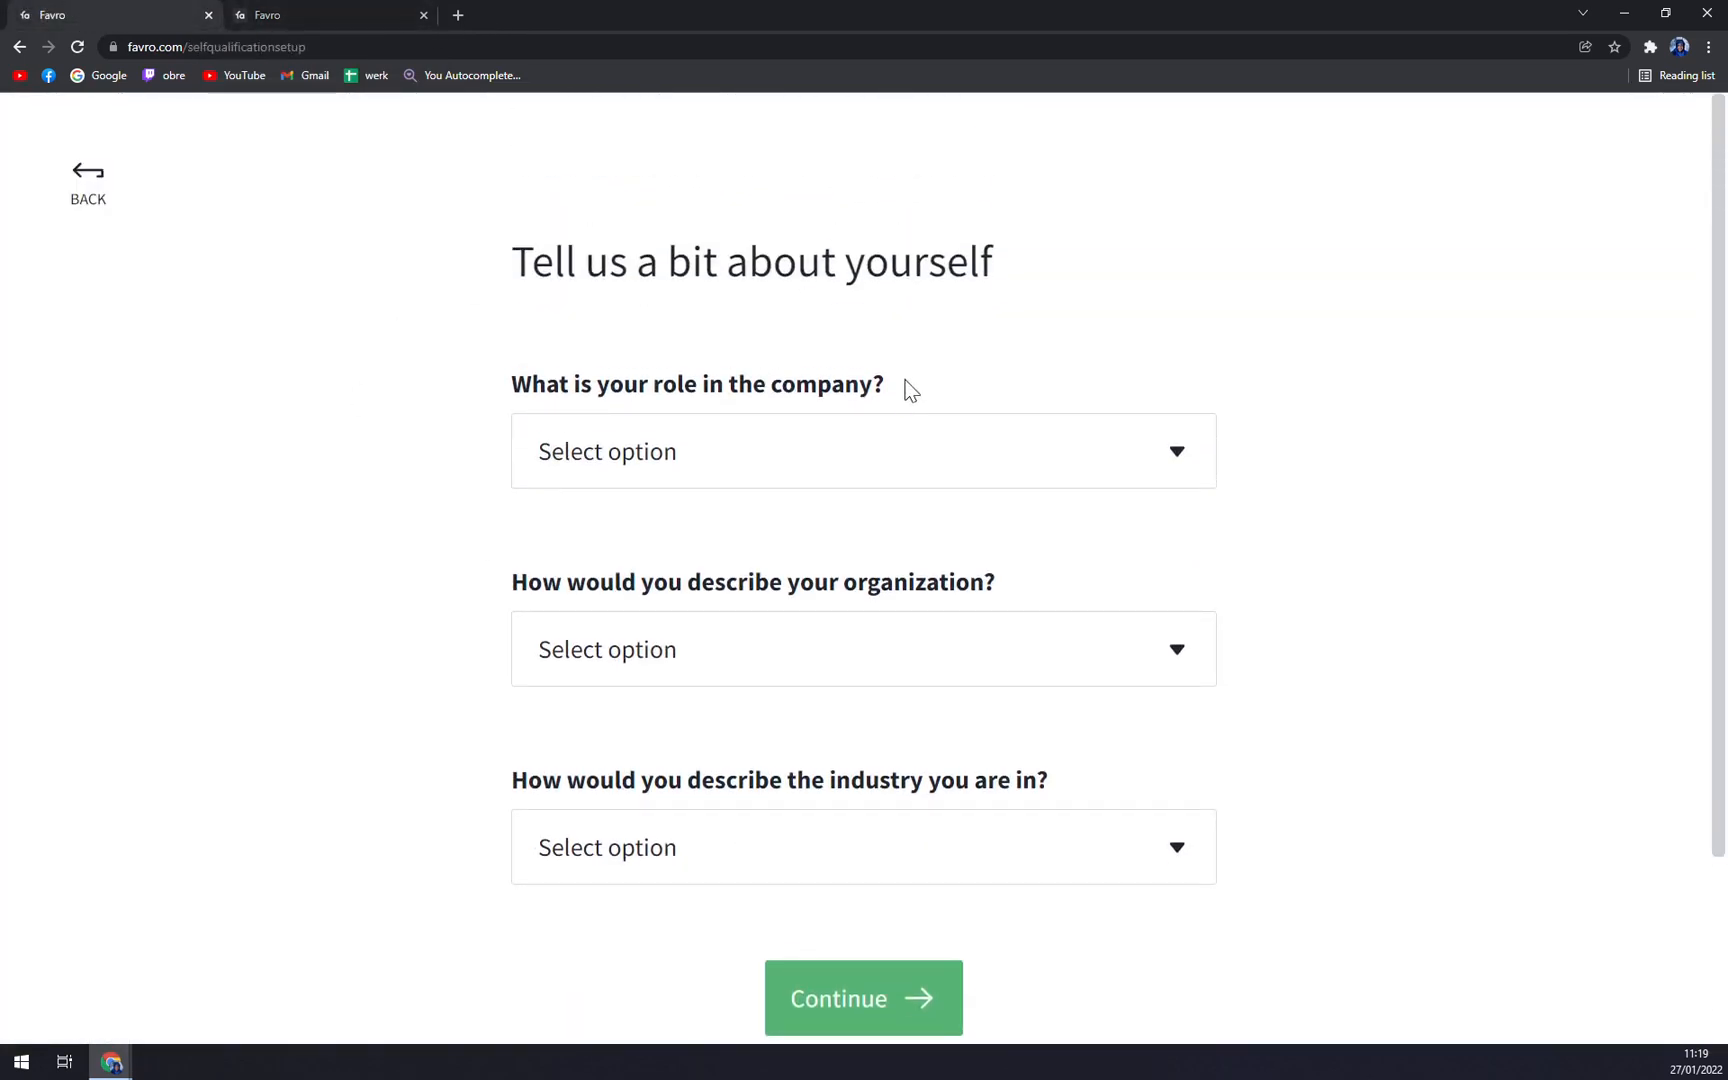
mouse_move(617, 451)
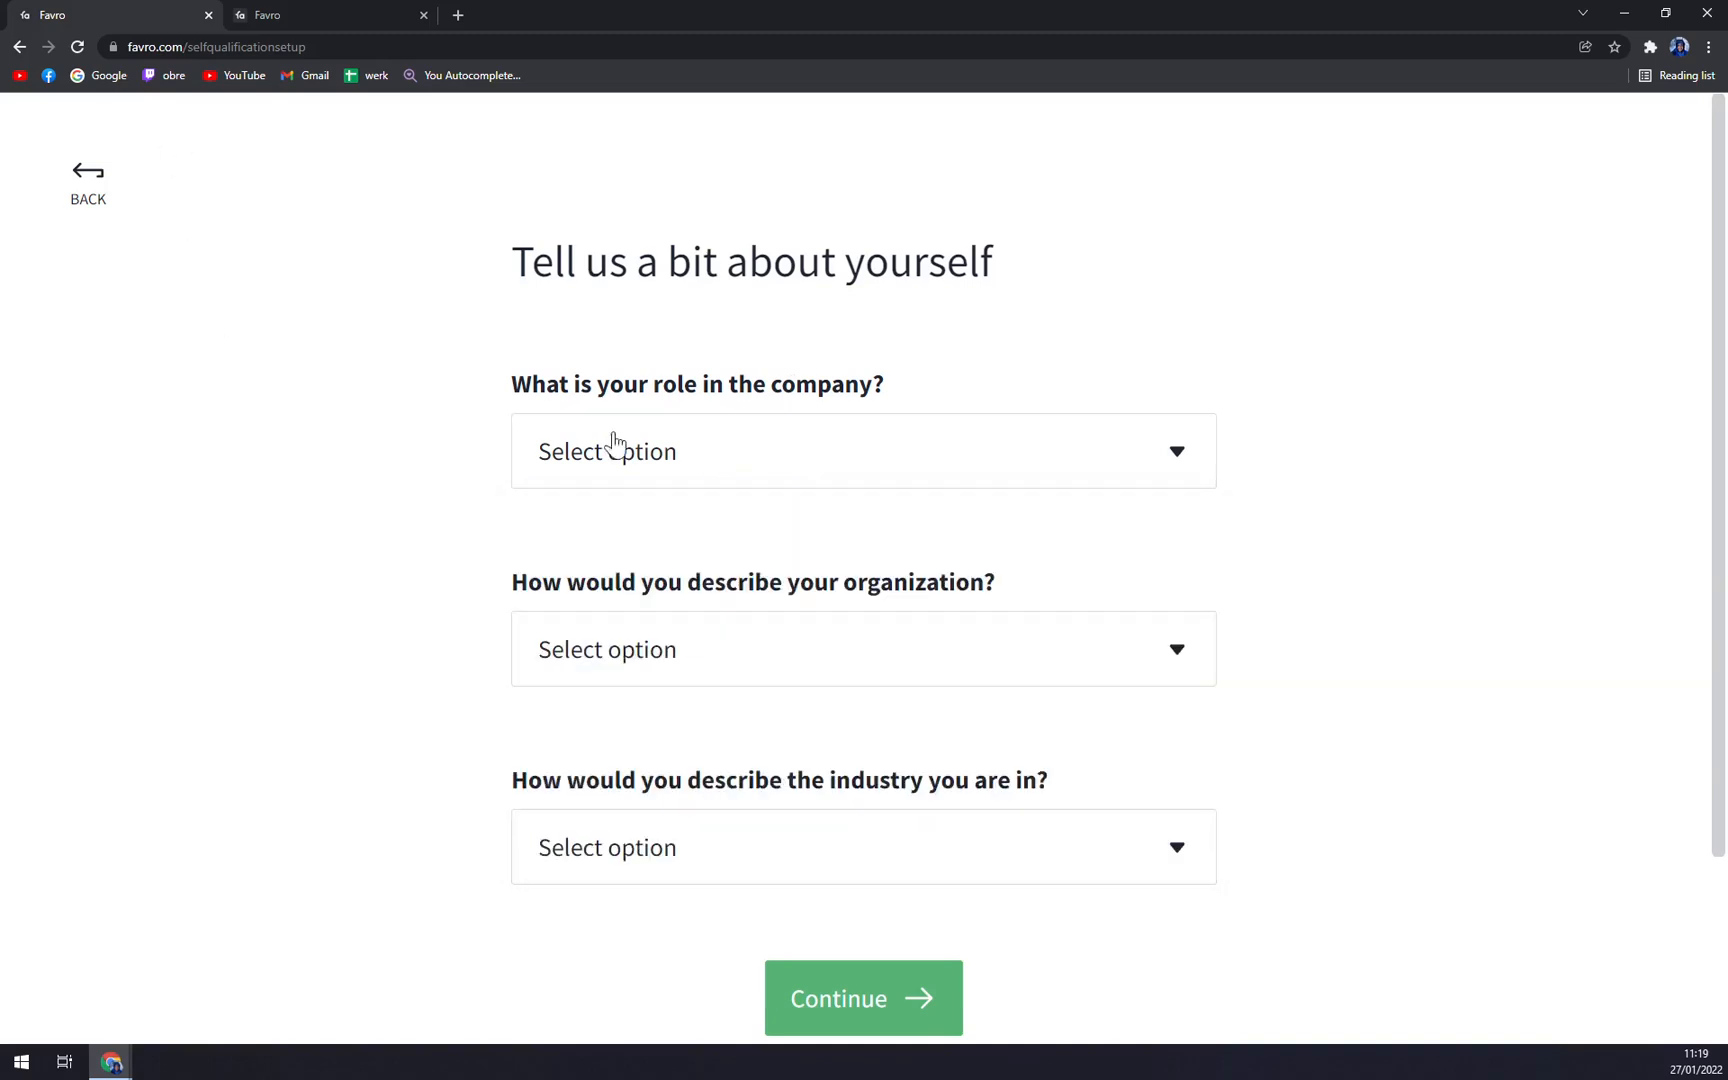
Answer the profile questions: IT manager role, 1-25 employees organization, and an industry.
left_click(863, 451)
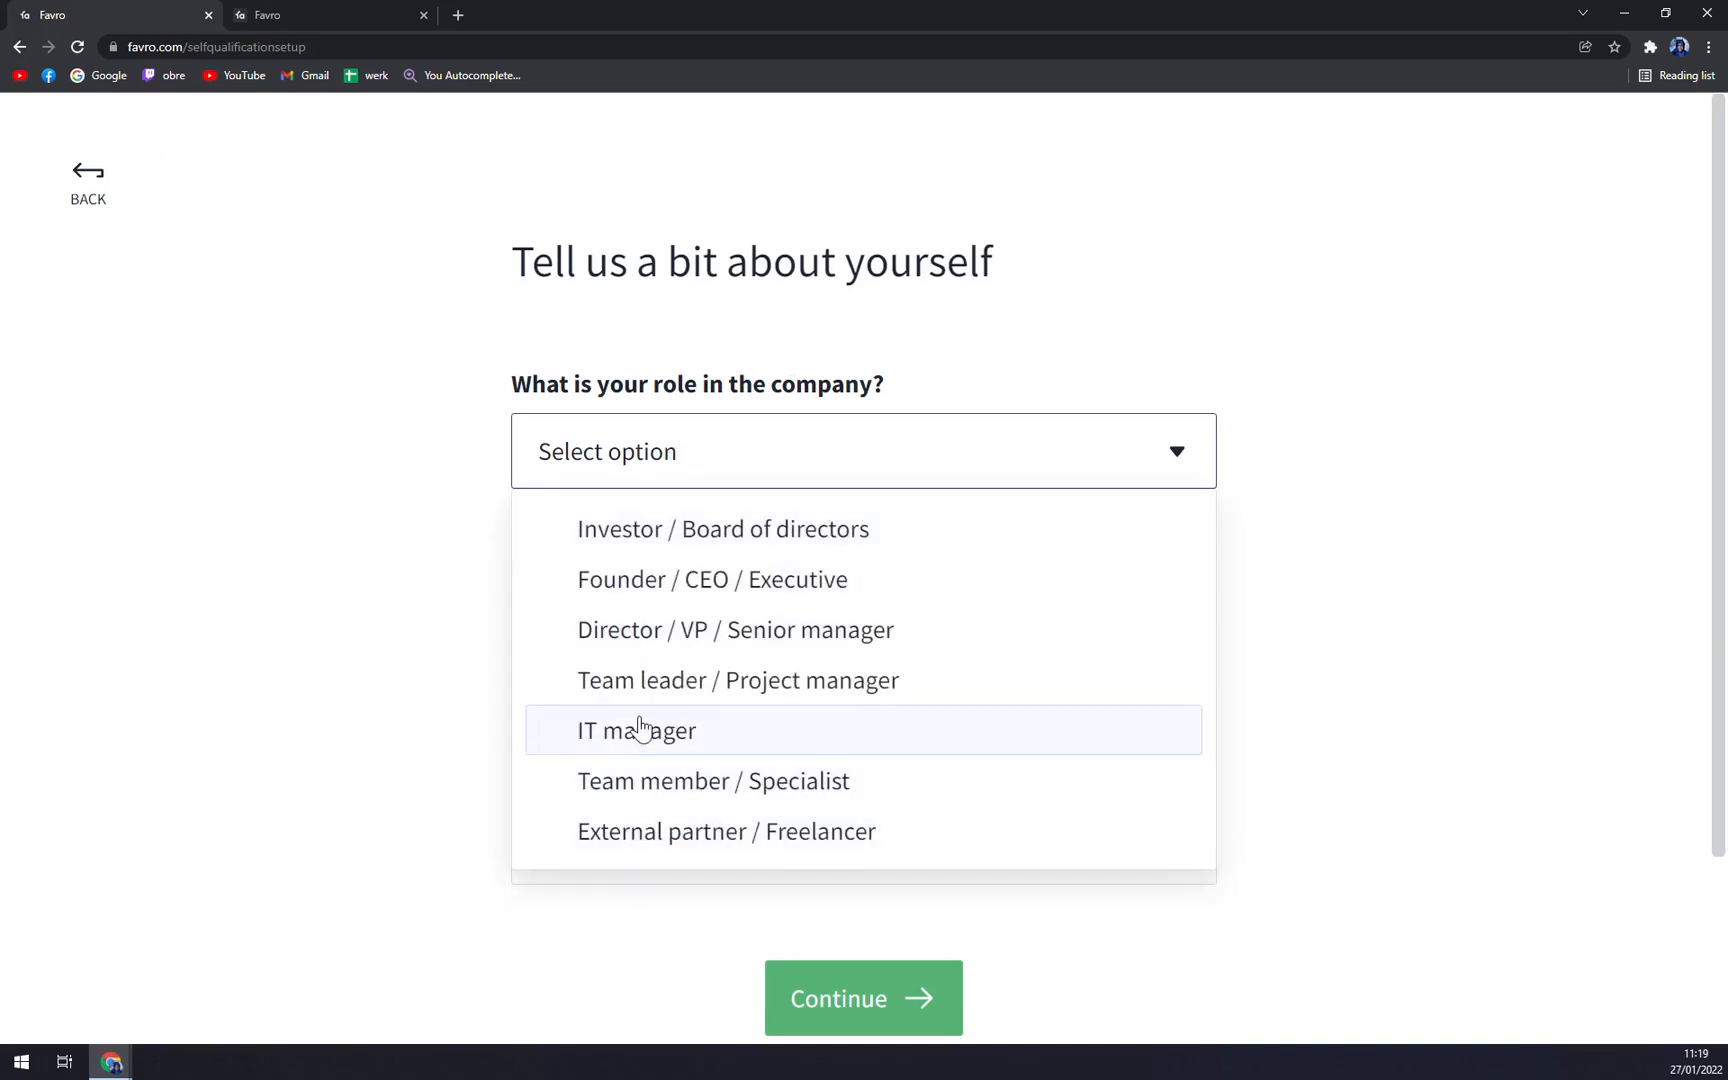
left_click(636, 730)
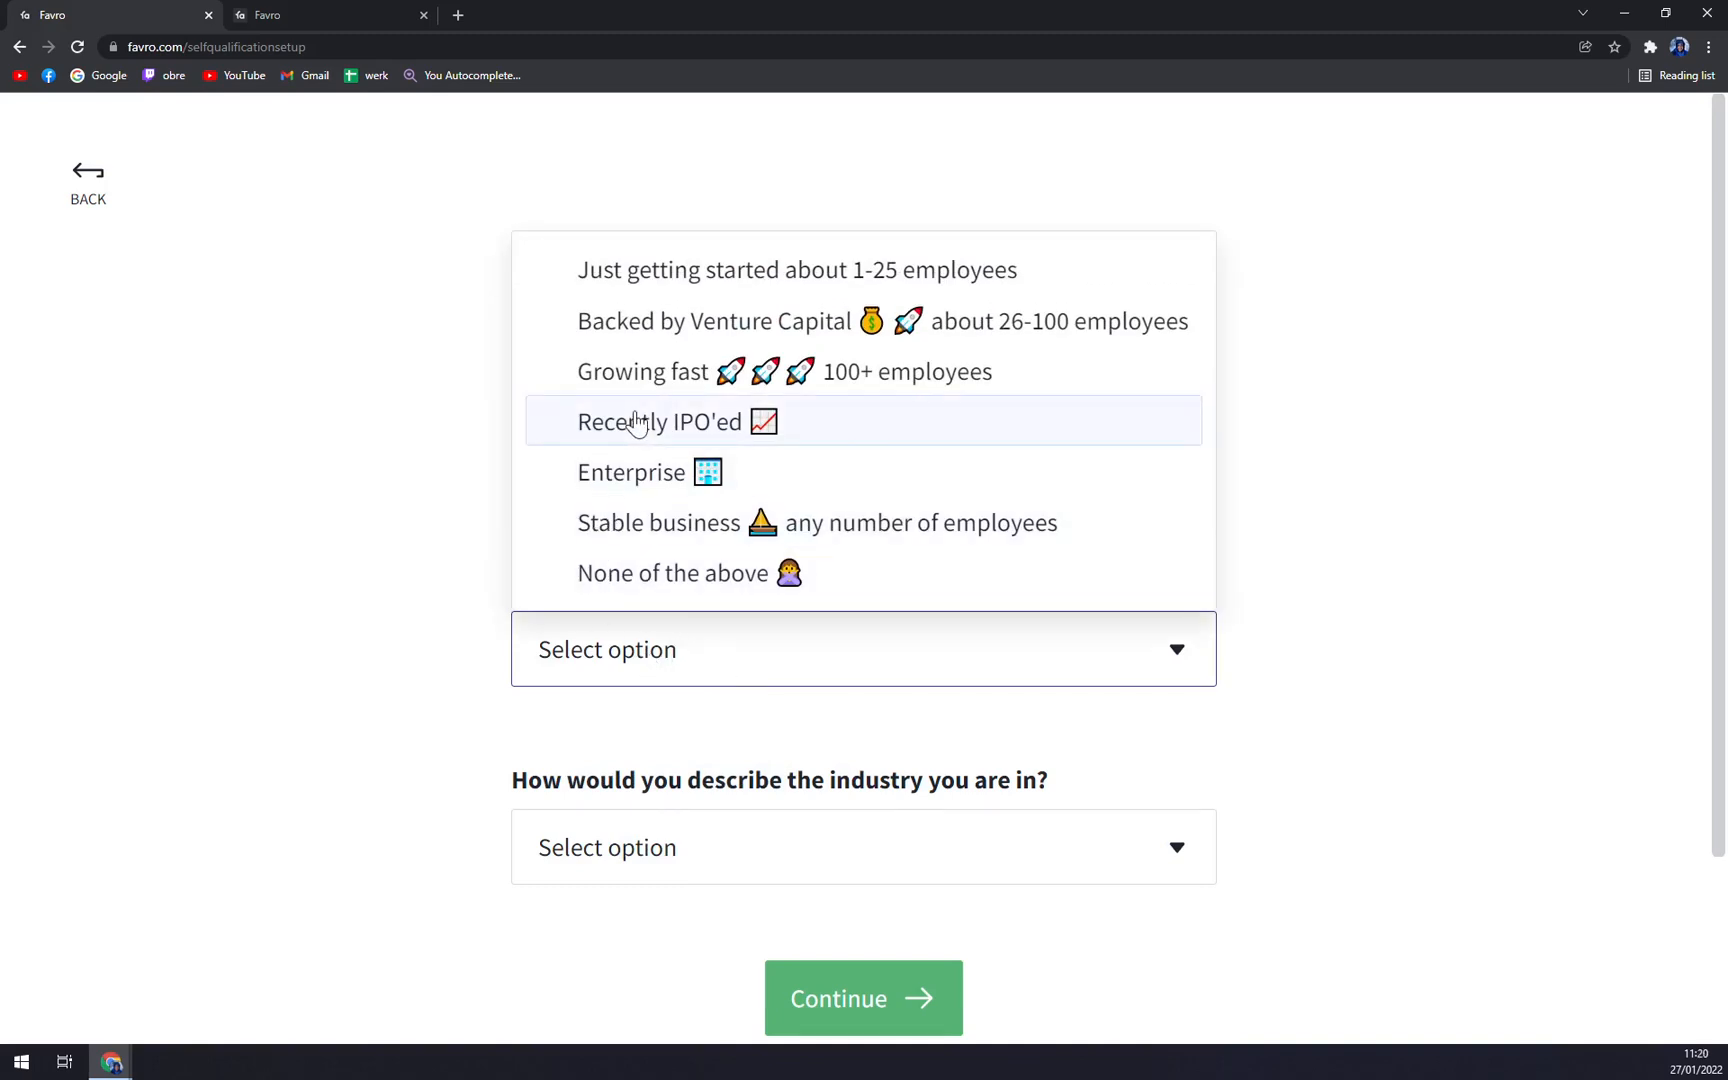
mouse_move(656, 391)
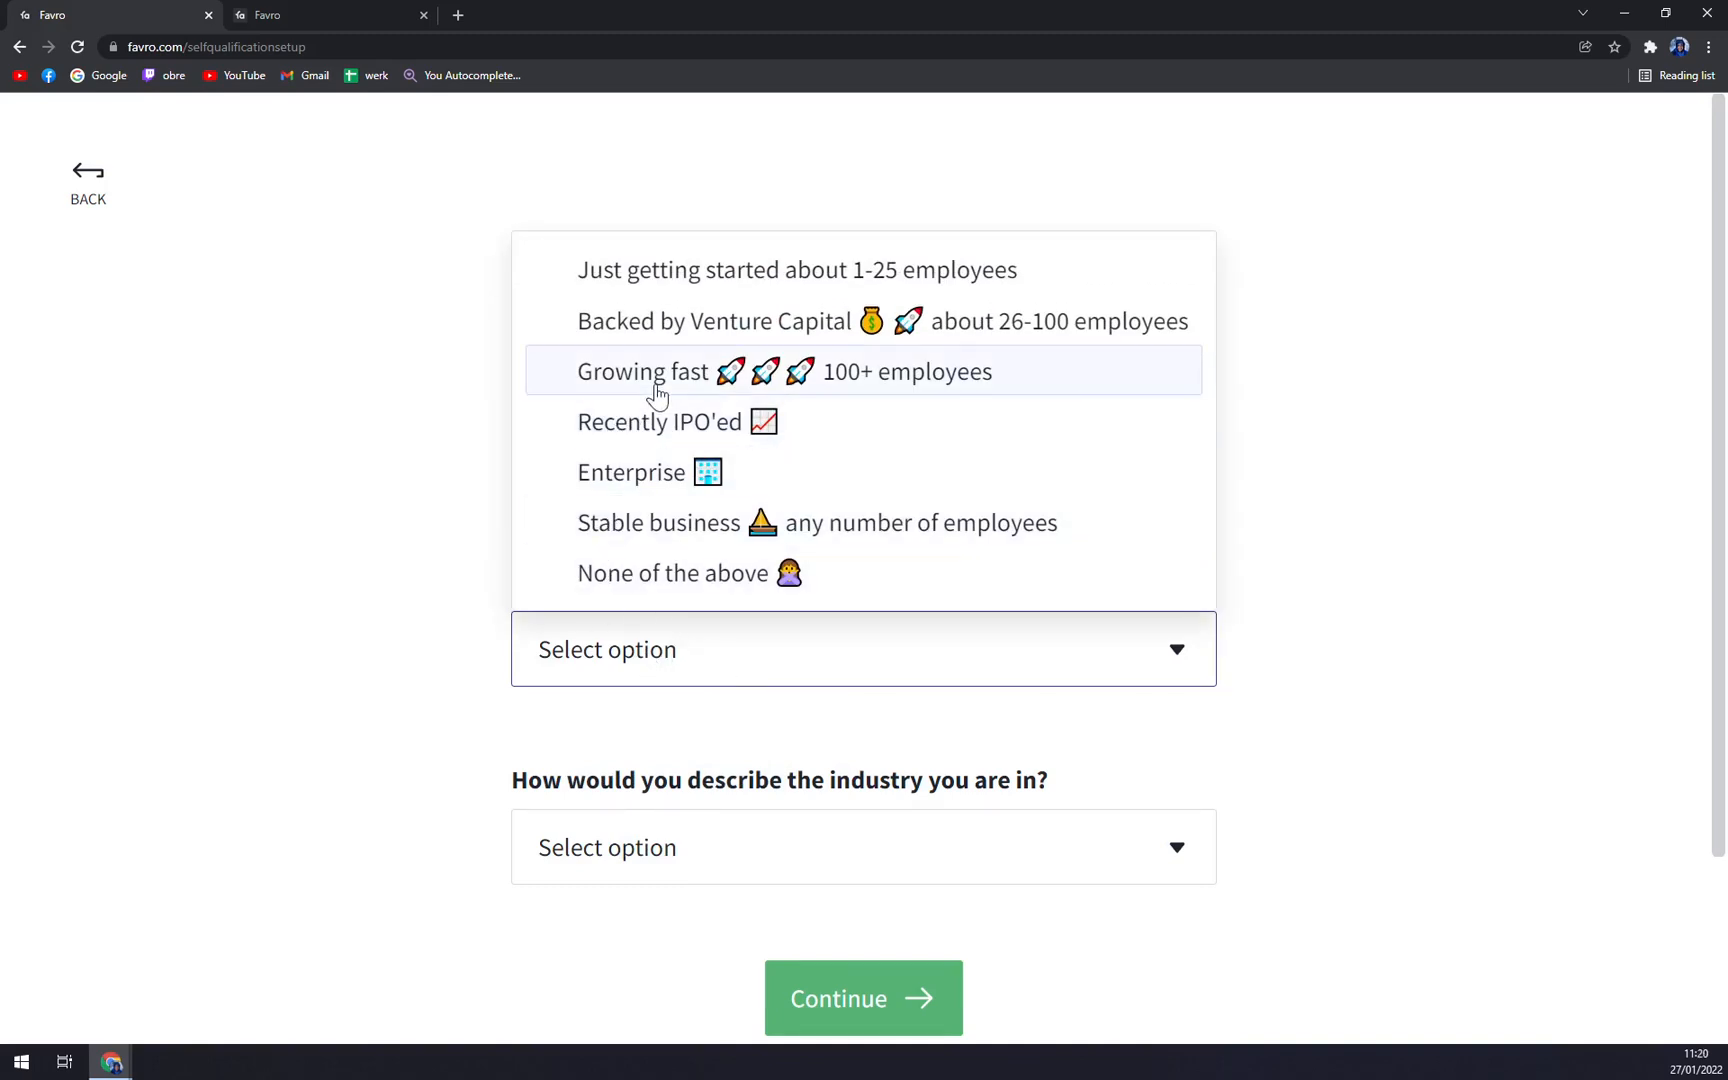
mouse_move(615, 320)
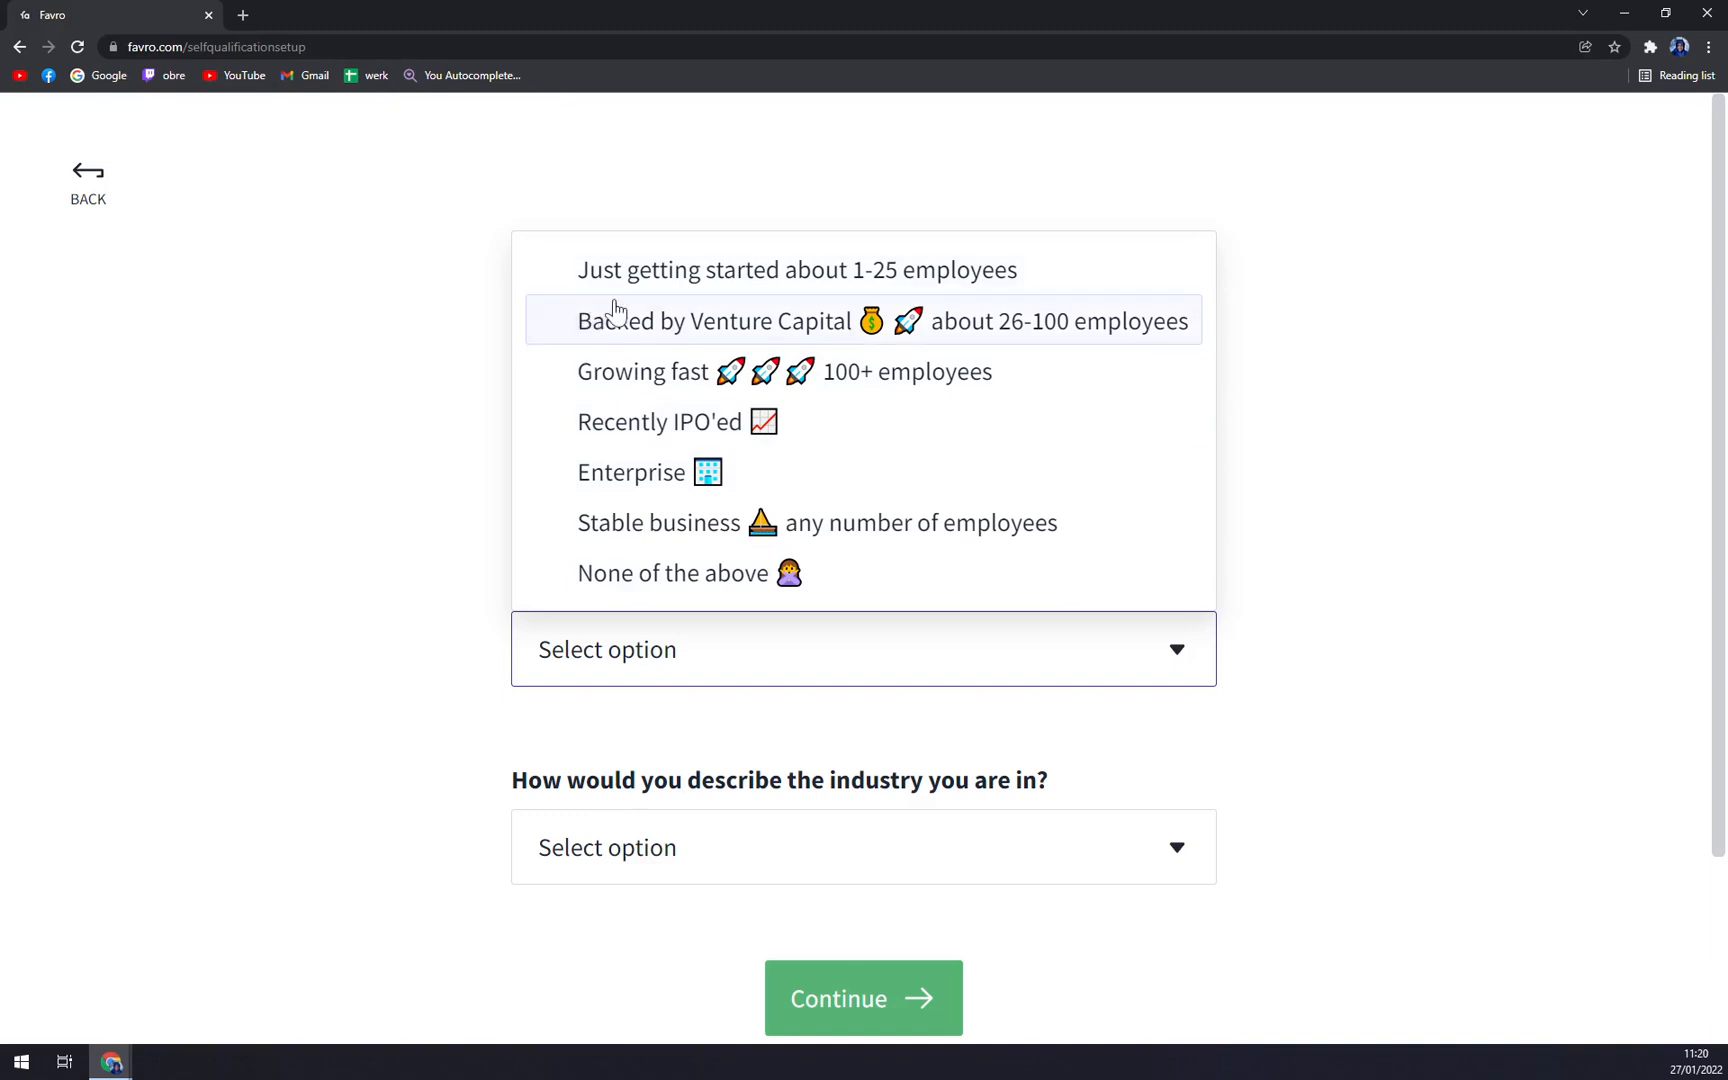
left_click(796, 270)
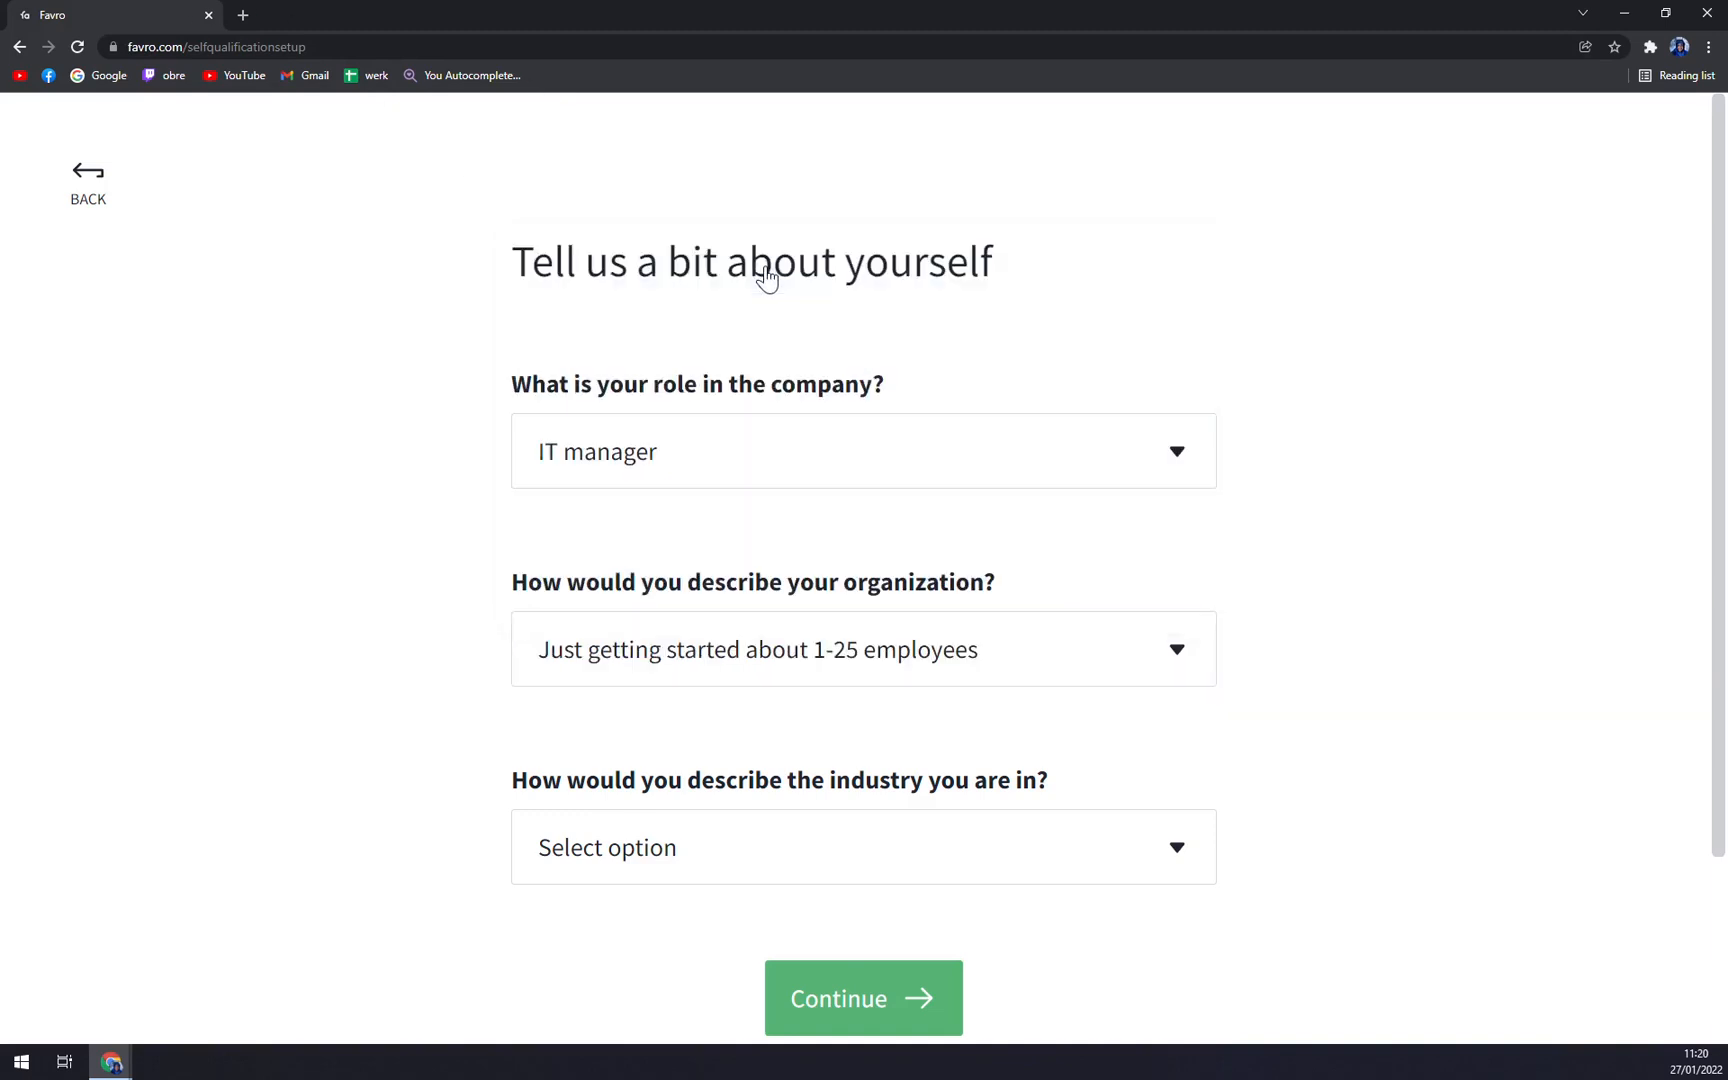
mouse_move(413, 781)
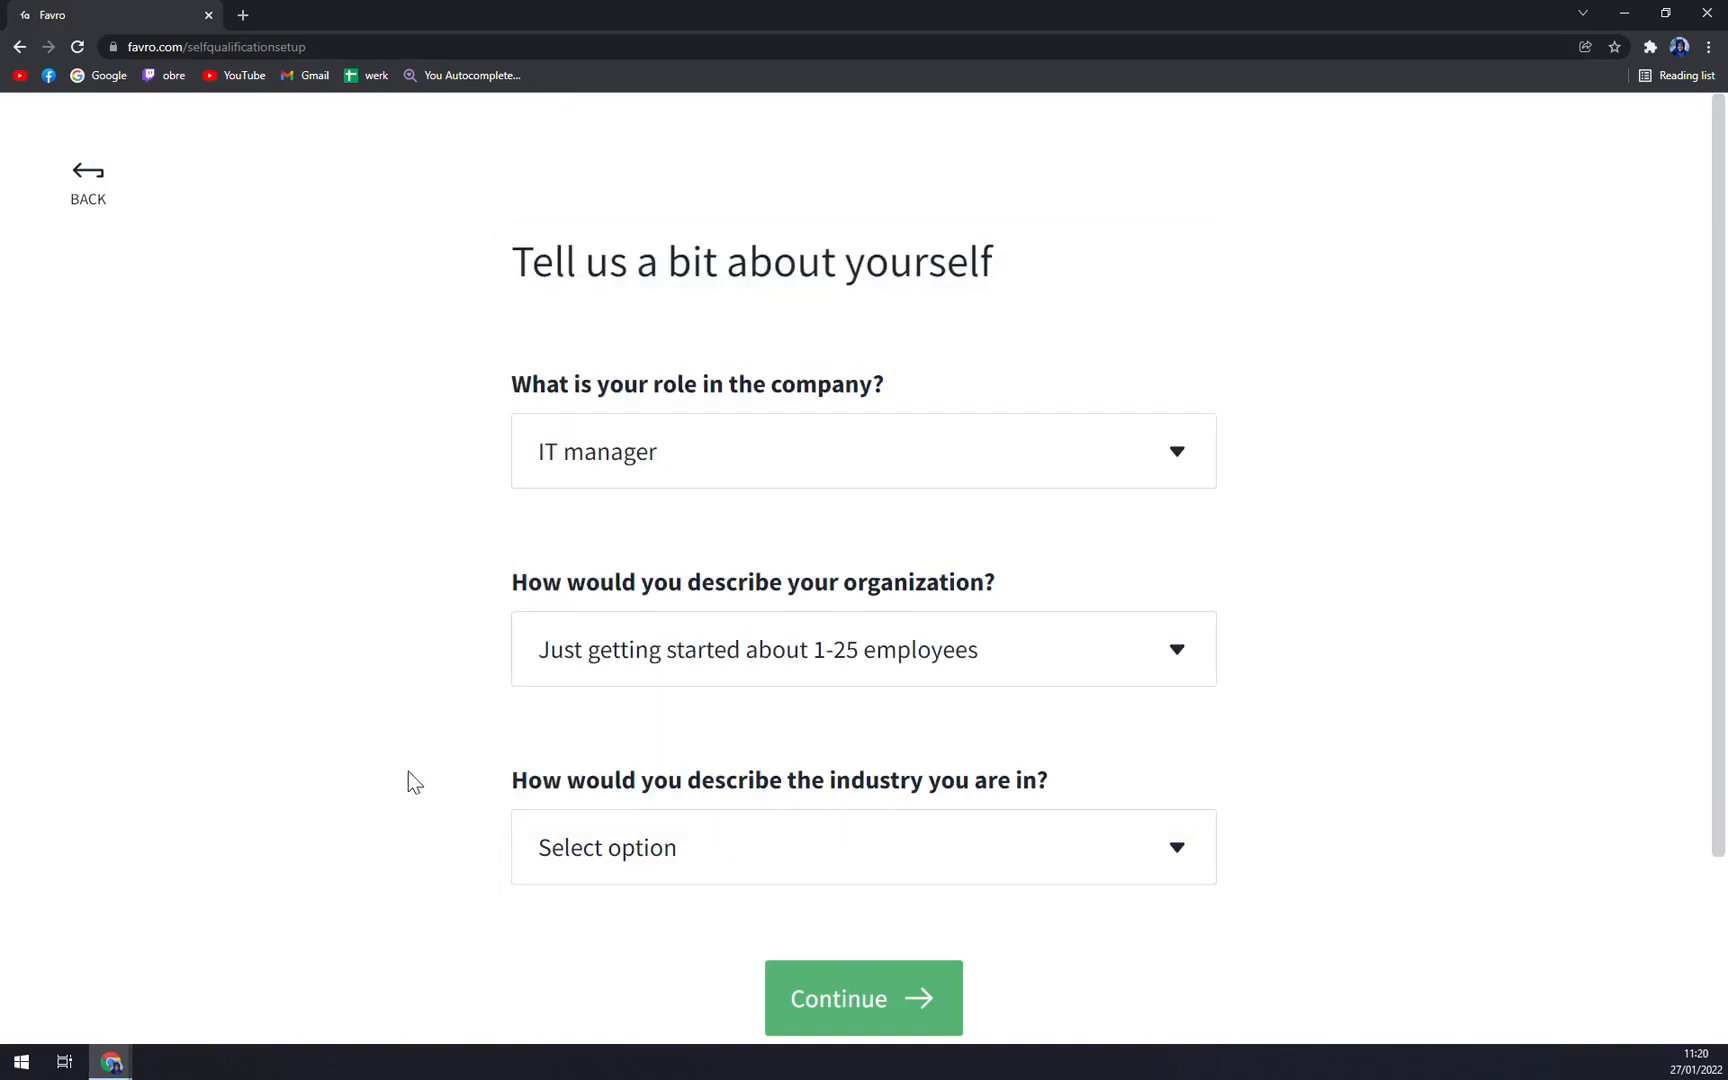
left_click(863, 846)
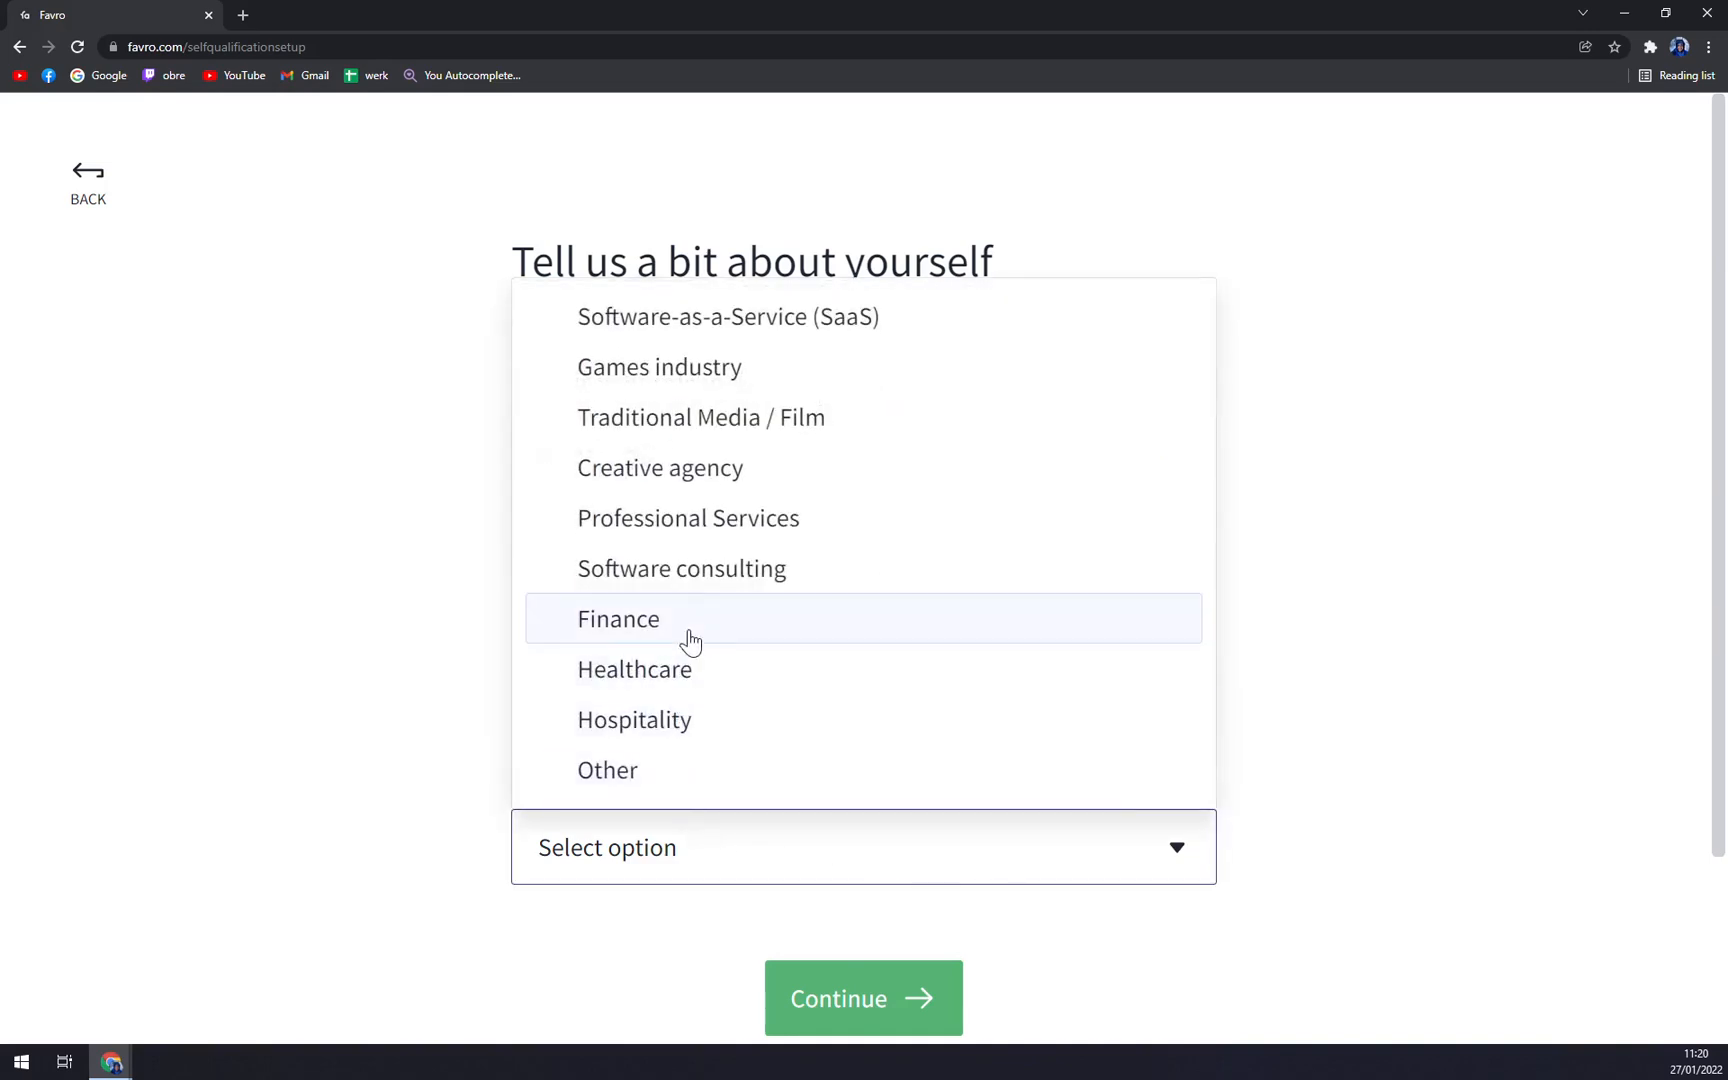
left_click(618, 618)
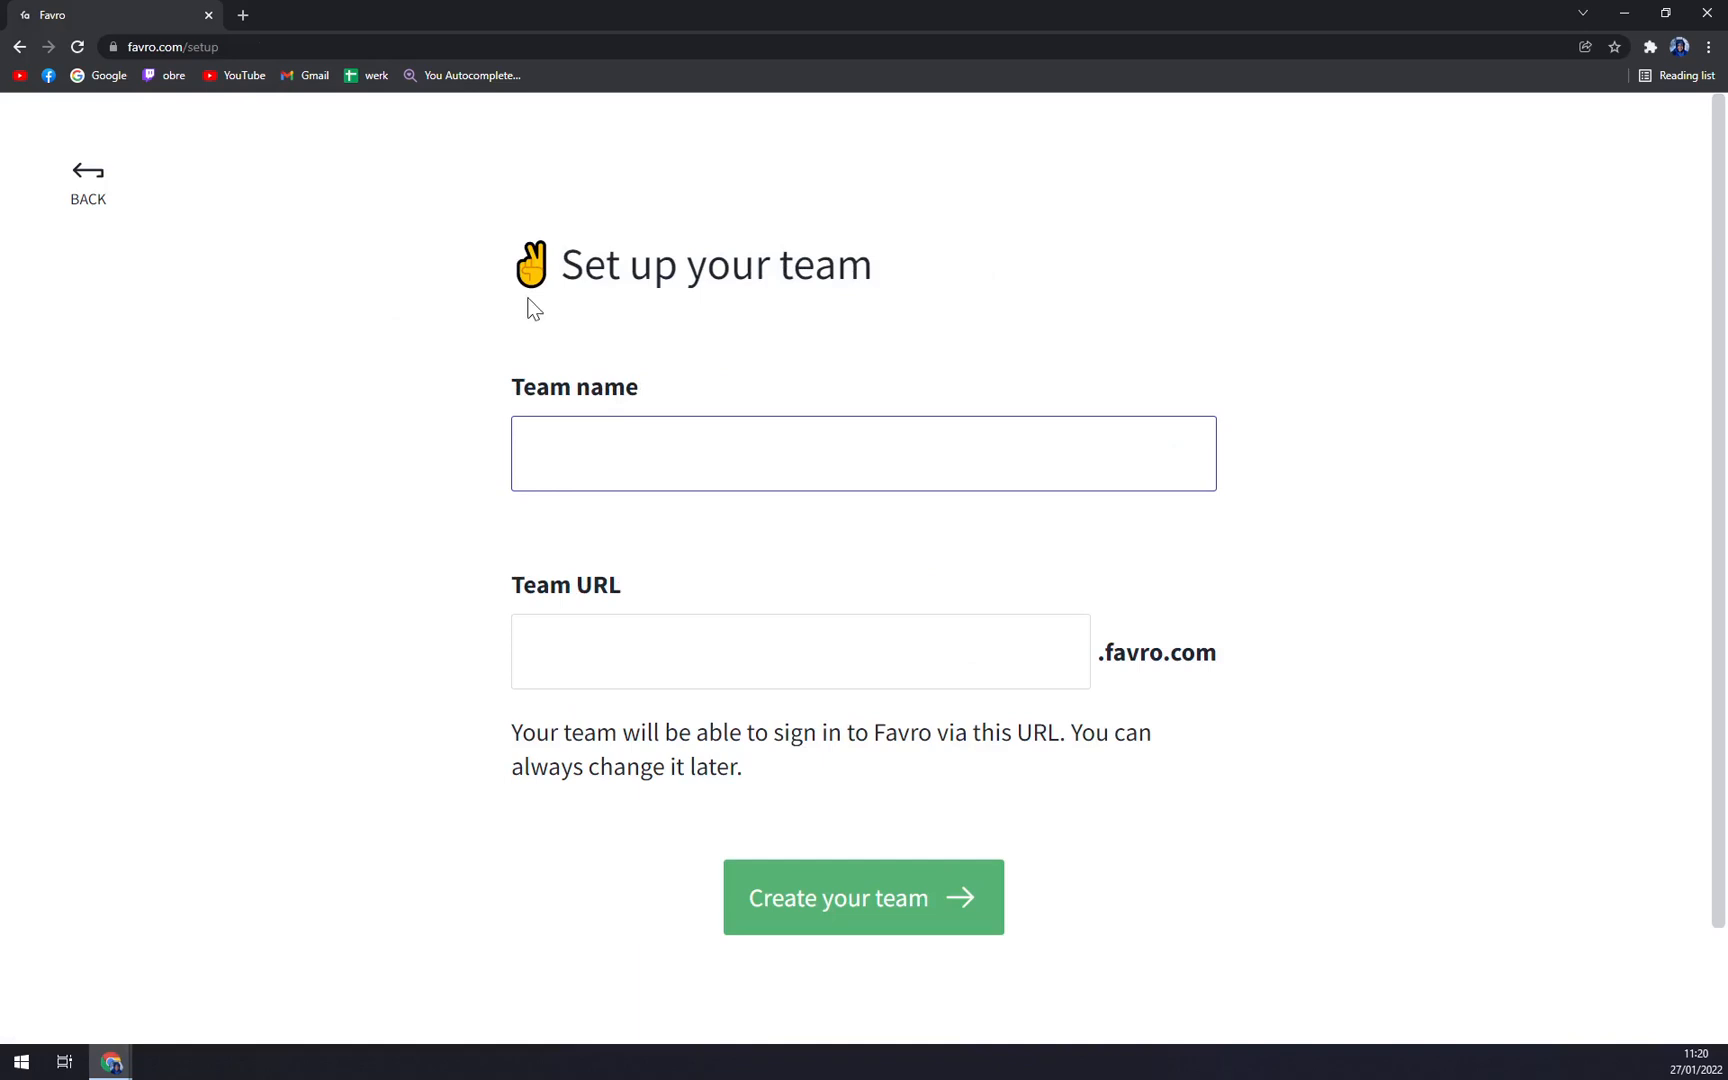
mouse_move(615, 300)
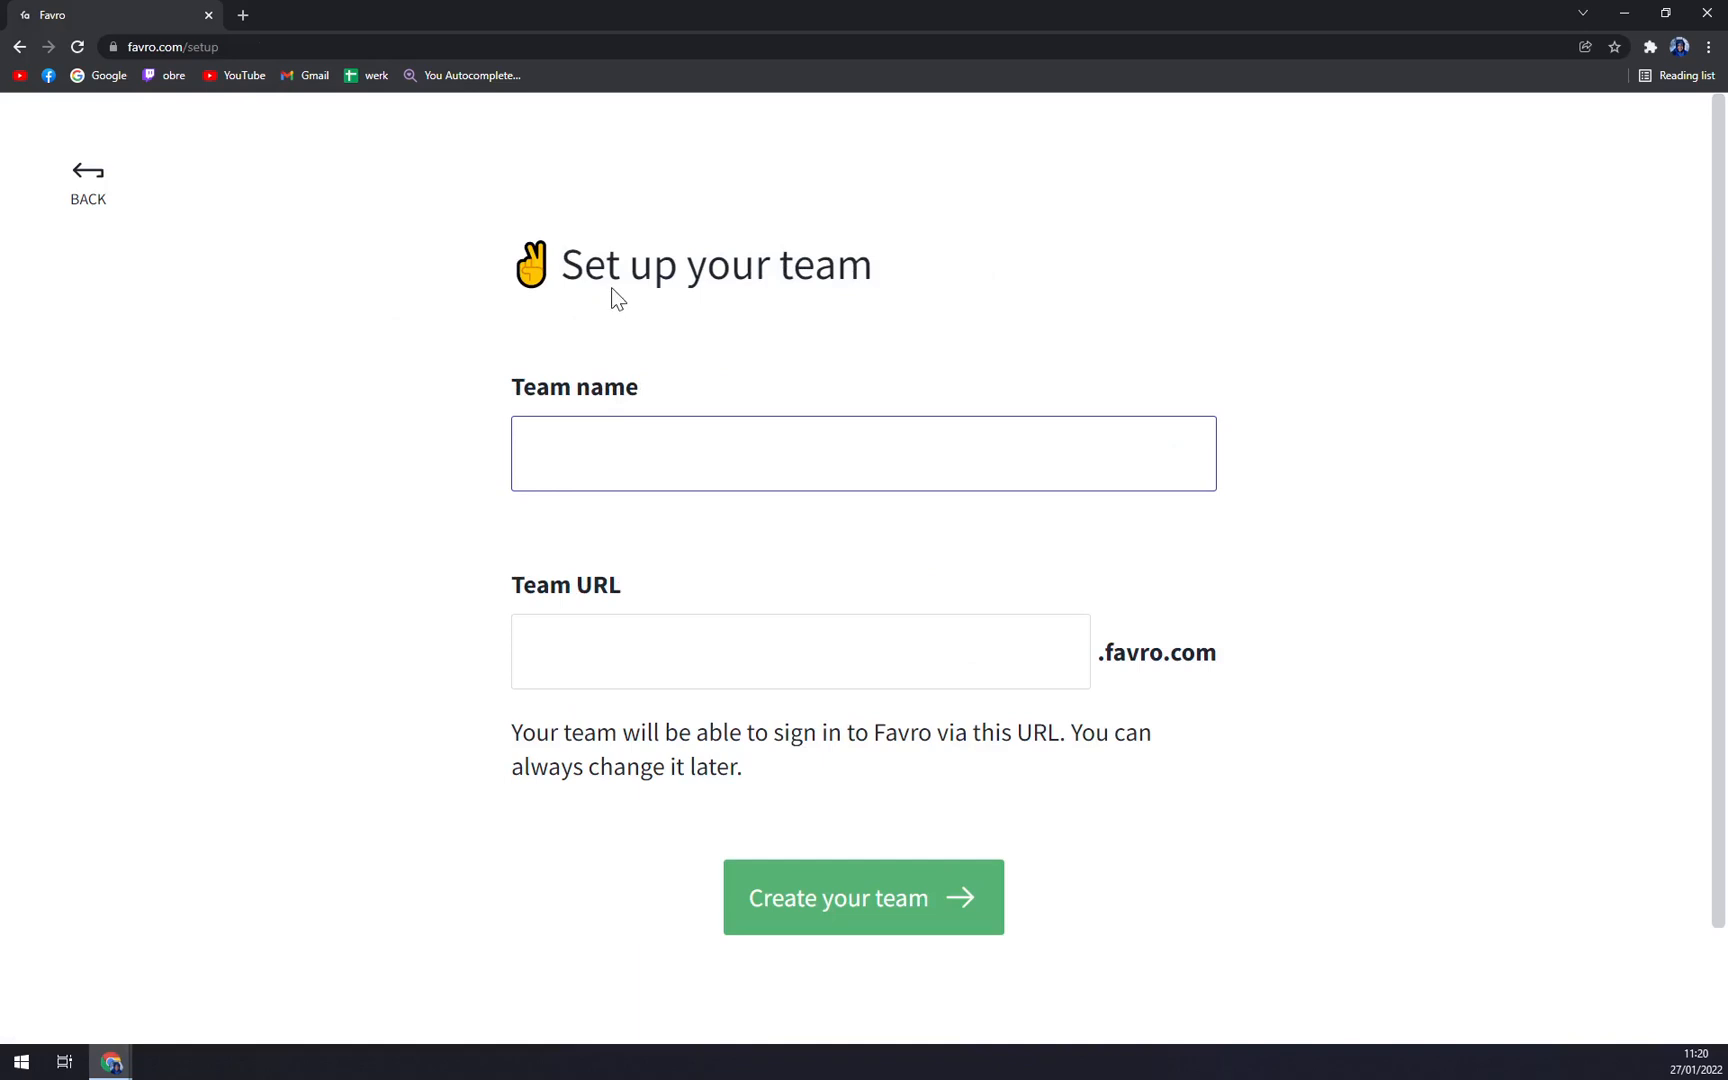
Create the team MkingTeam with the mkingteam URL.
type("MkingTea")
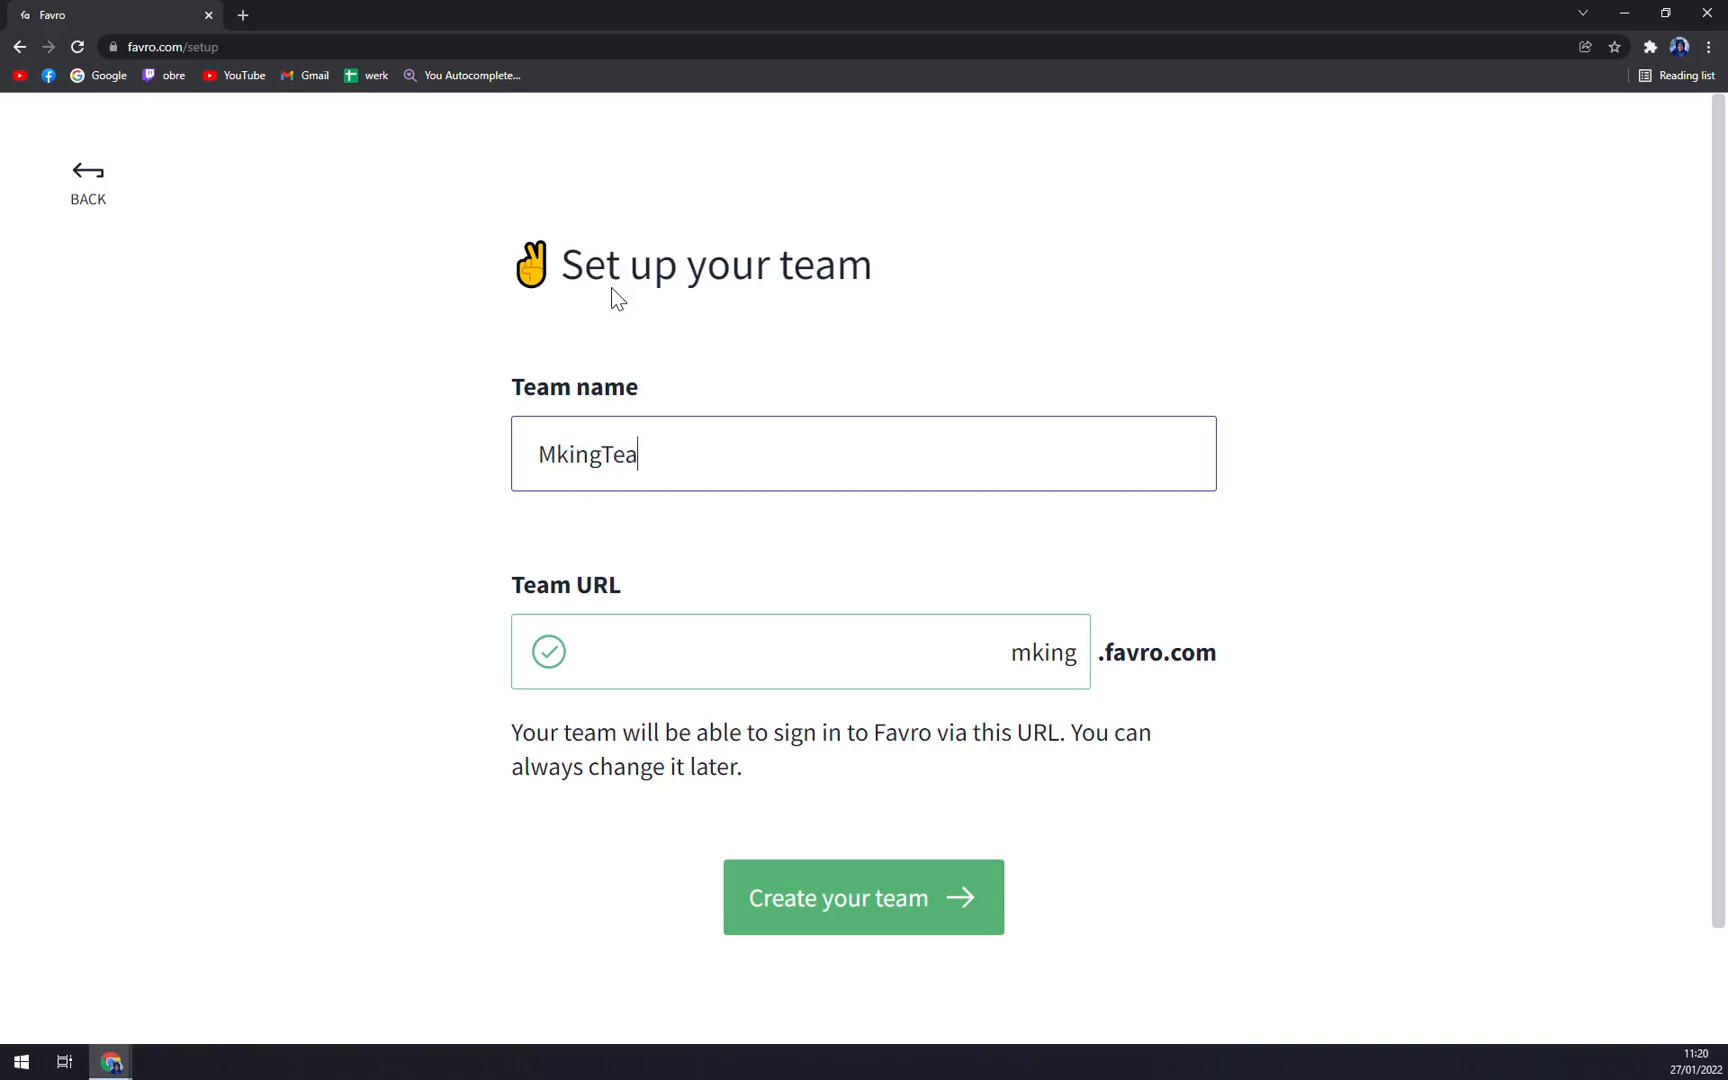
type("m")
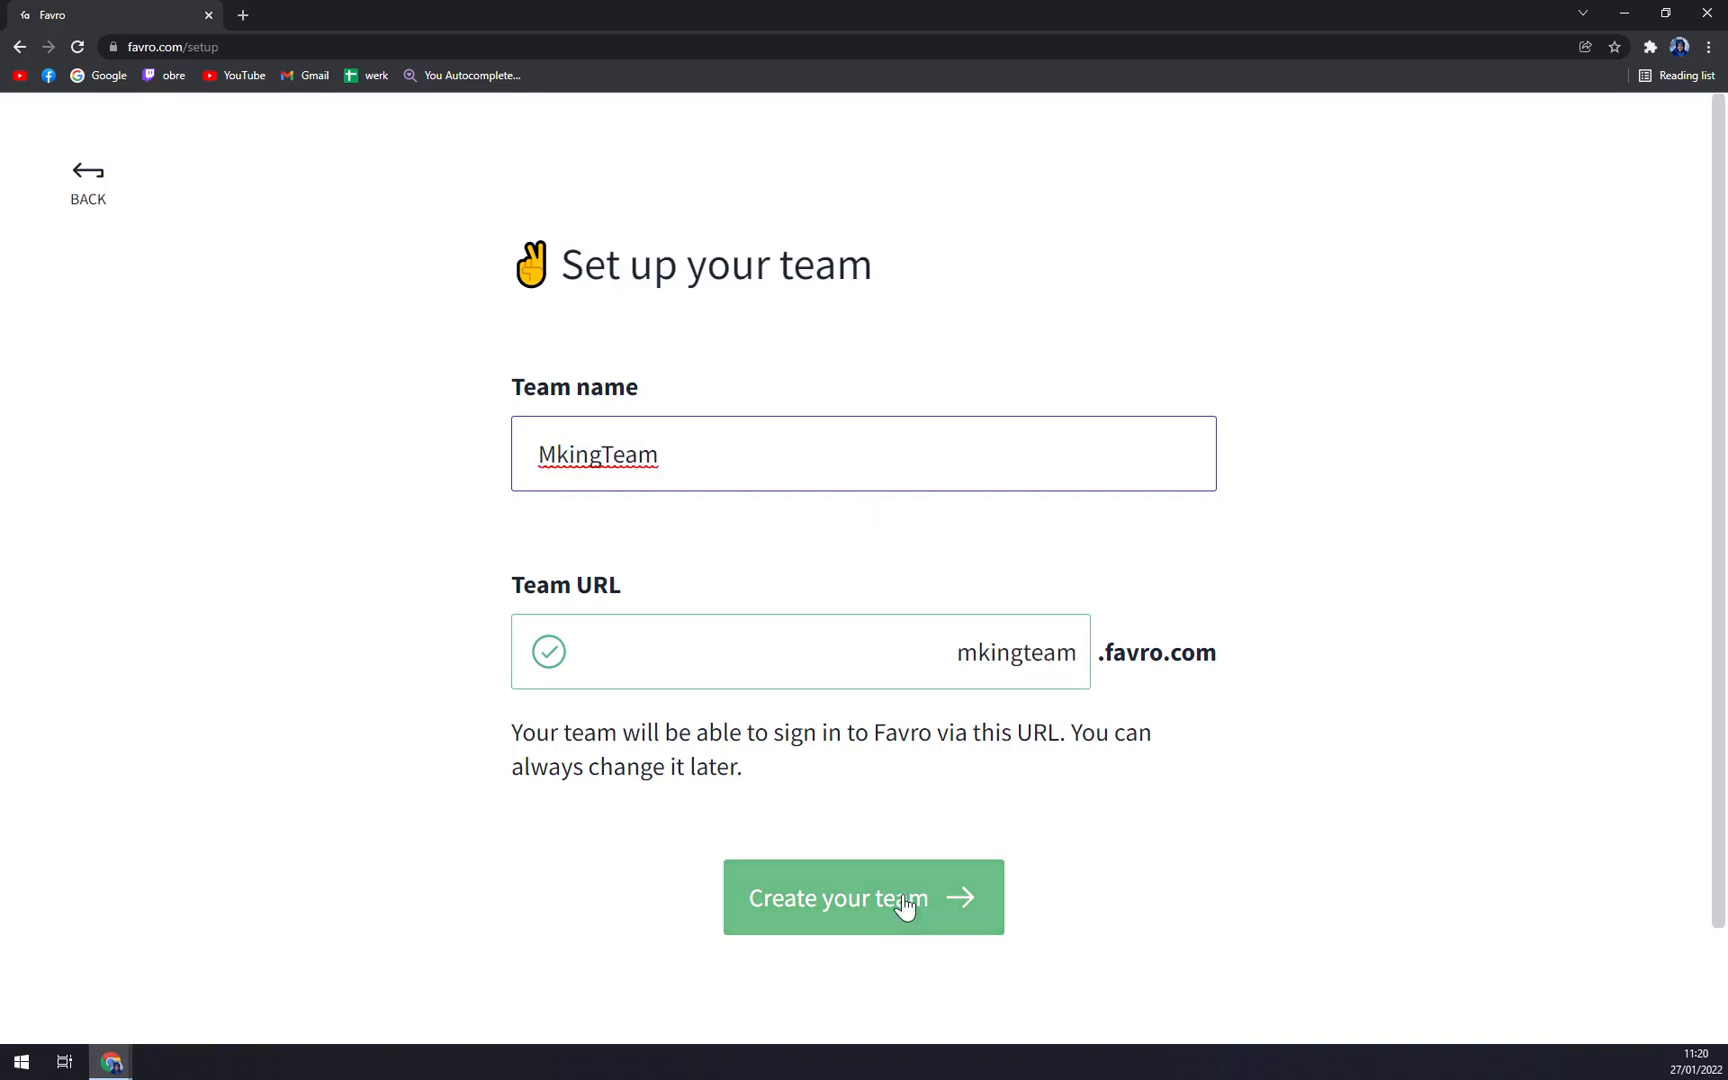
left_click(863, 897)
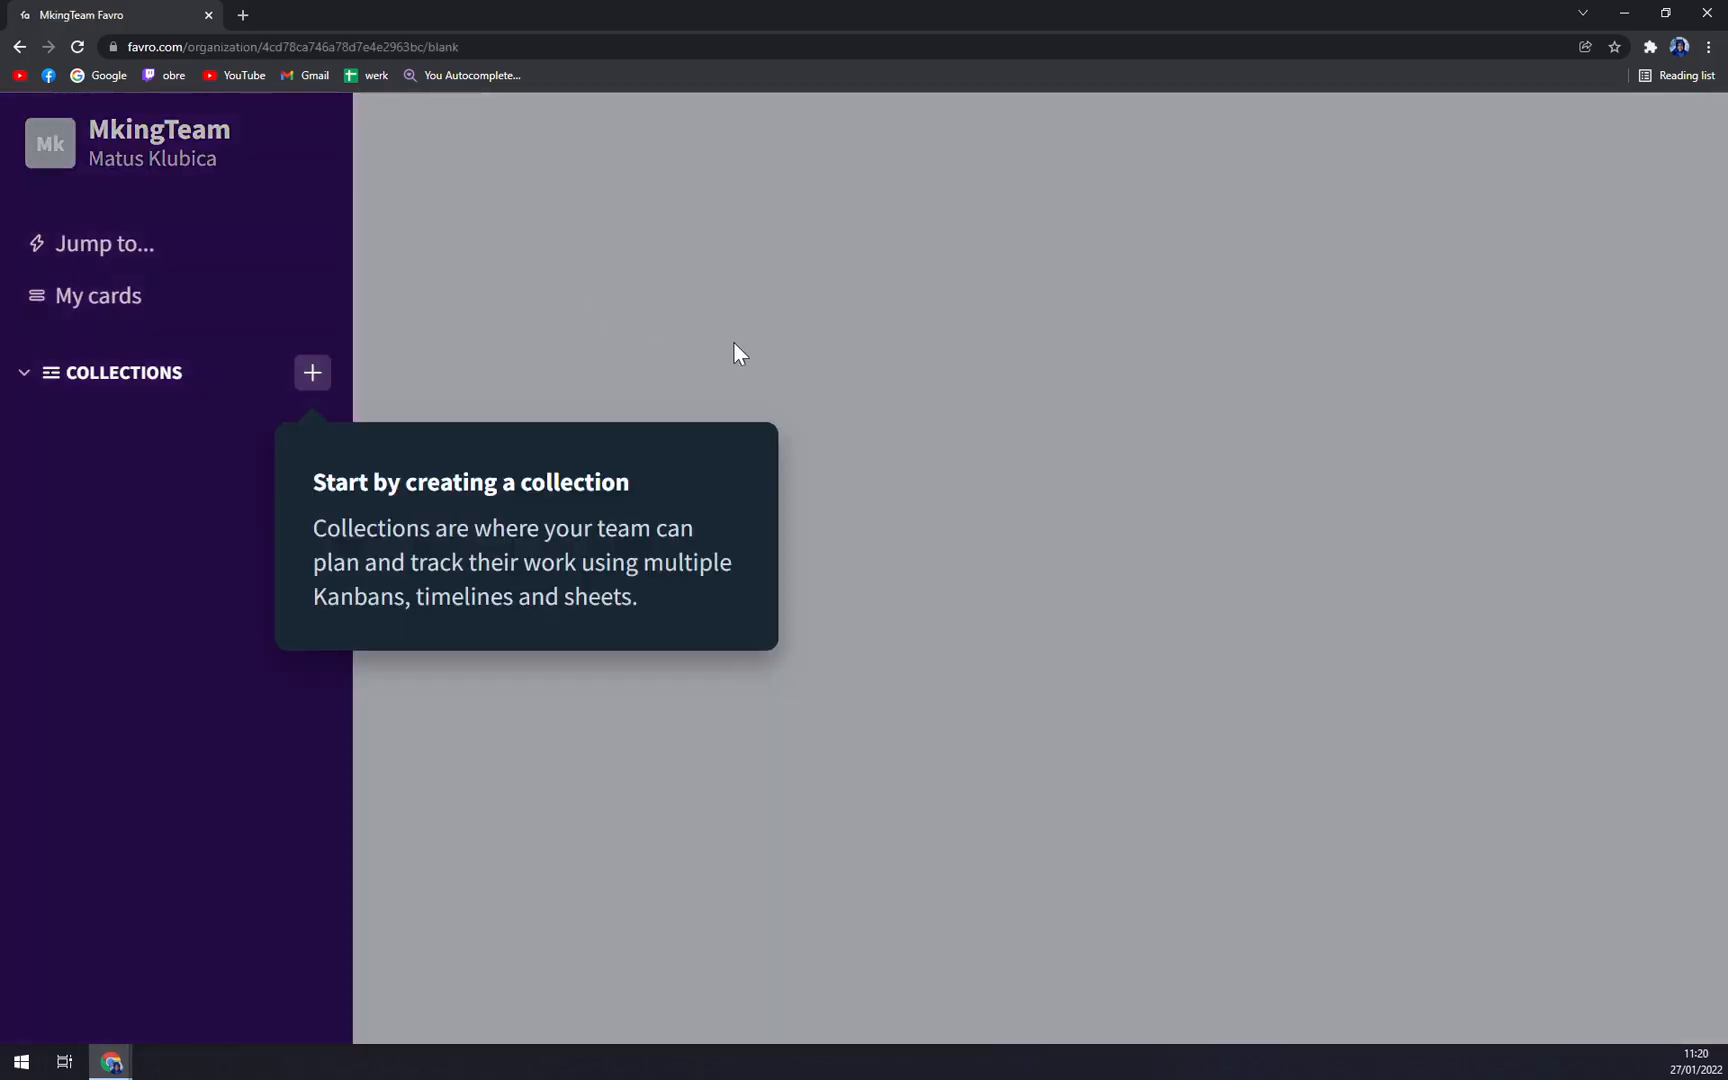
mouse_move(428, 542)
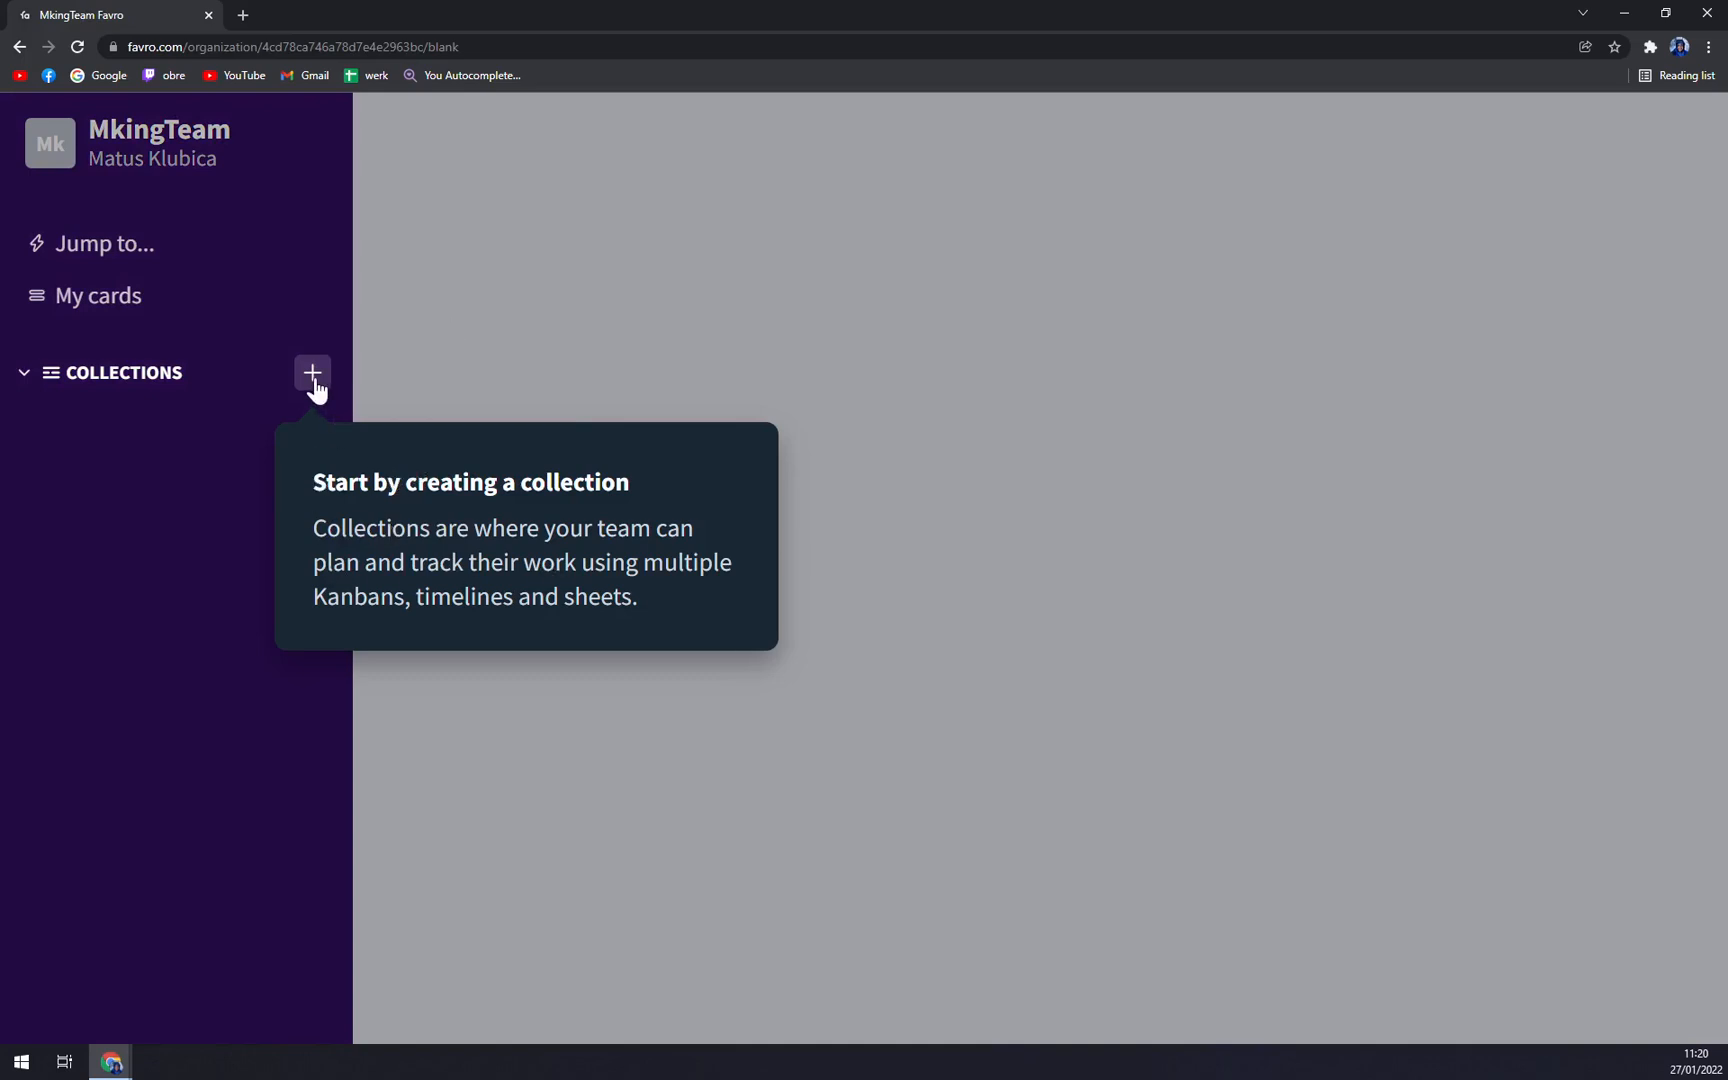
mouse_move(438, 541)
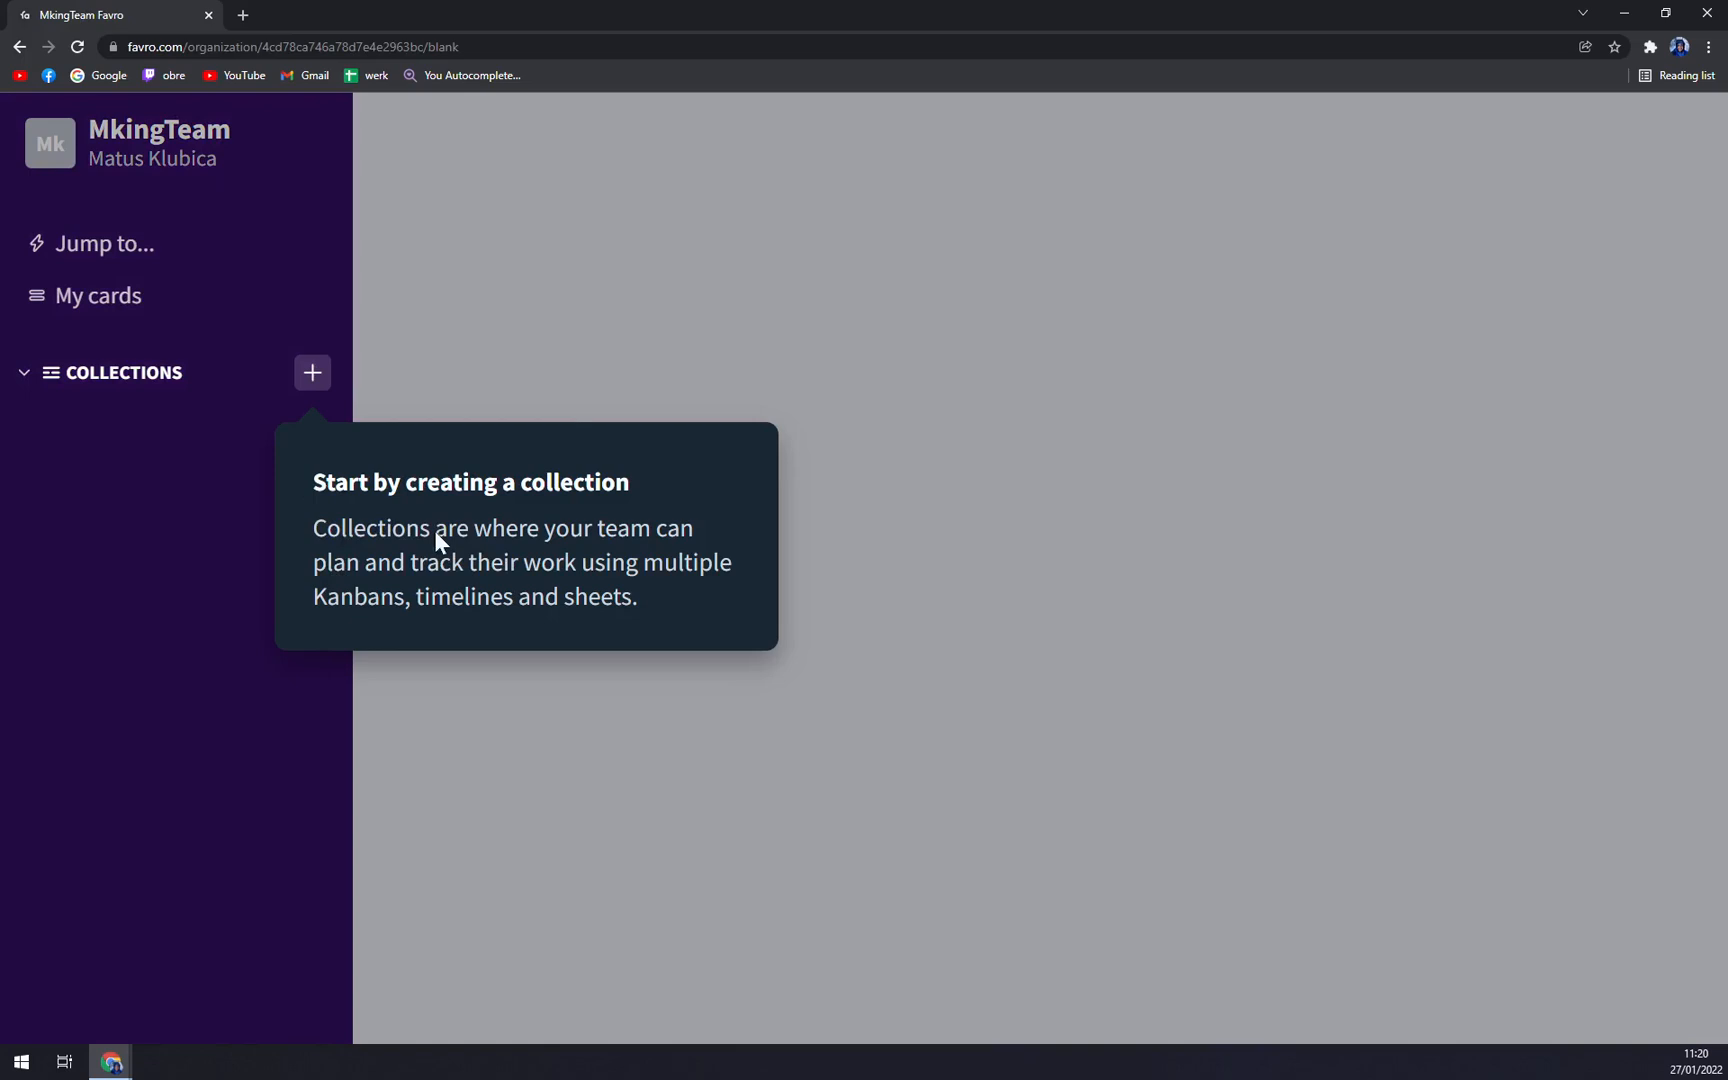
mouse_move(353, 543)
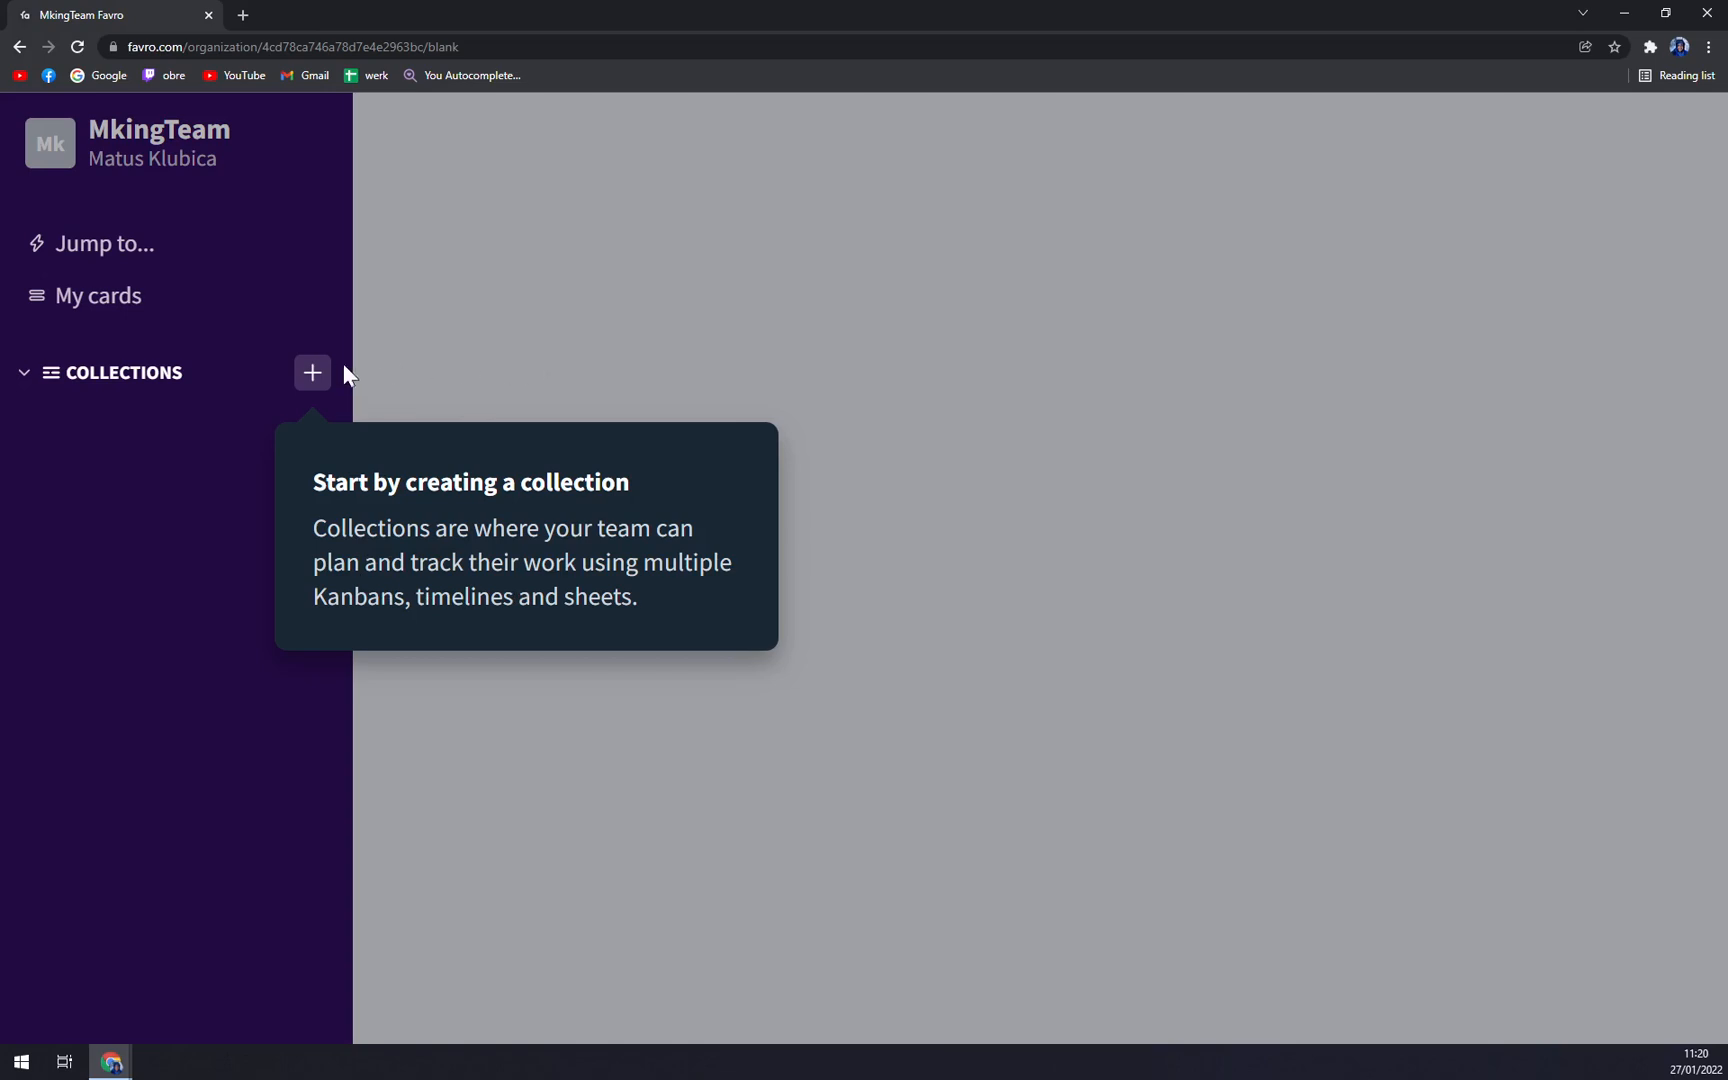
Start a new collection from the sidebar's Collections + button.
left_click(312, 372)
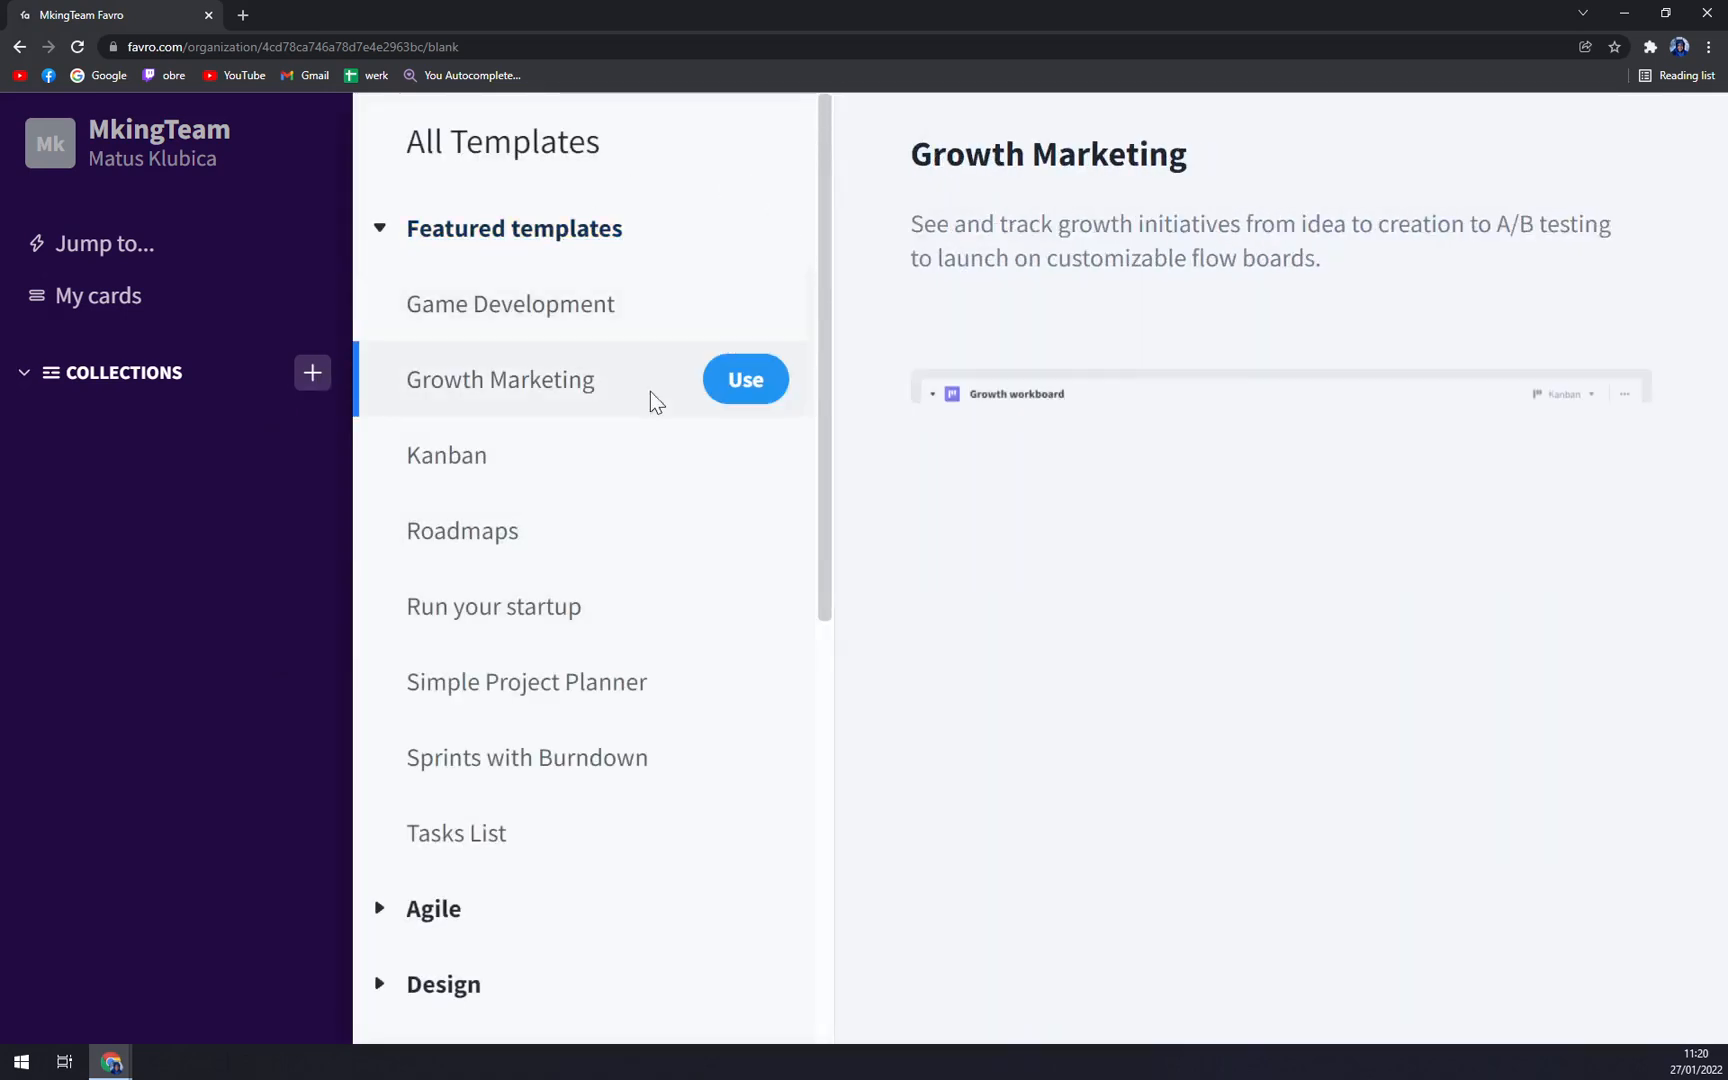
Preview featured templates: Game Development, Sprints with Burndown, Growth Marketing and Kanban.
left_click(510, 304)
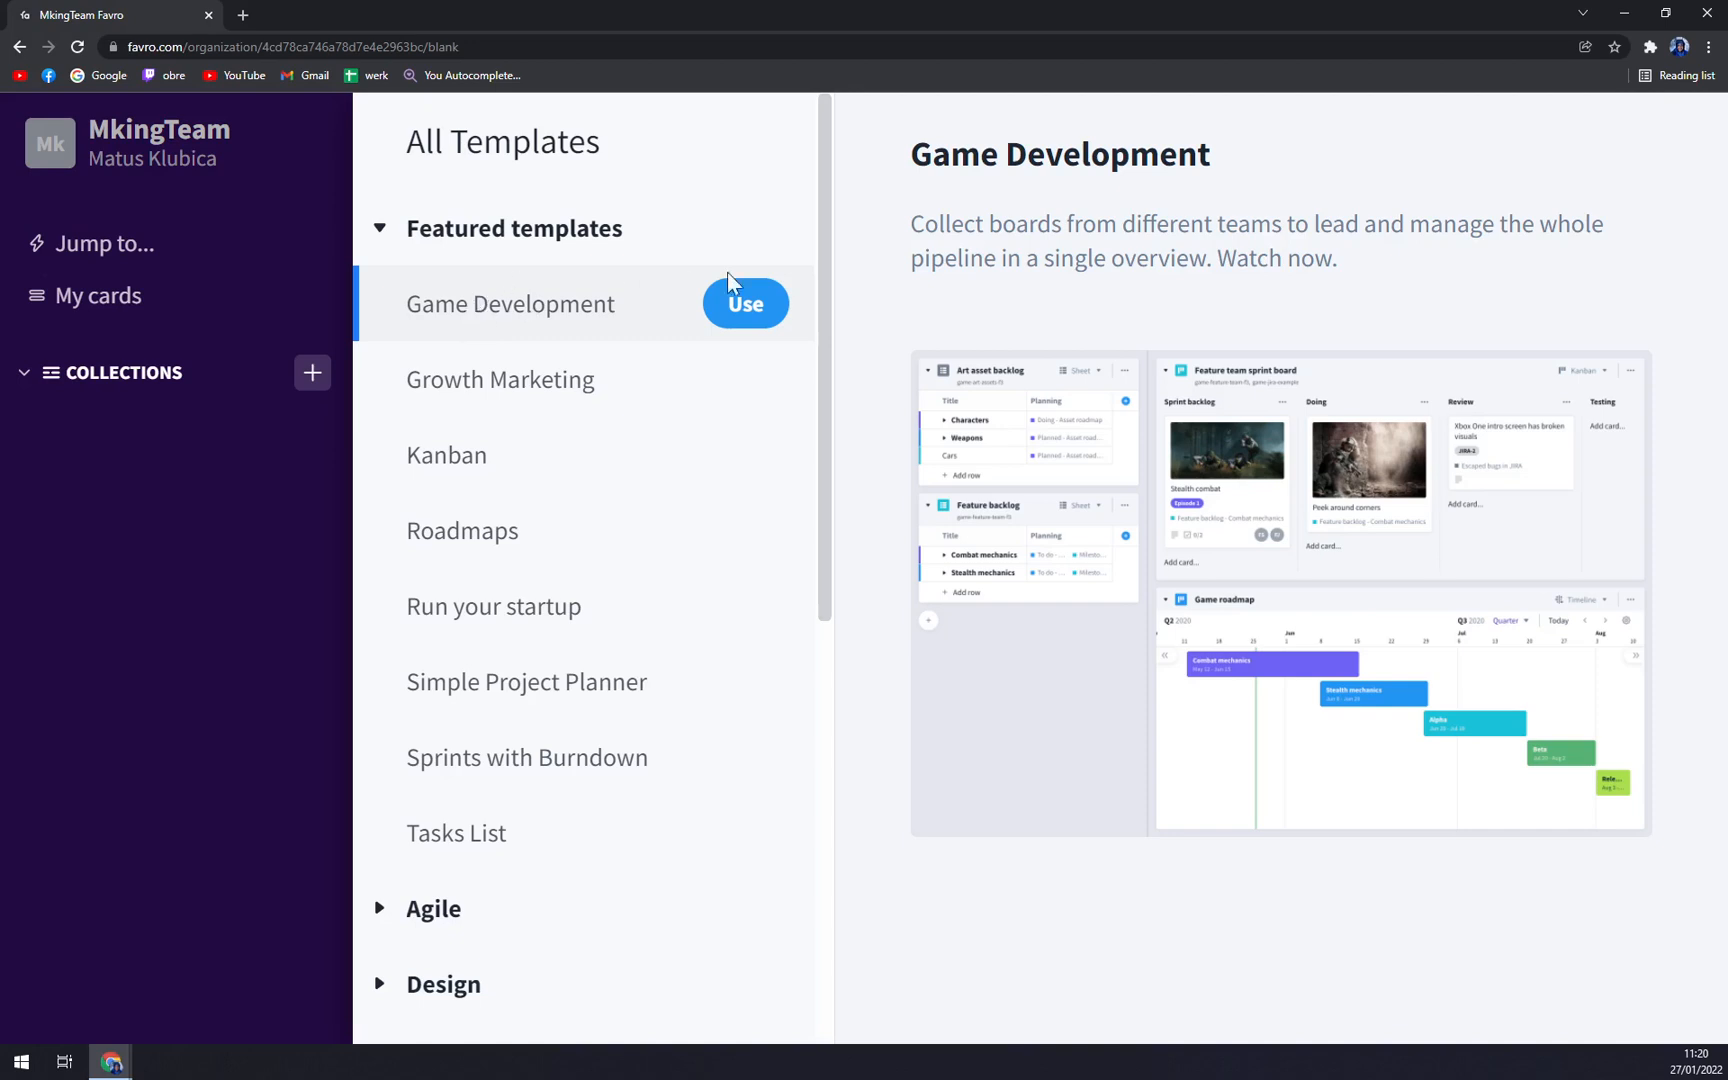
left_click(527, 757)
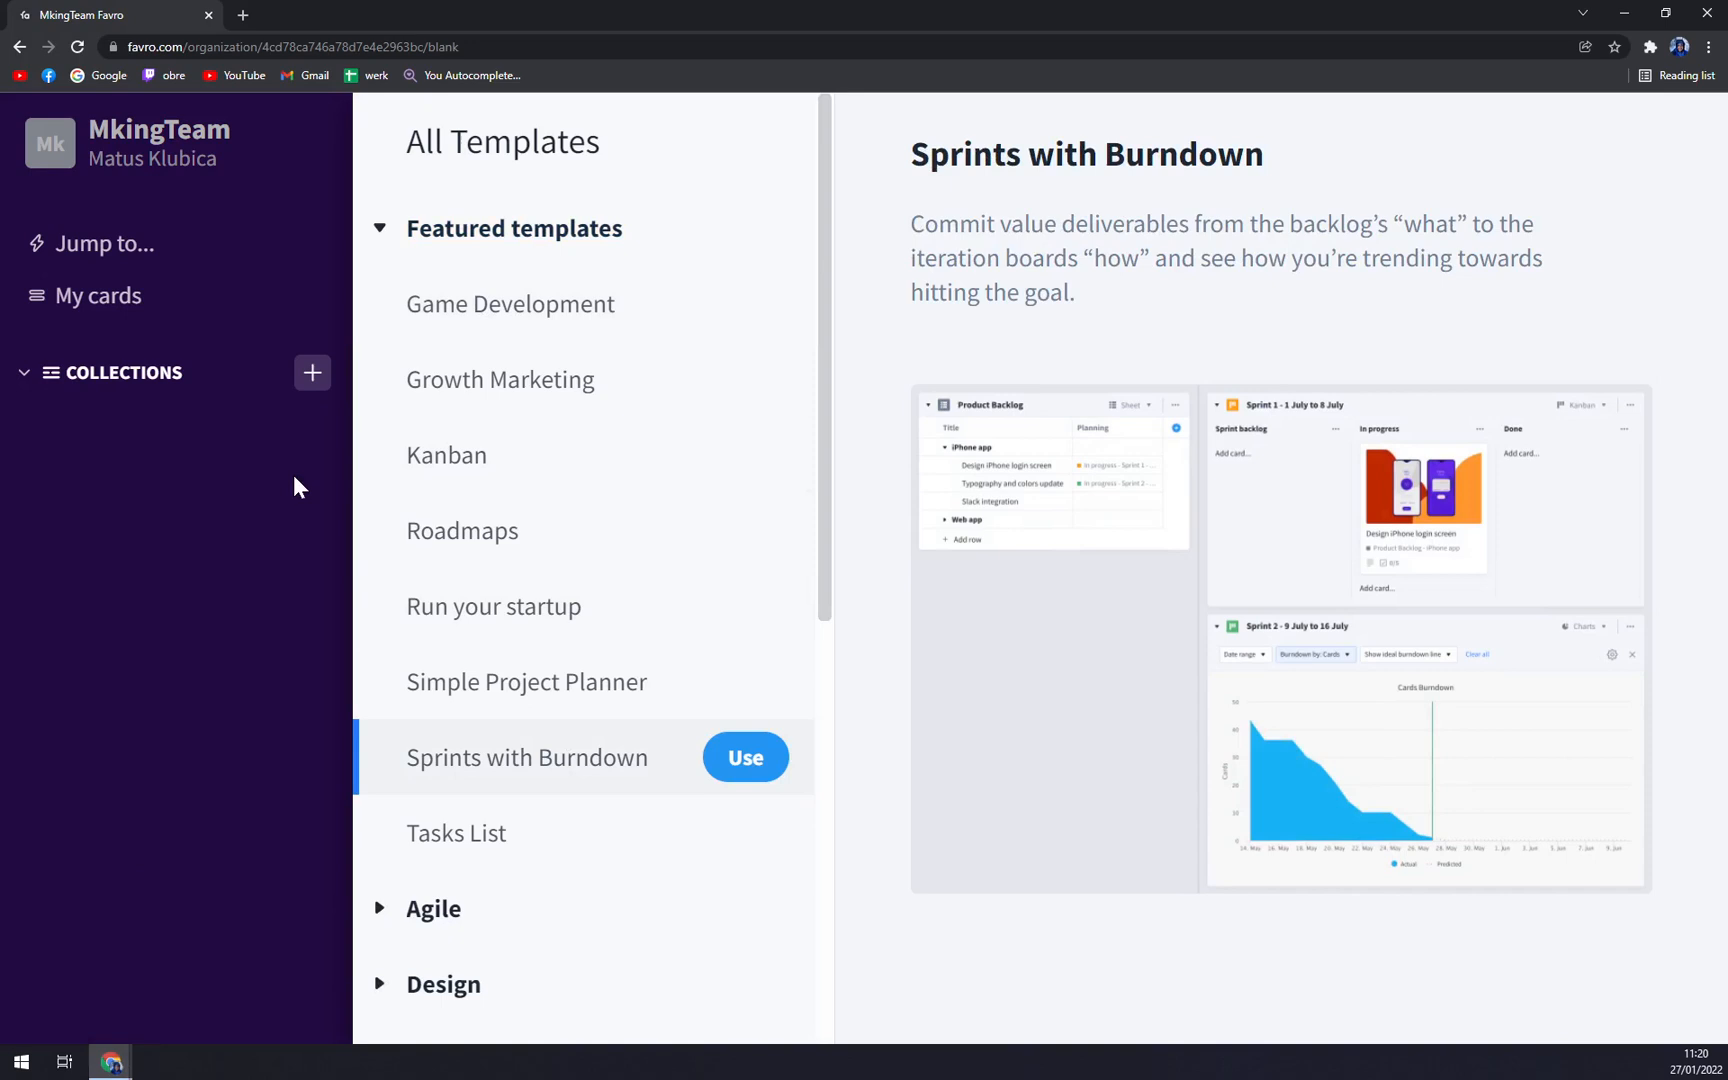
left_click(510, 304)
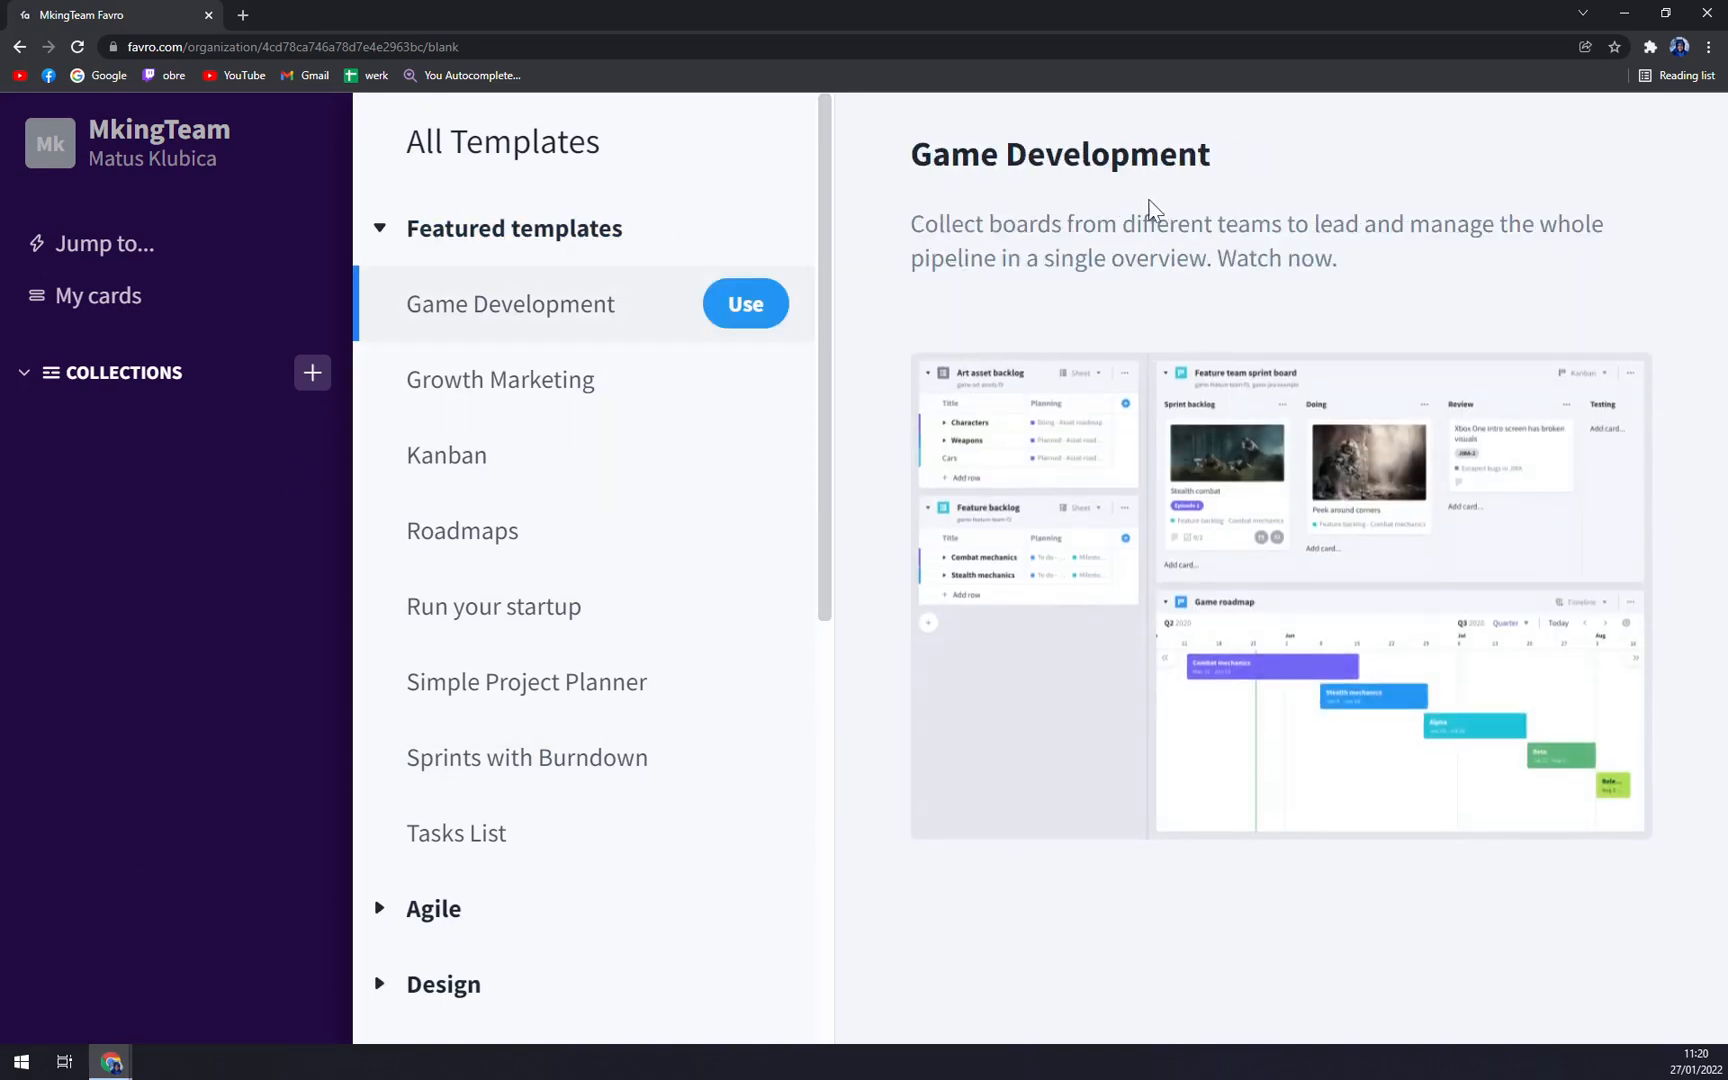
mouse_move(514, 228)
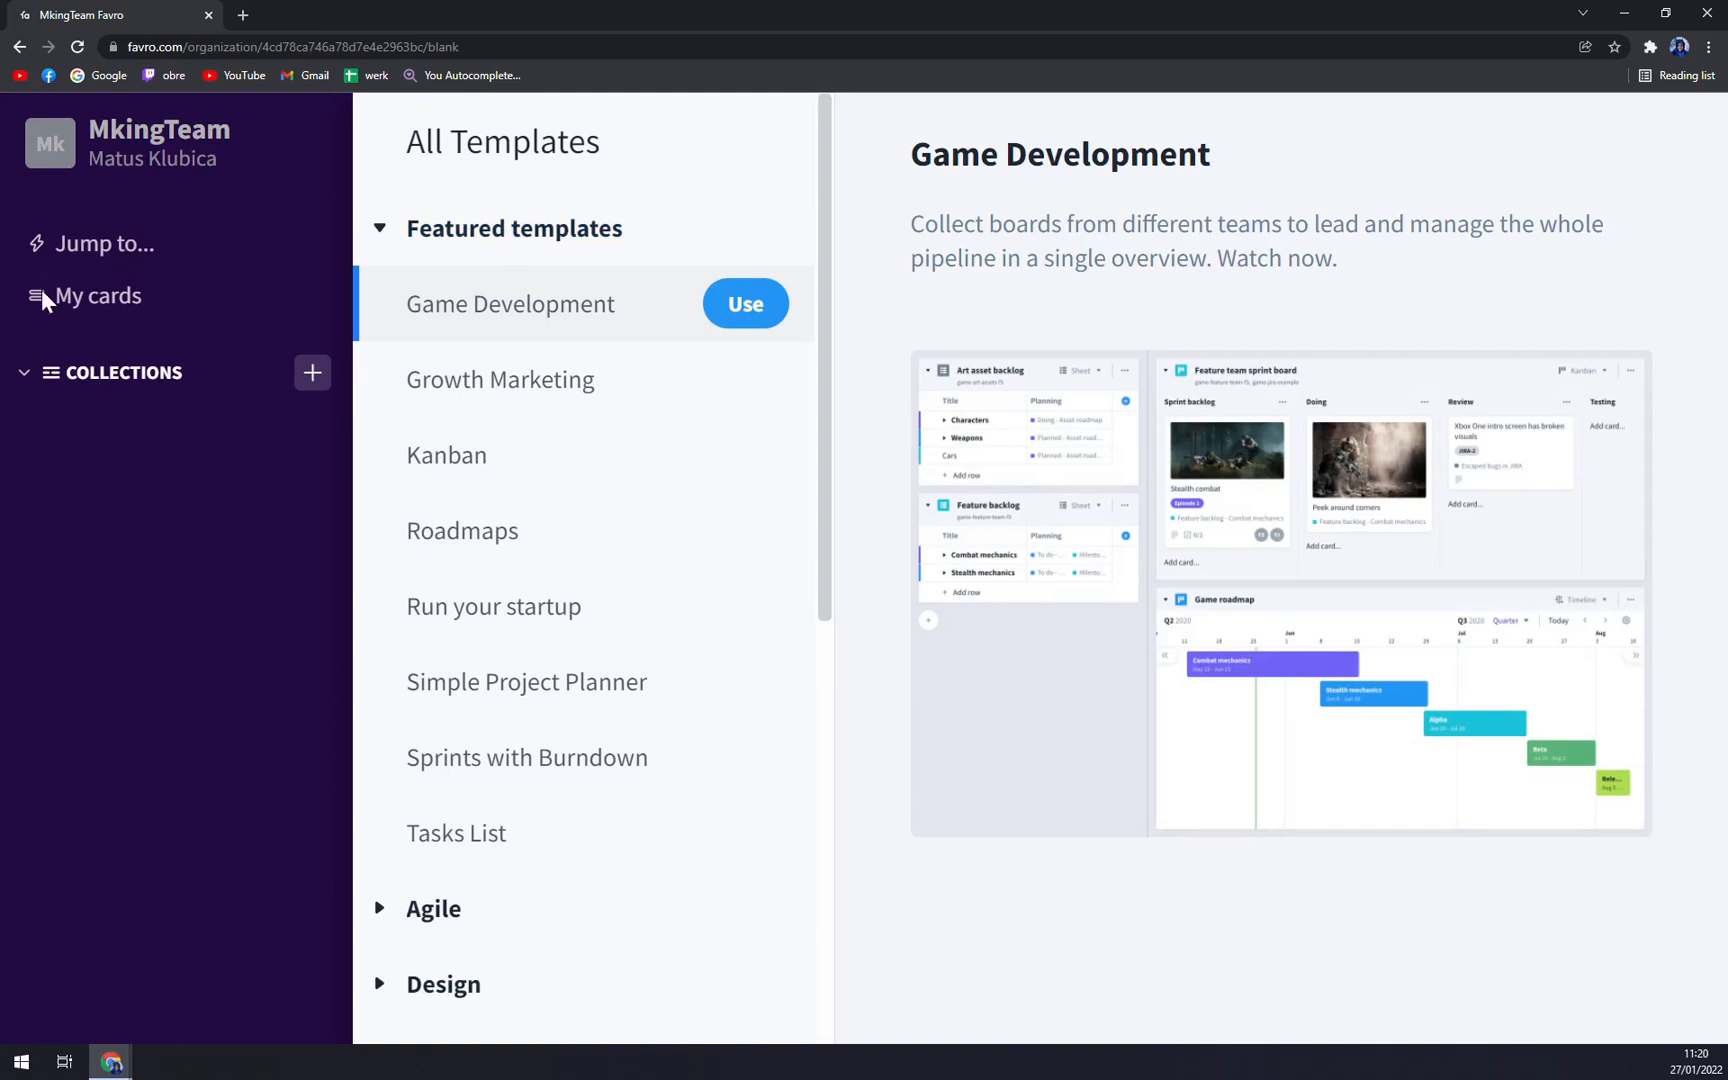
mouse_move(685, 298)
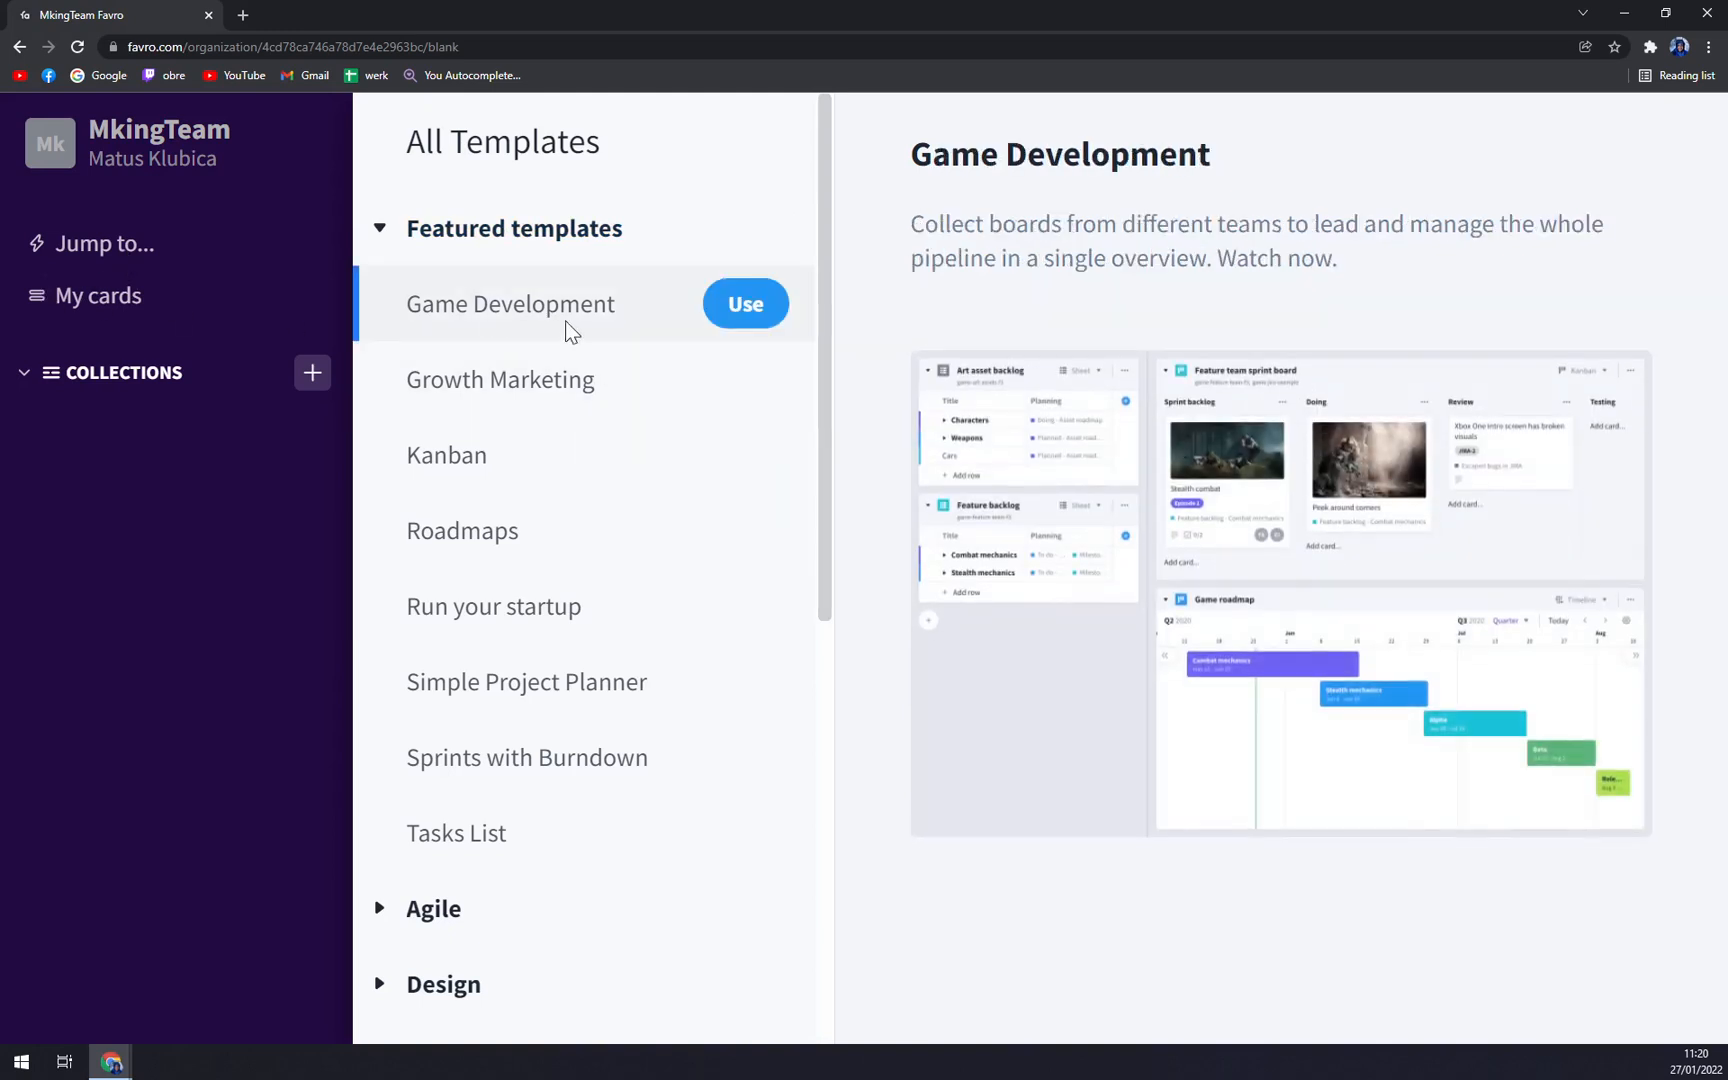
left_click(514, 228)
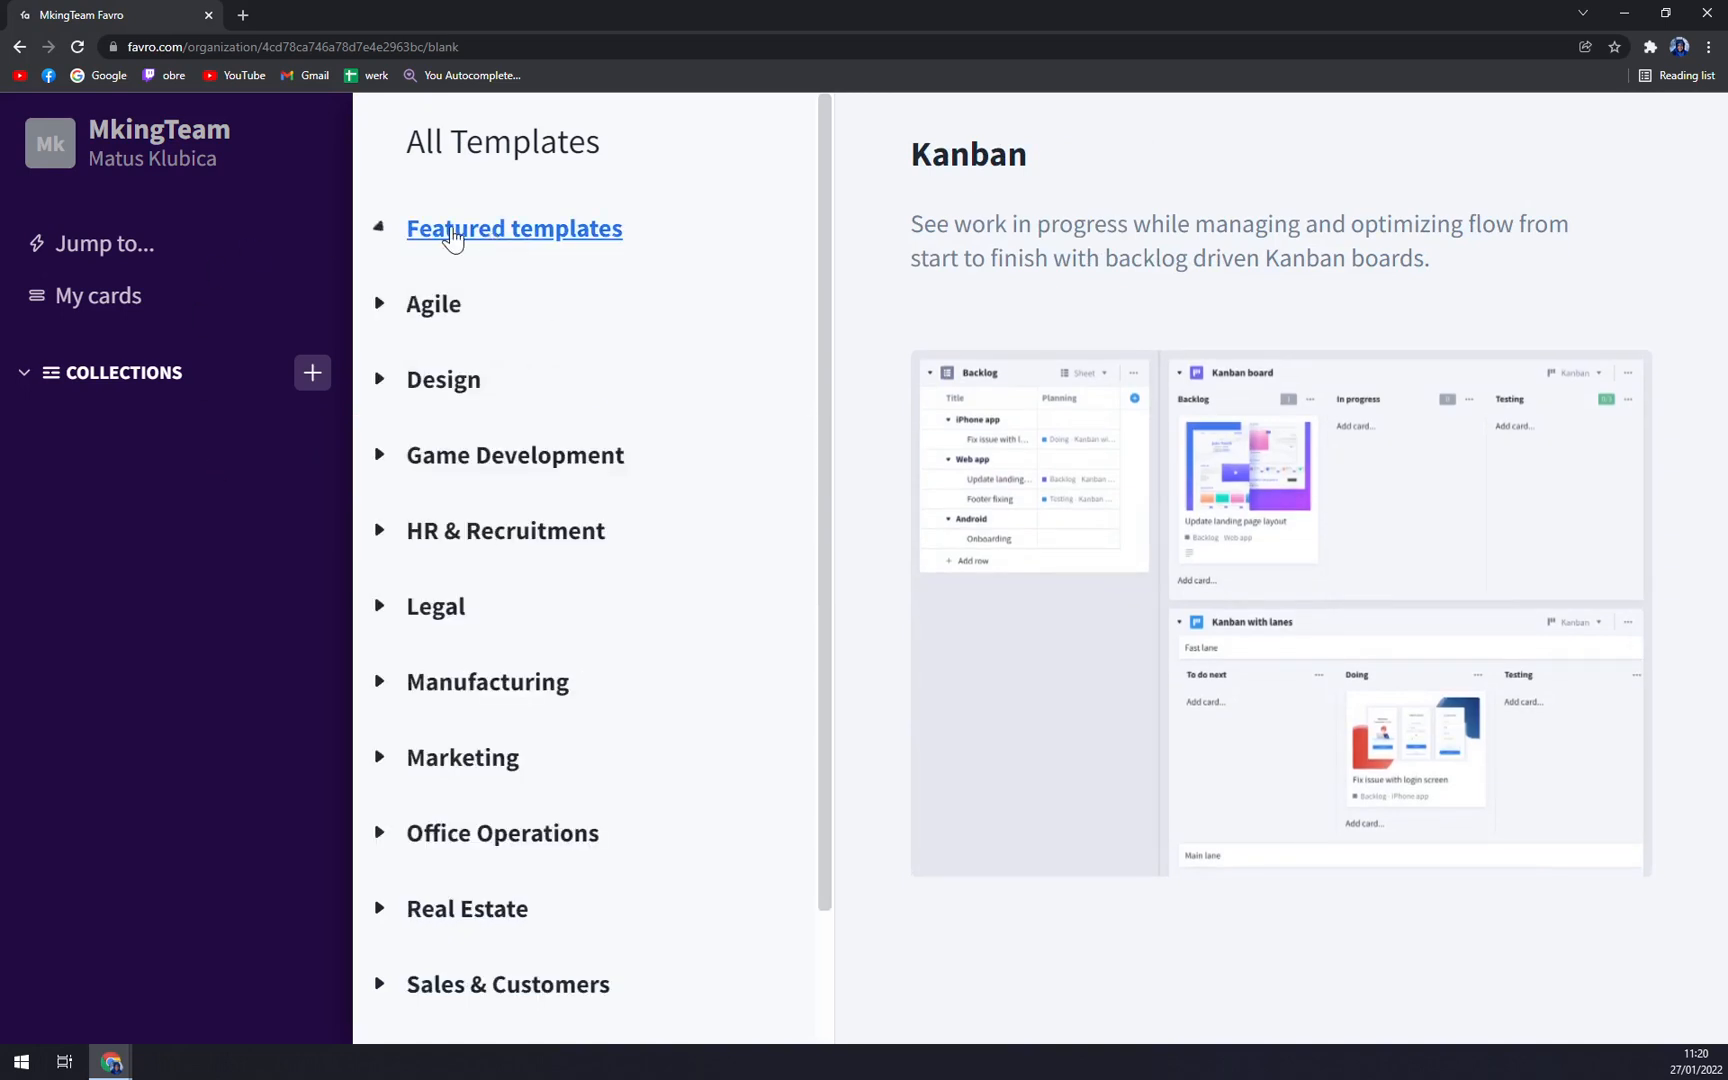
left_click(514, 228)
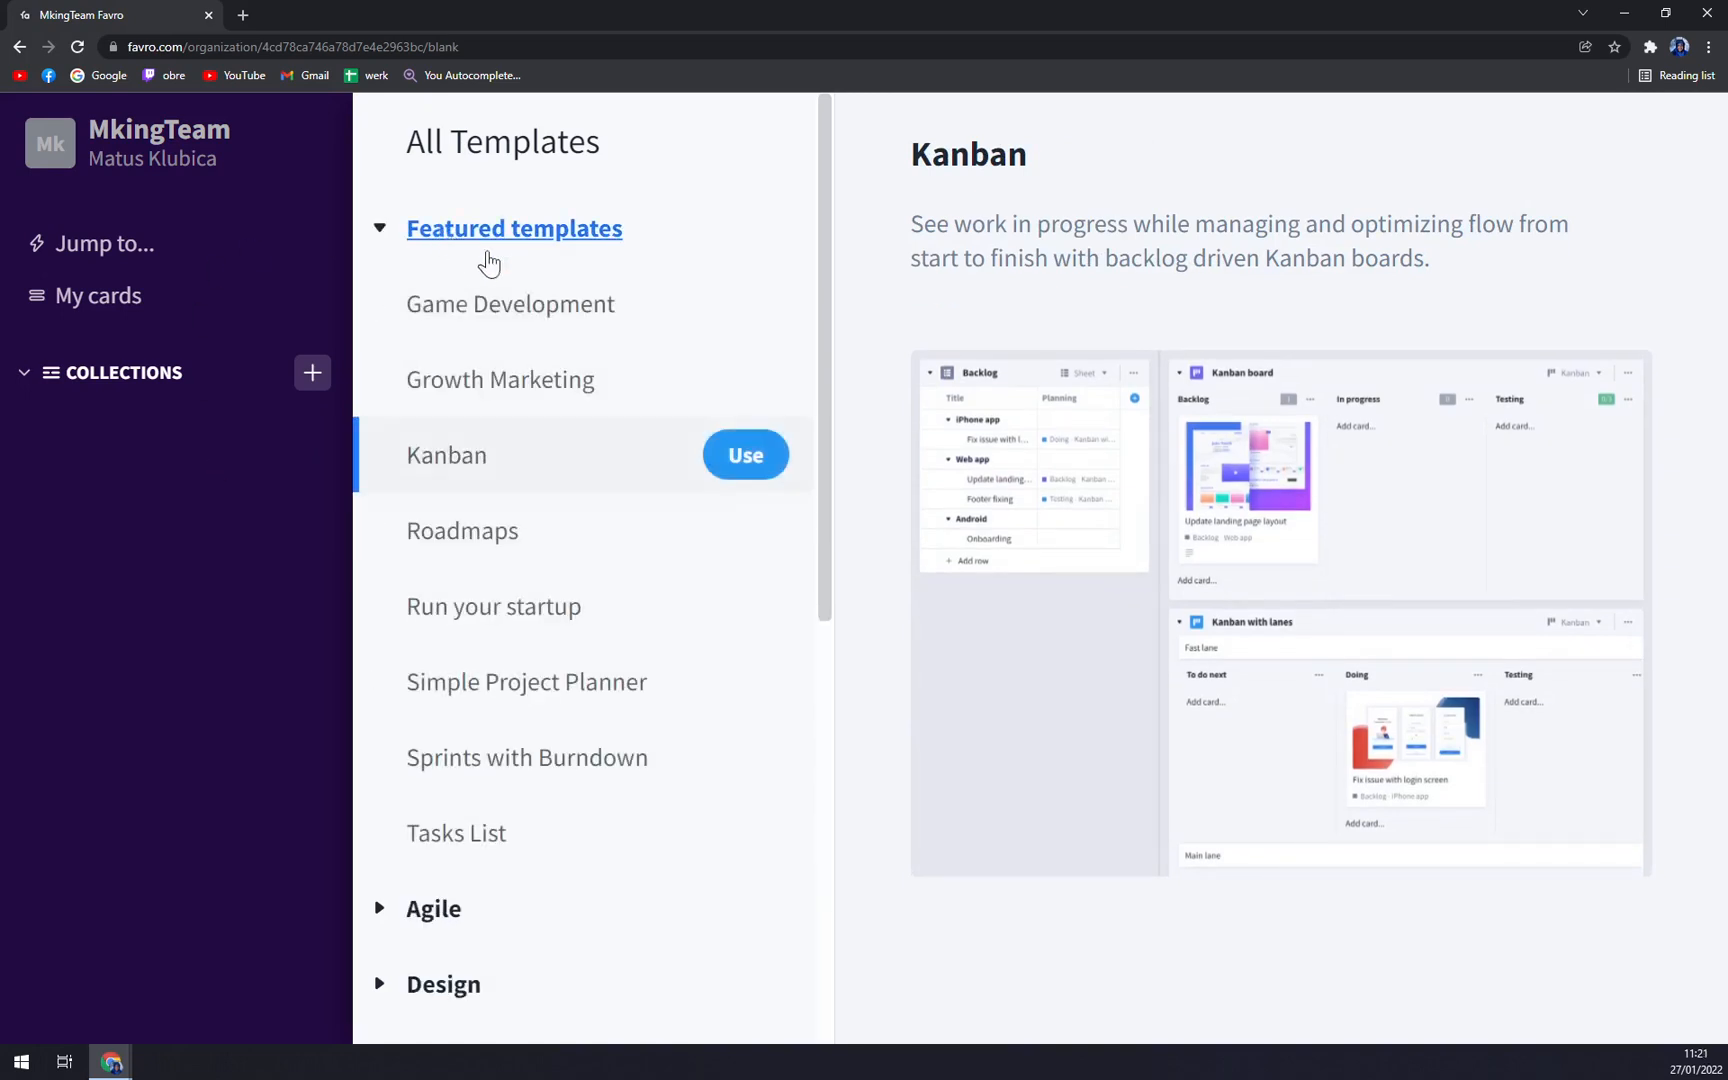
left_click(499, 379)
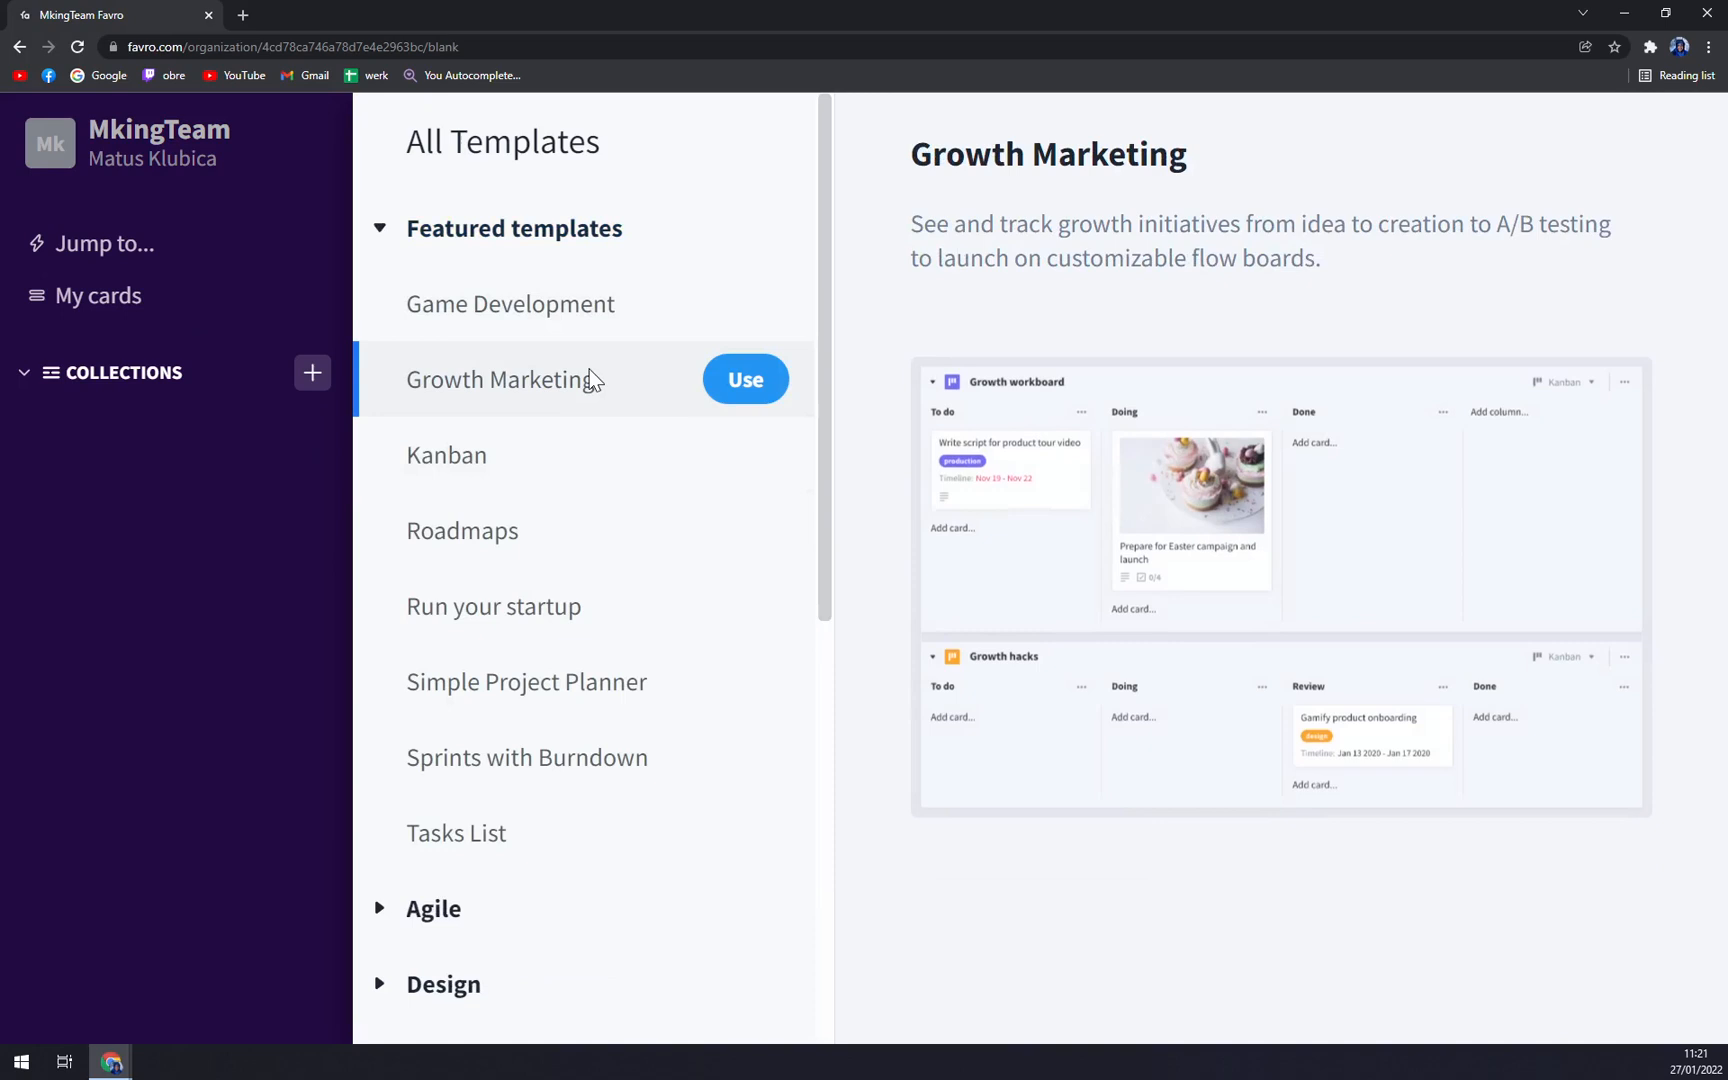
left_click(446, 455)
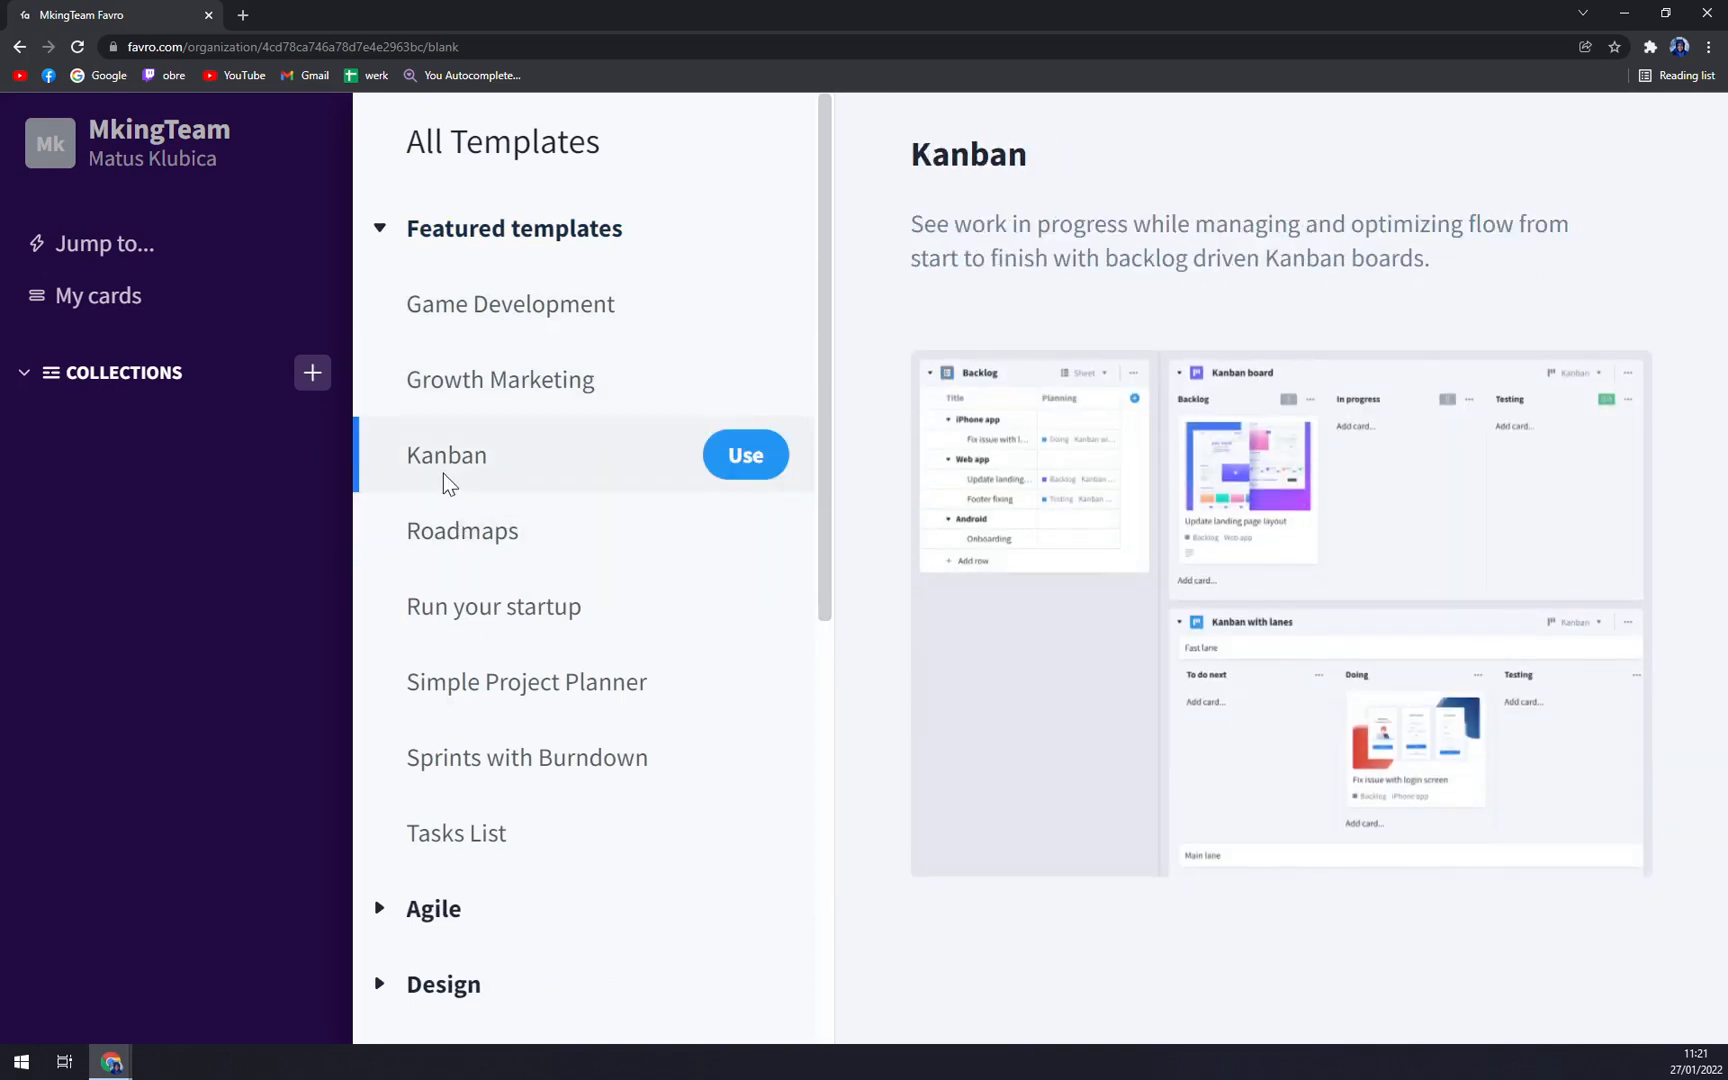
Select Game Development and use it to create the collections.
left_click(510, 304)
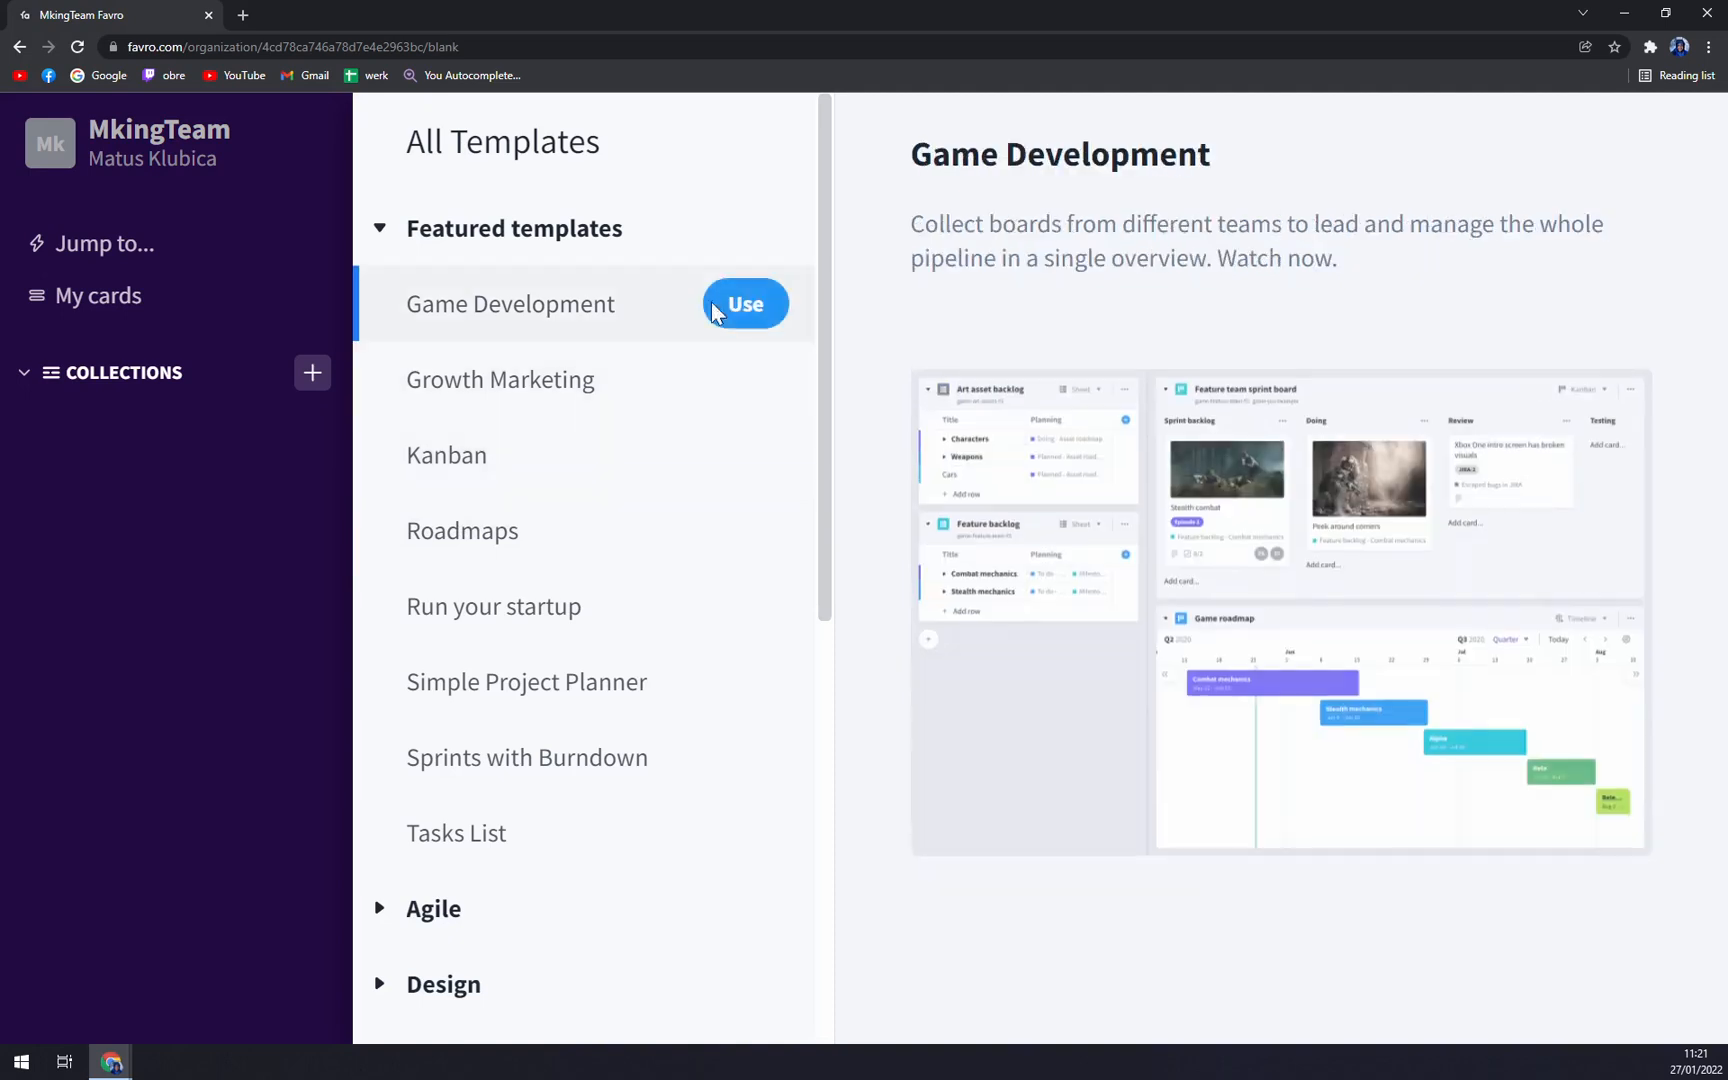
left_click(744, 304)
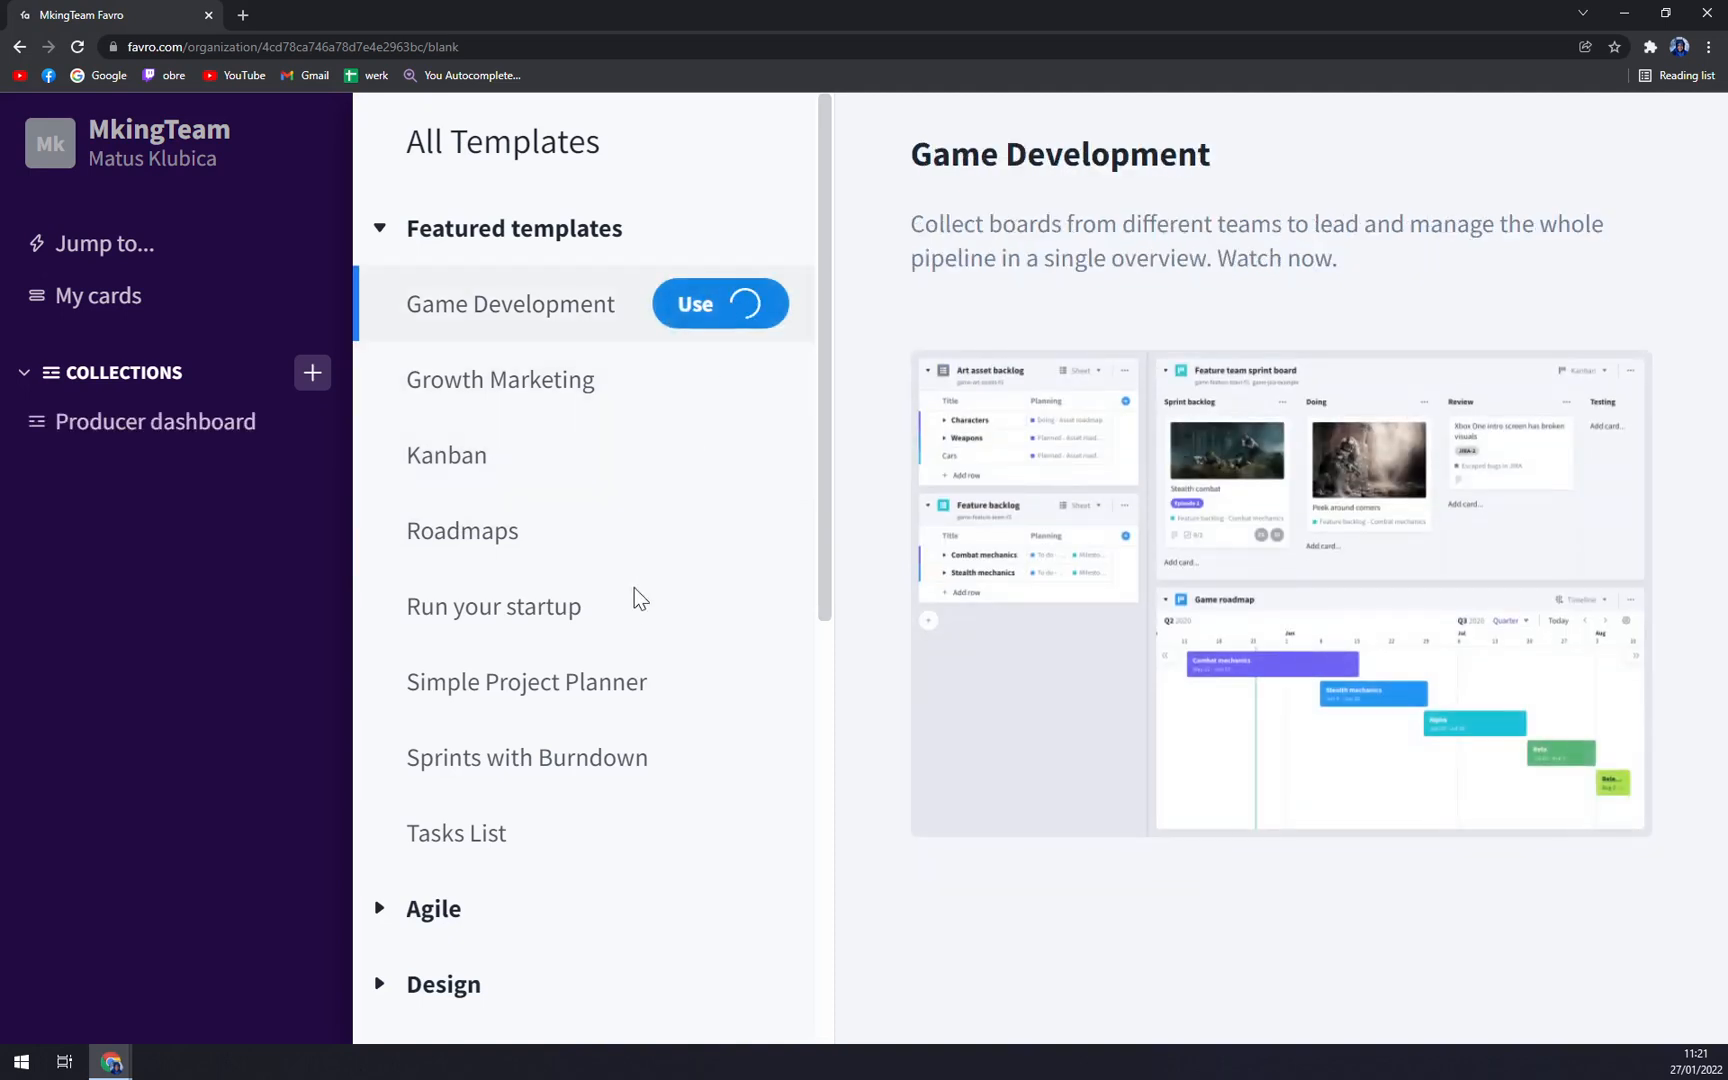
left_click(721, 304)
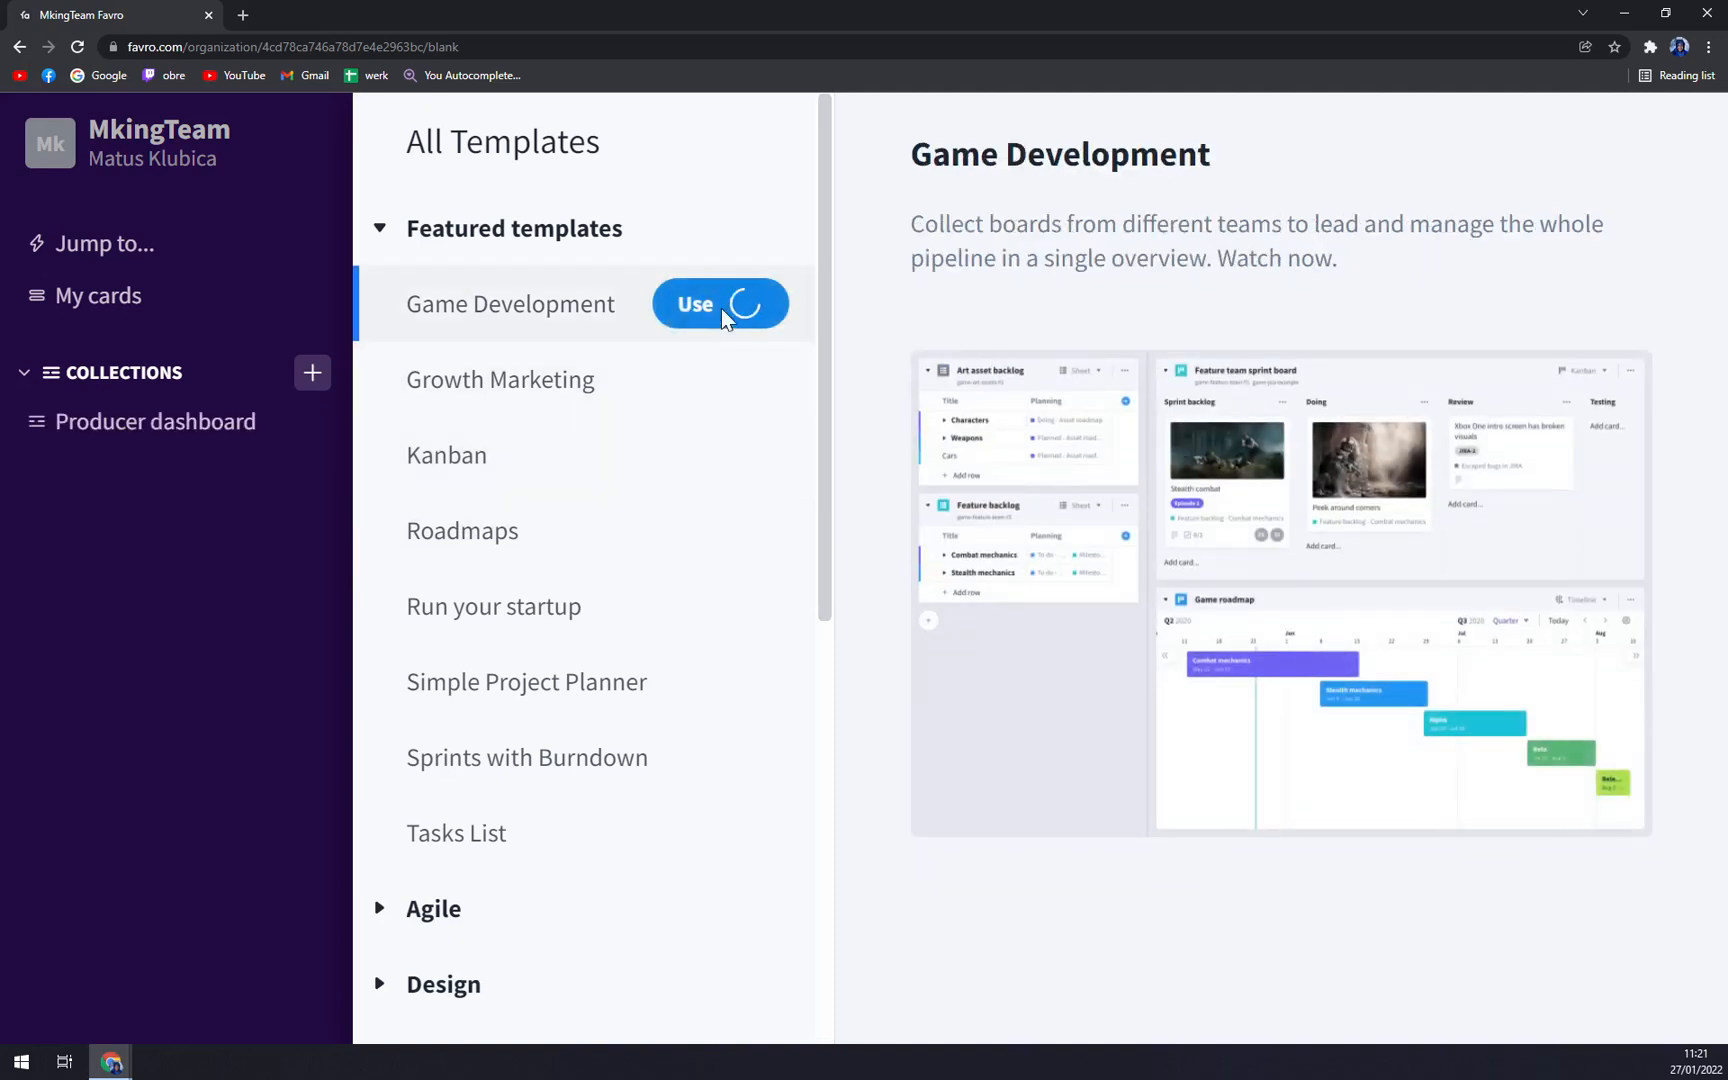
left_click(695, 305)
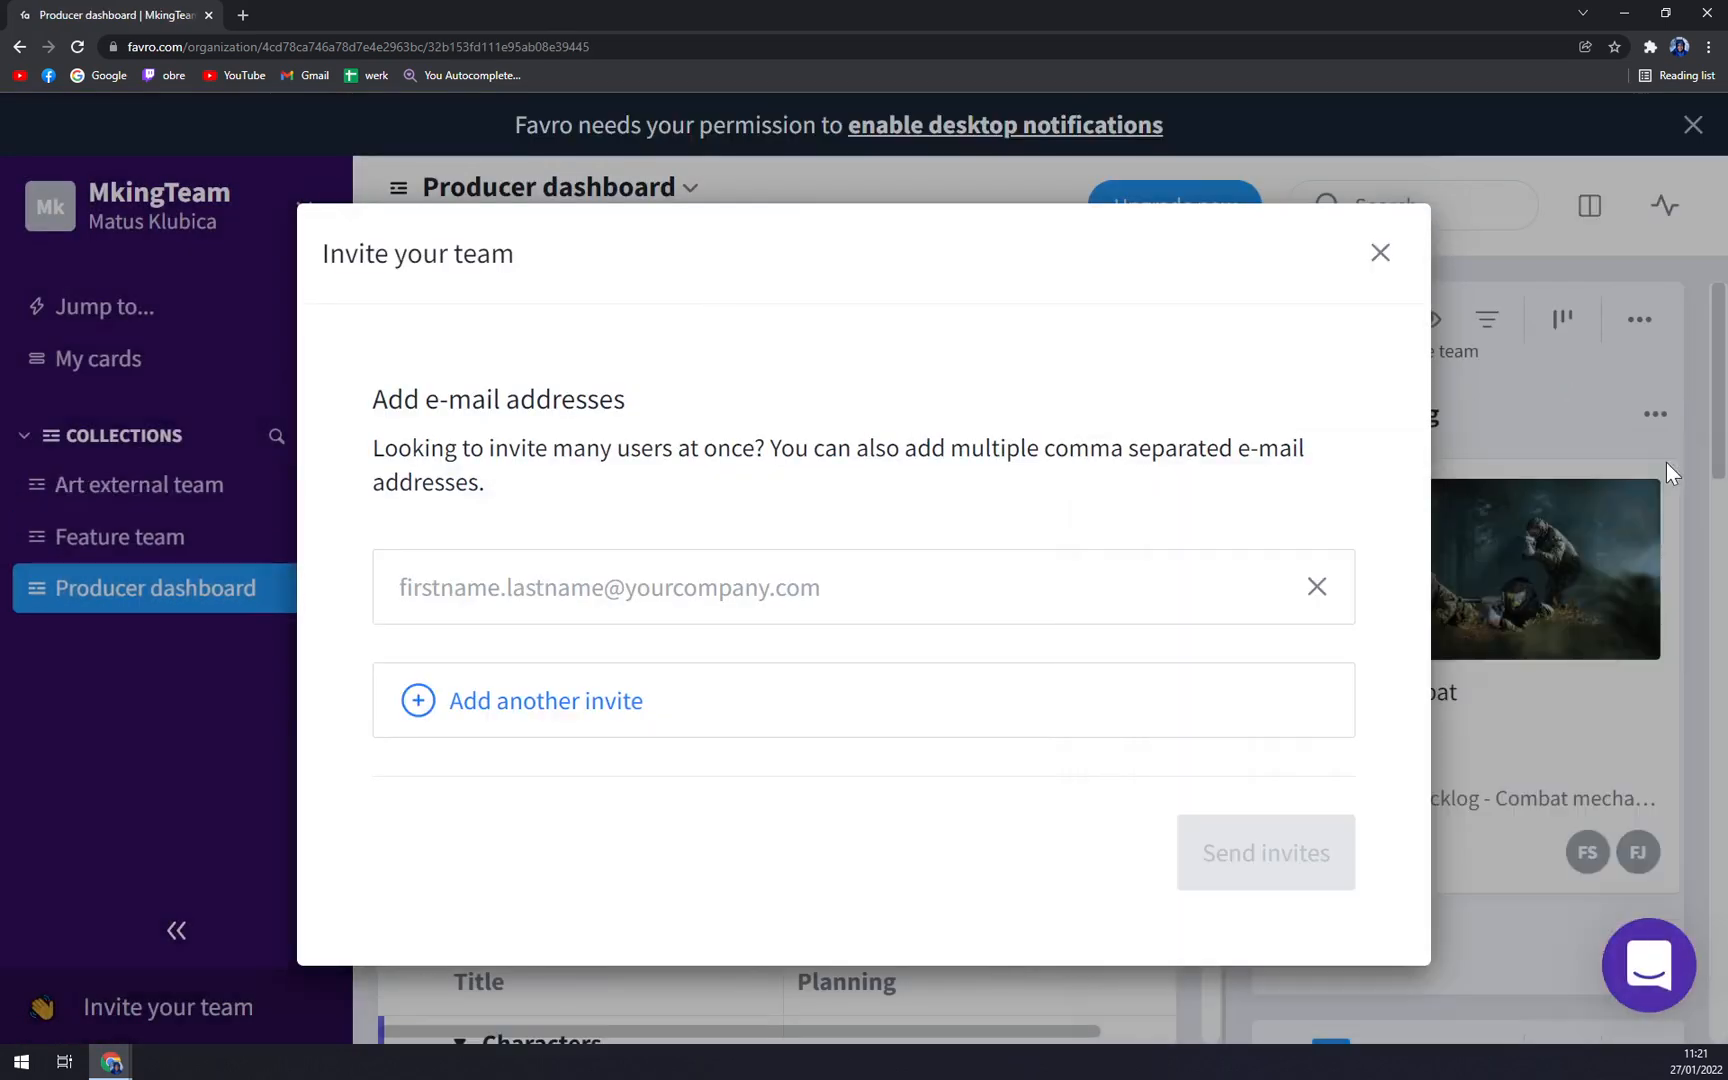
mouse_move(997, 660)
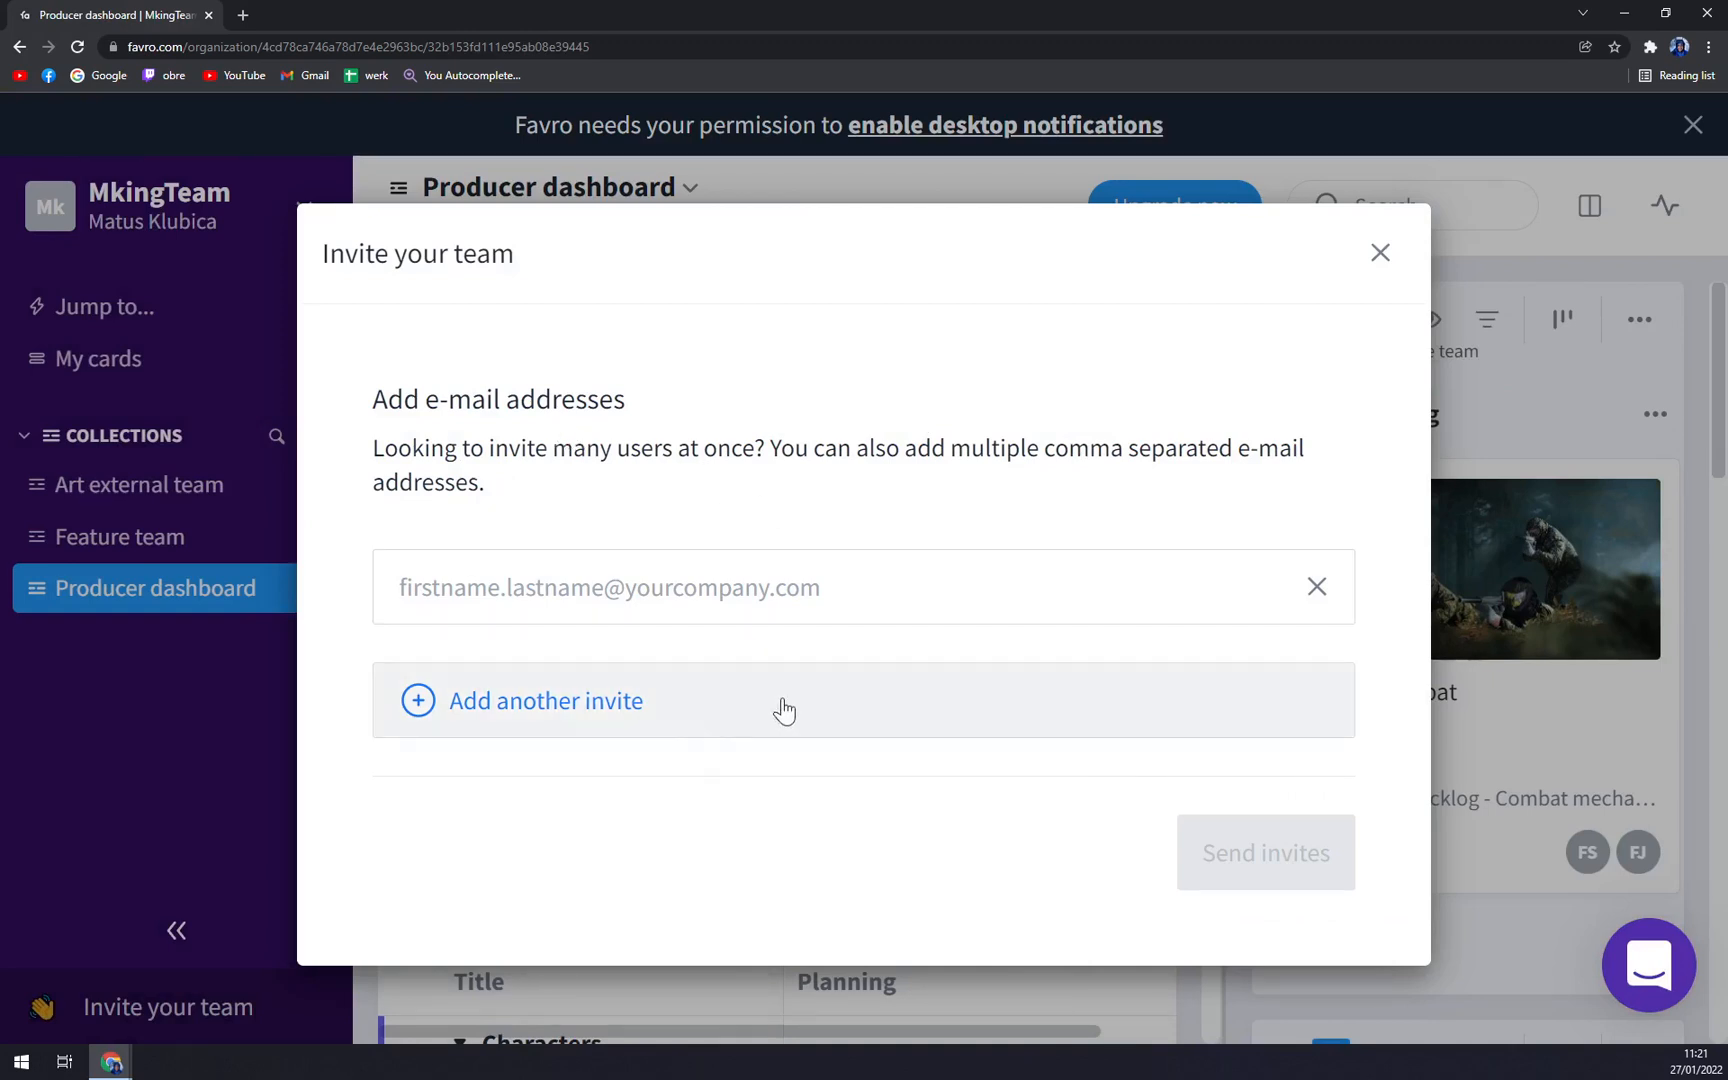
Invite one e-mail address to the team and close the confirmation.
left_click(771, 586)
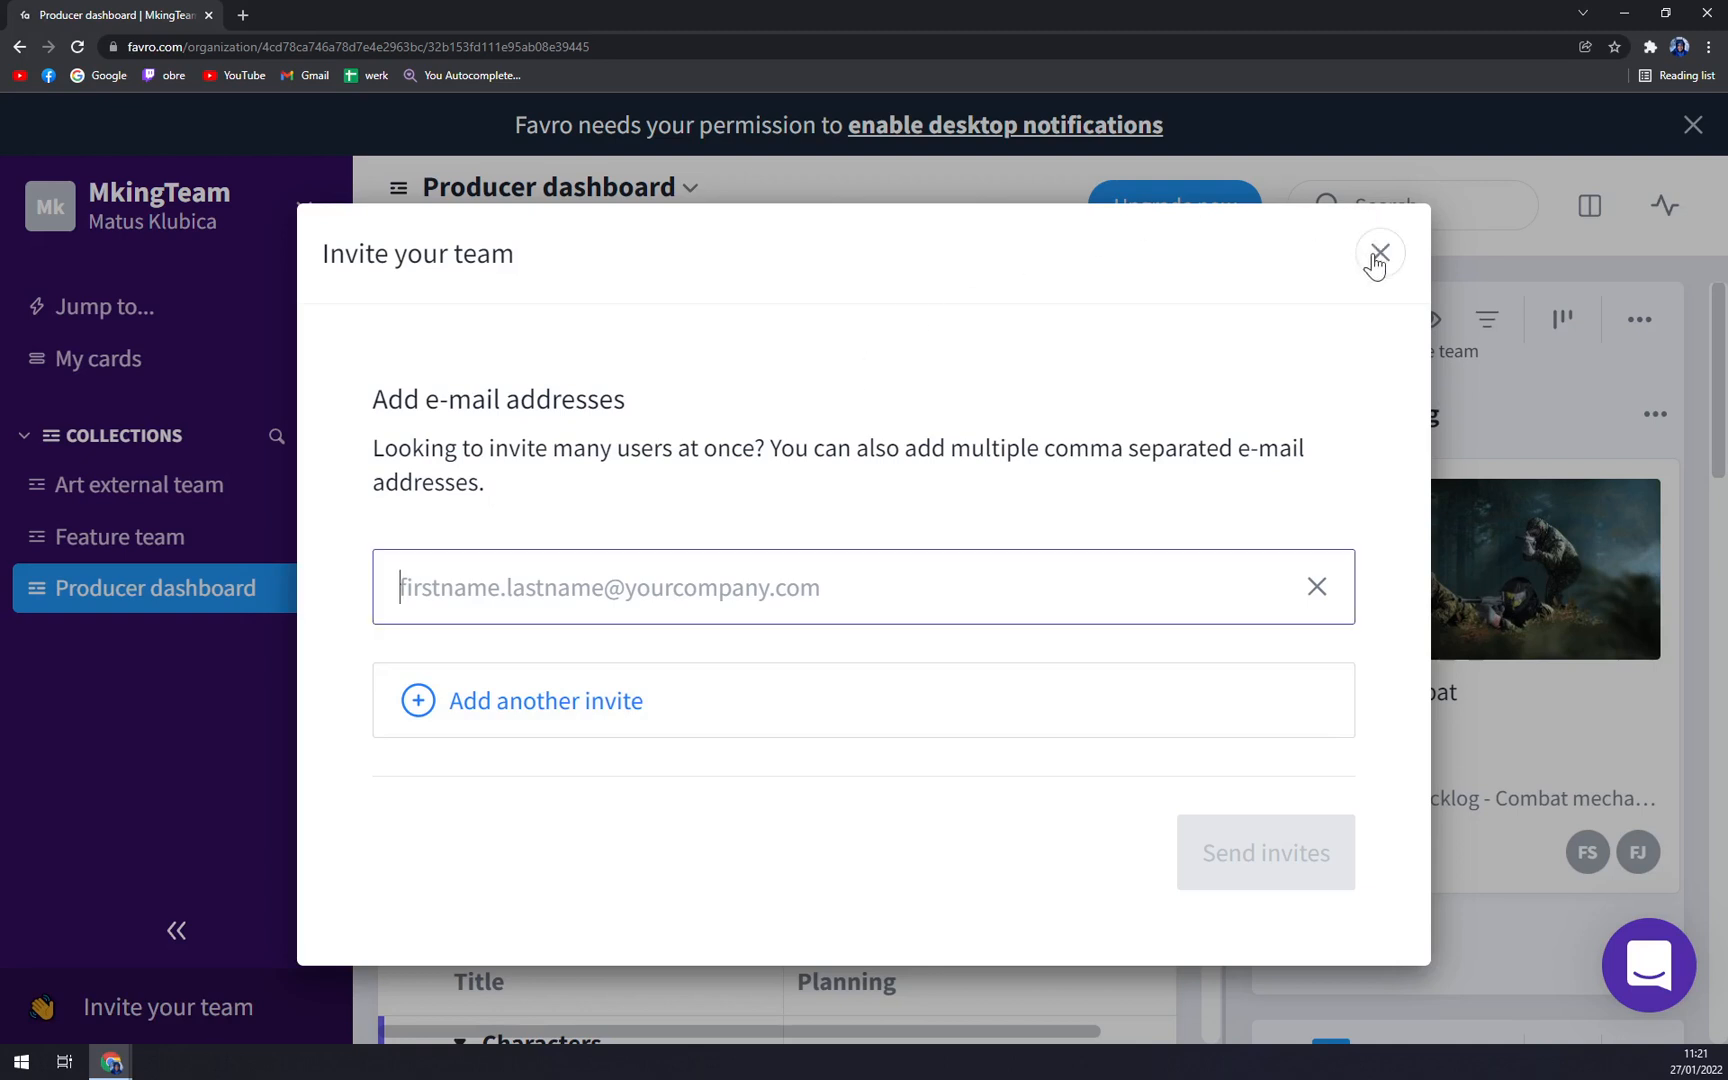
mouse_move(775, 401)
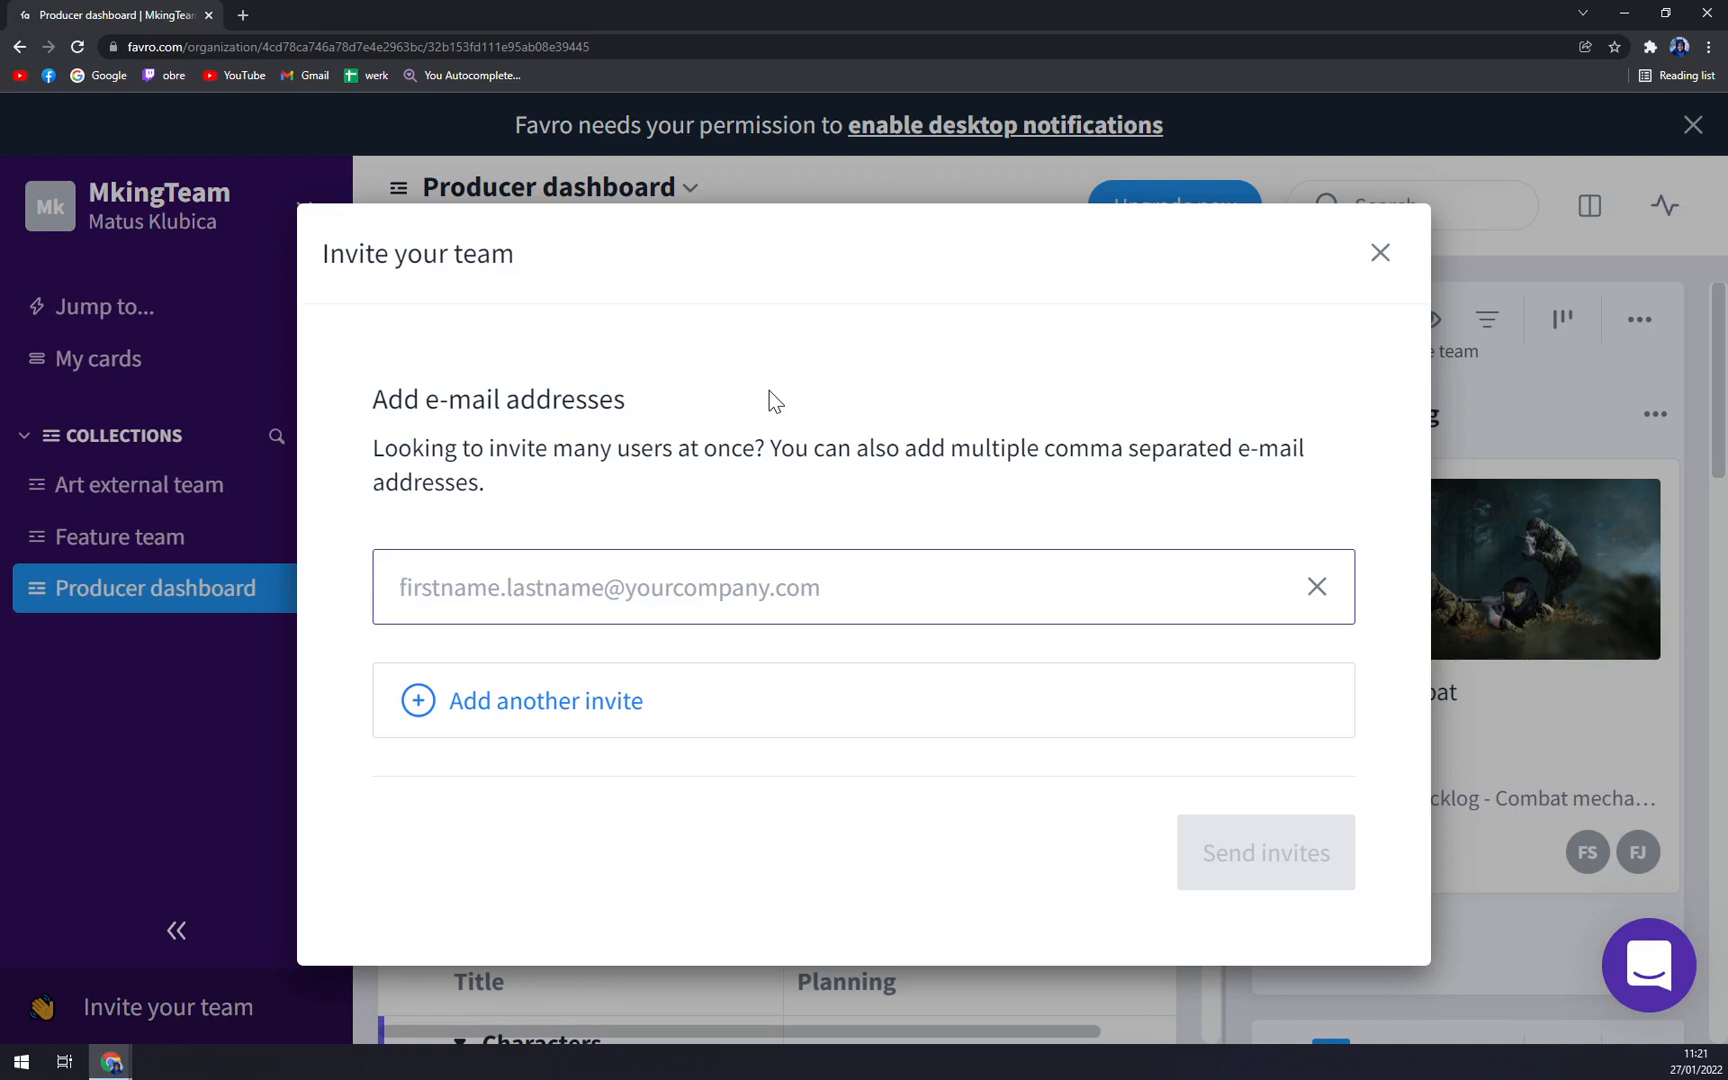
left_click(609, 586)
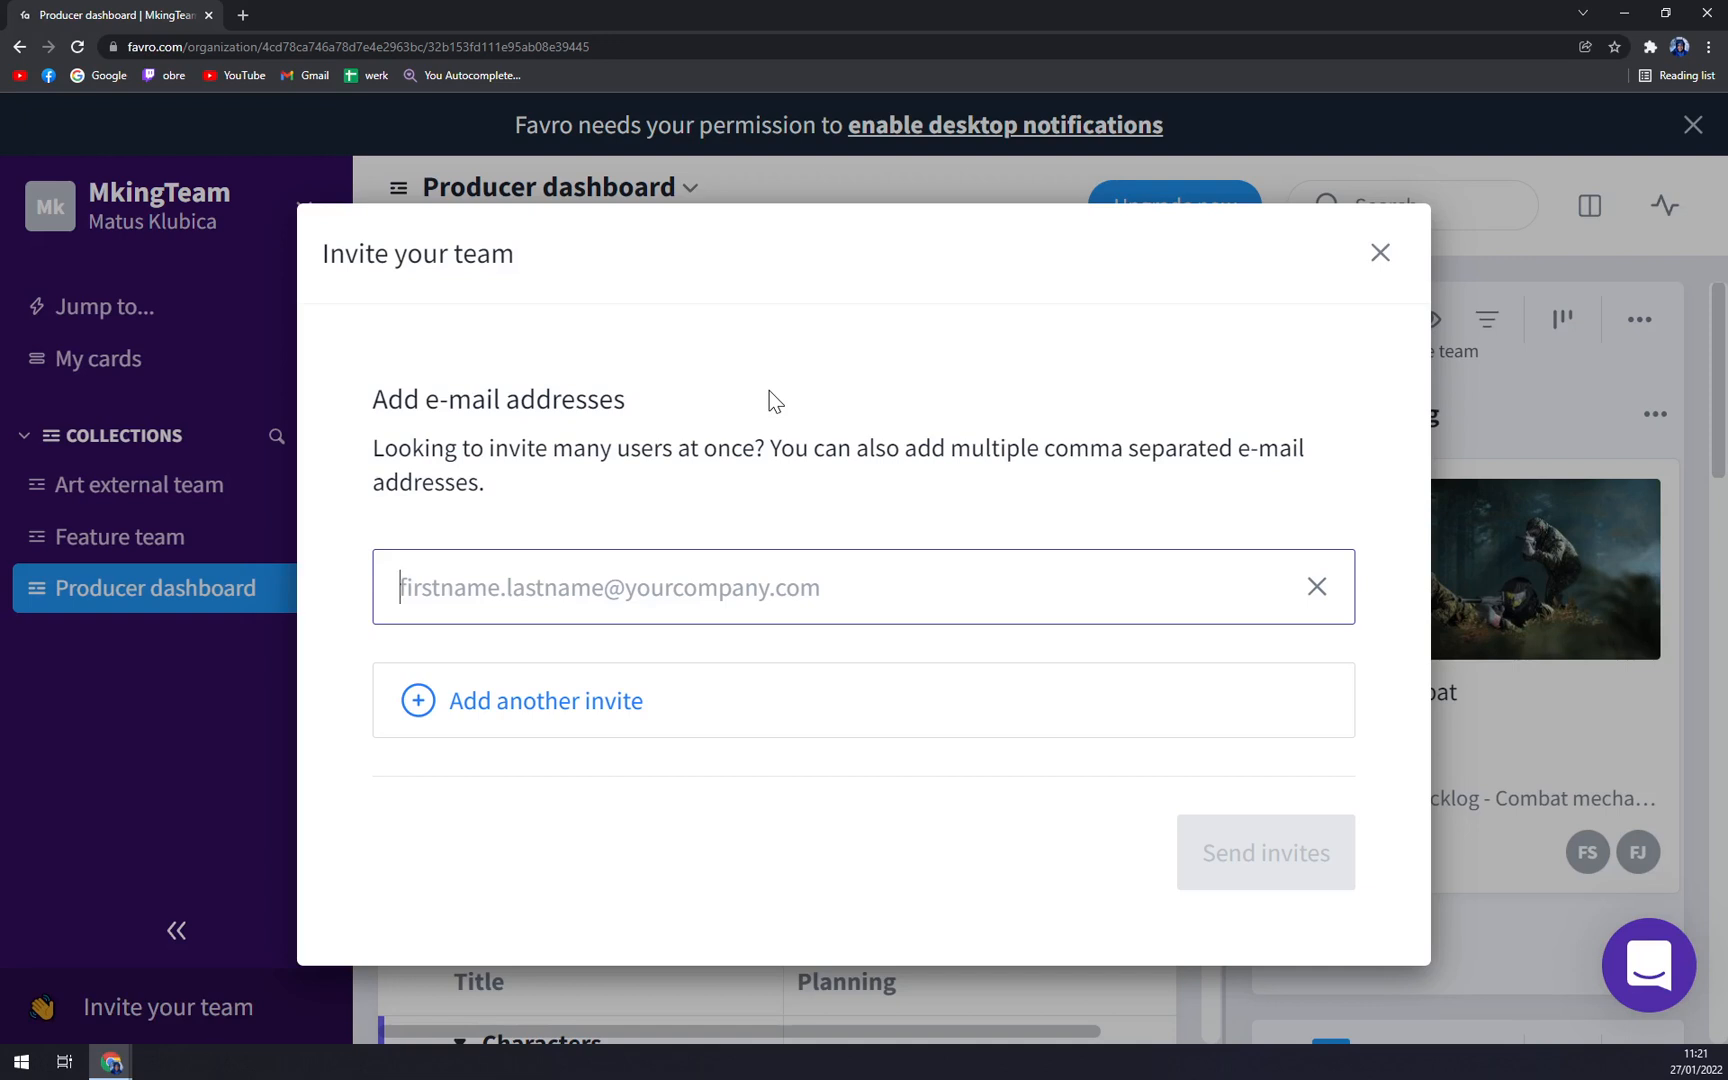
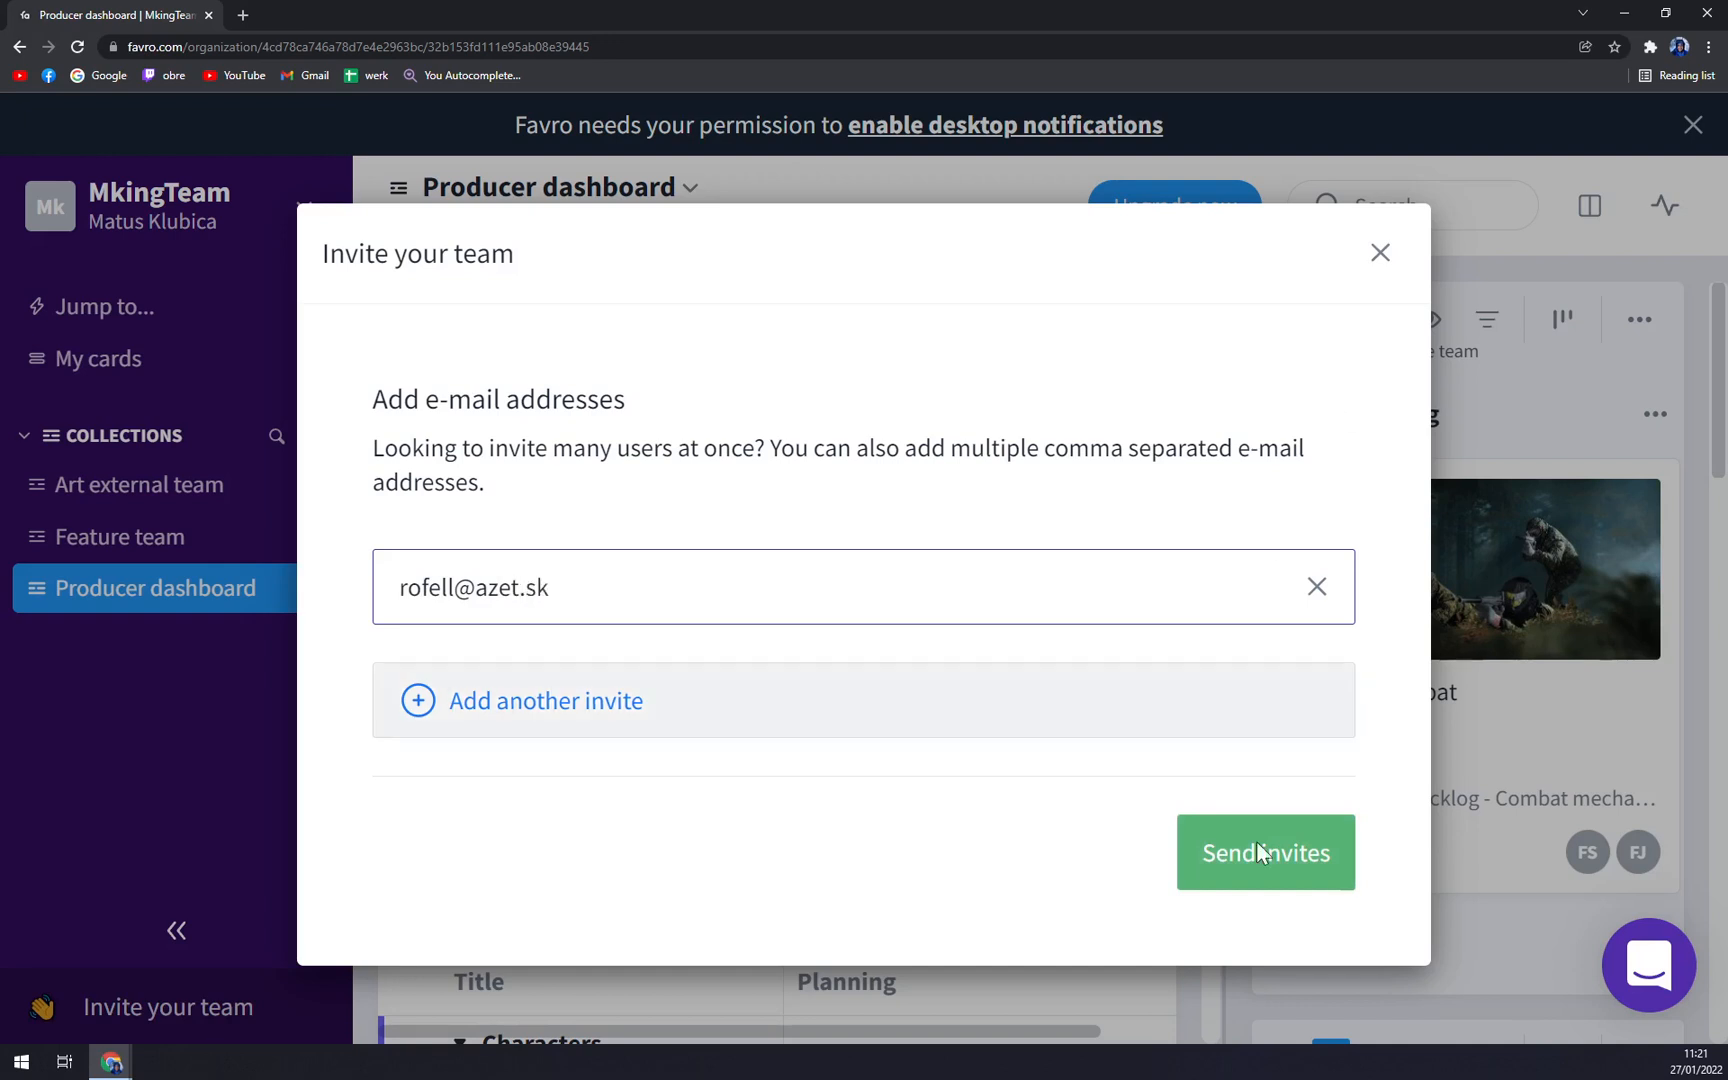
left_click(1265, 852)
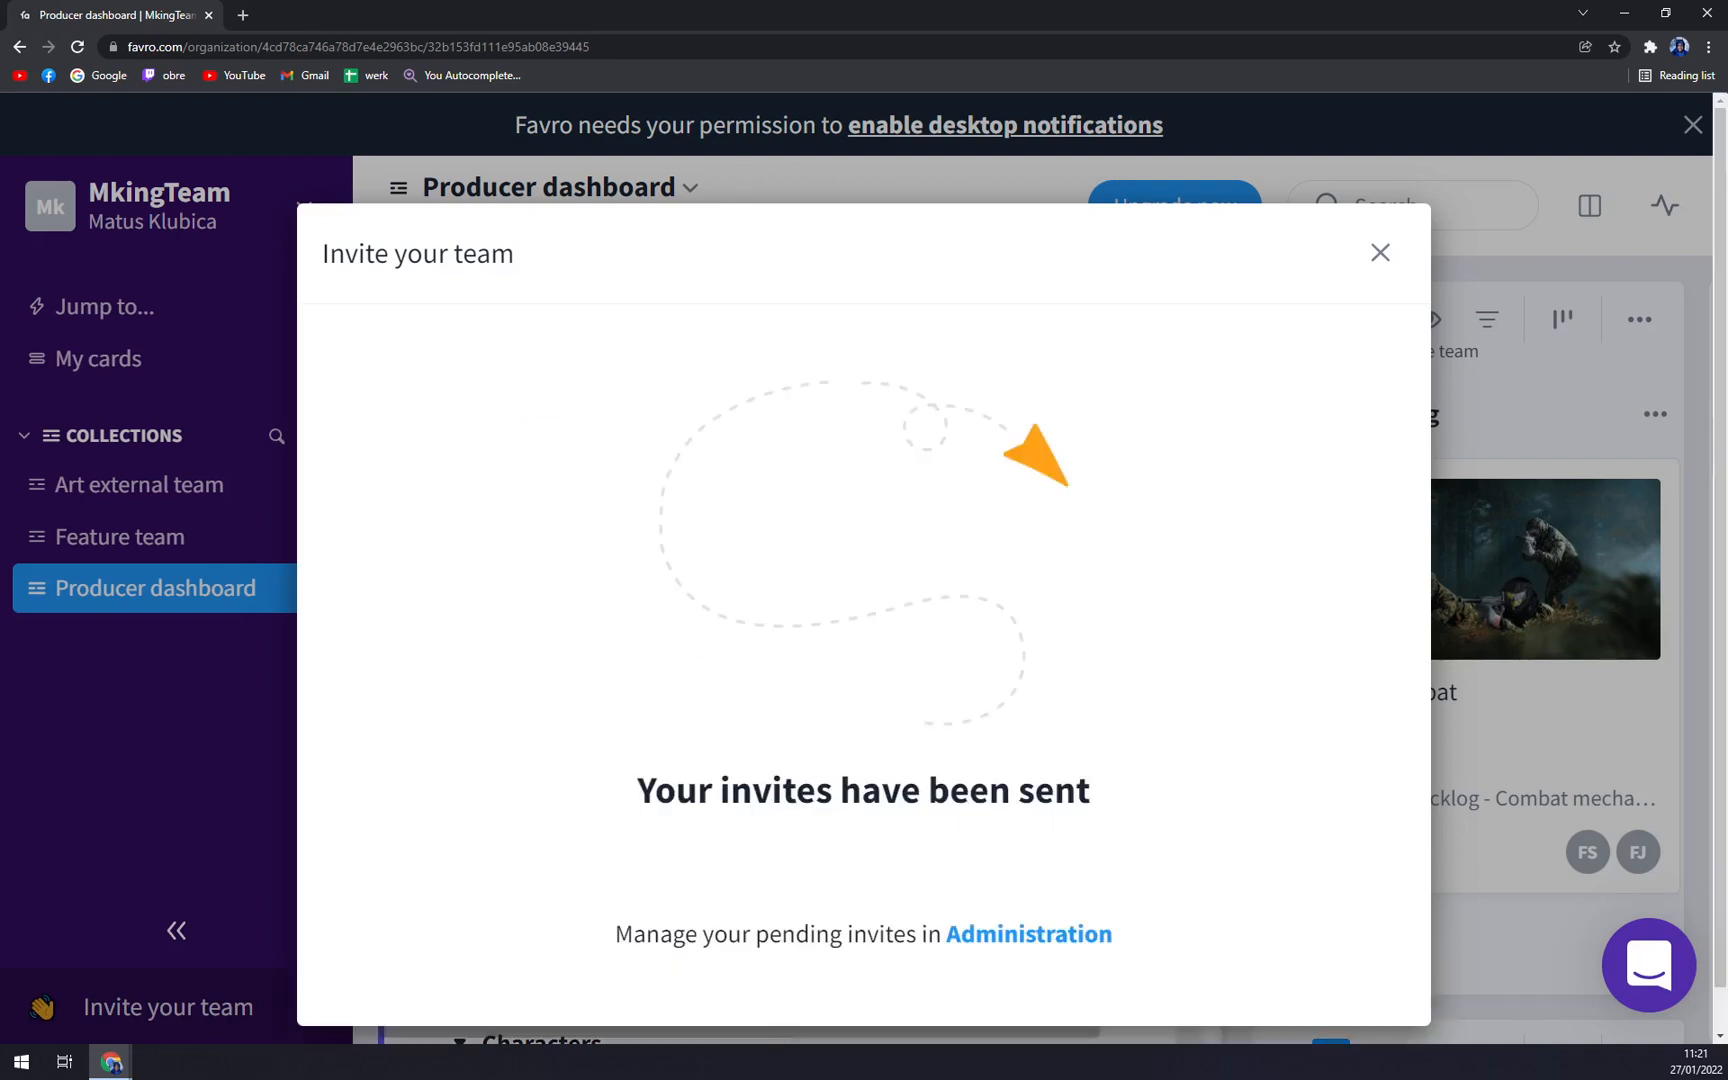
left_click(1381, 252)
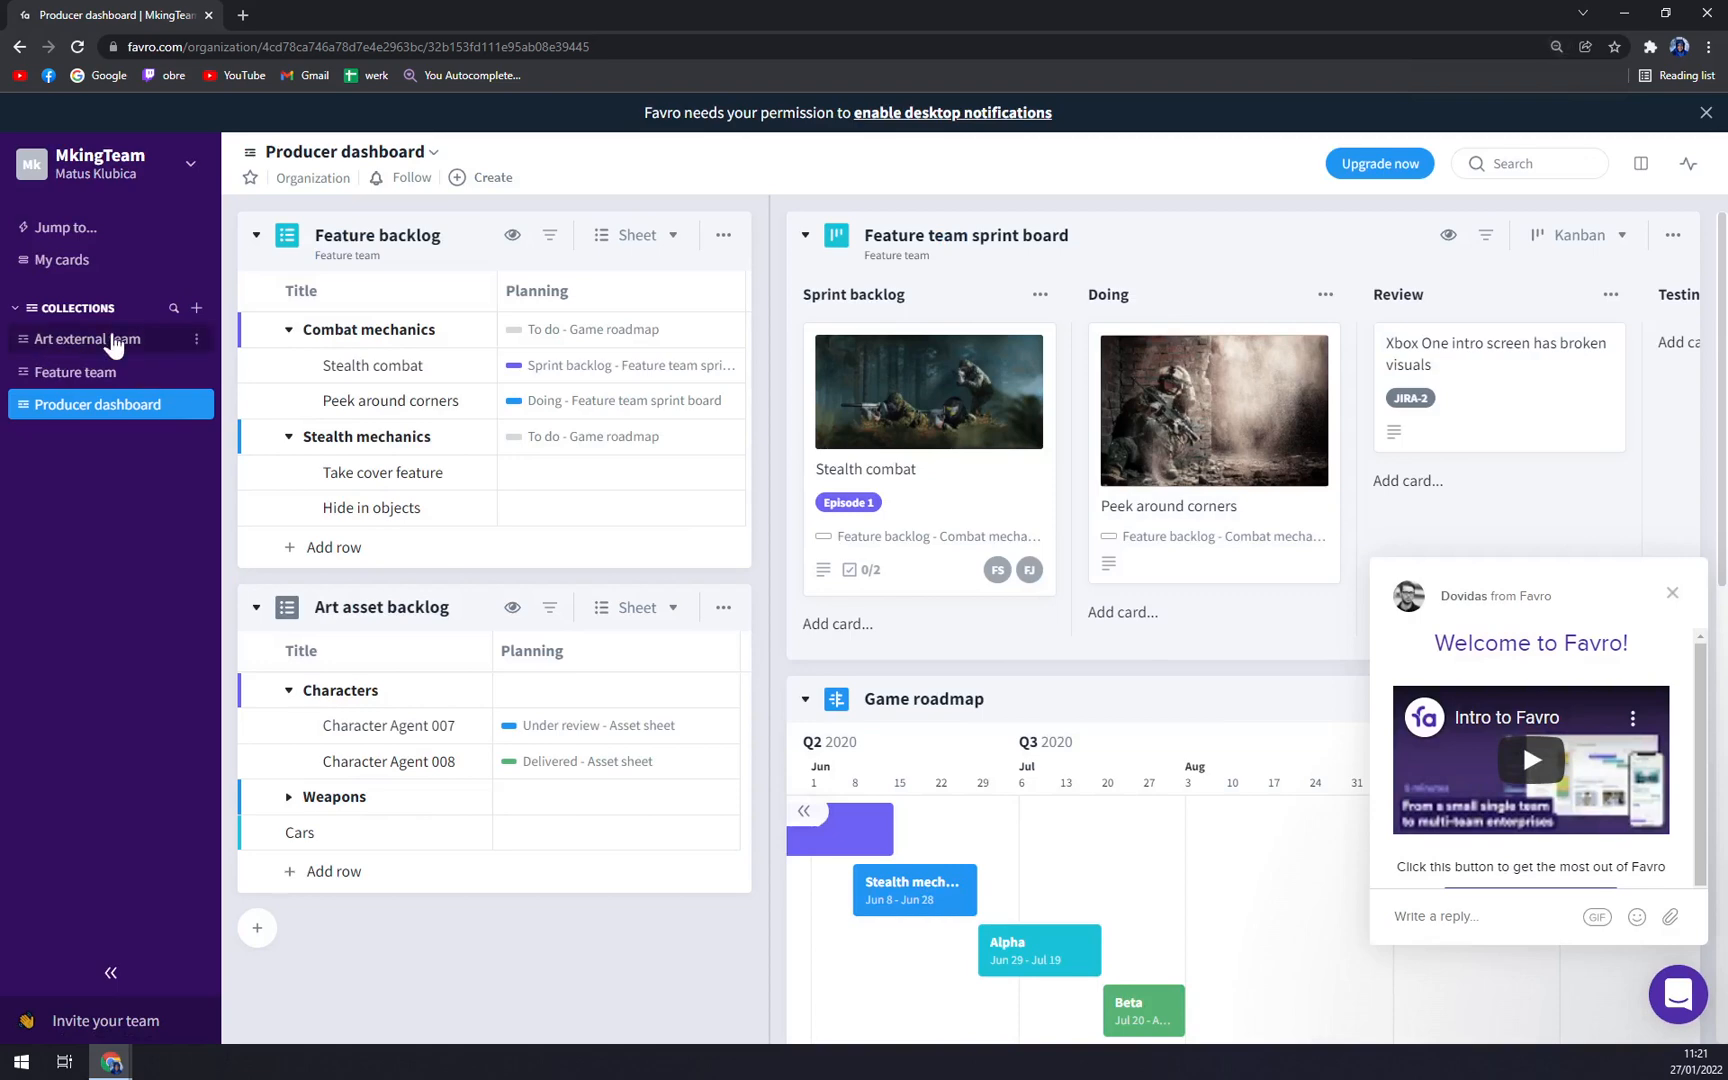
left_click(75, 371)
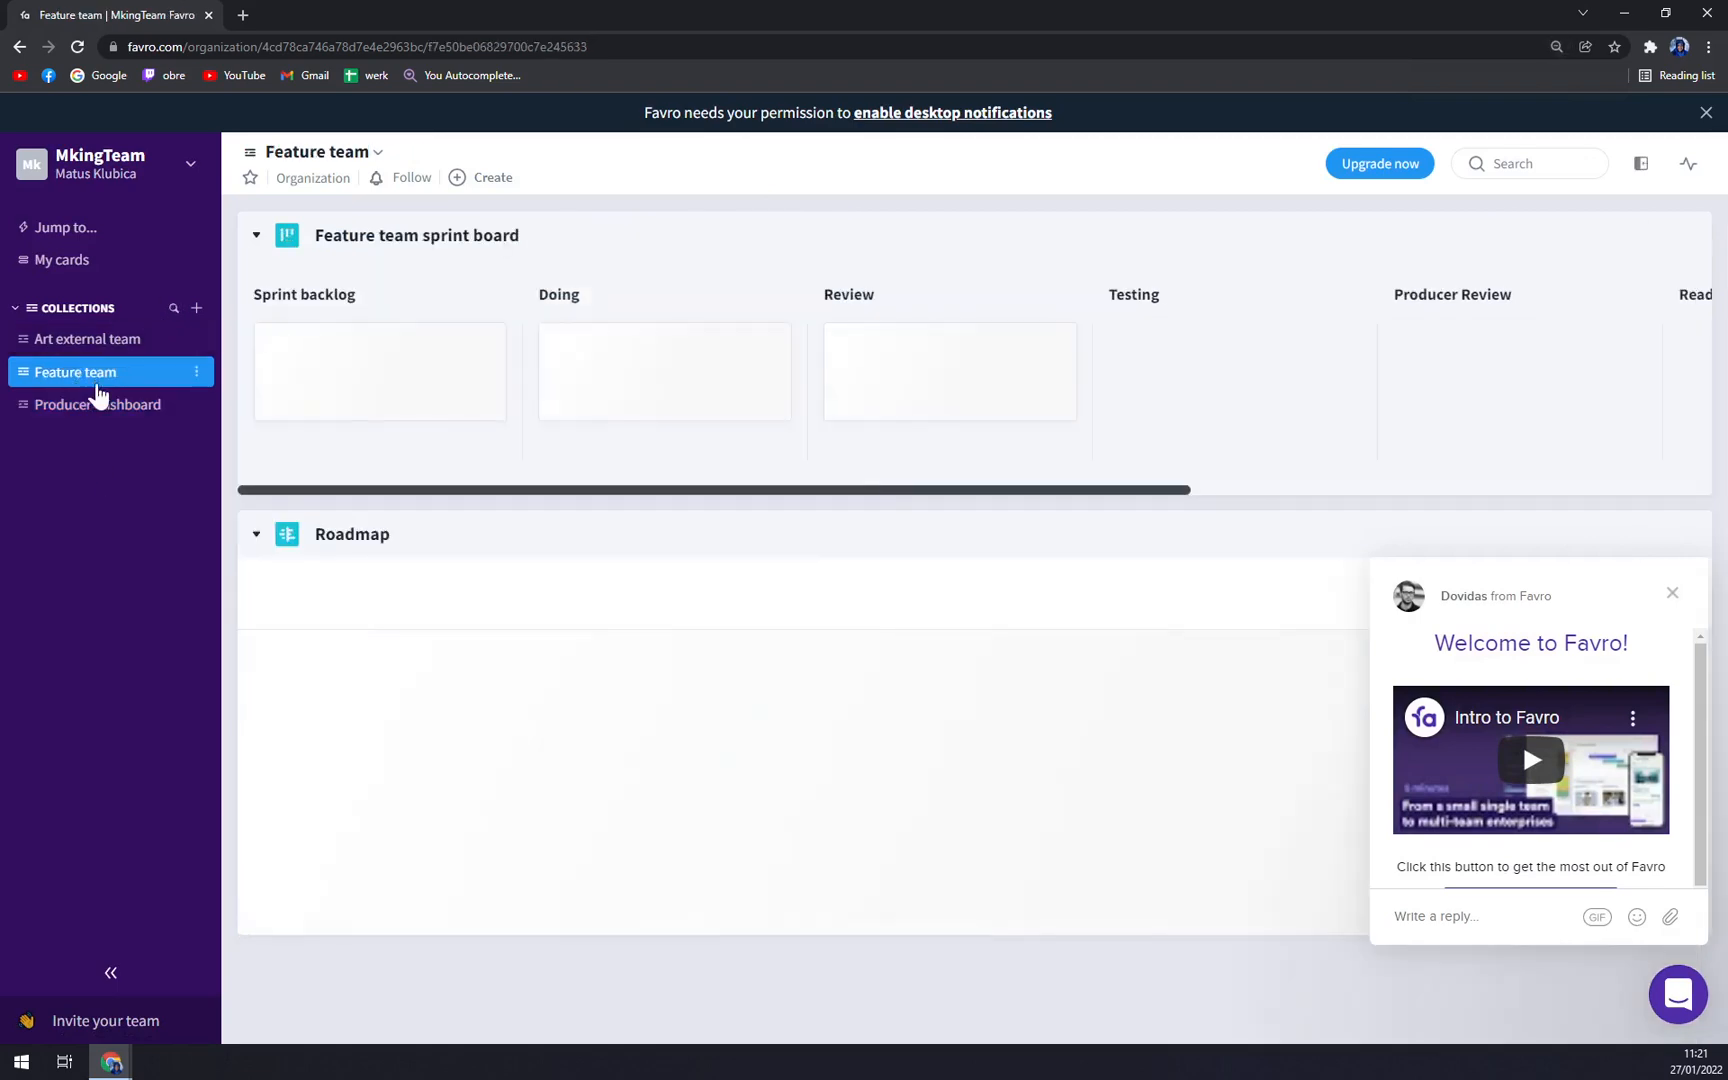
left_click(97, 404)
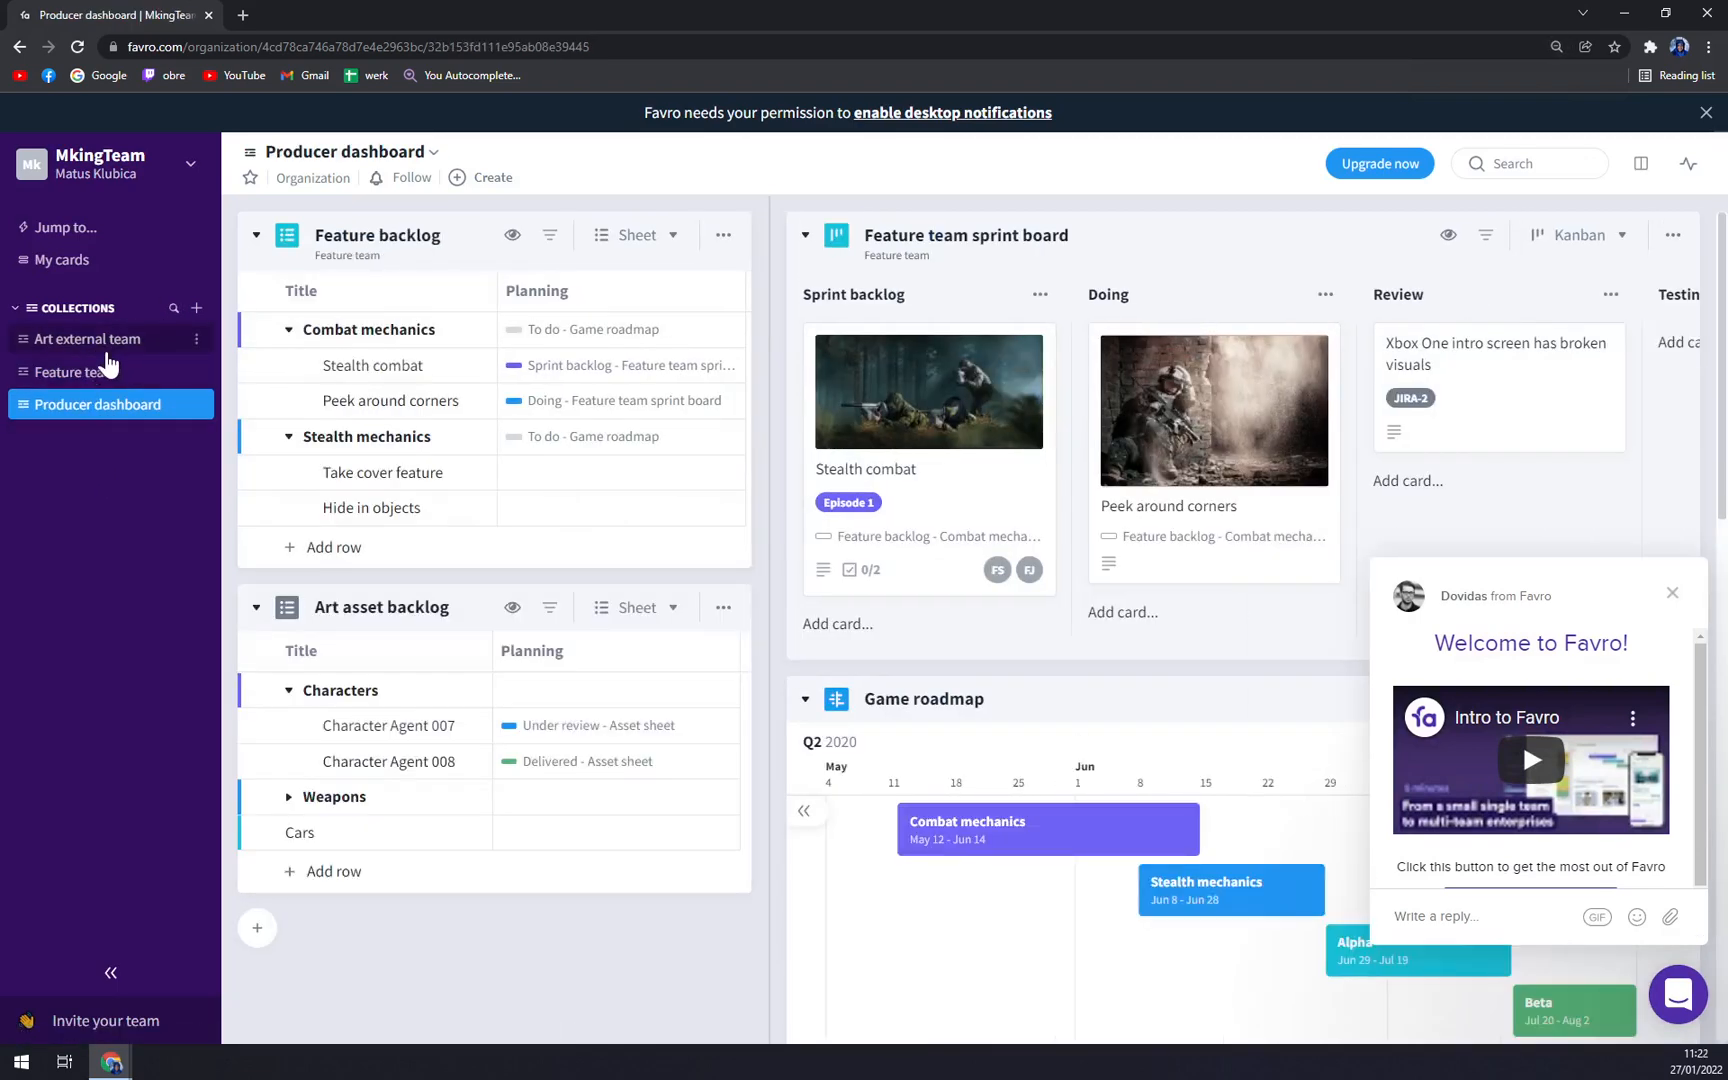
left_click(74, 371)
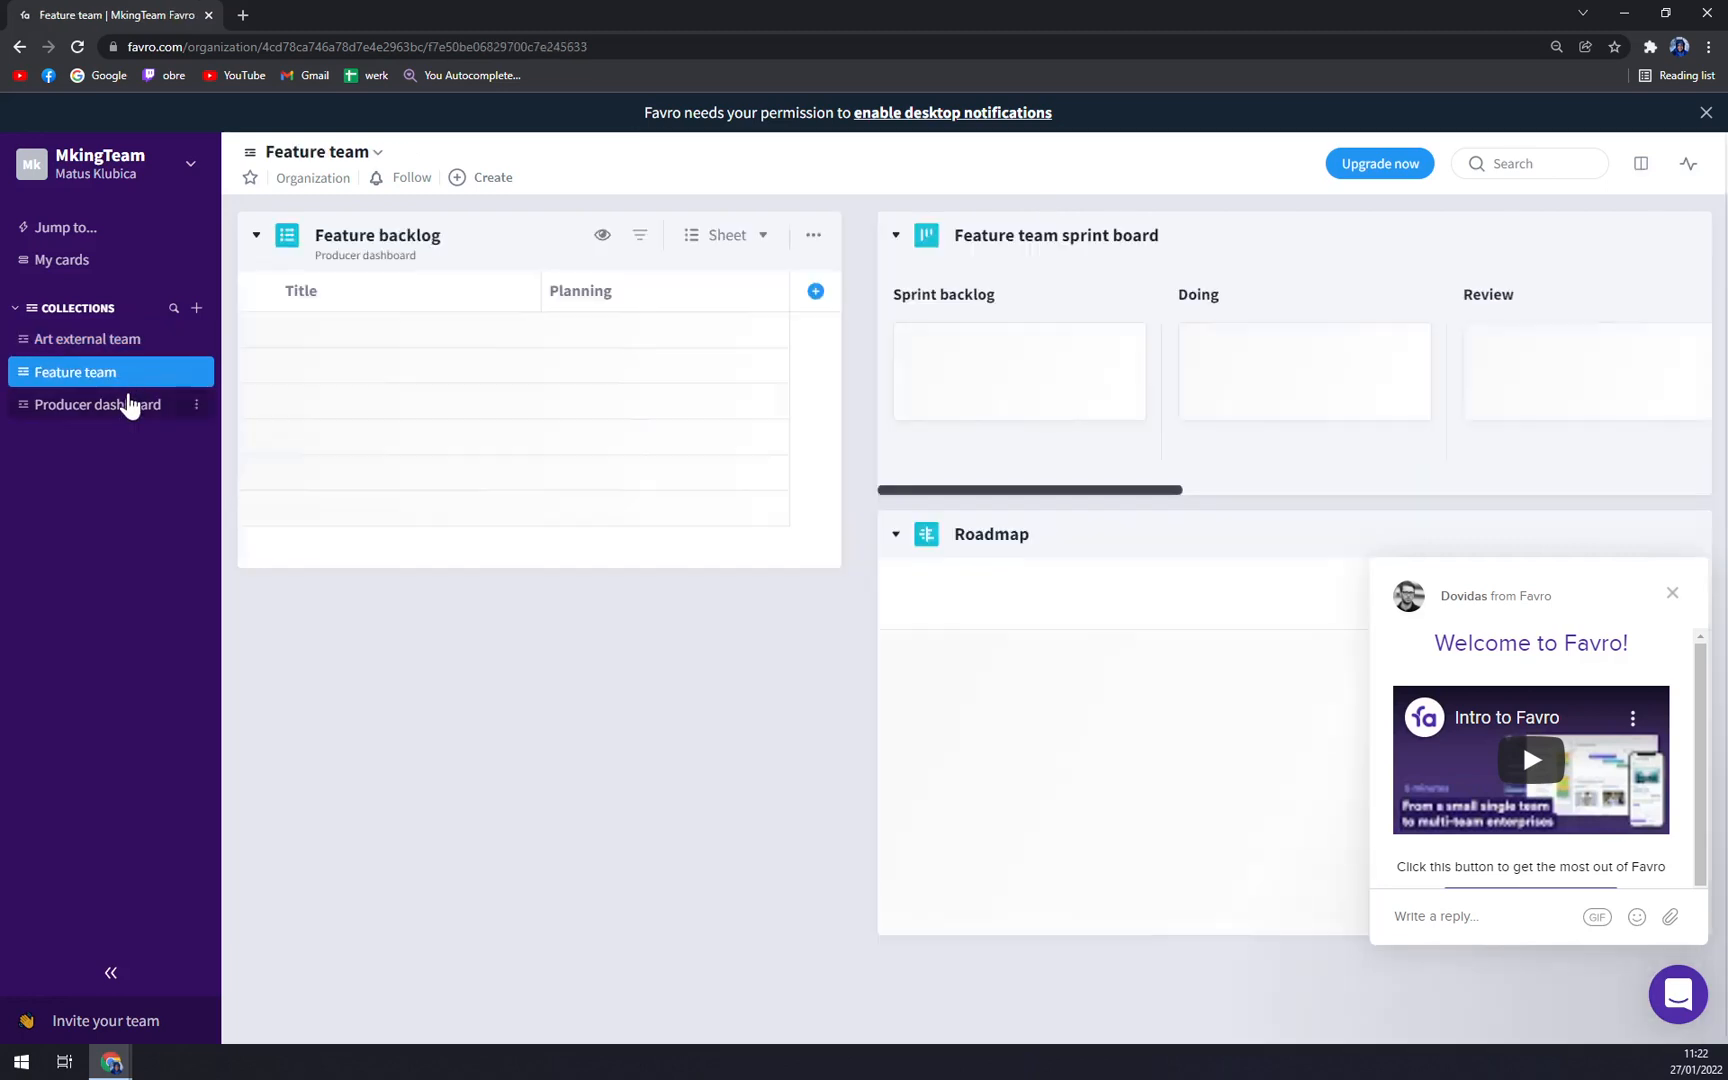
left_click(97, 404)
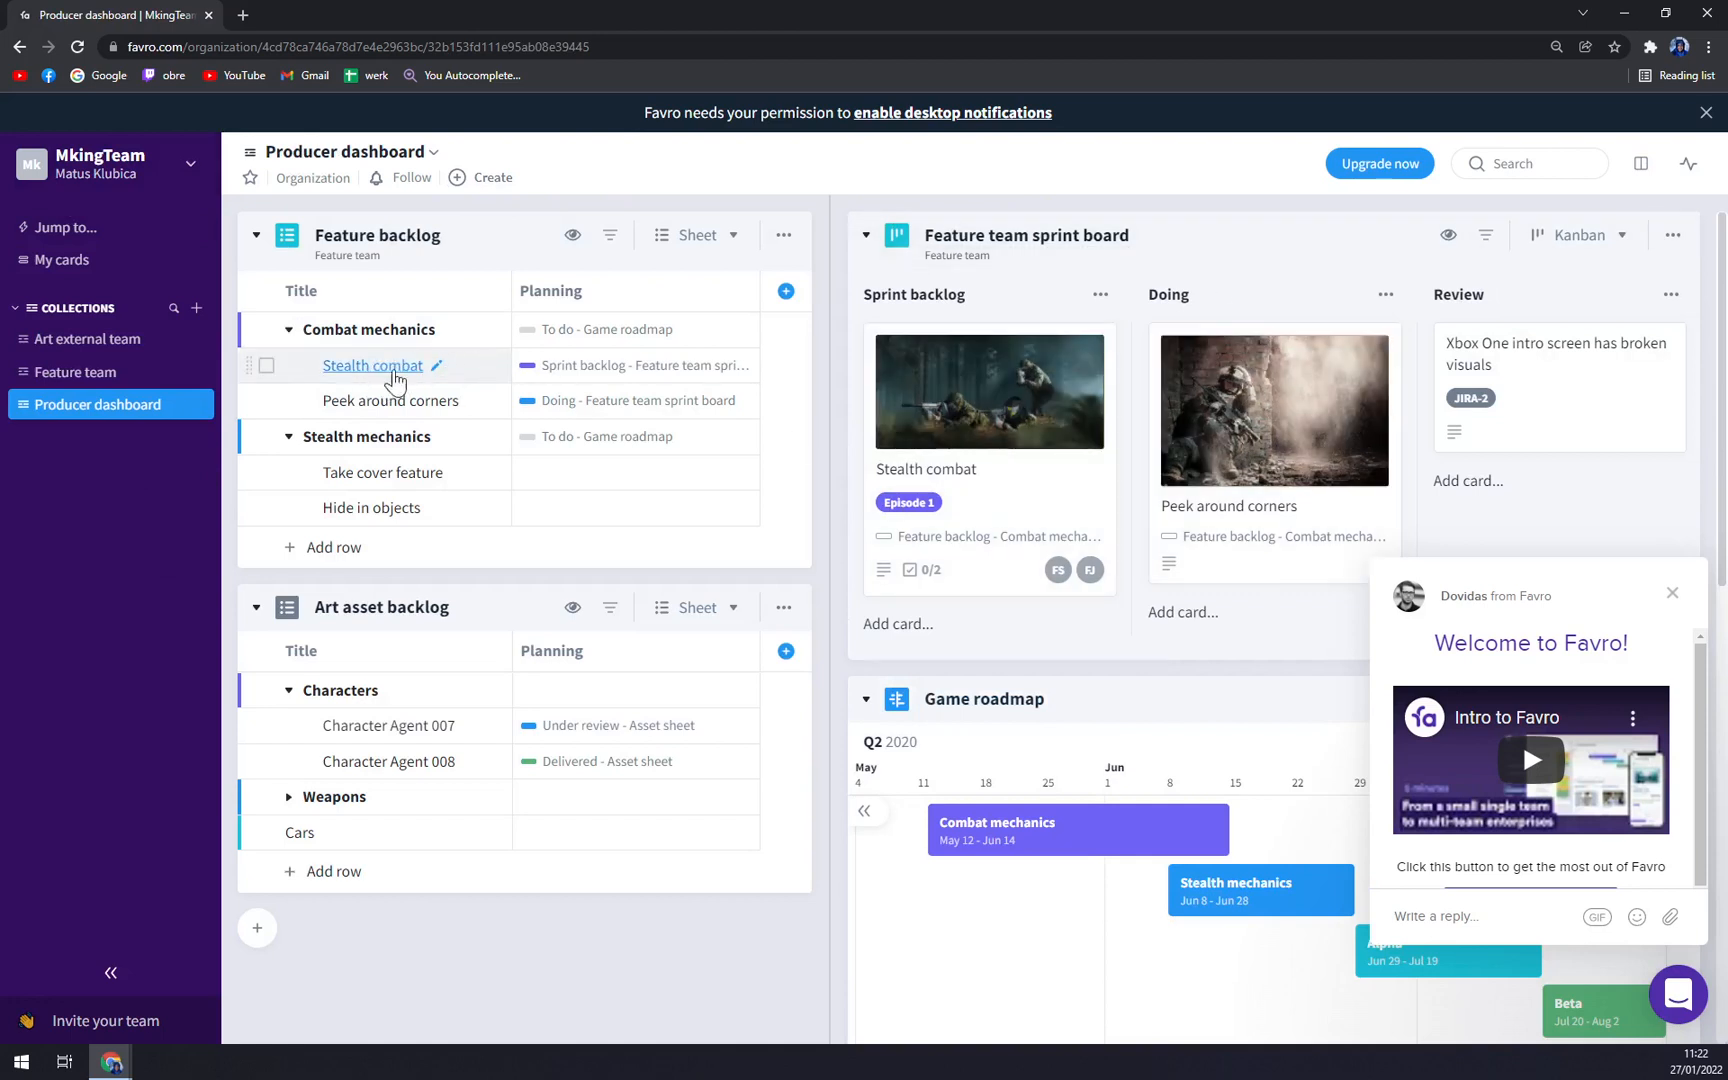
mouse_move(119, 445)
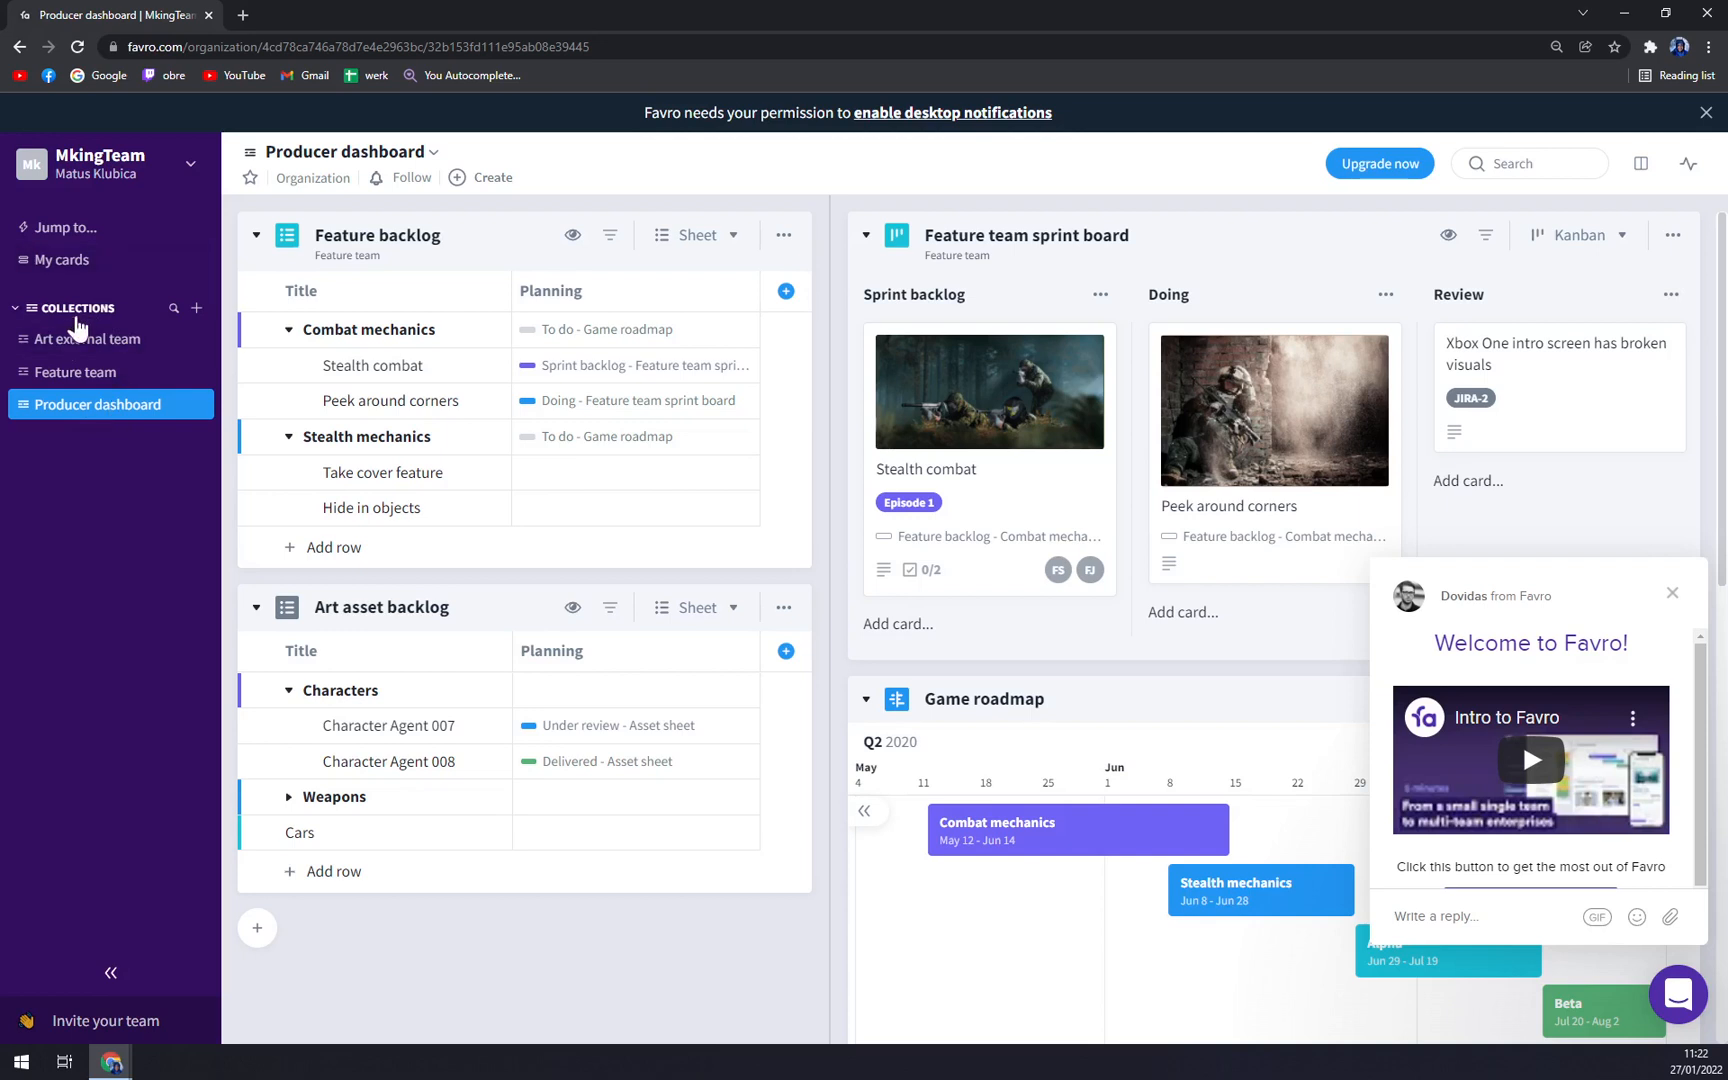
left_click(197, 309)
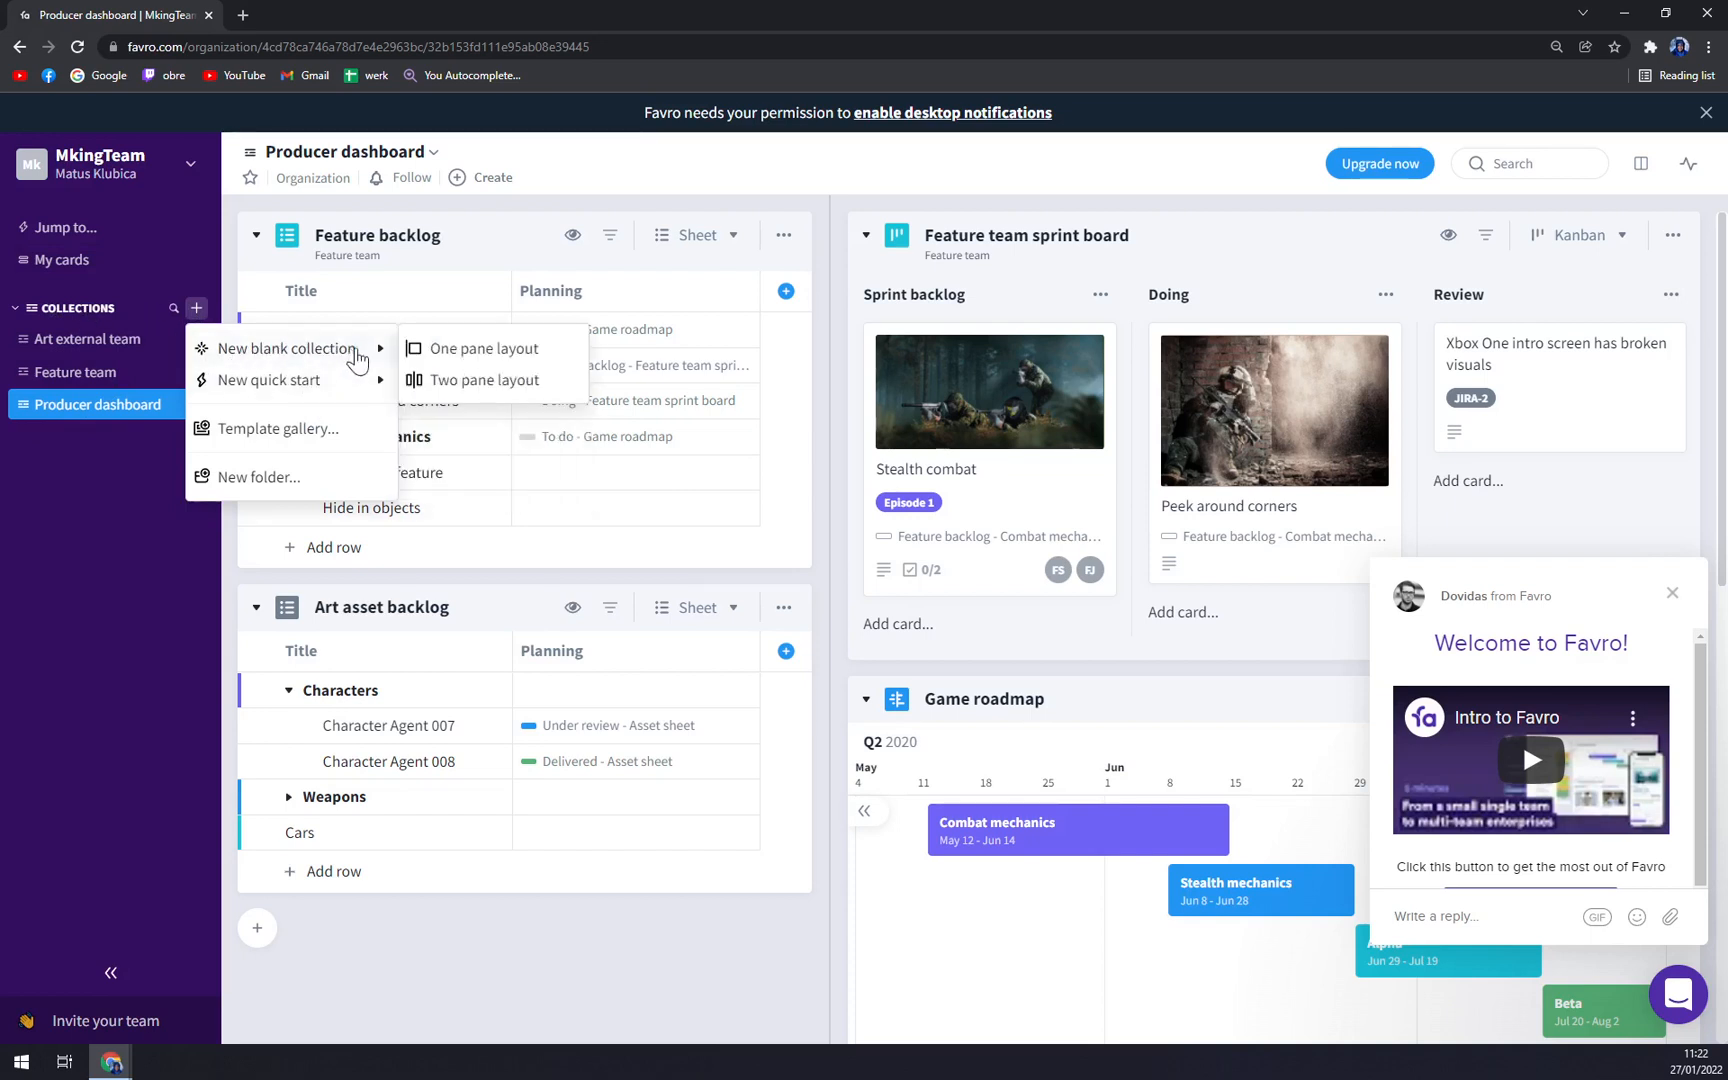
mouse_move(488, 355)
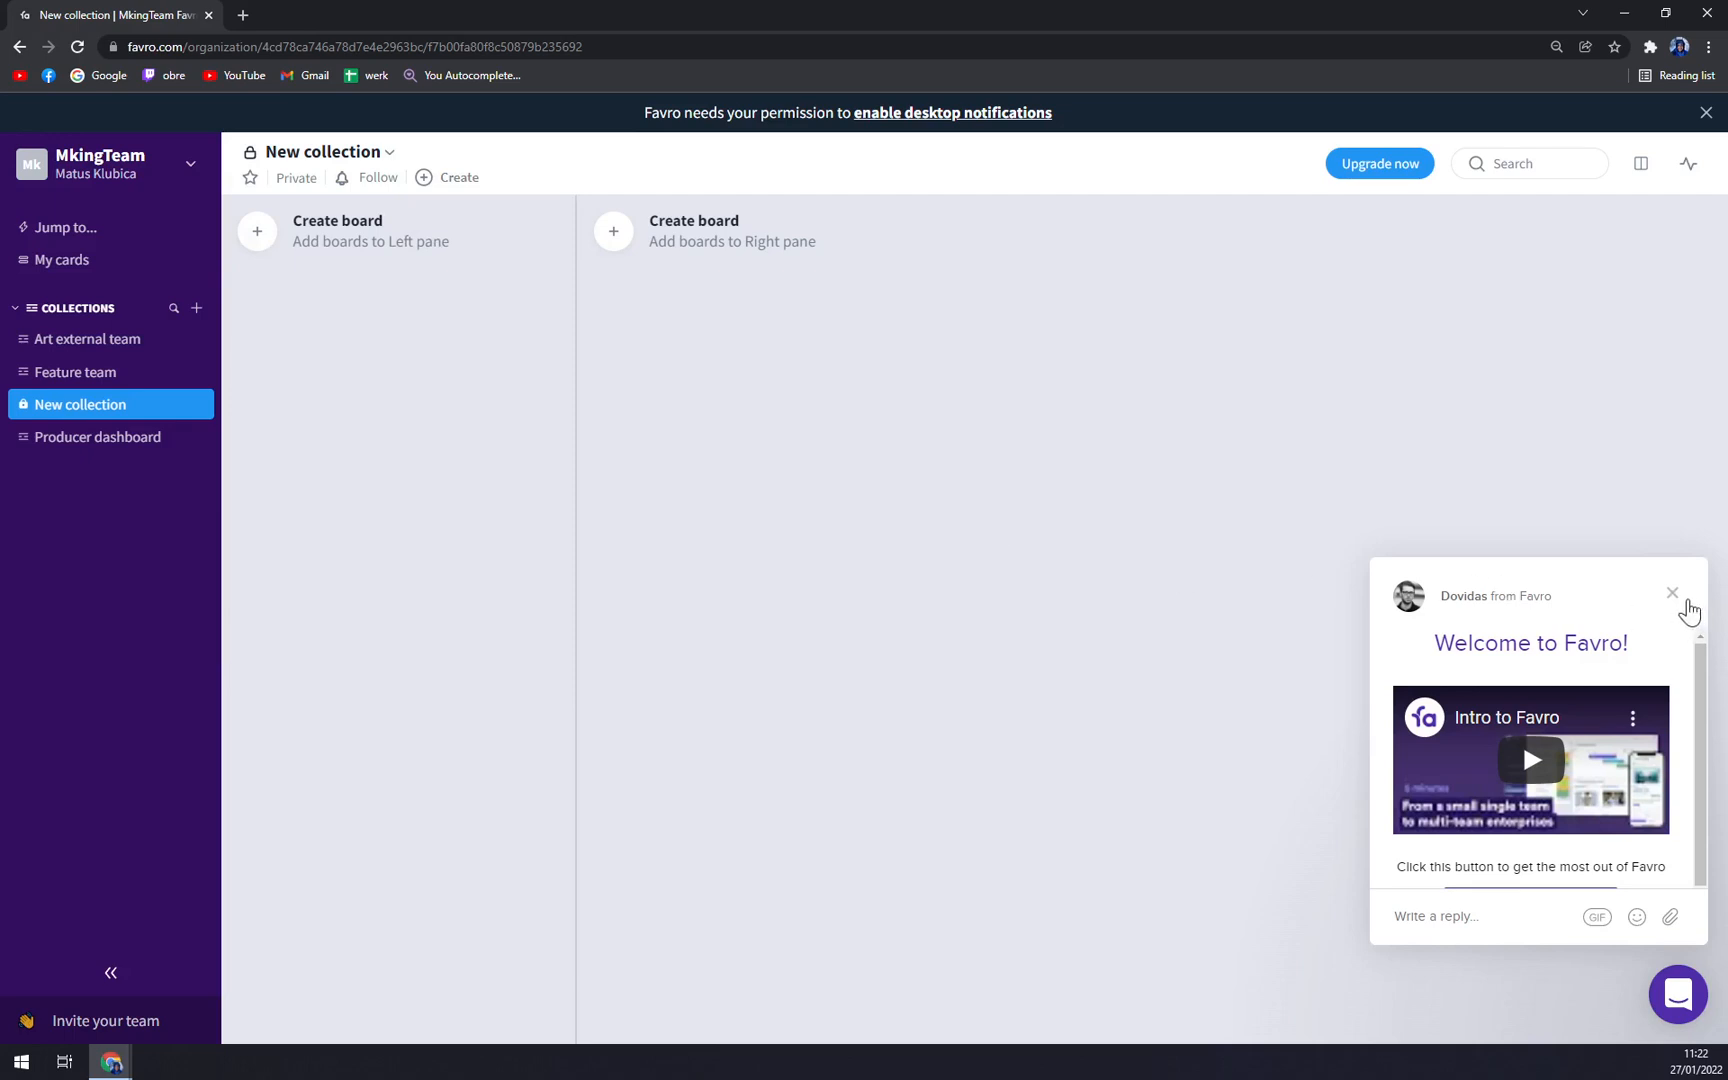
Dismiss the welcome chat popup over the new two-pane collection.
left_click(258, 231)
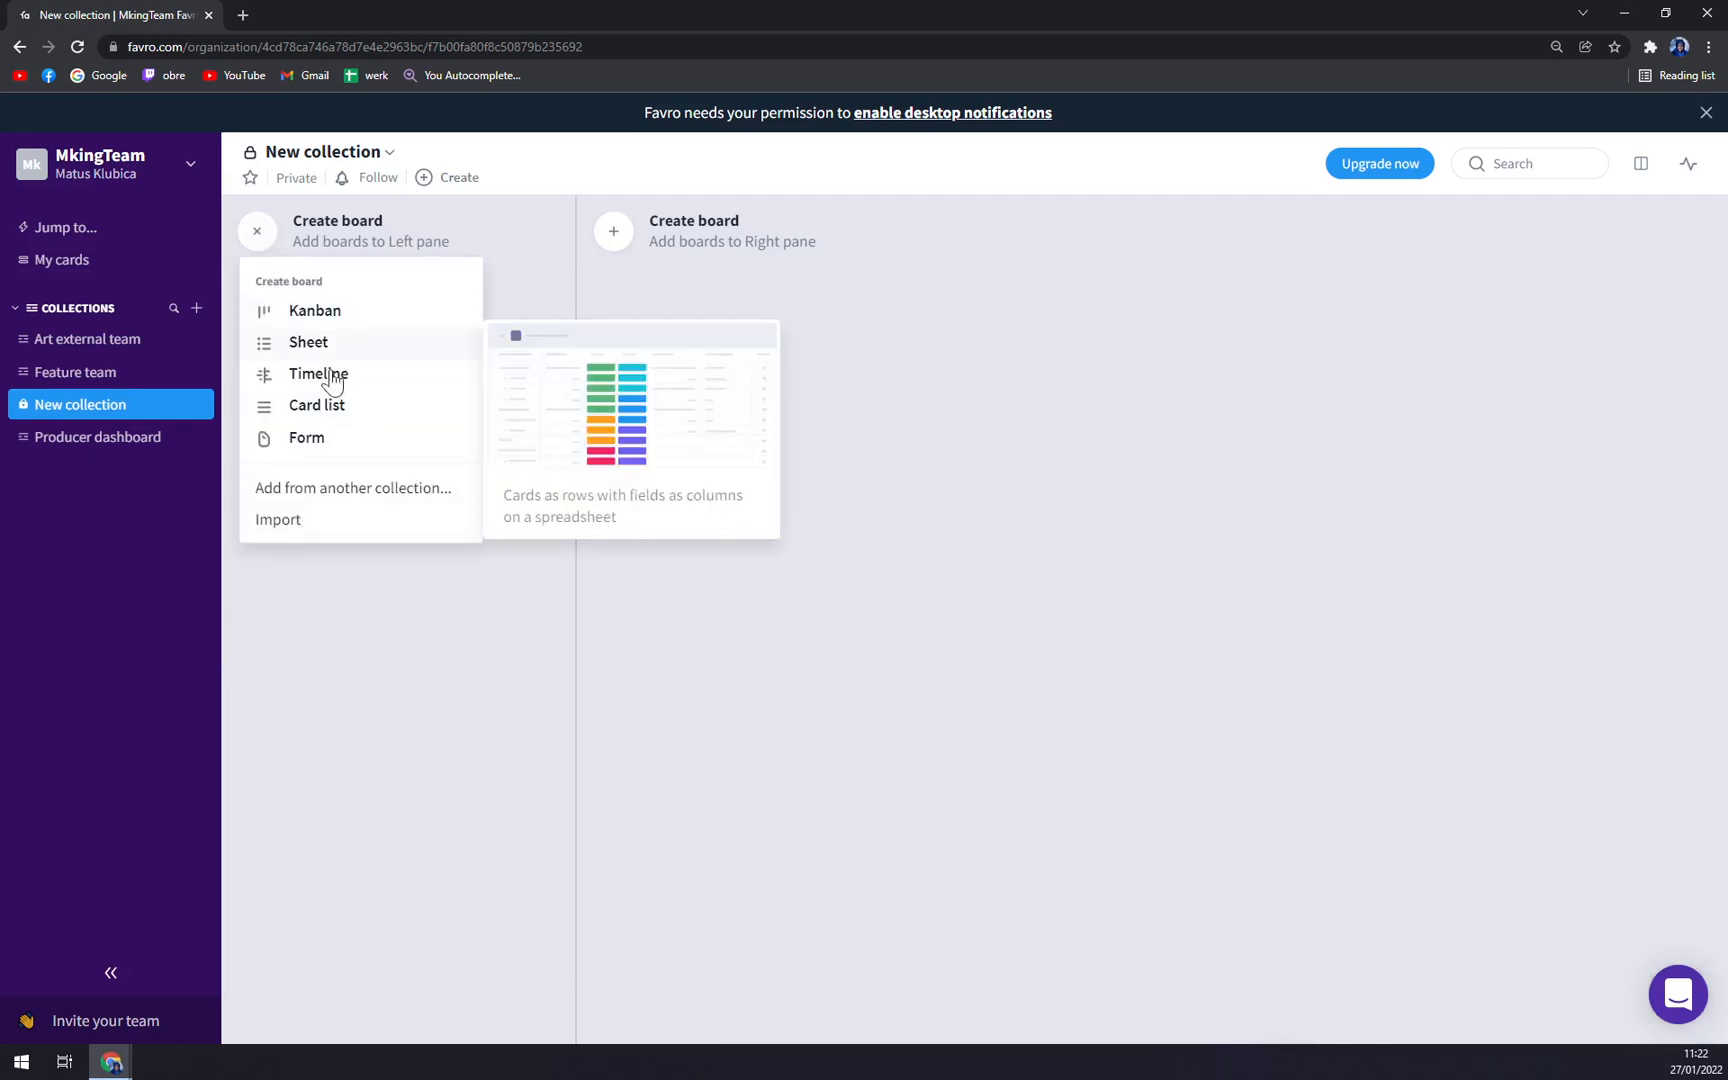
mouse_move(374, 447)
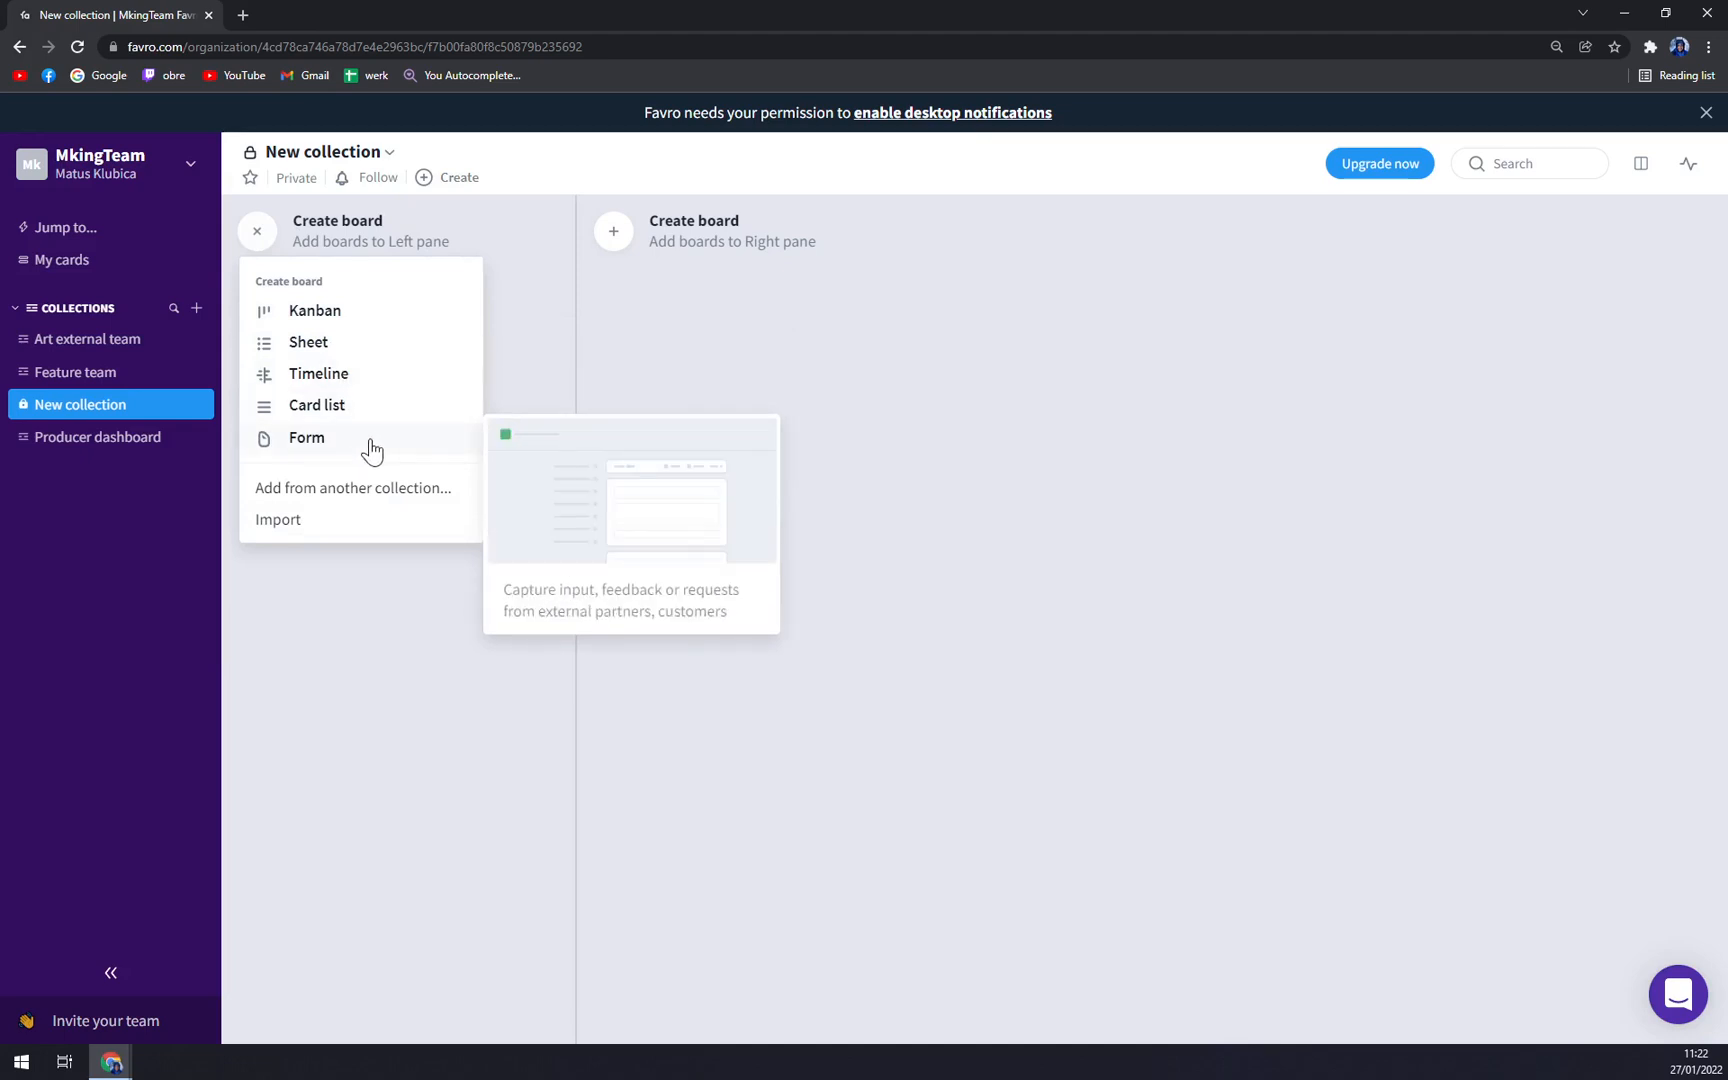
mouse_move(379, 442)
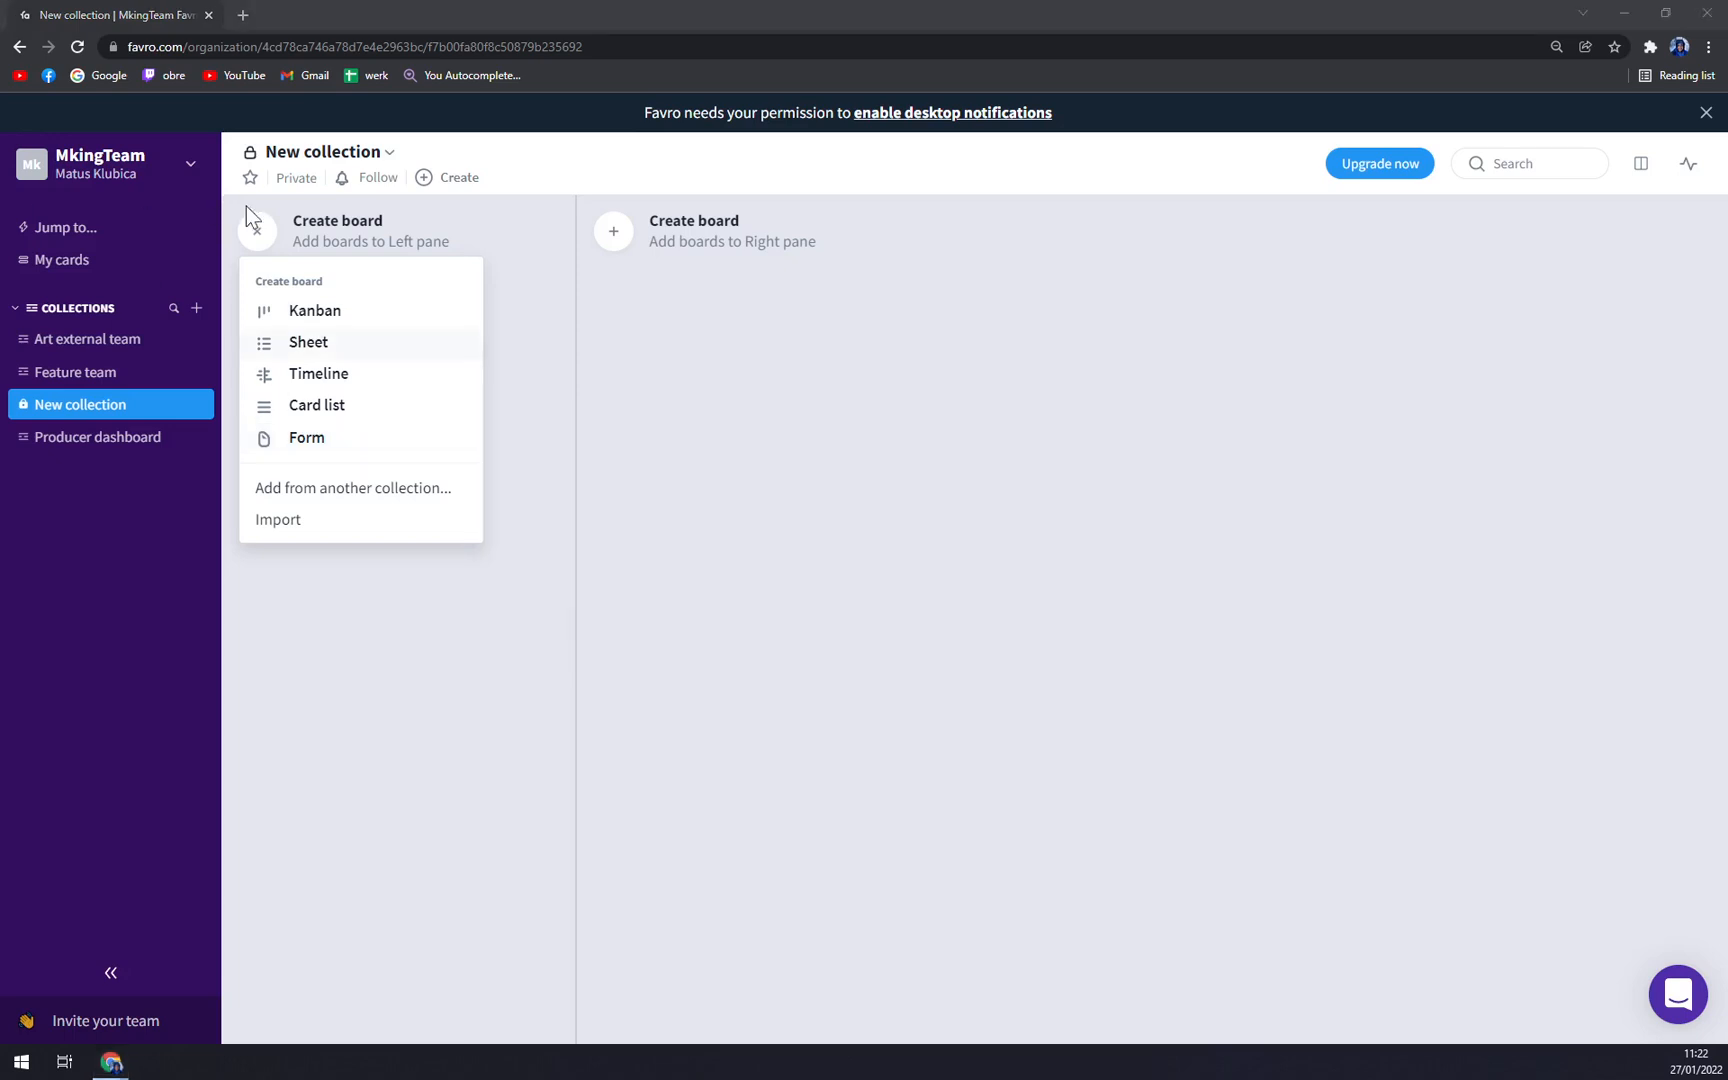
Choose a Sheet board, compare Quick Start templates, and use Job Recruitment.
left_click(309, 342)
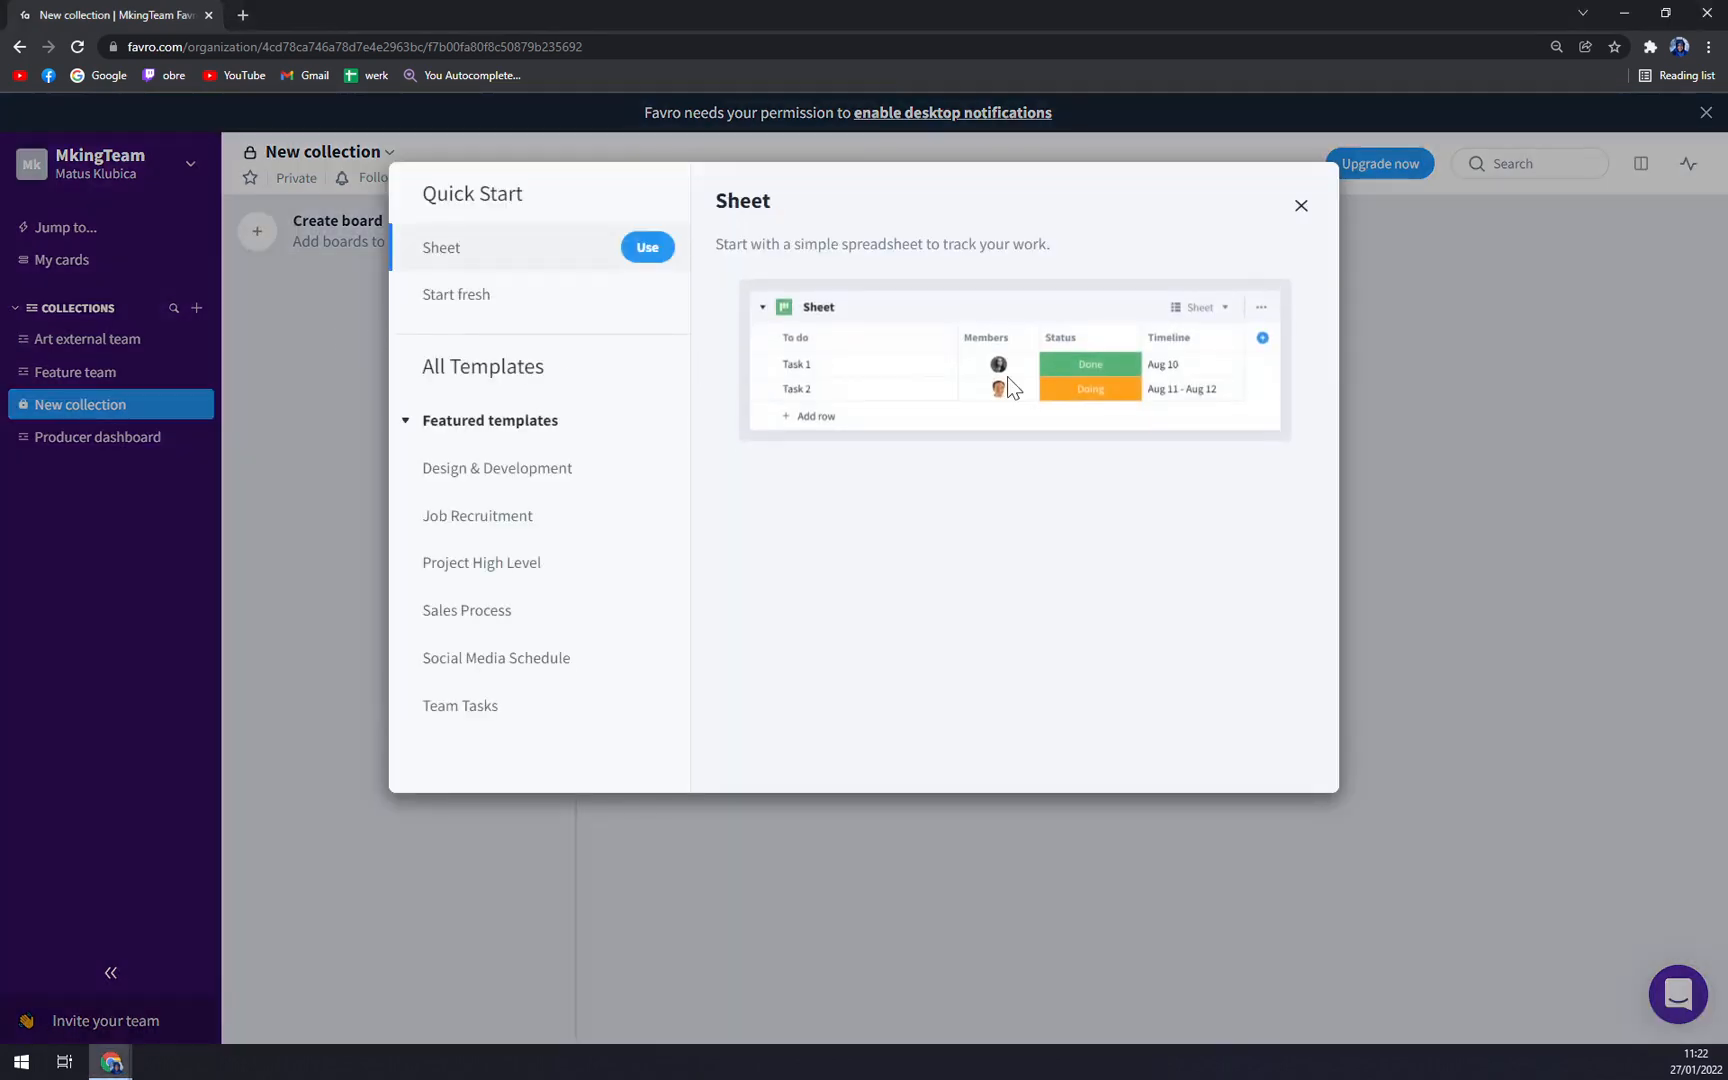
left_click(496, 467)
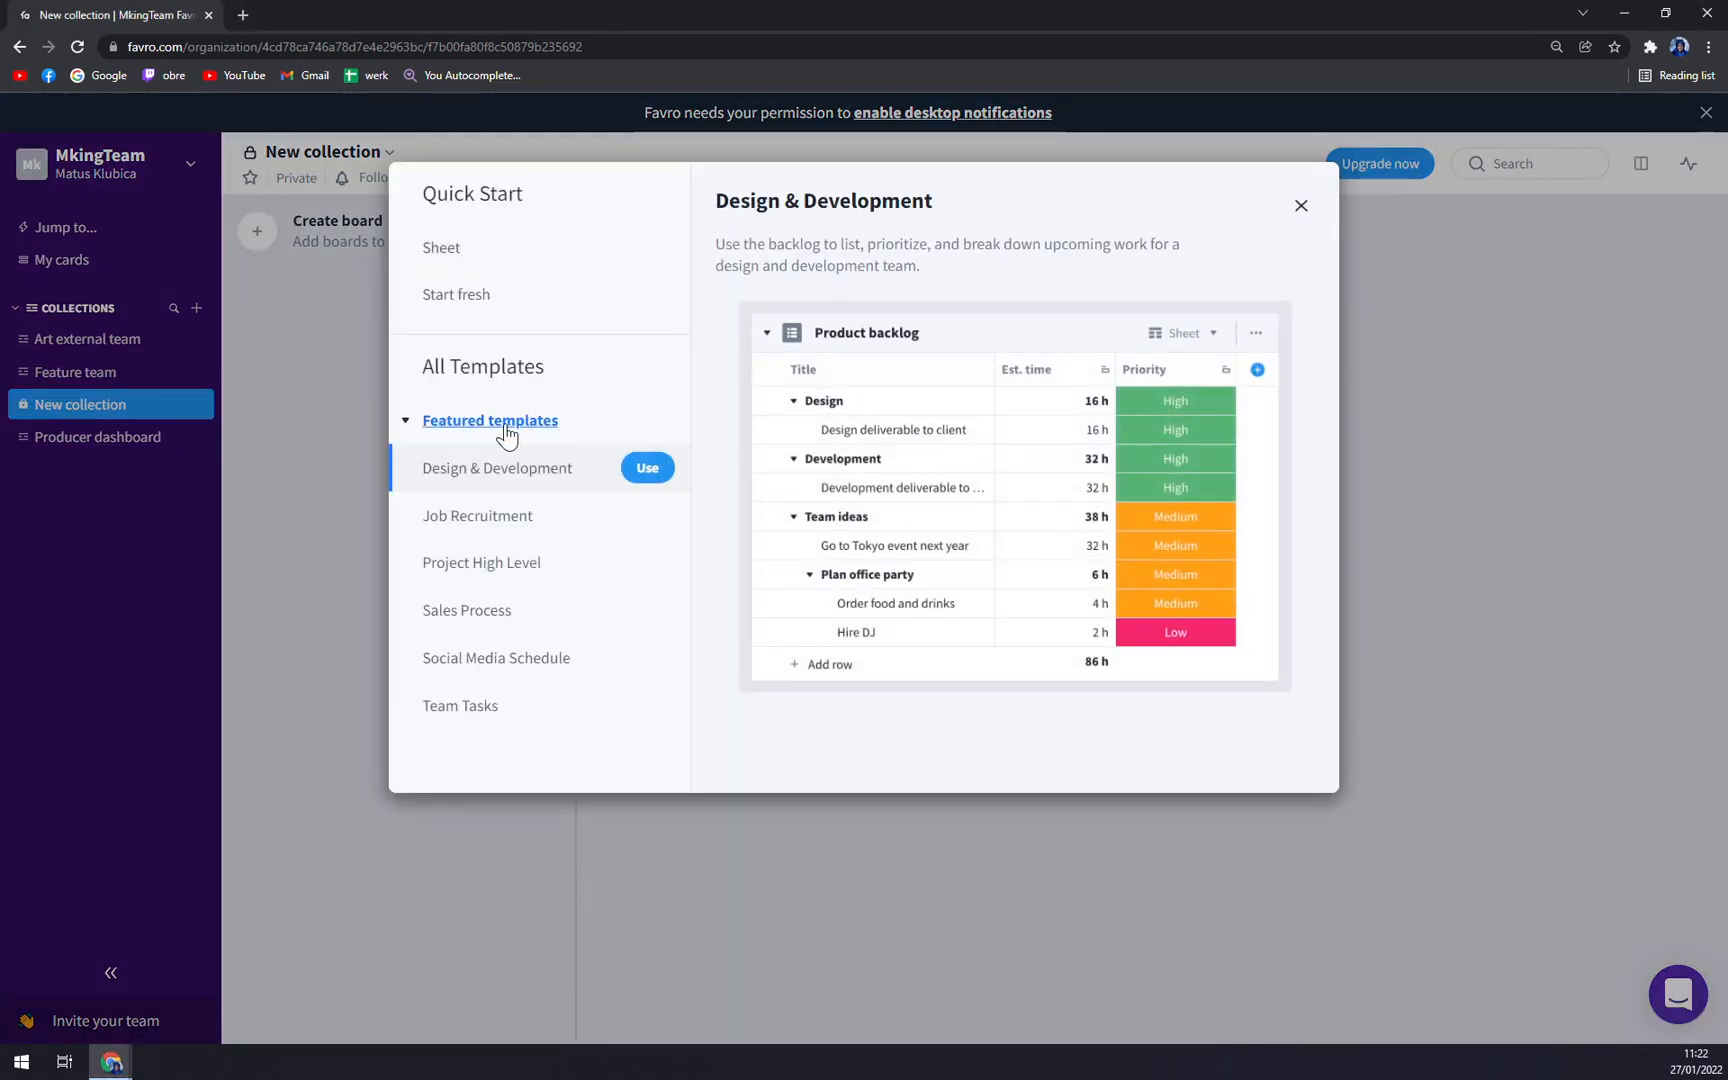
left_click(477, 515)
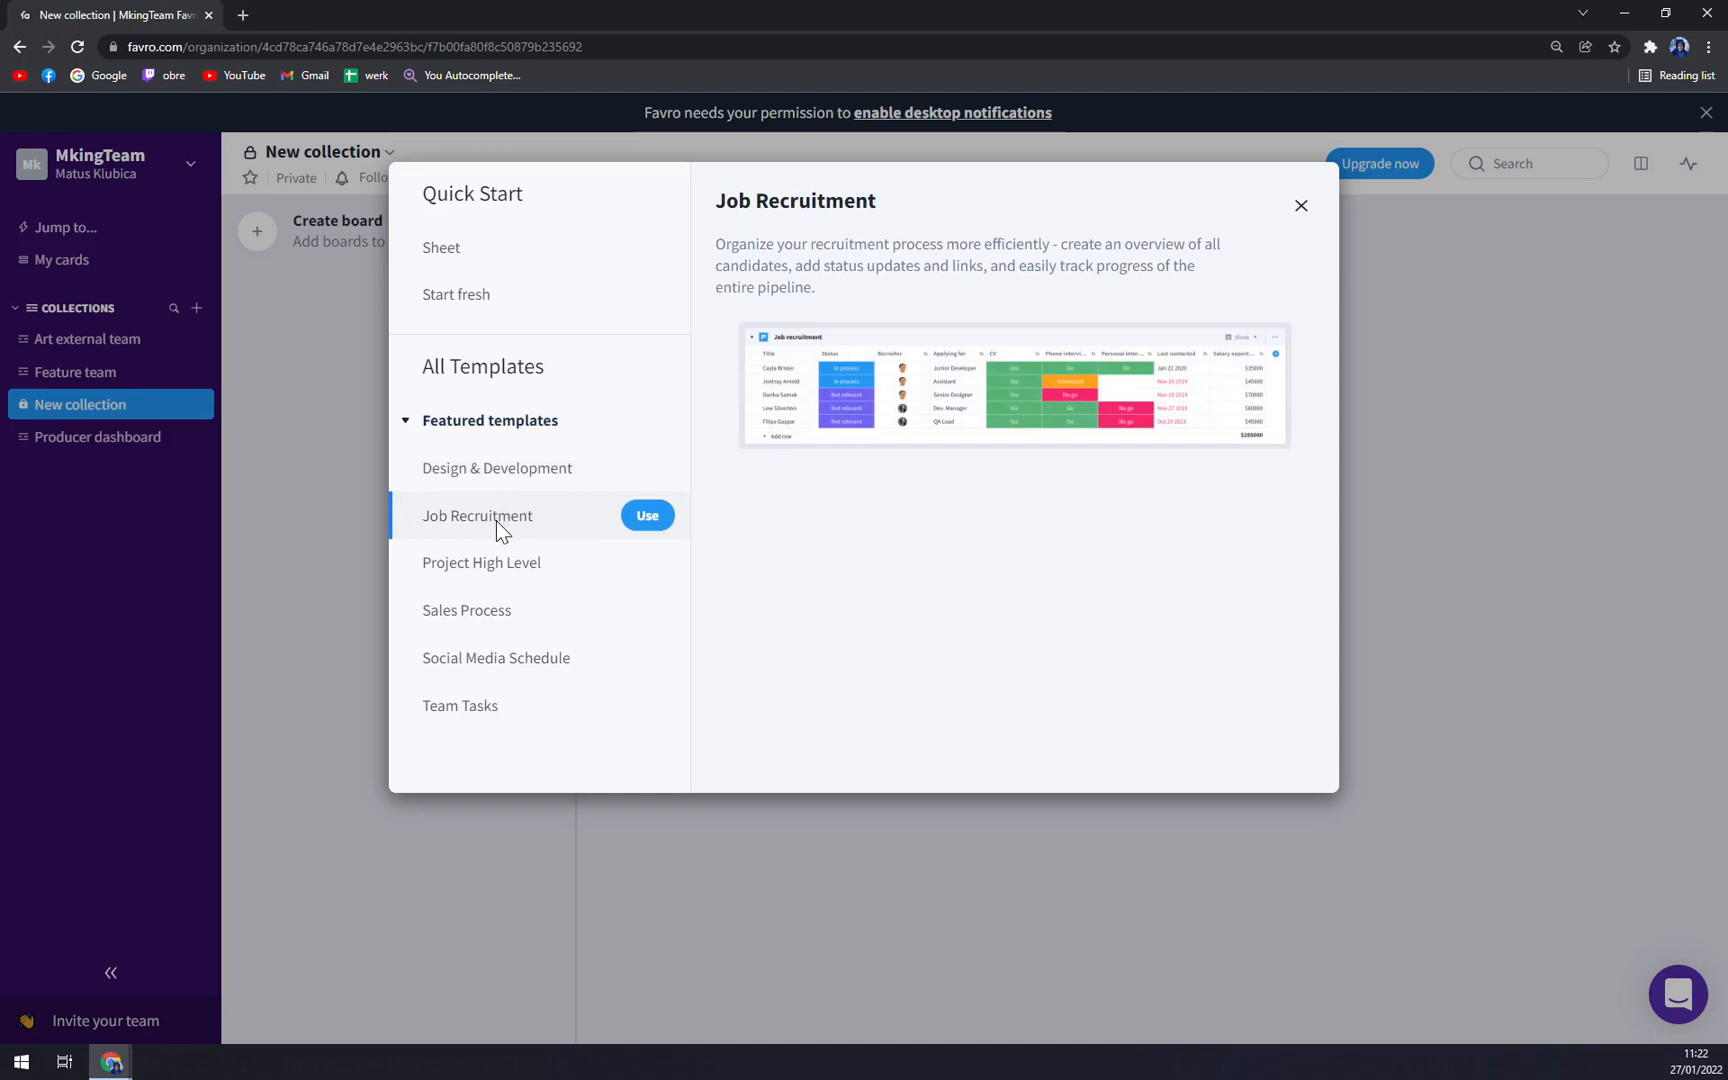
left_click(480, 562)
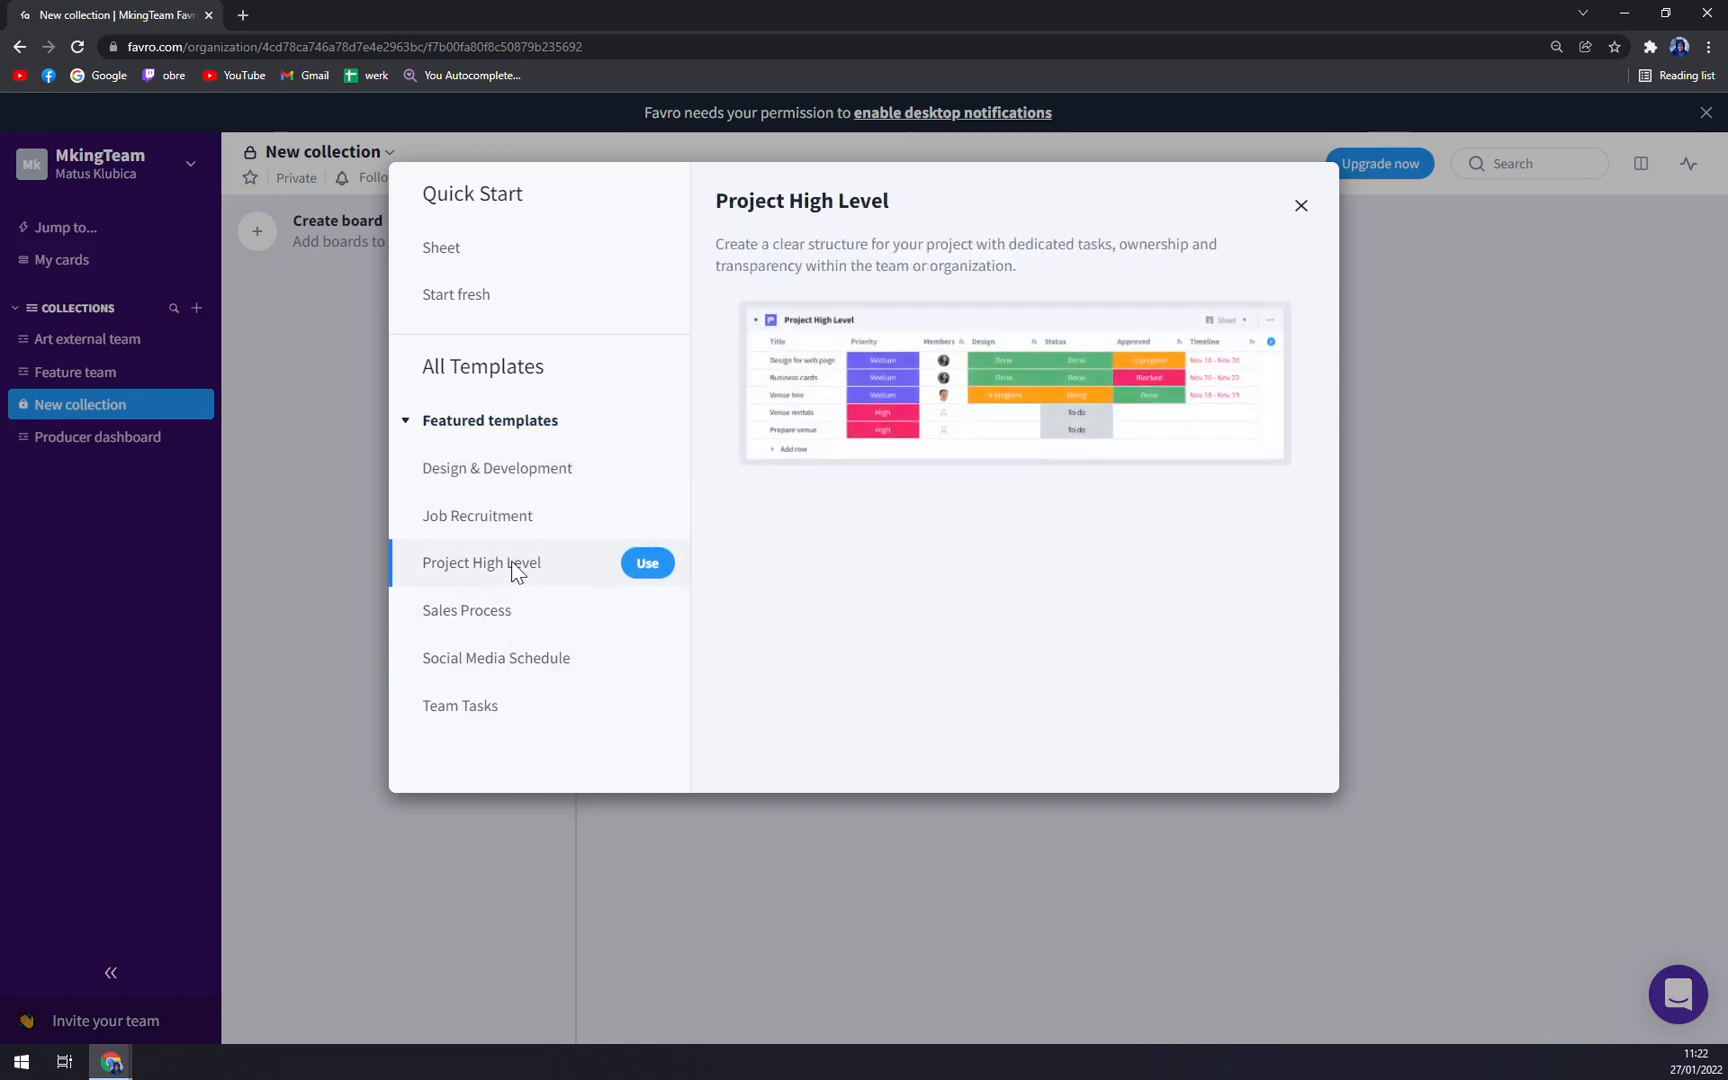
left_click(466, 609)
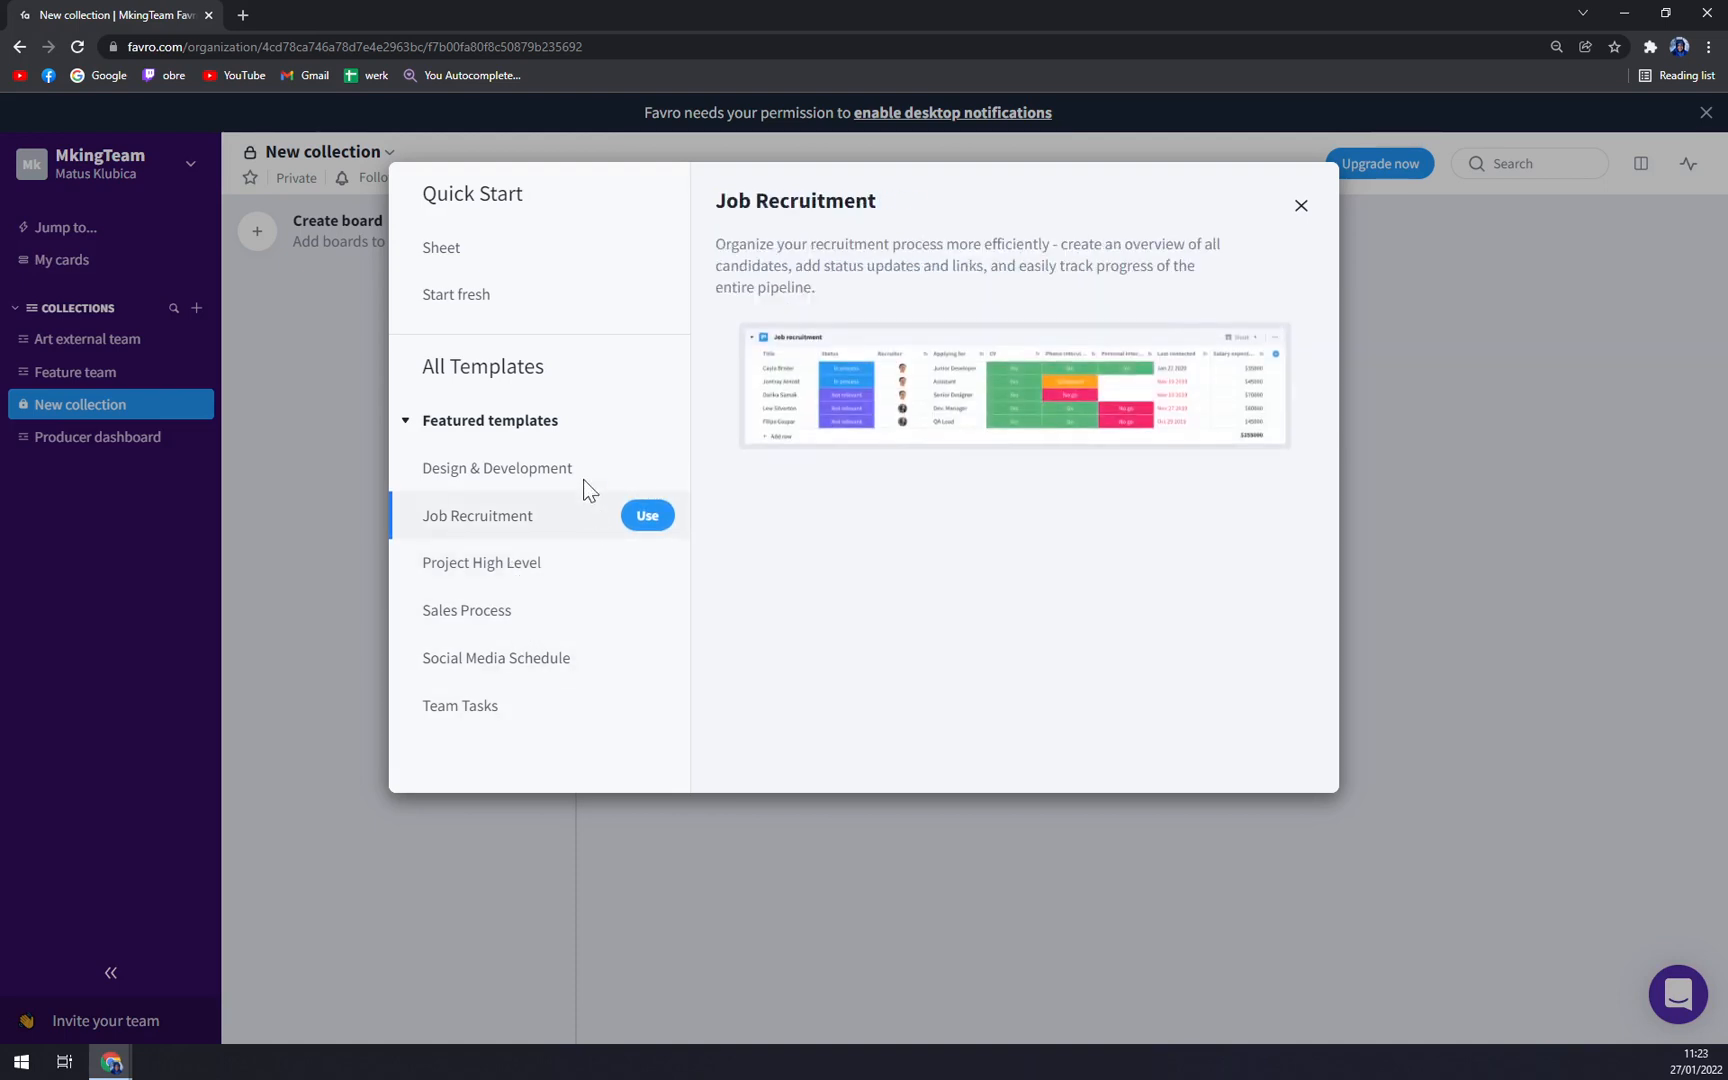
mouse_move(587, 527)
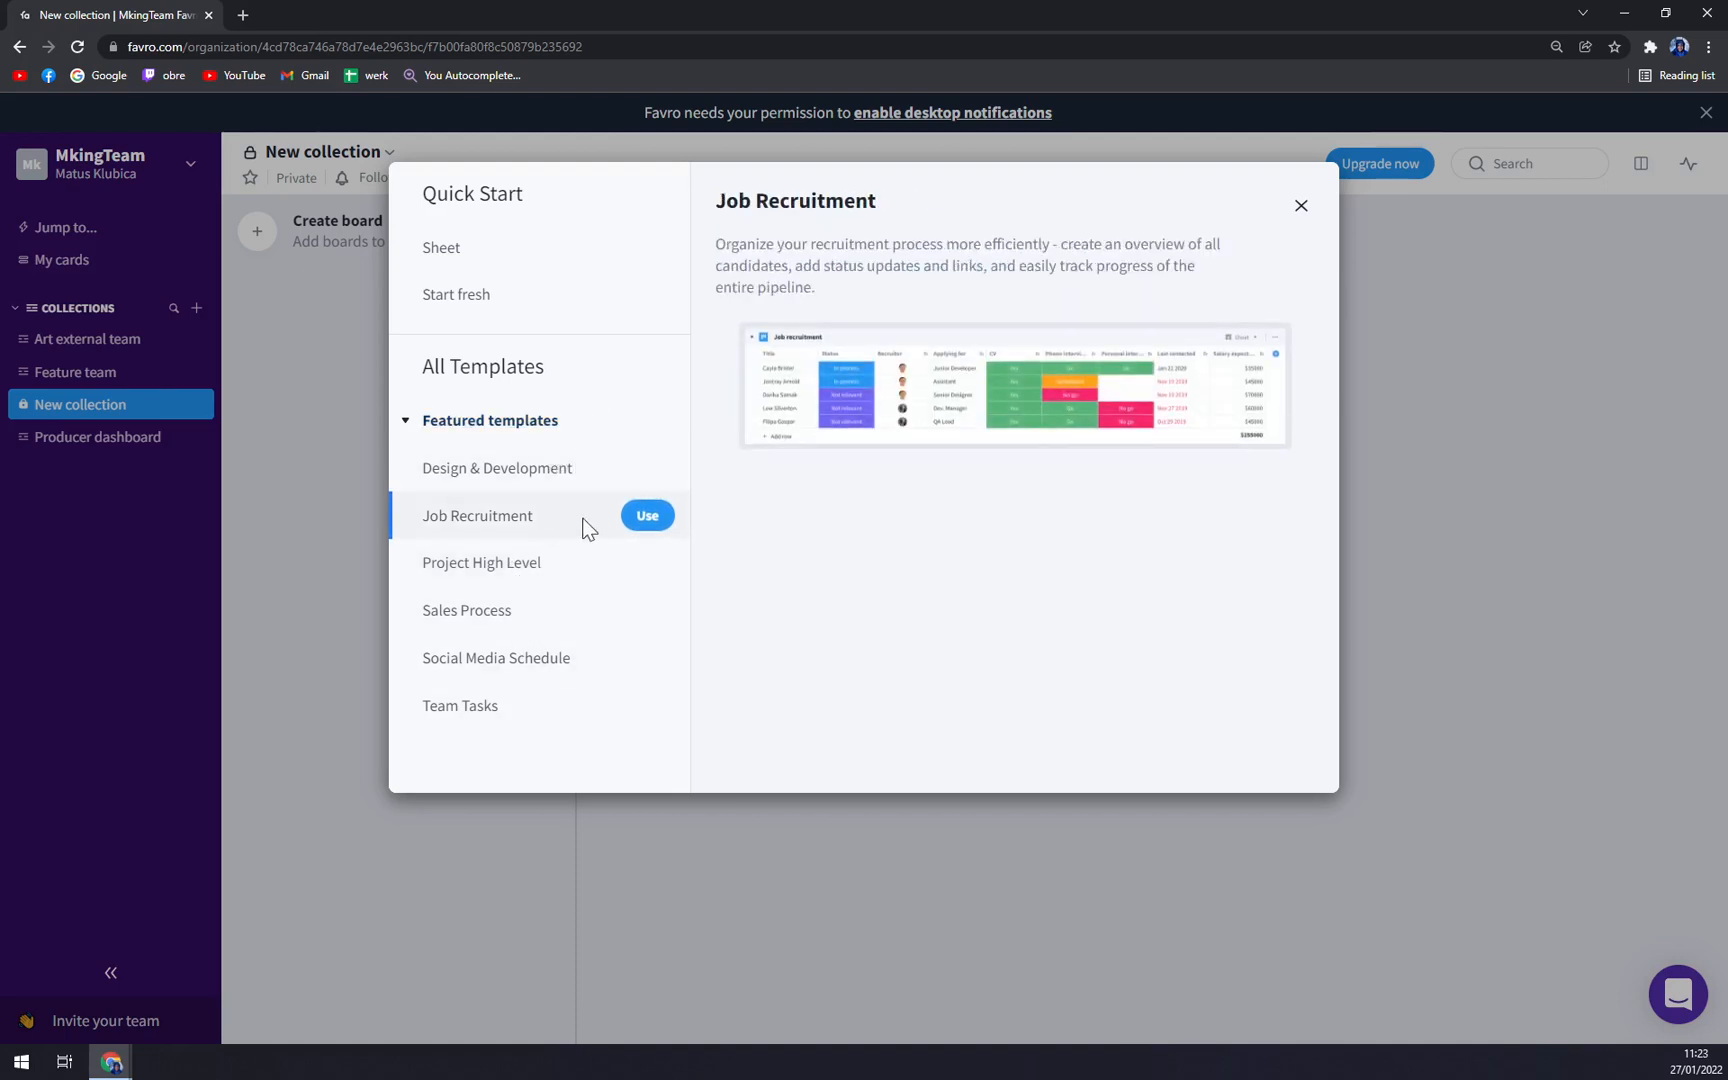
left_click(647, 515)
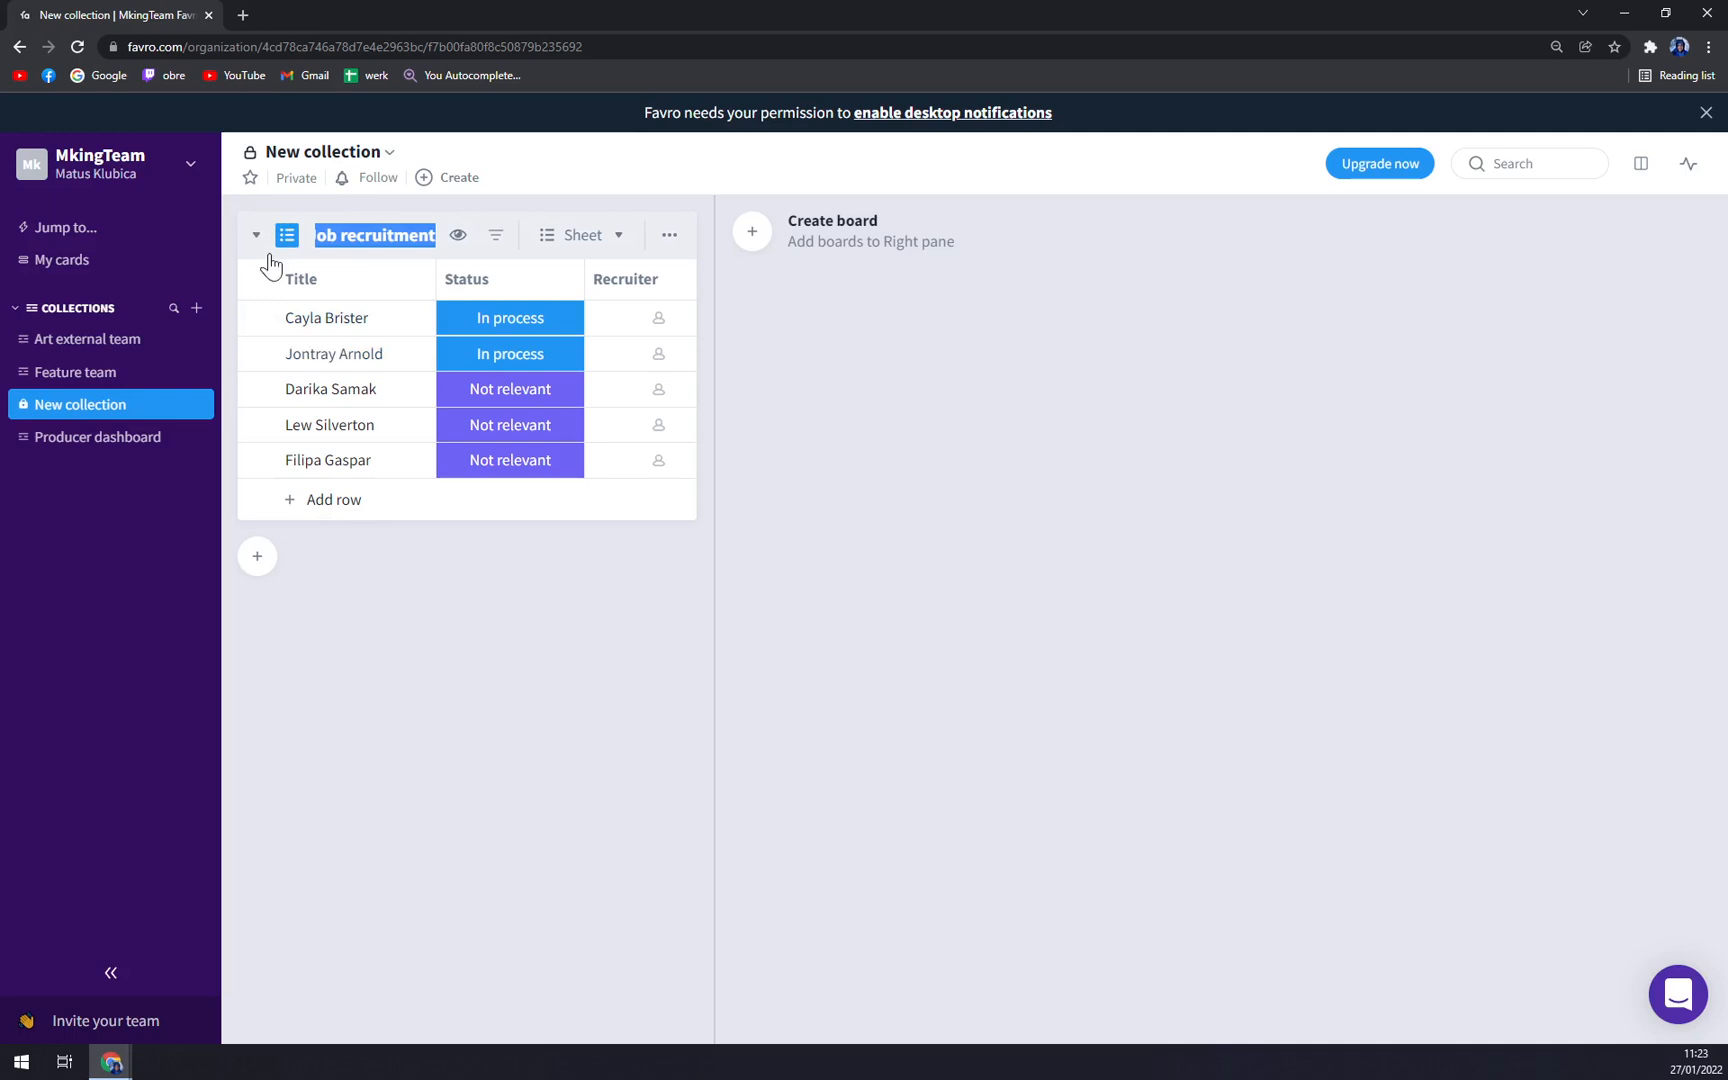
Add a basic Sheet board to the left pane and delete the Job recruitment sheet.
left_click(257, 555)
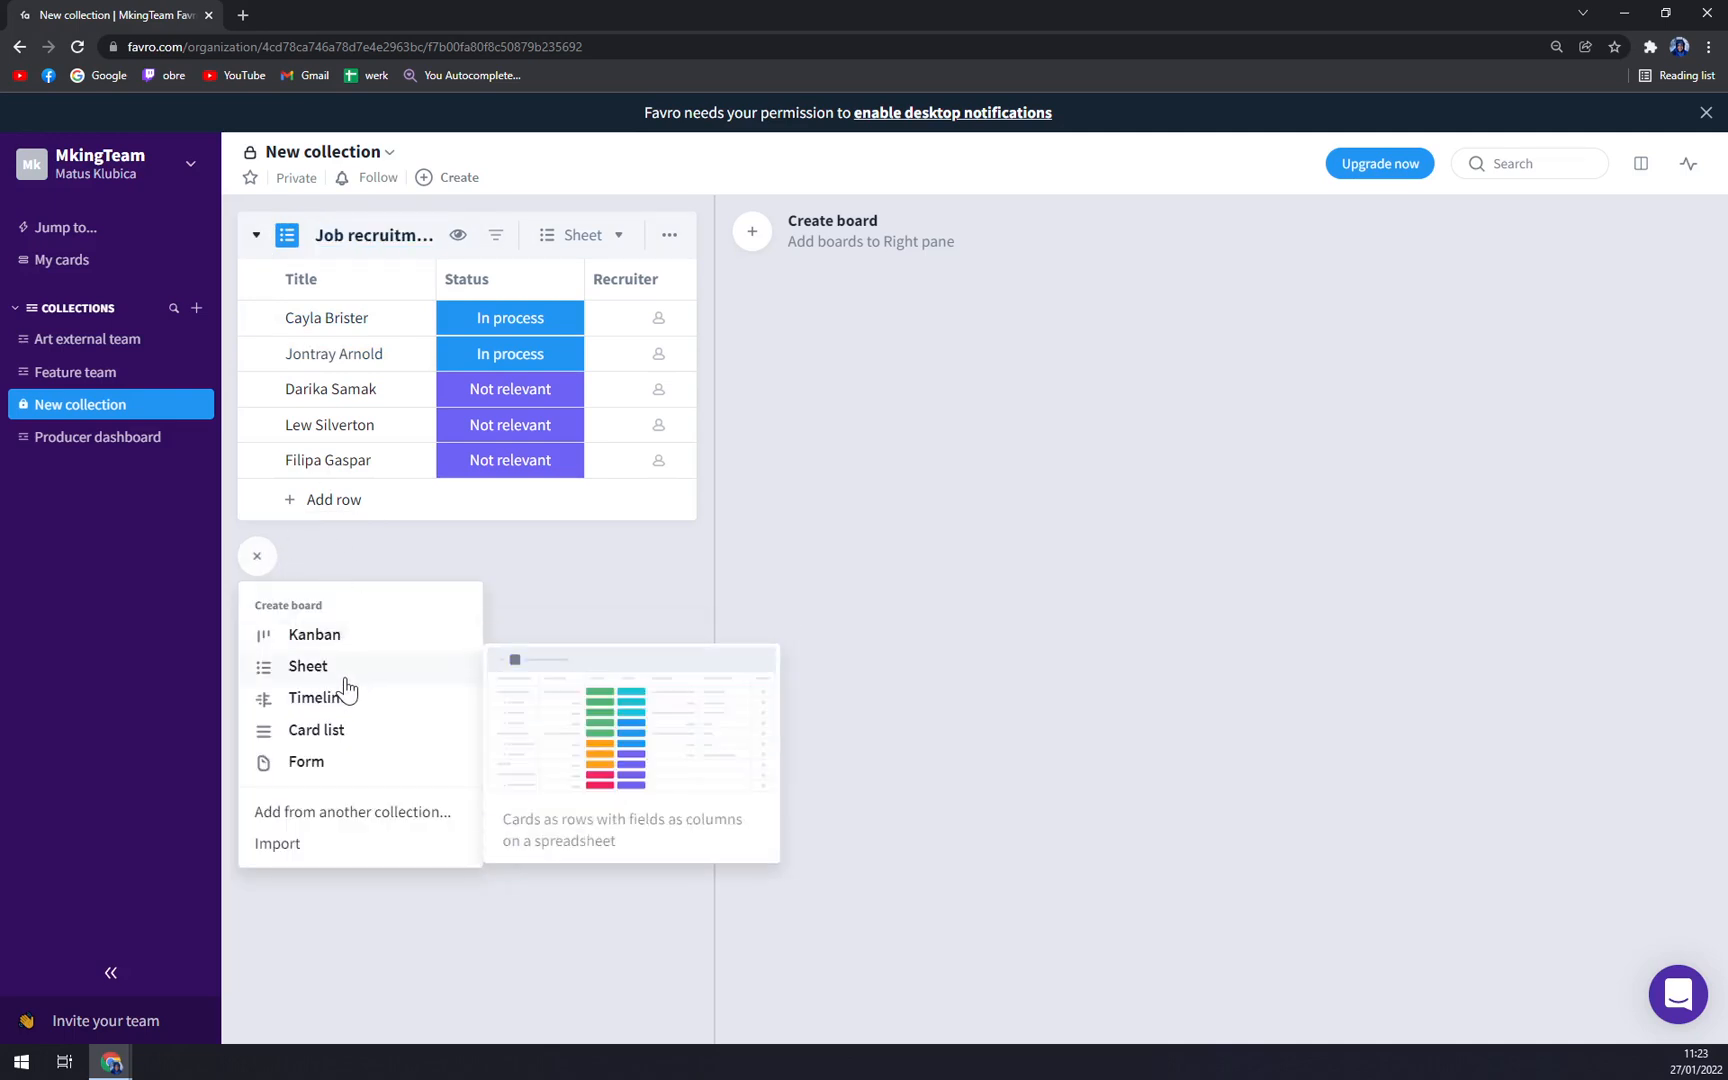
left_click(307, 666)
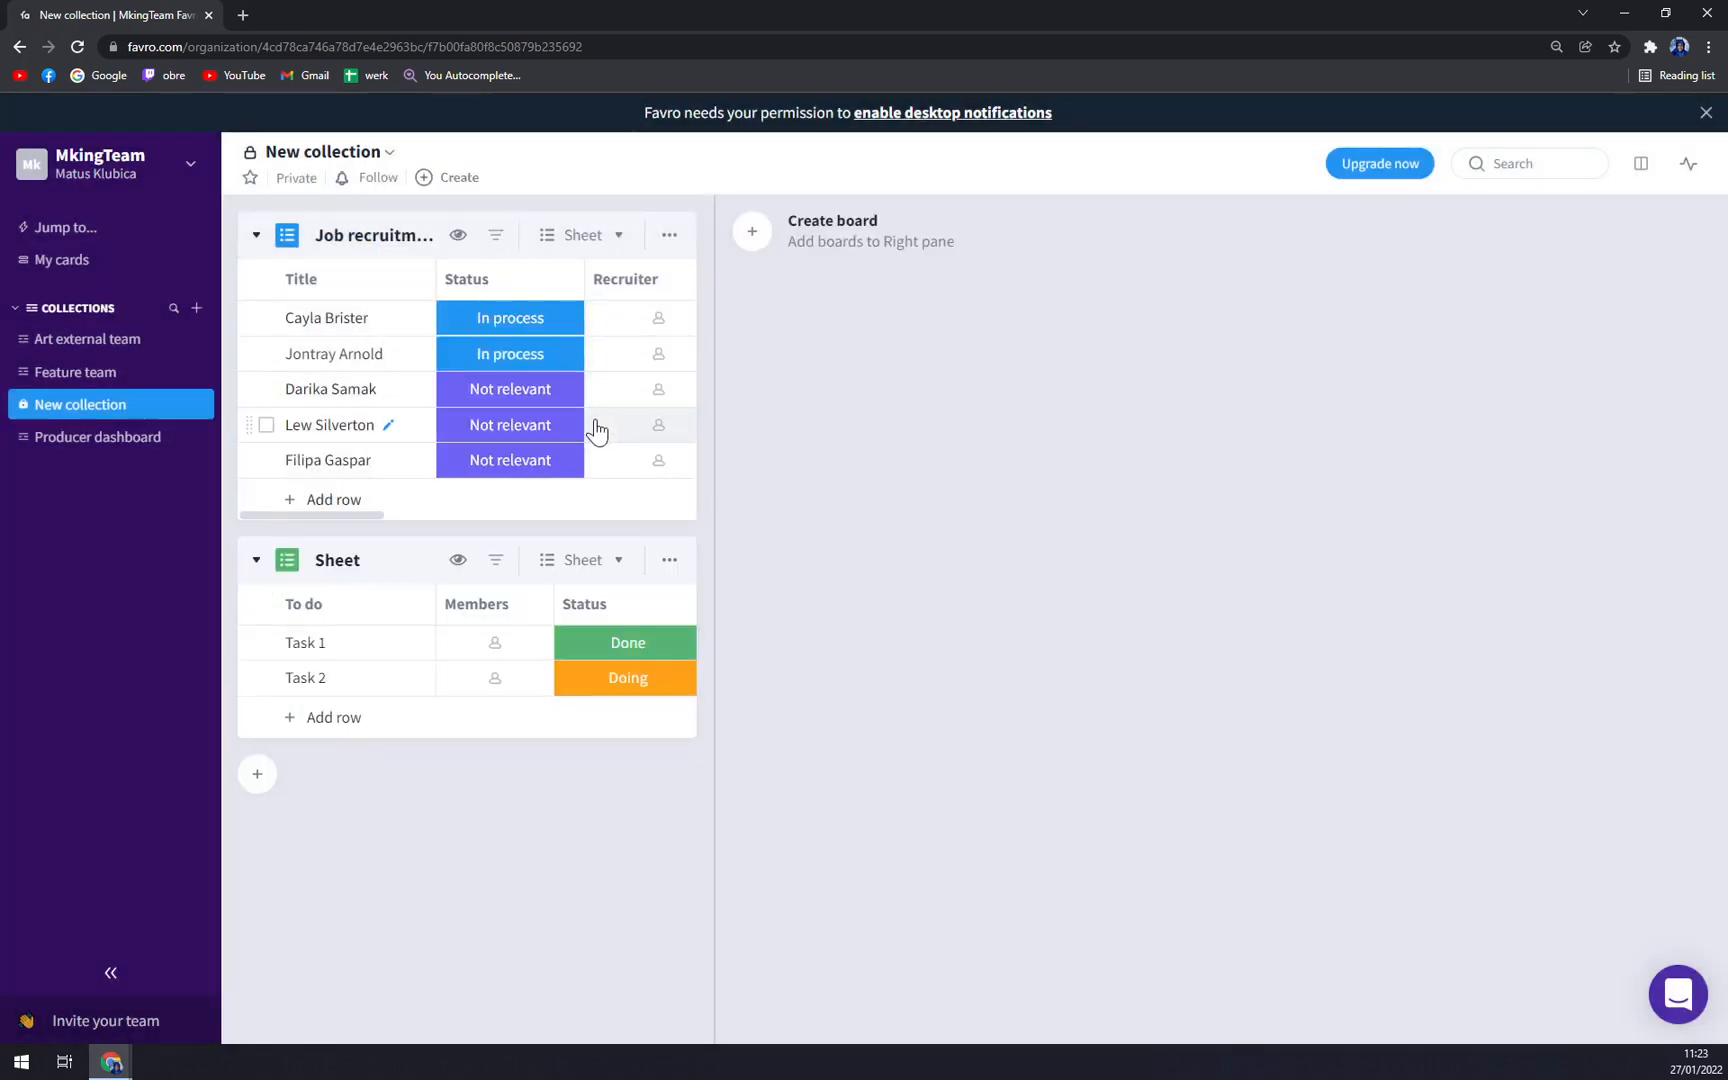
double_click(336, 560)
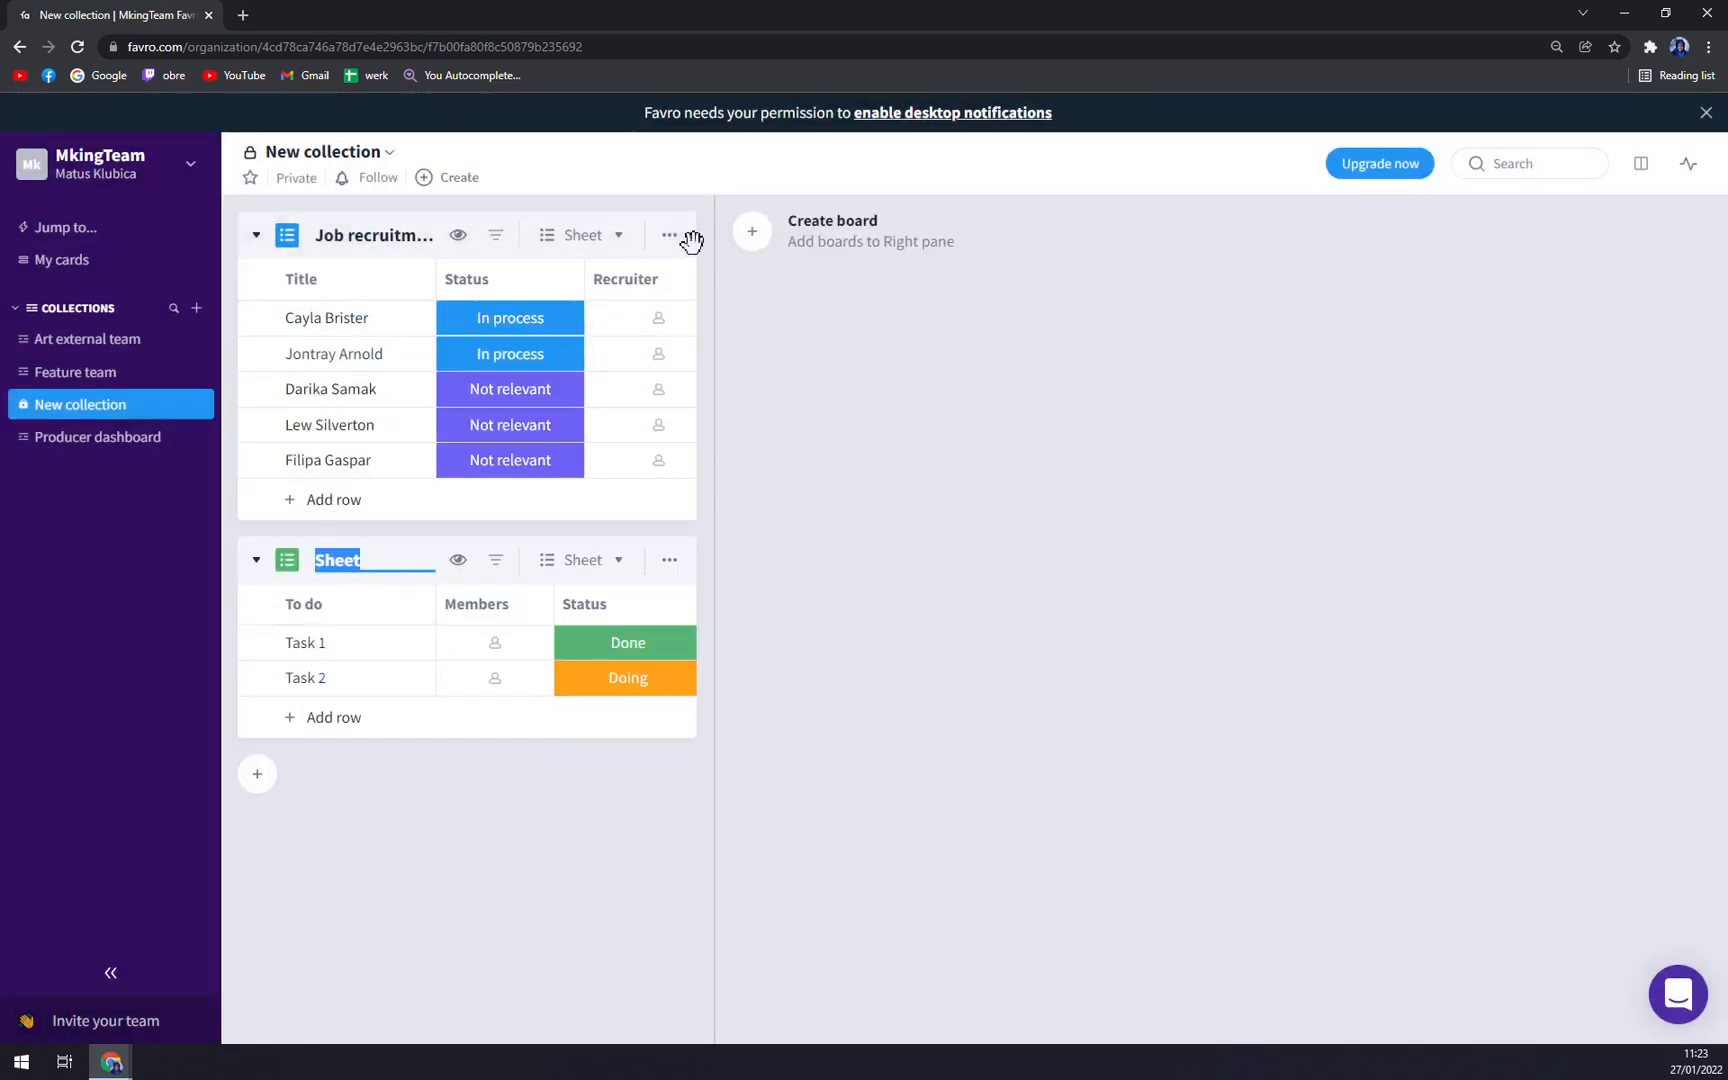
left_click(669, 235)
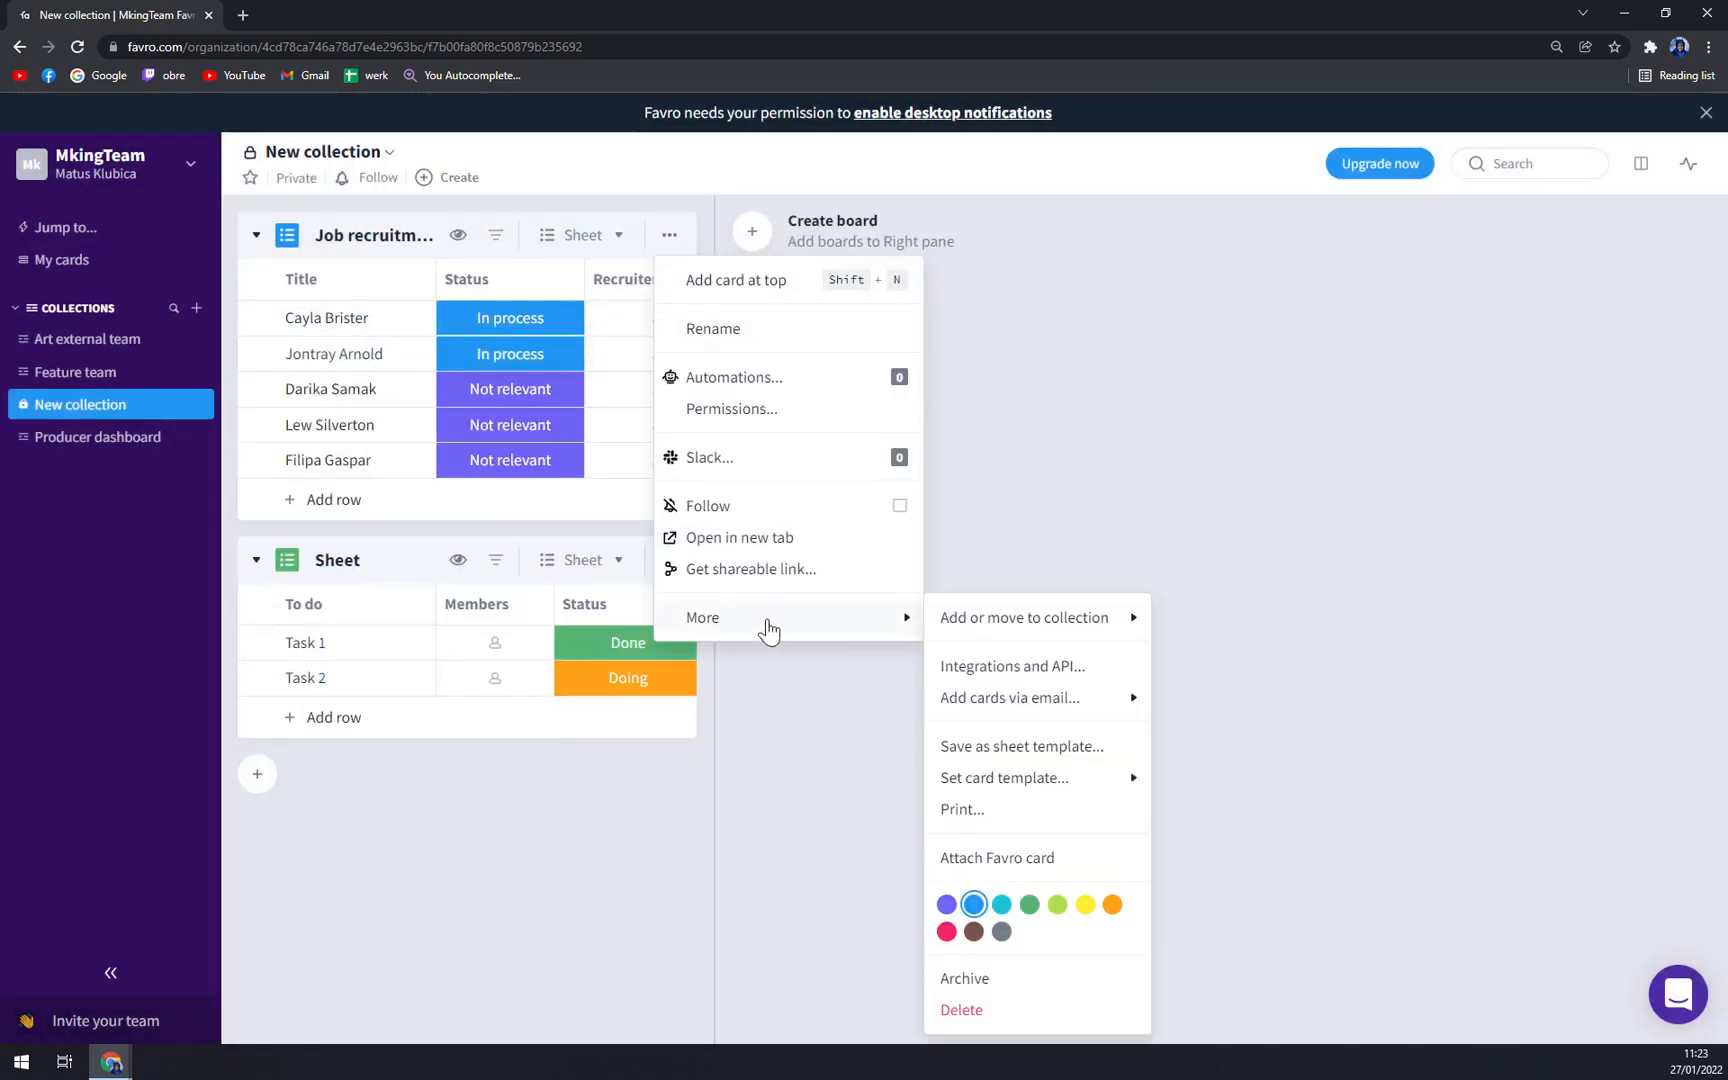
left_click(960, 1009)
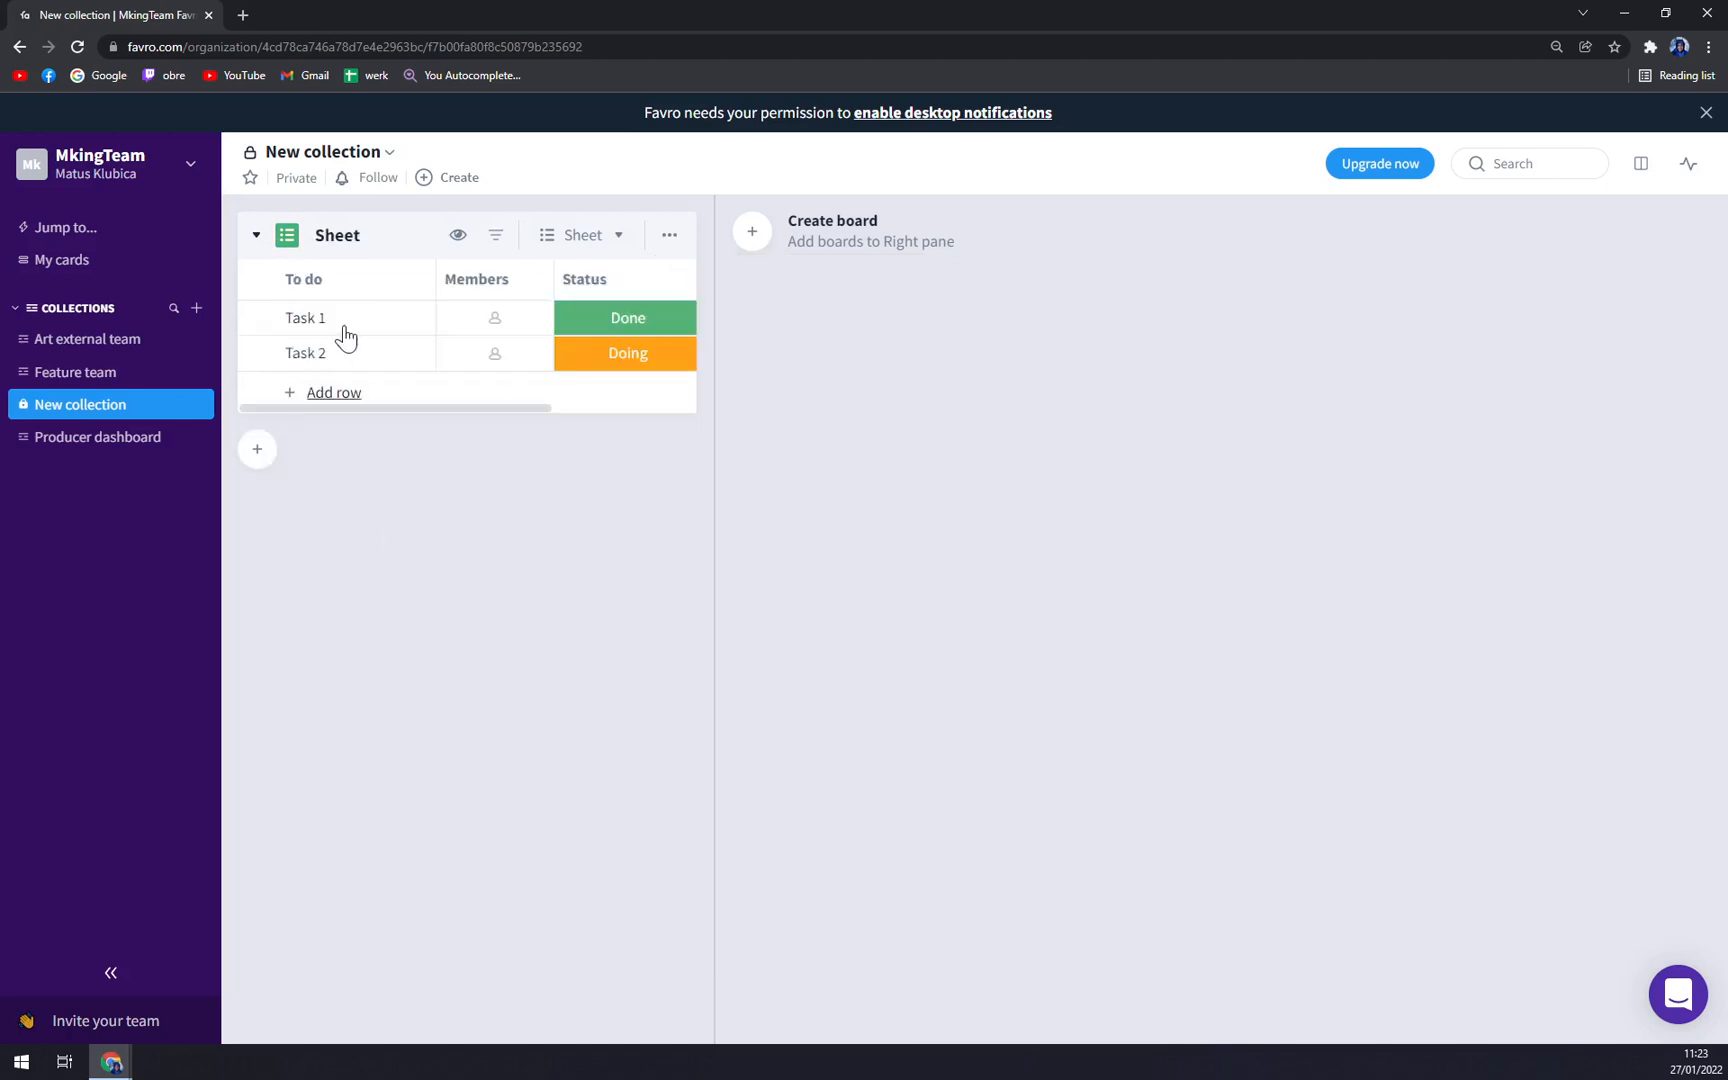
mouse_move(430, 574)
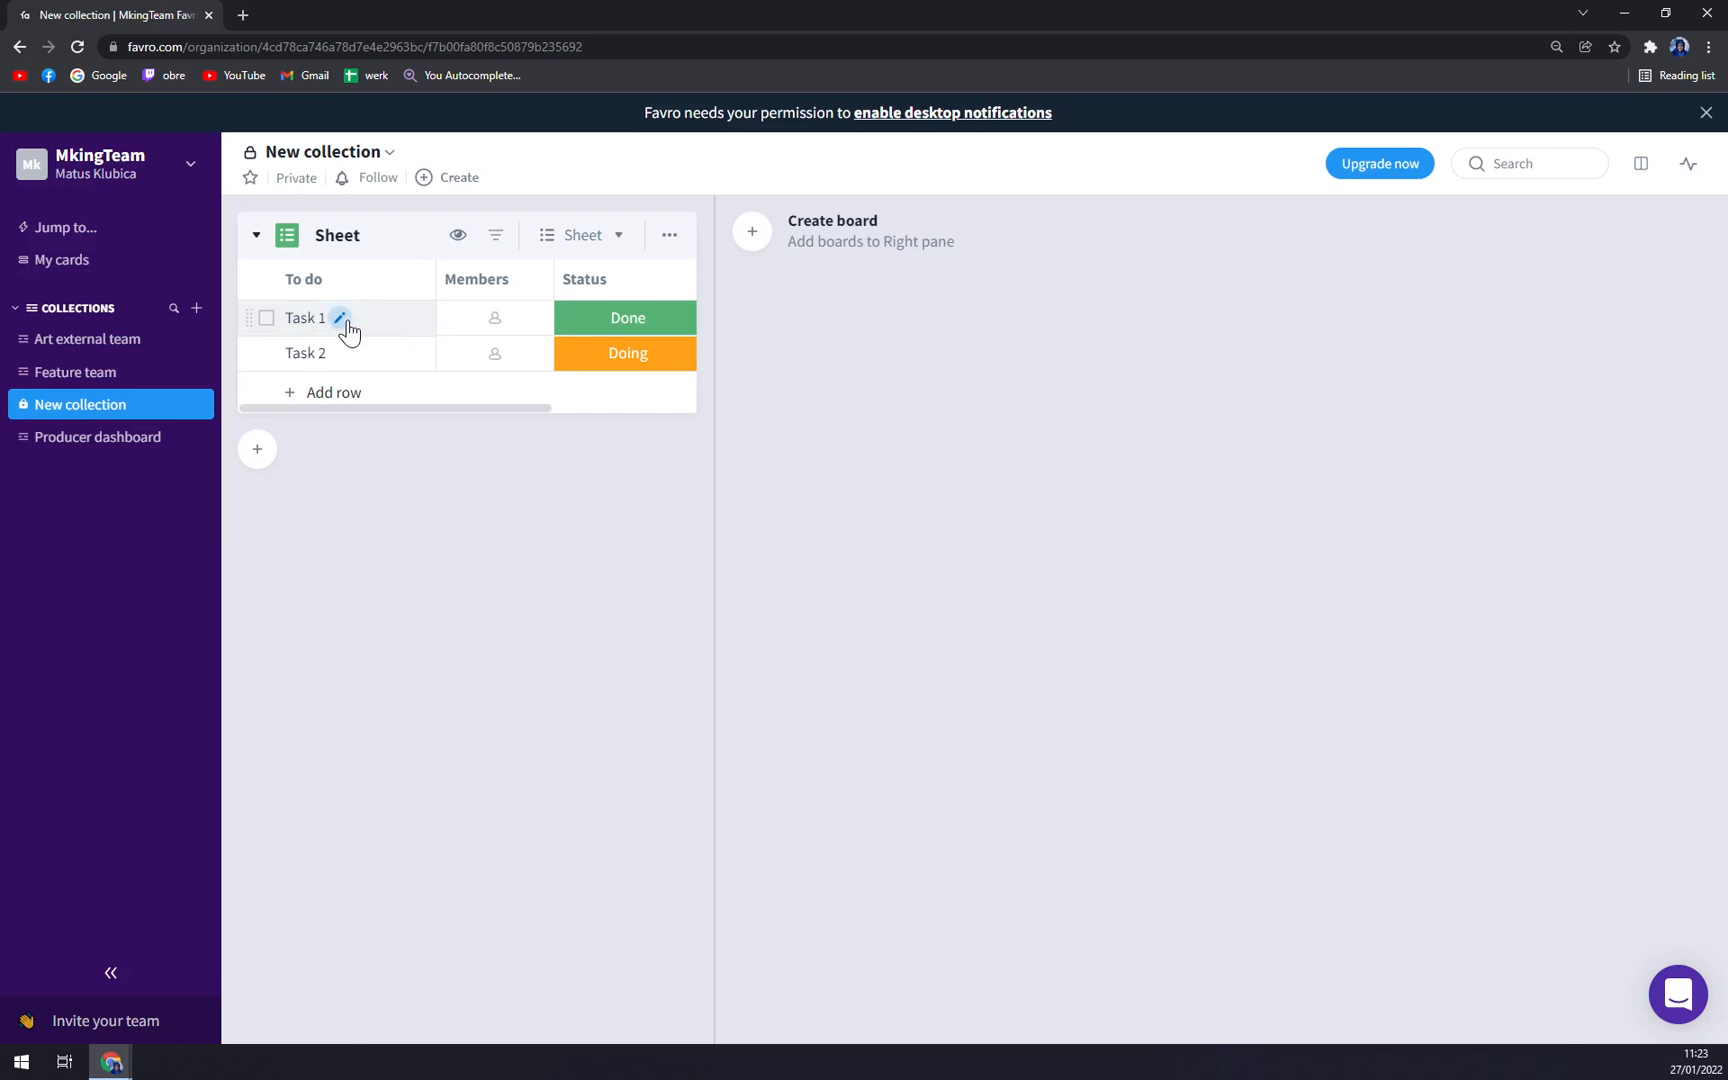
left_click(341, 318)
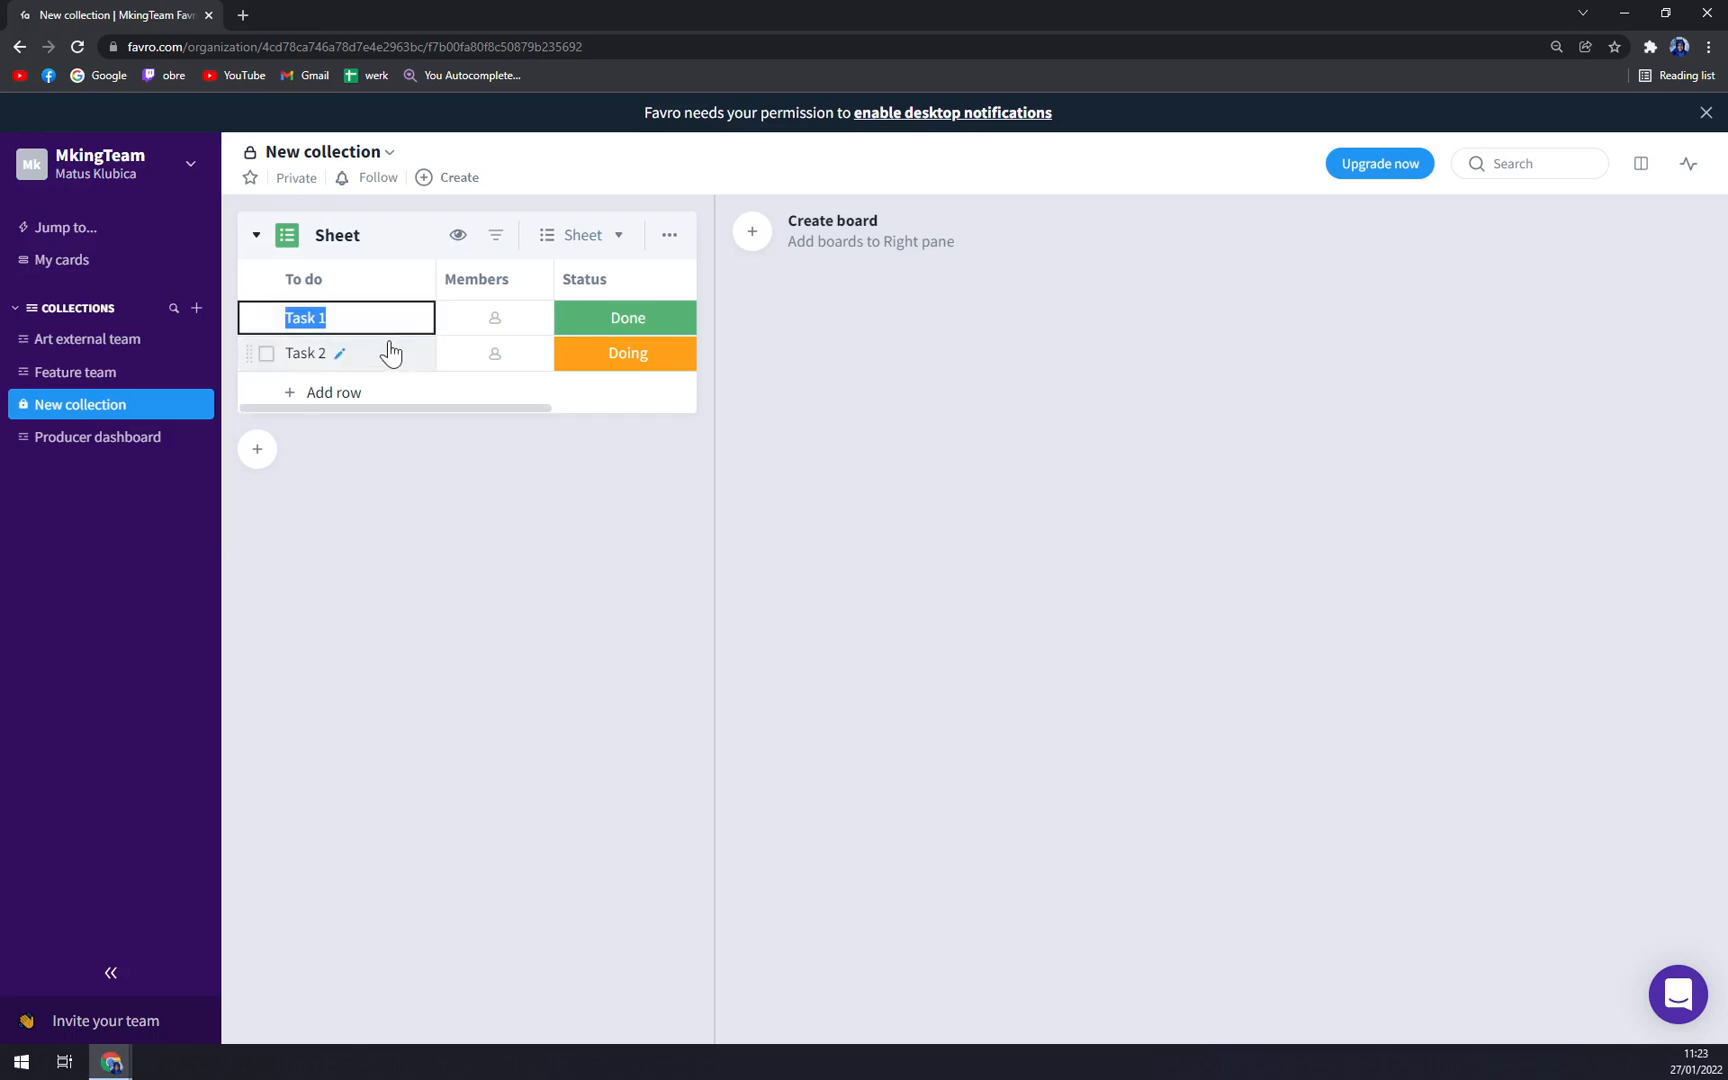
type("Inter")
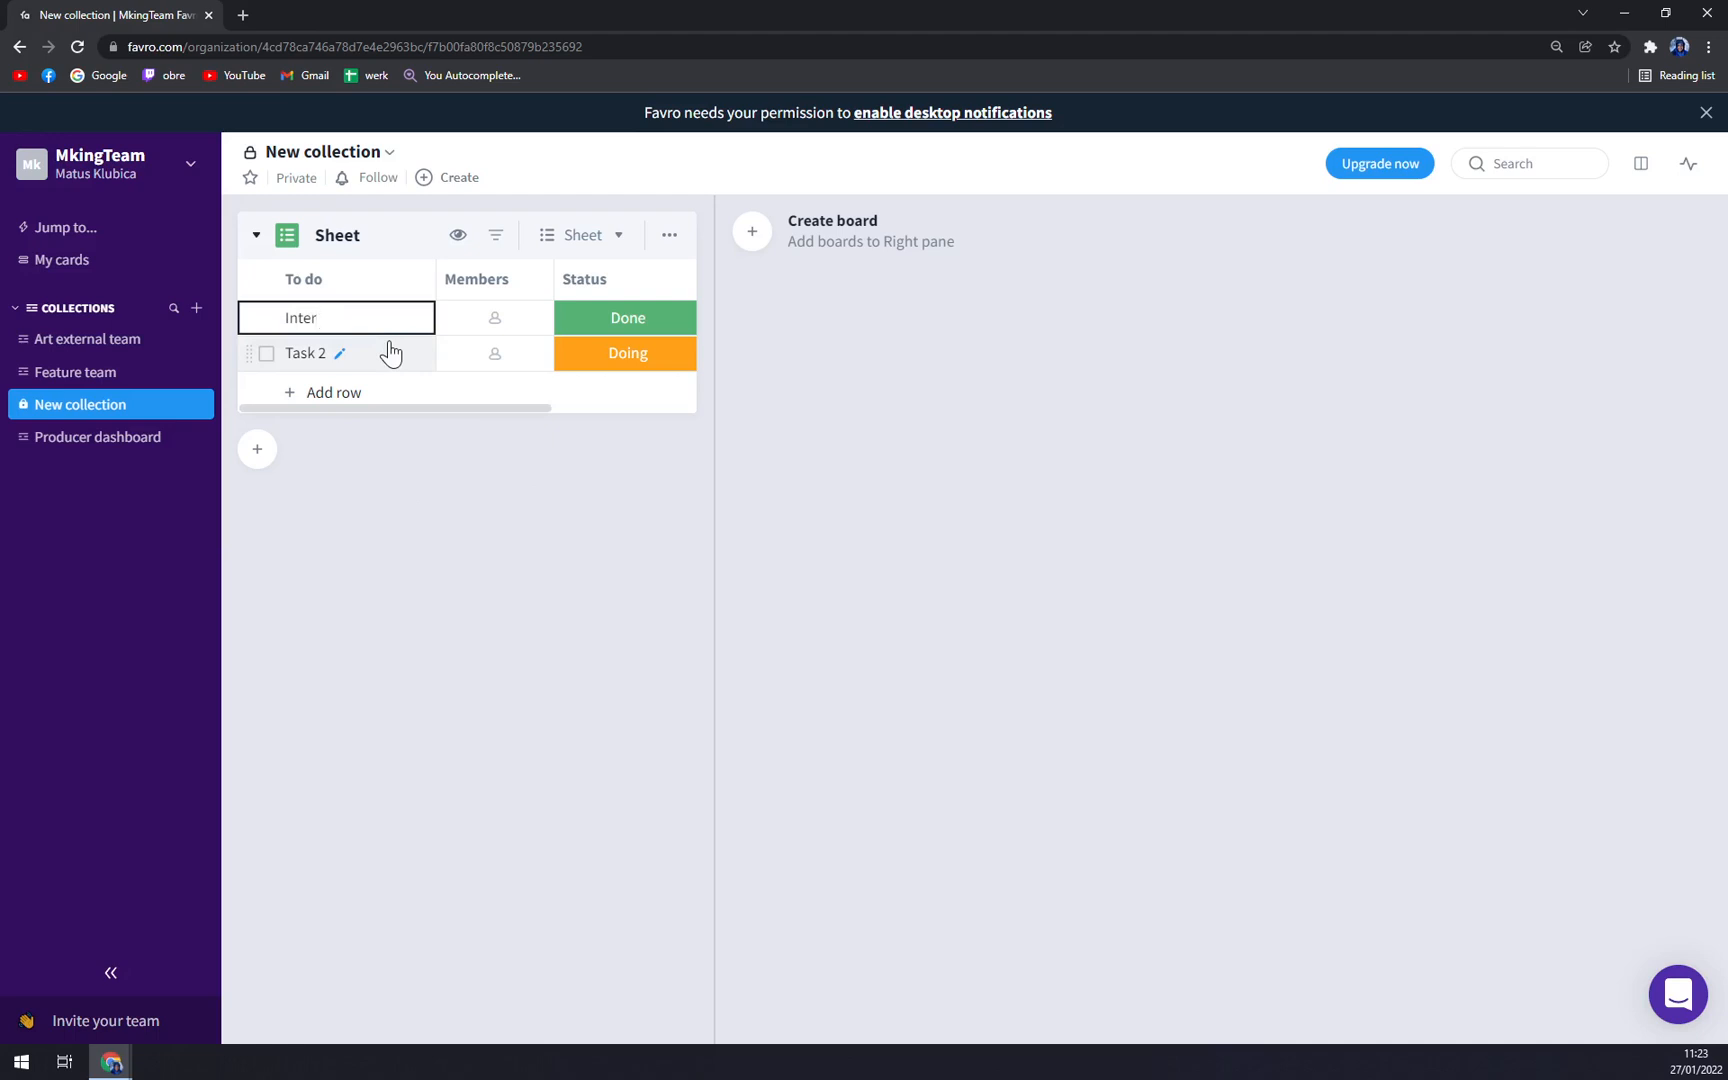
type("sh")
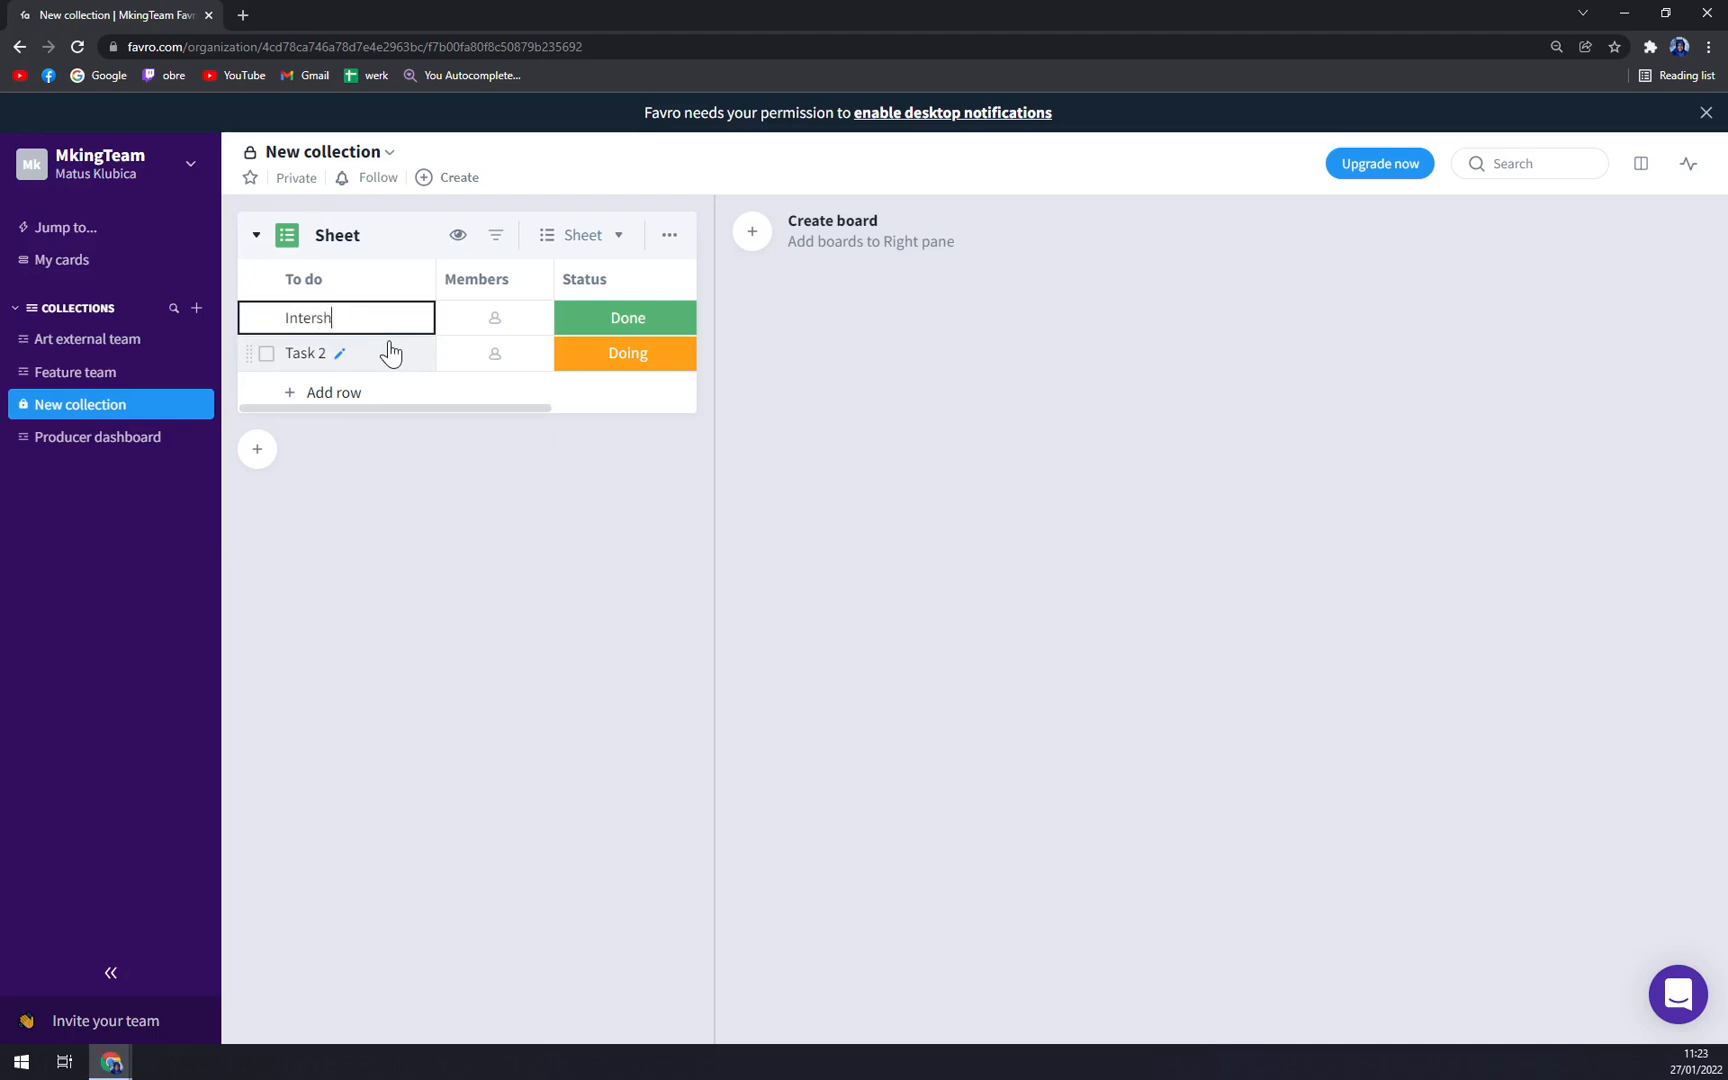
key("ctrl+a")
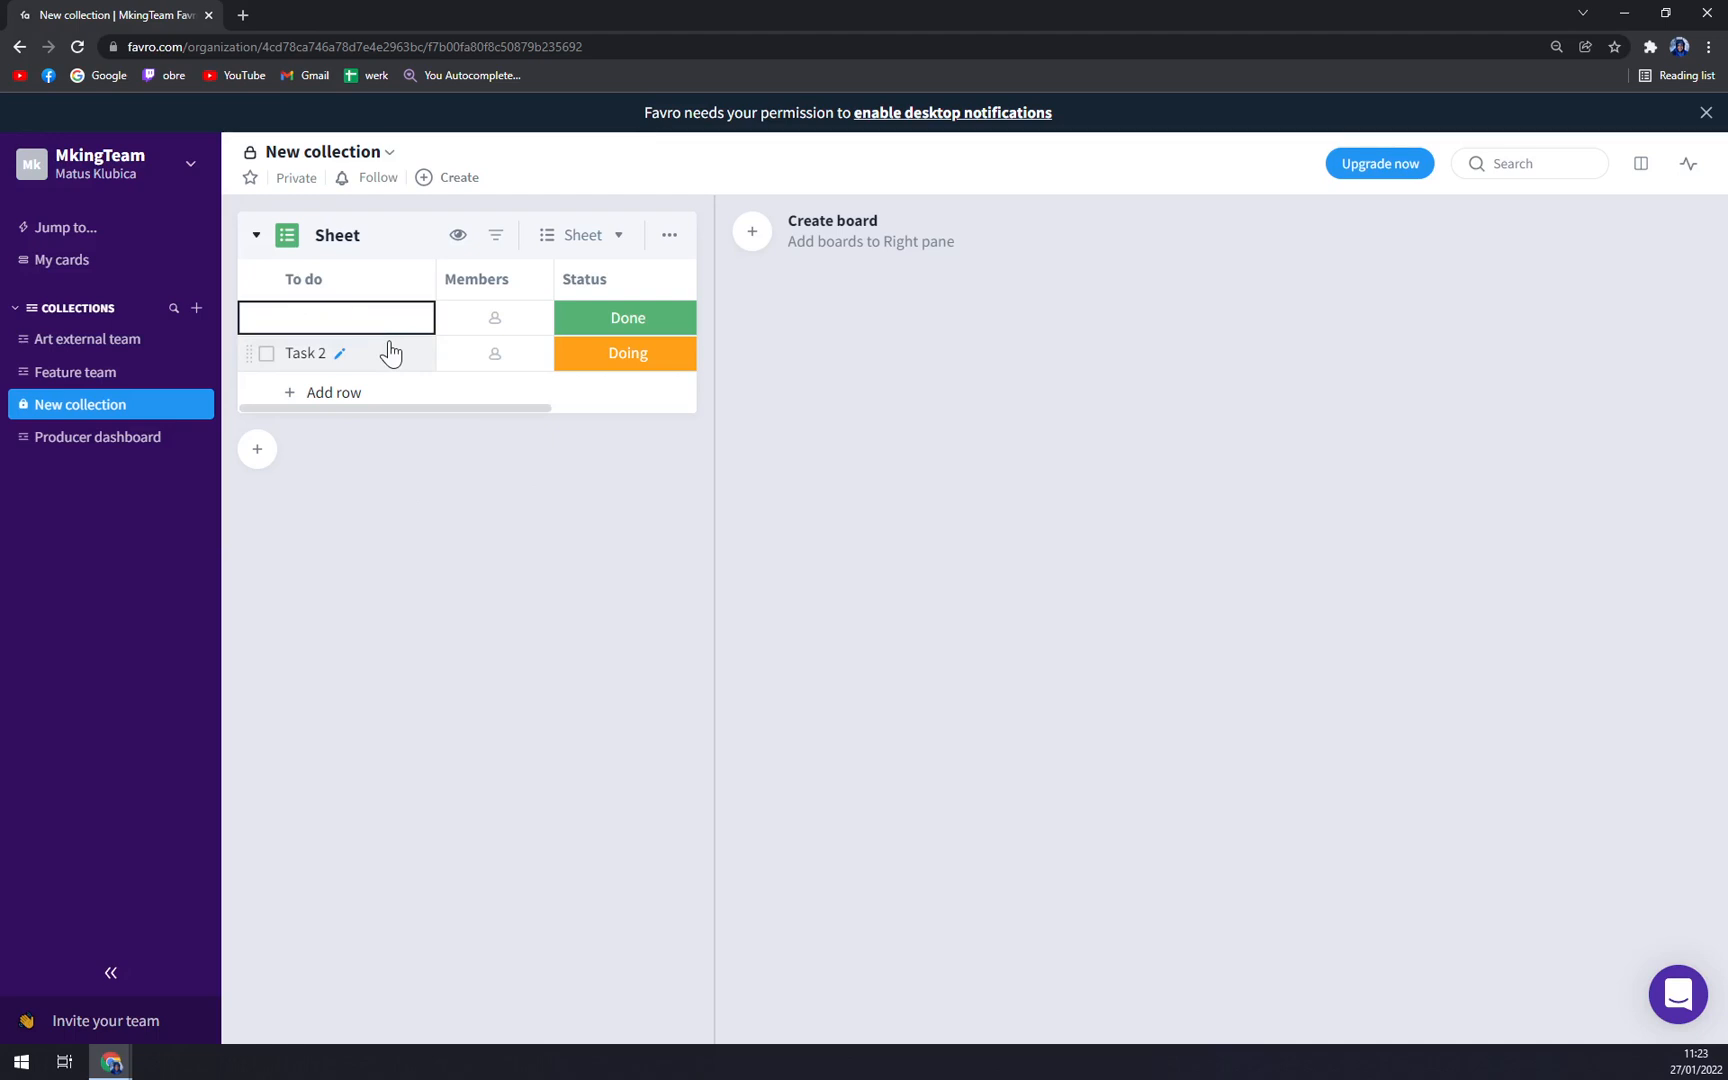
type("Tutoria")
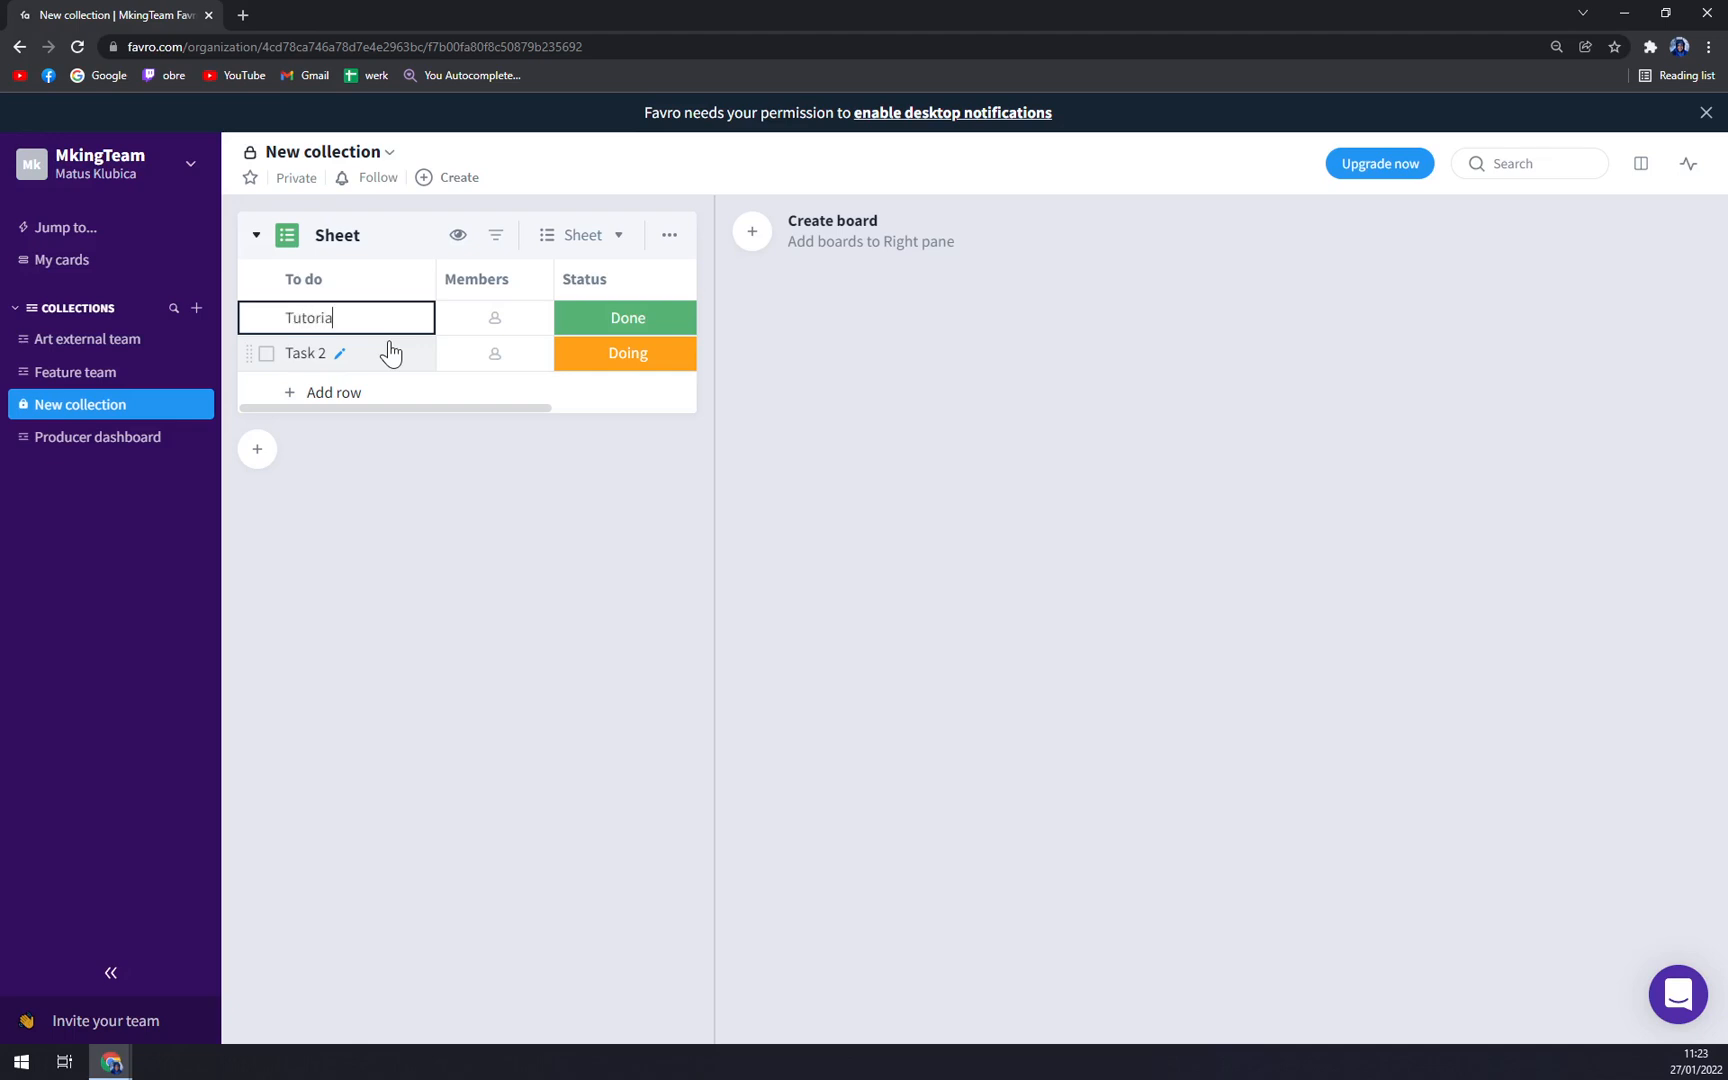
left_click(494, 317)
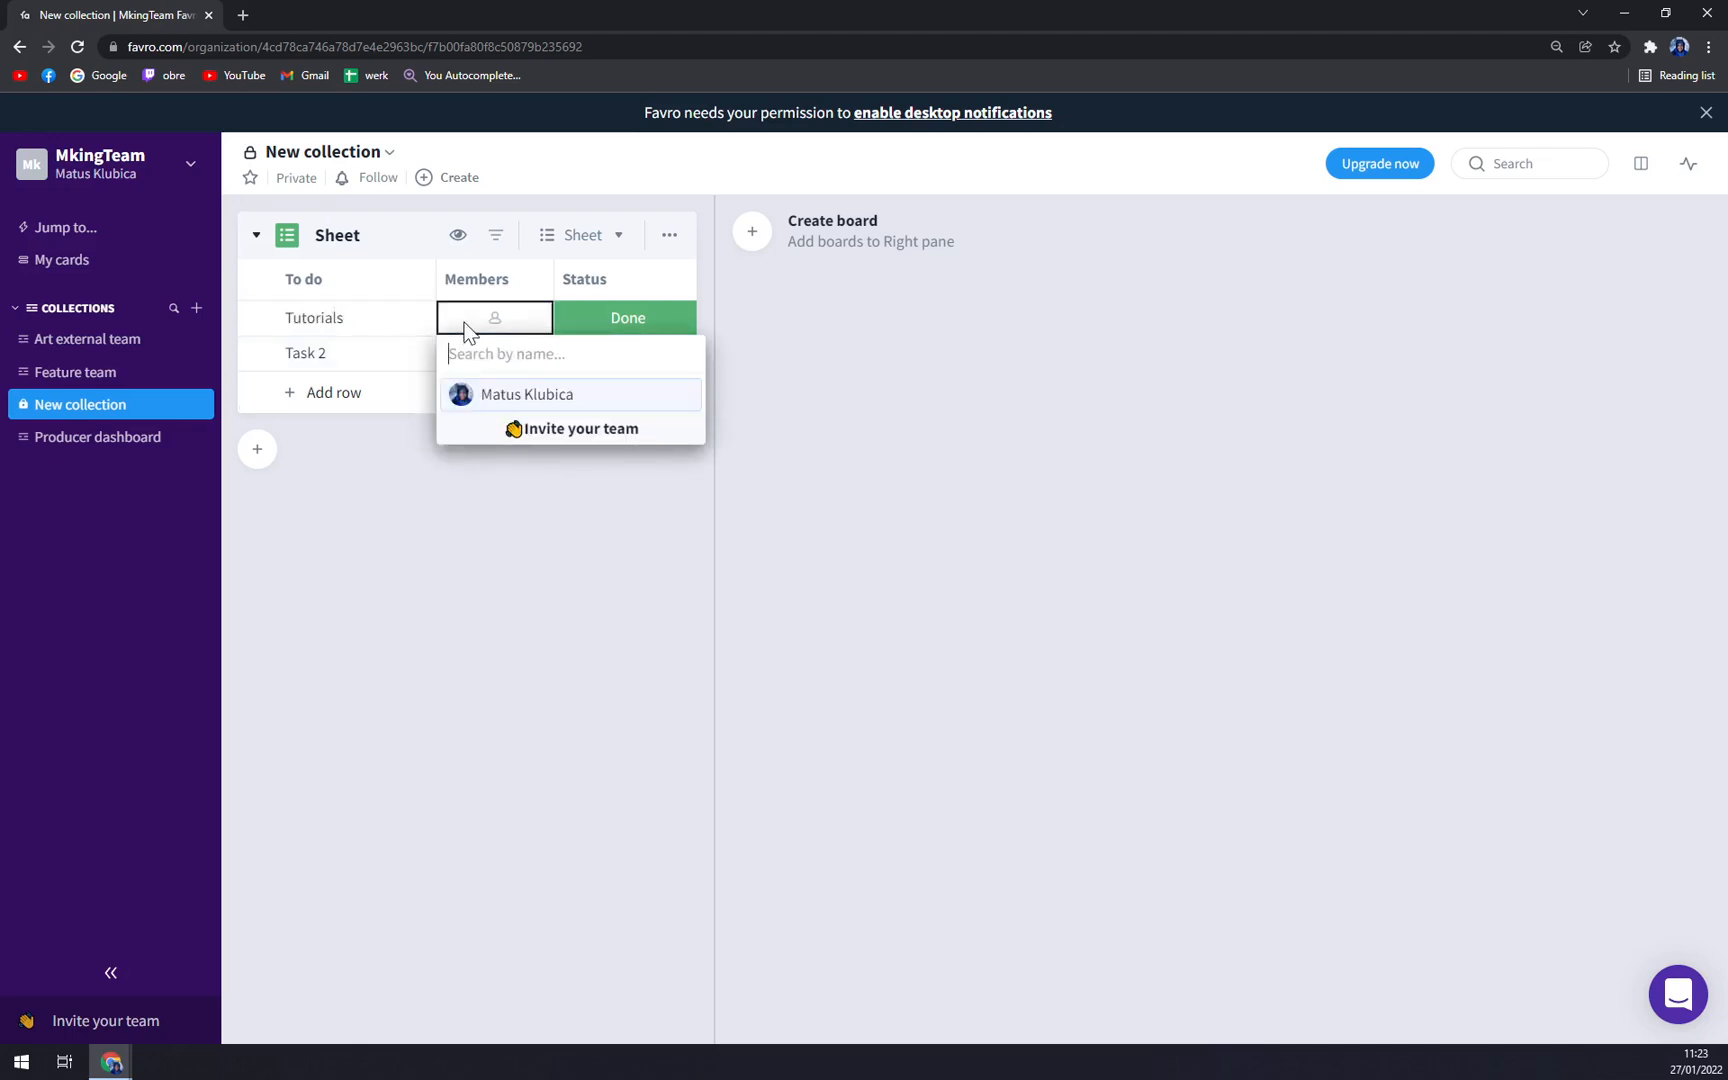
mouse_move(568, 399)
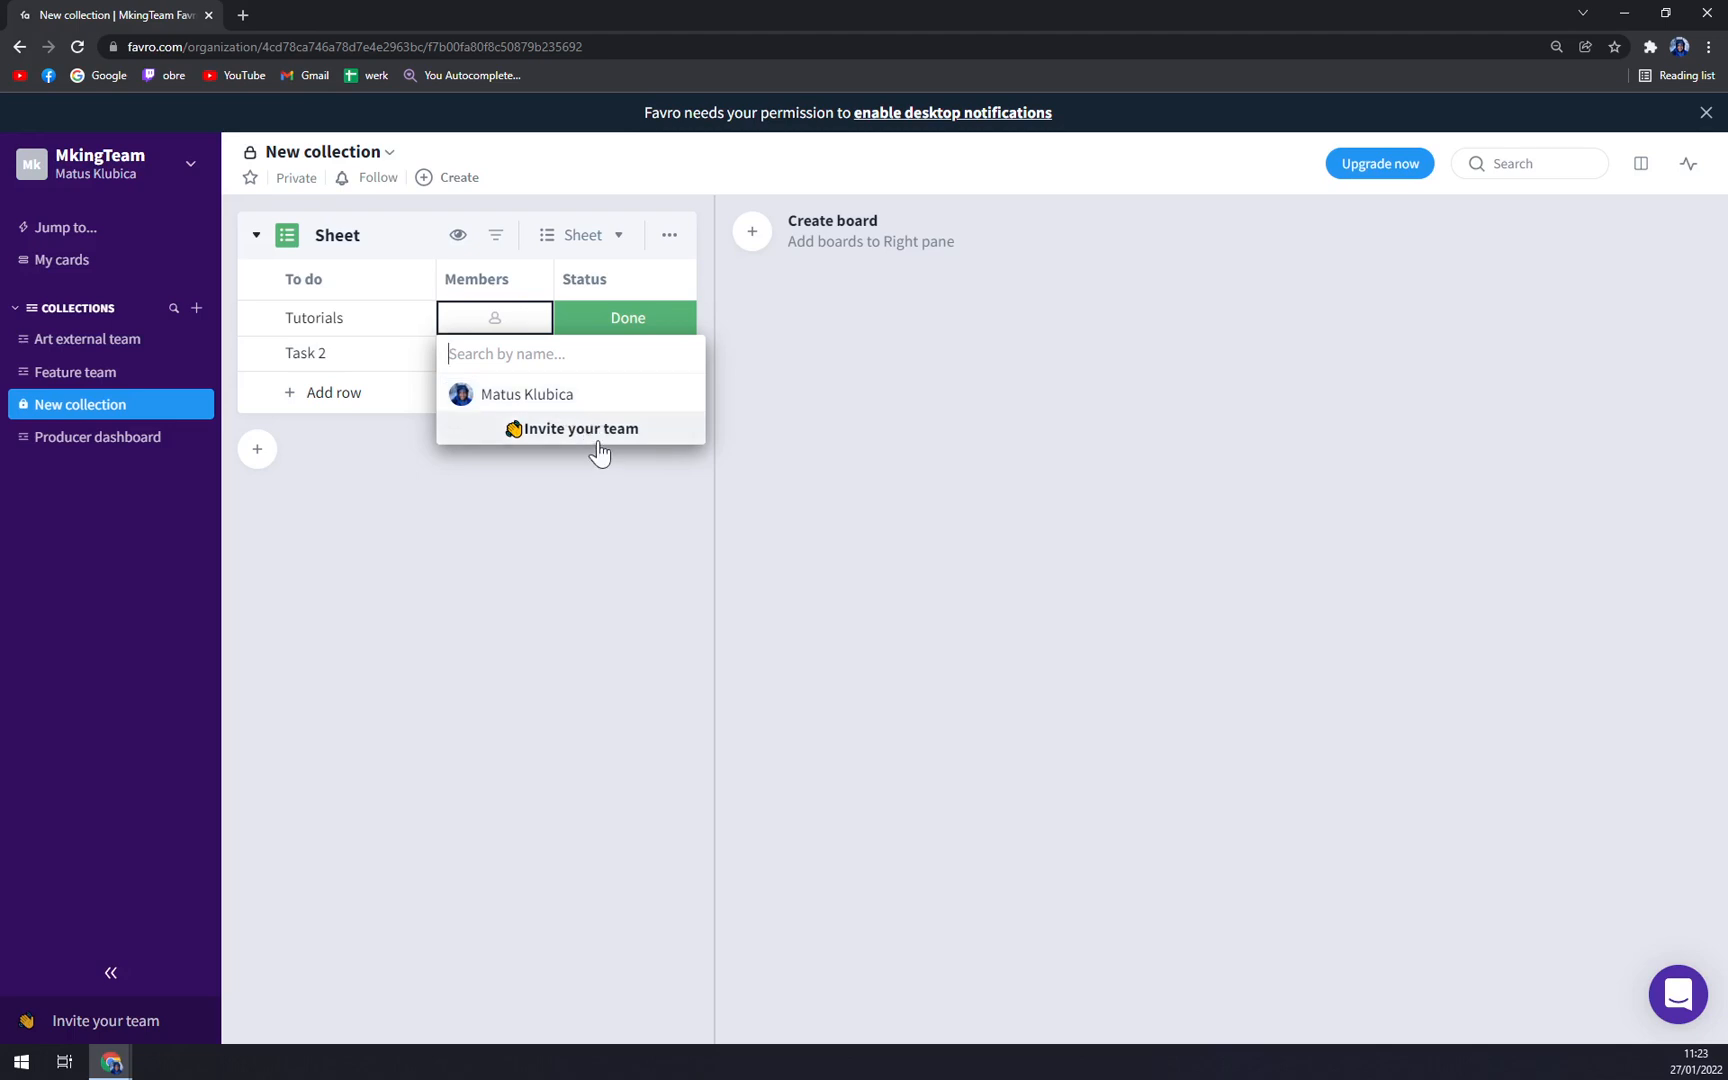
mouse_move(483, 532)
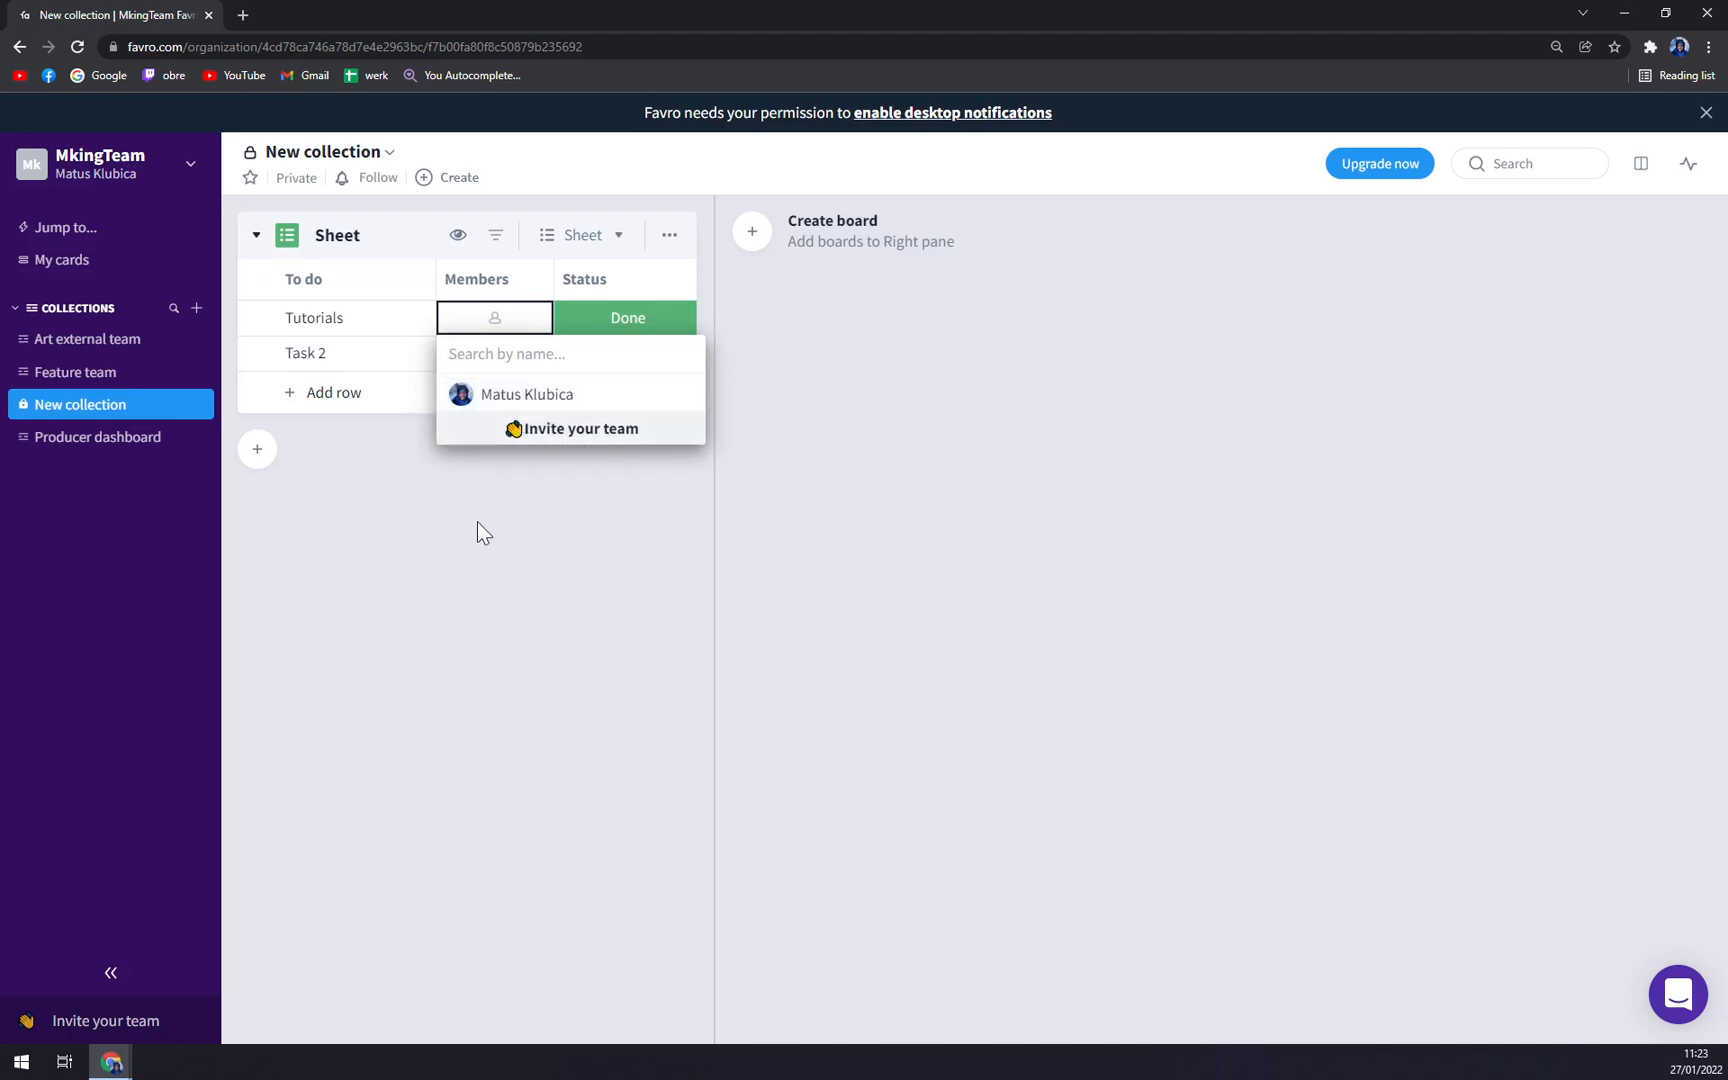
left_click(526, 393)
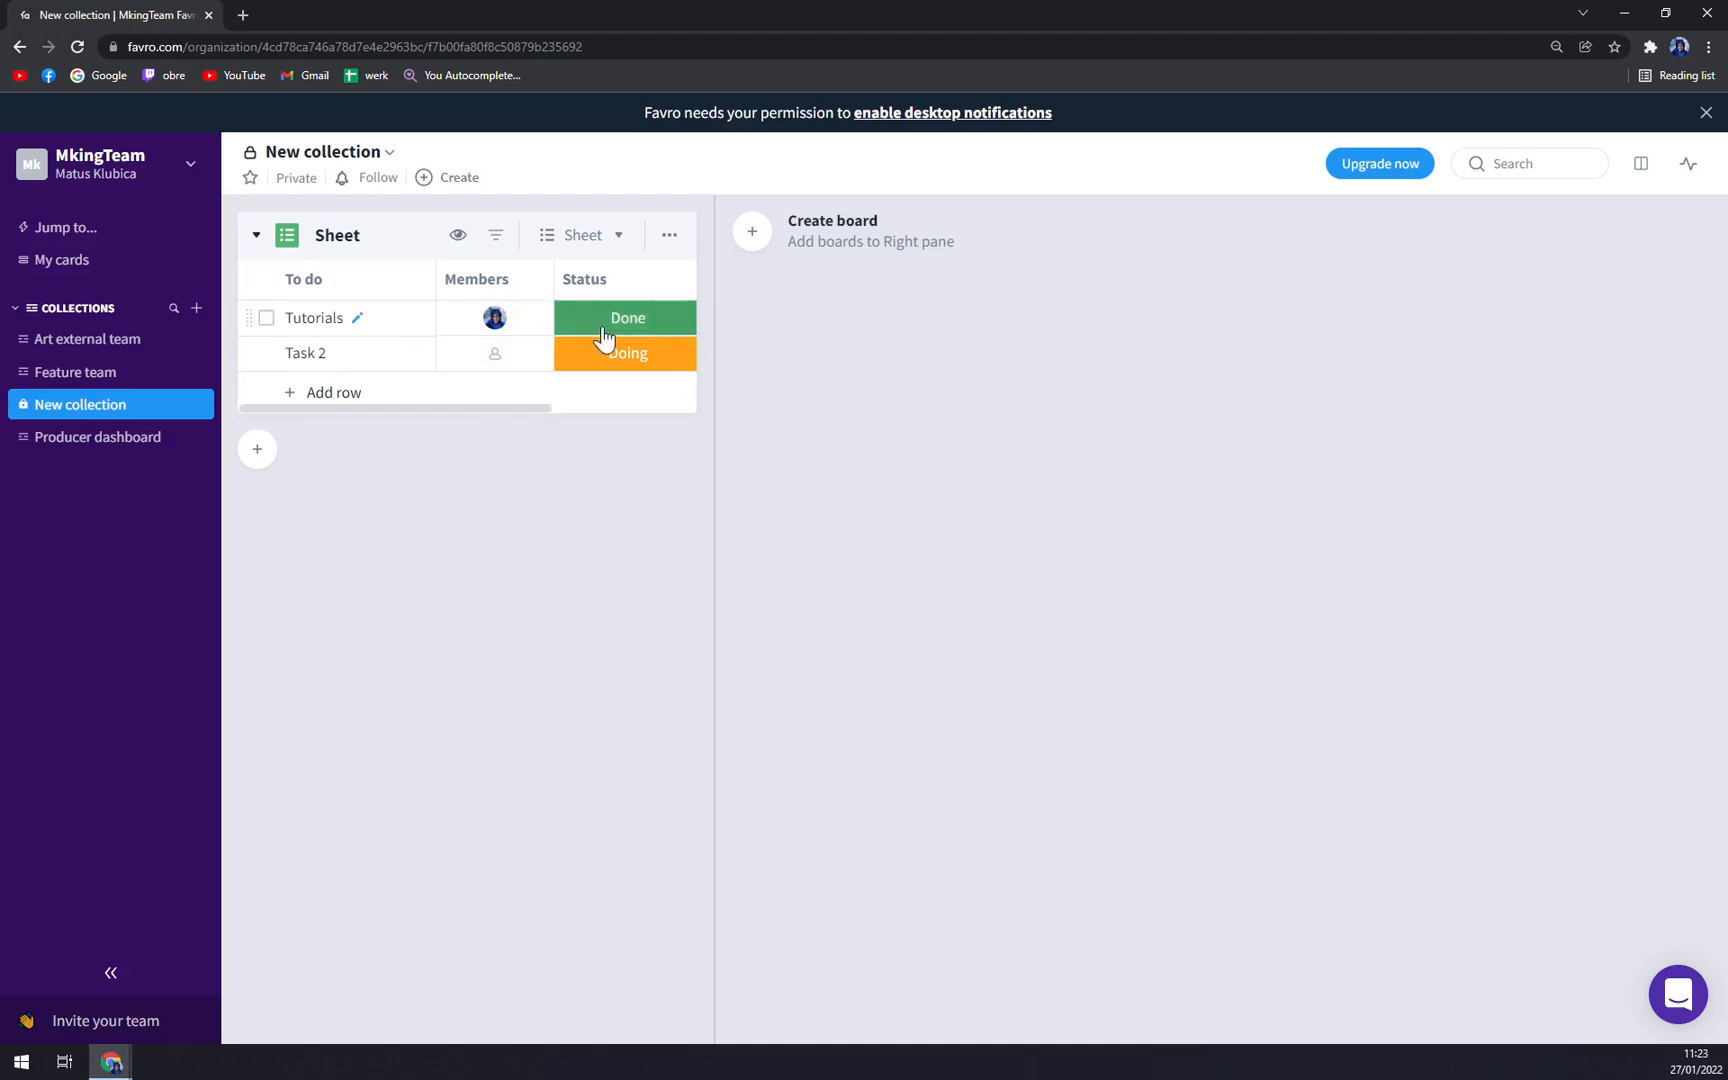
mouse_move(334, 361)
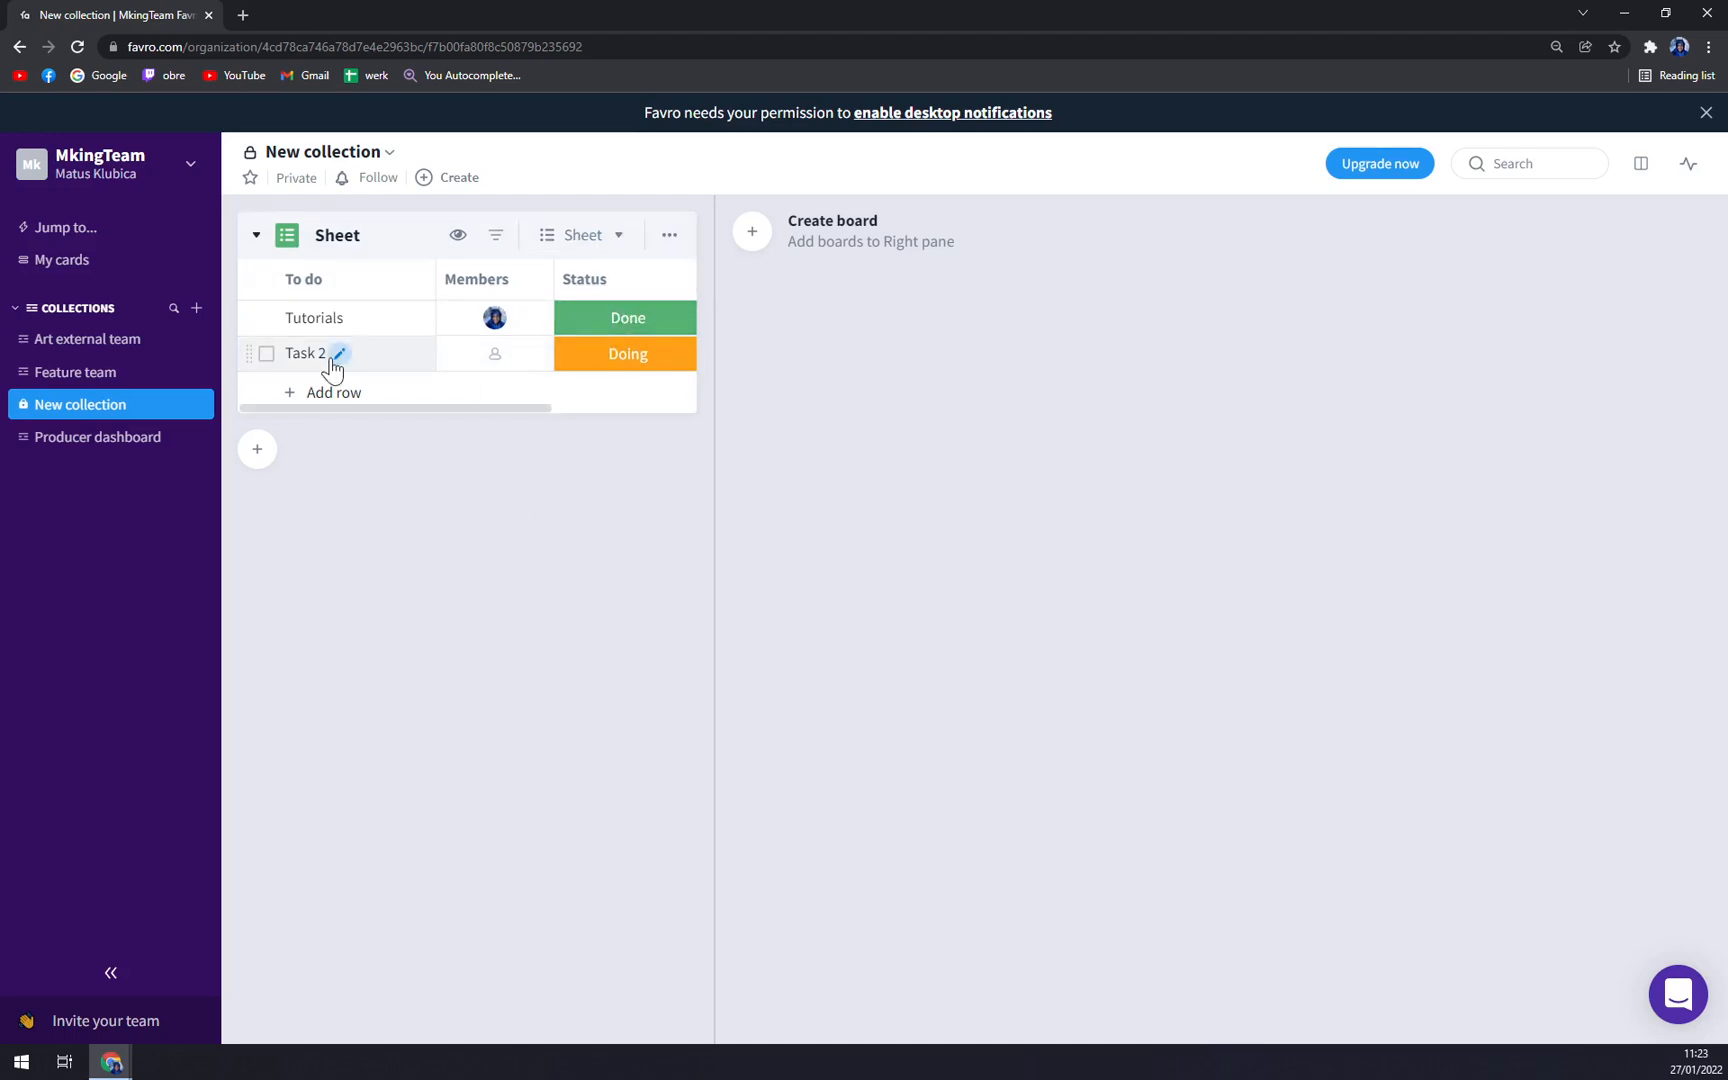
Change the Task 2 row title in the sheet to 'YT Video'.
double_click(305, 354)
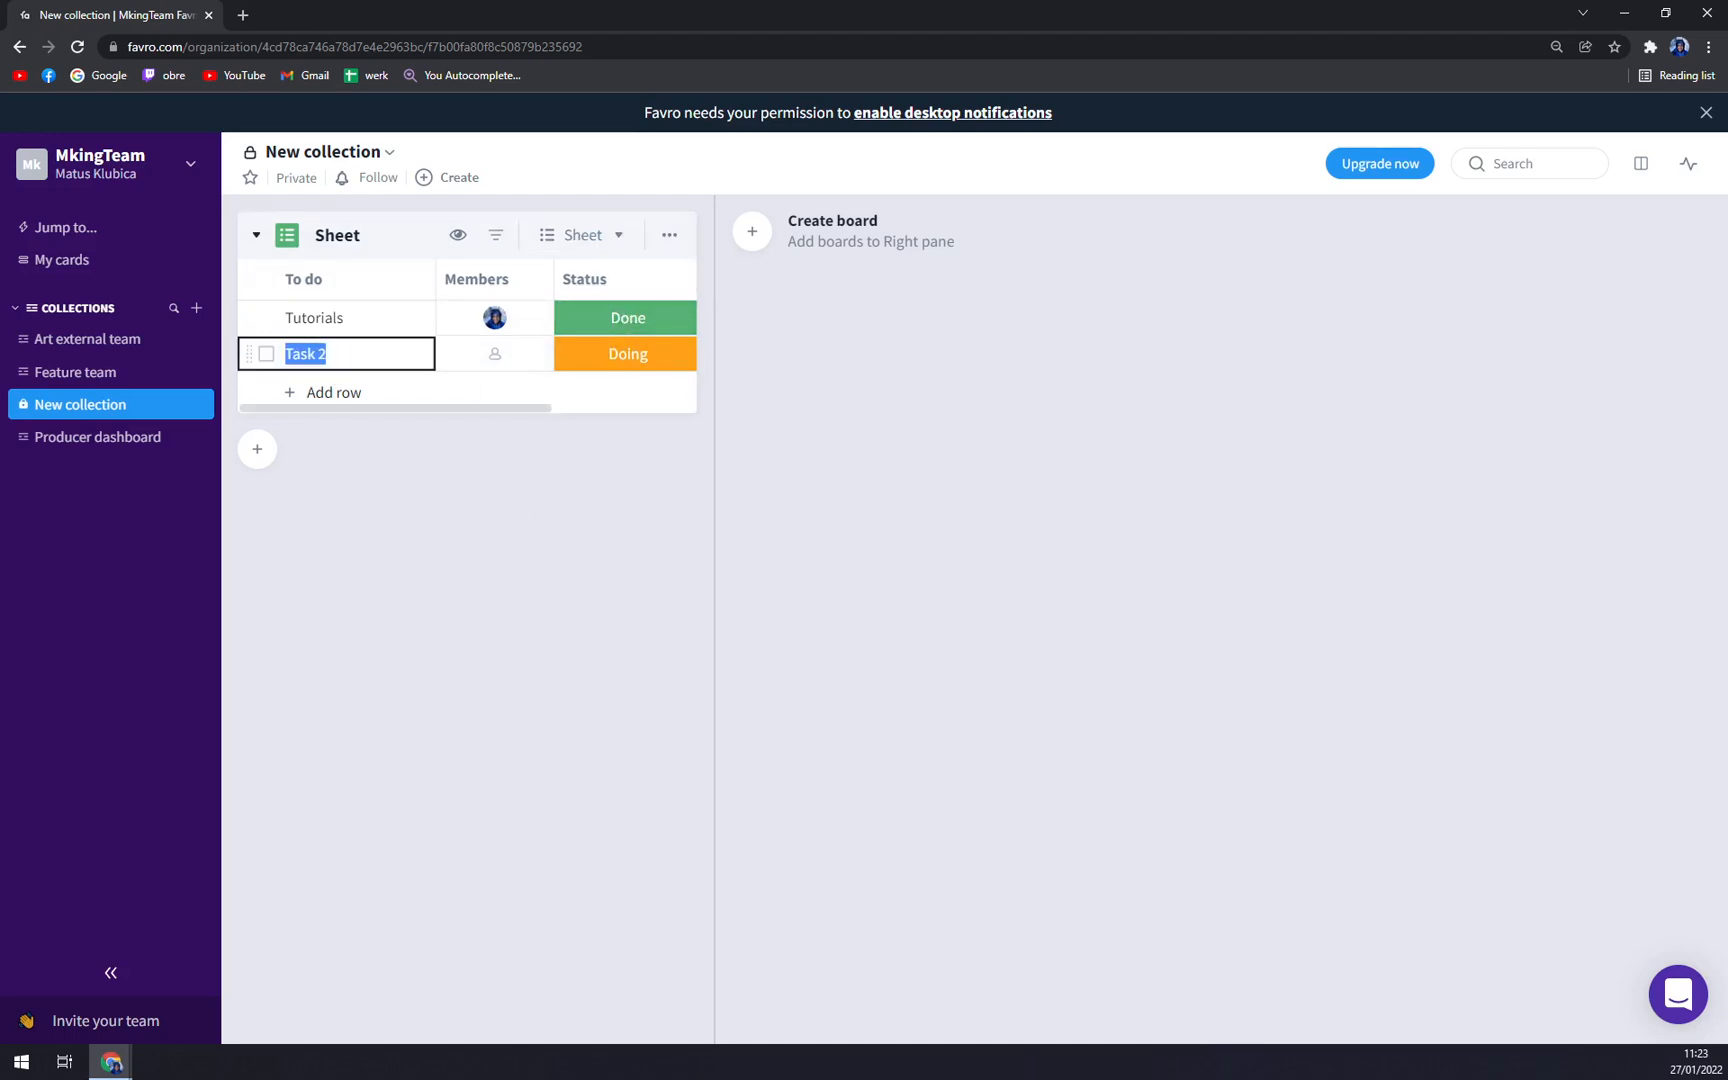
type("YT Video")
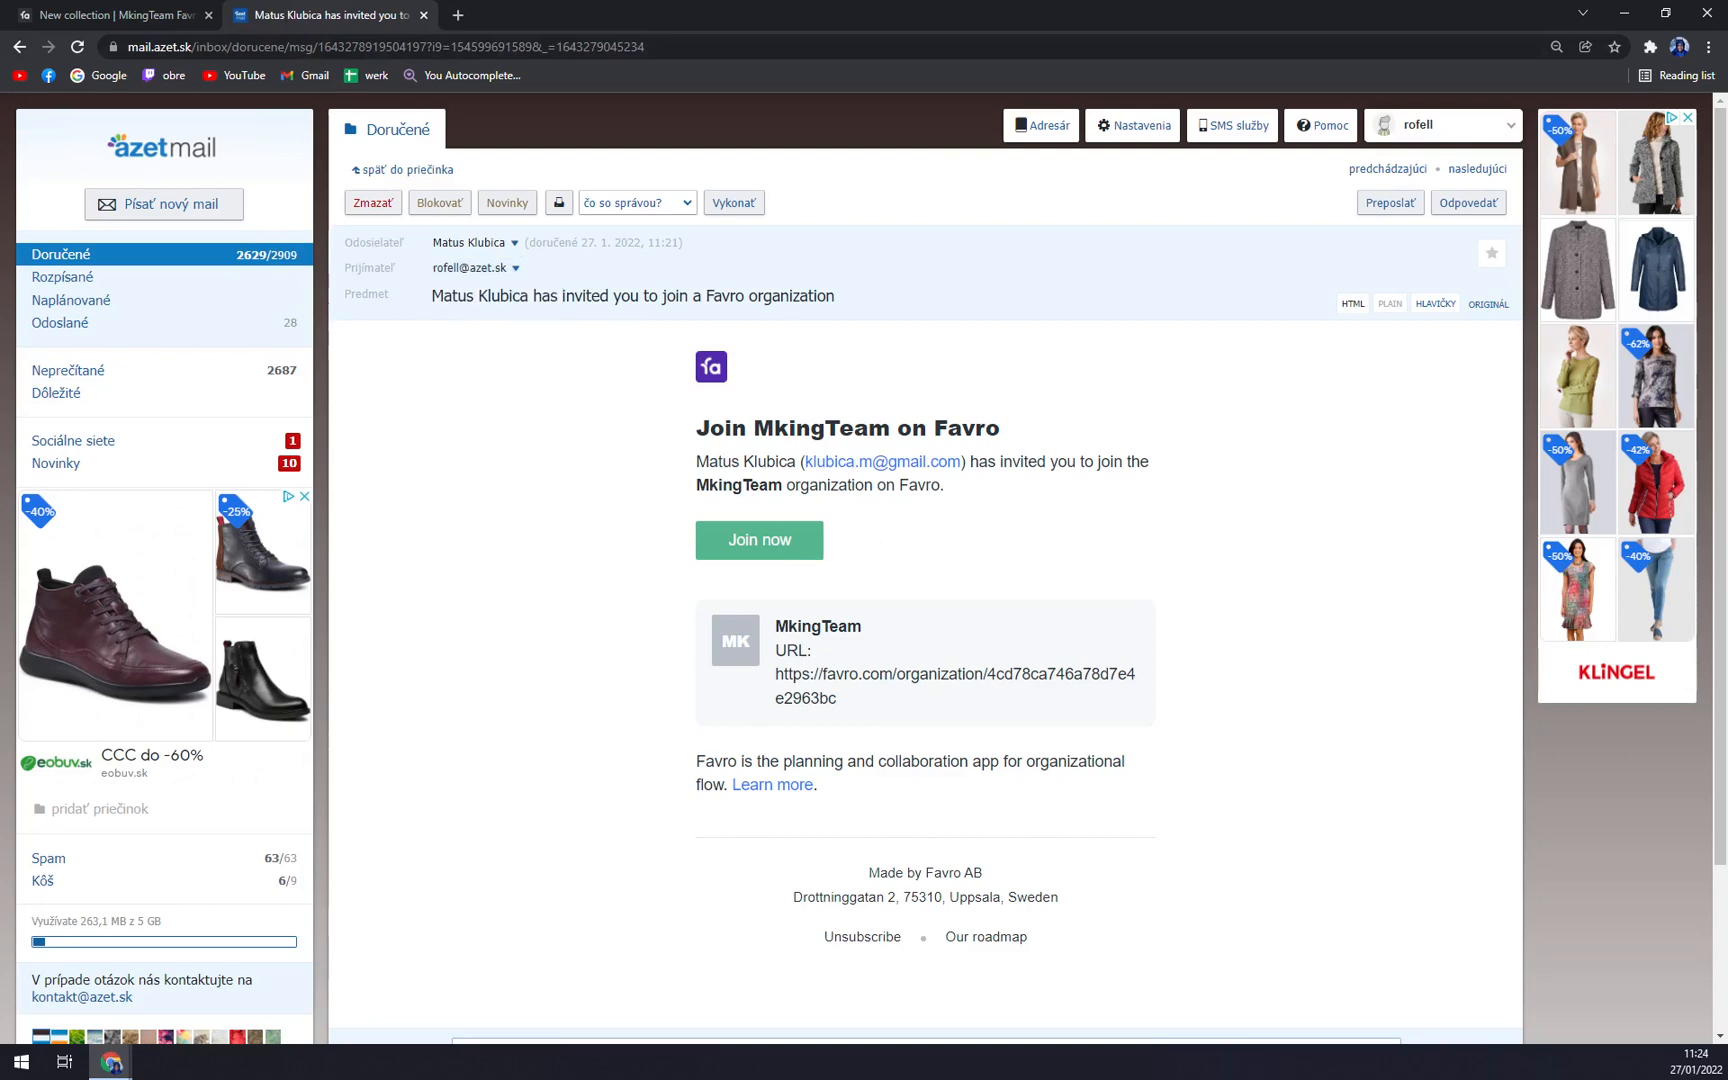
Join the MkingTeam organization via Join now in the Favro invitation email.
left_click(758, 540)
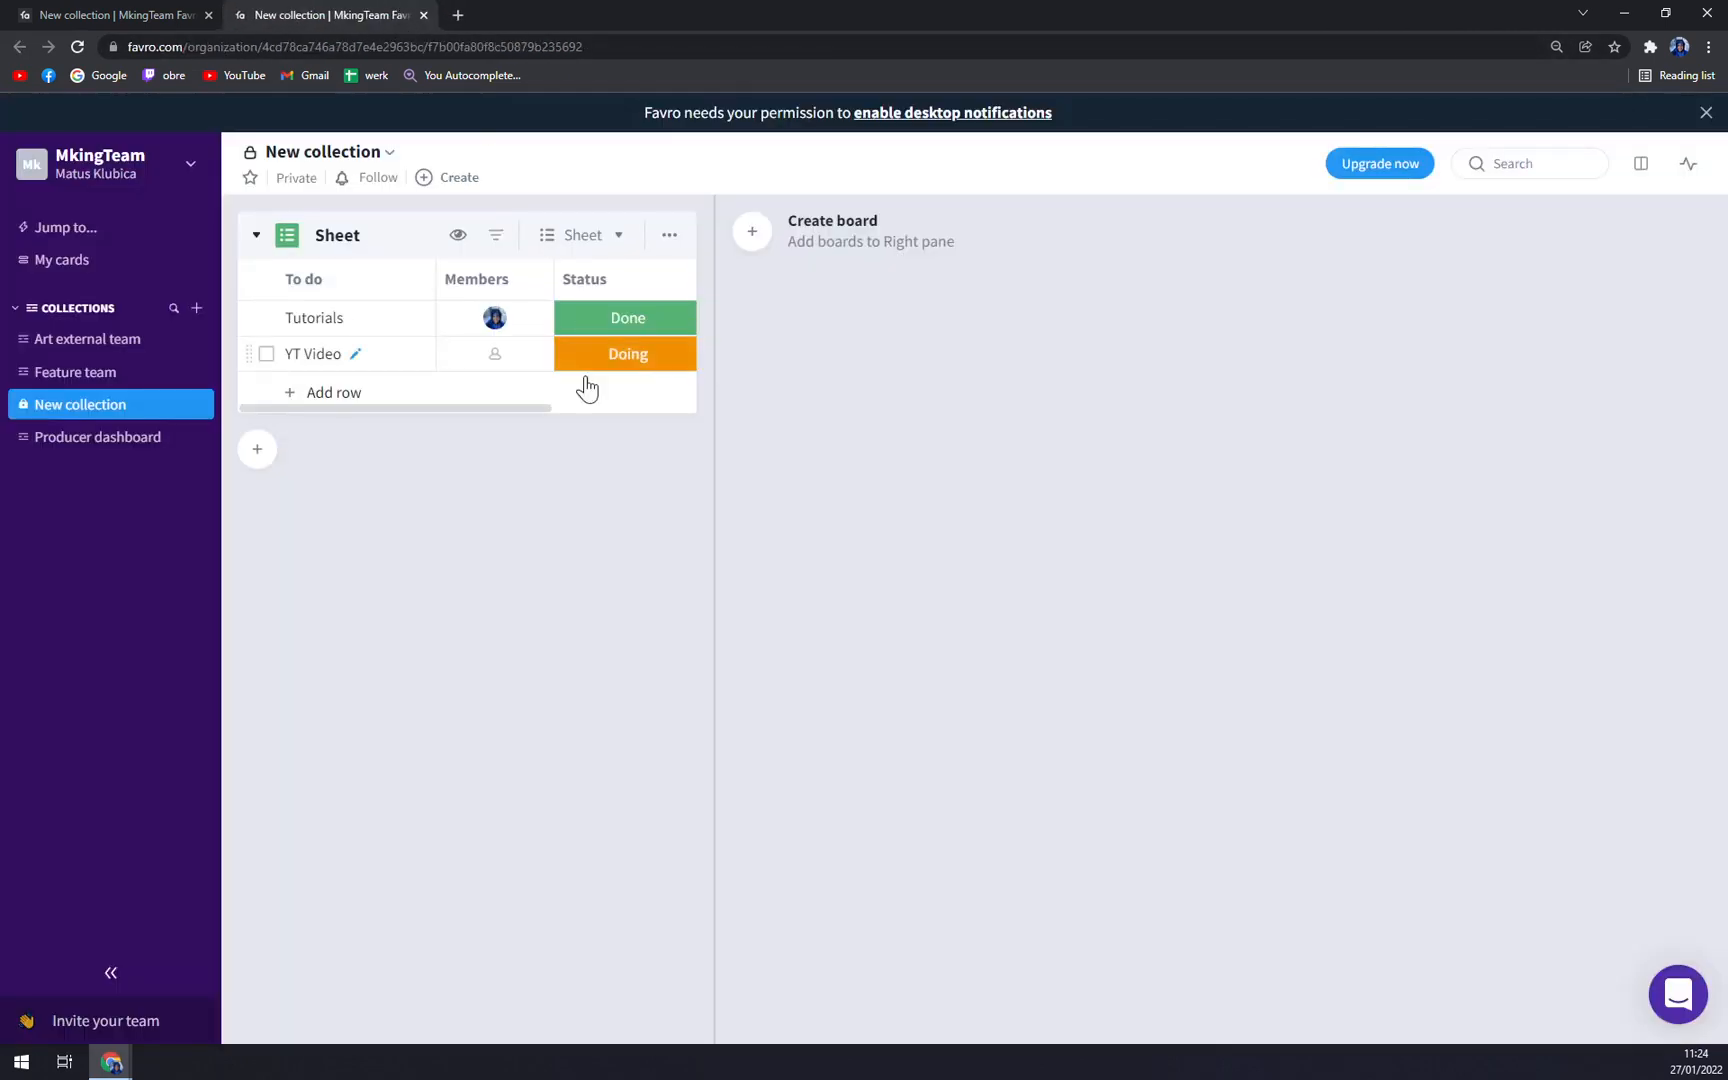
Close the duplicate Favro browser tab showing the same collection.
left_click(494, 354)
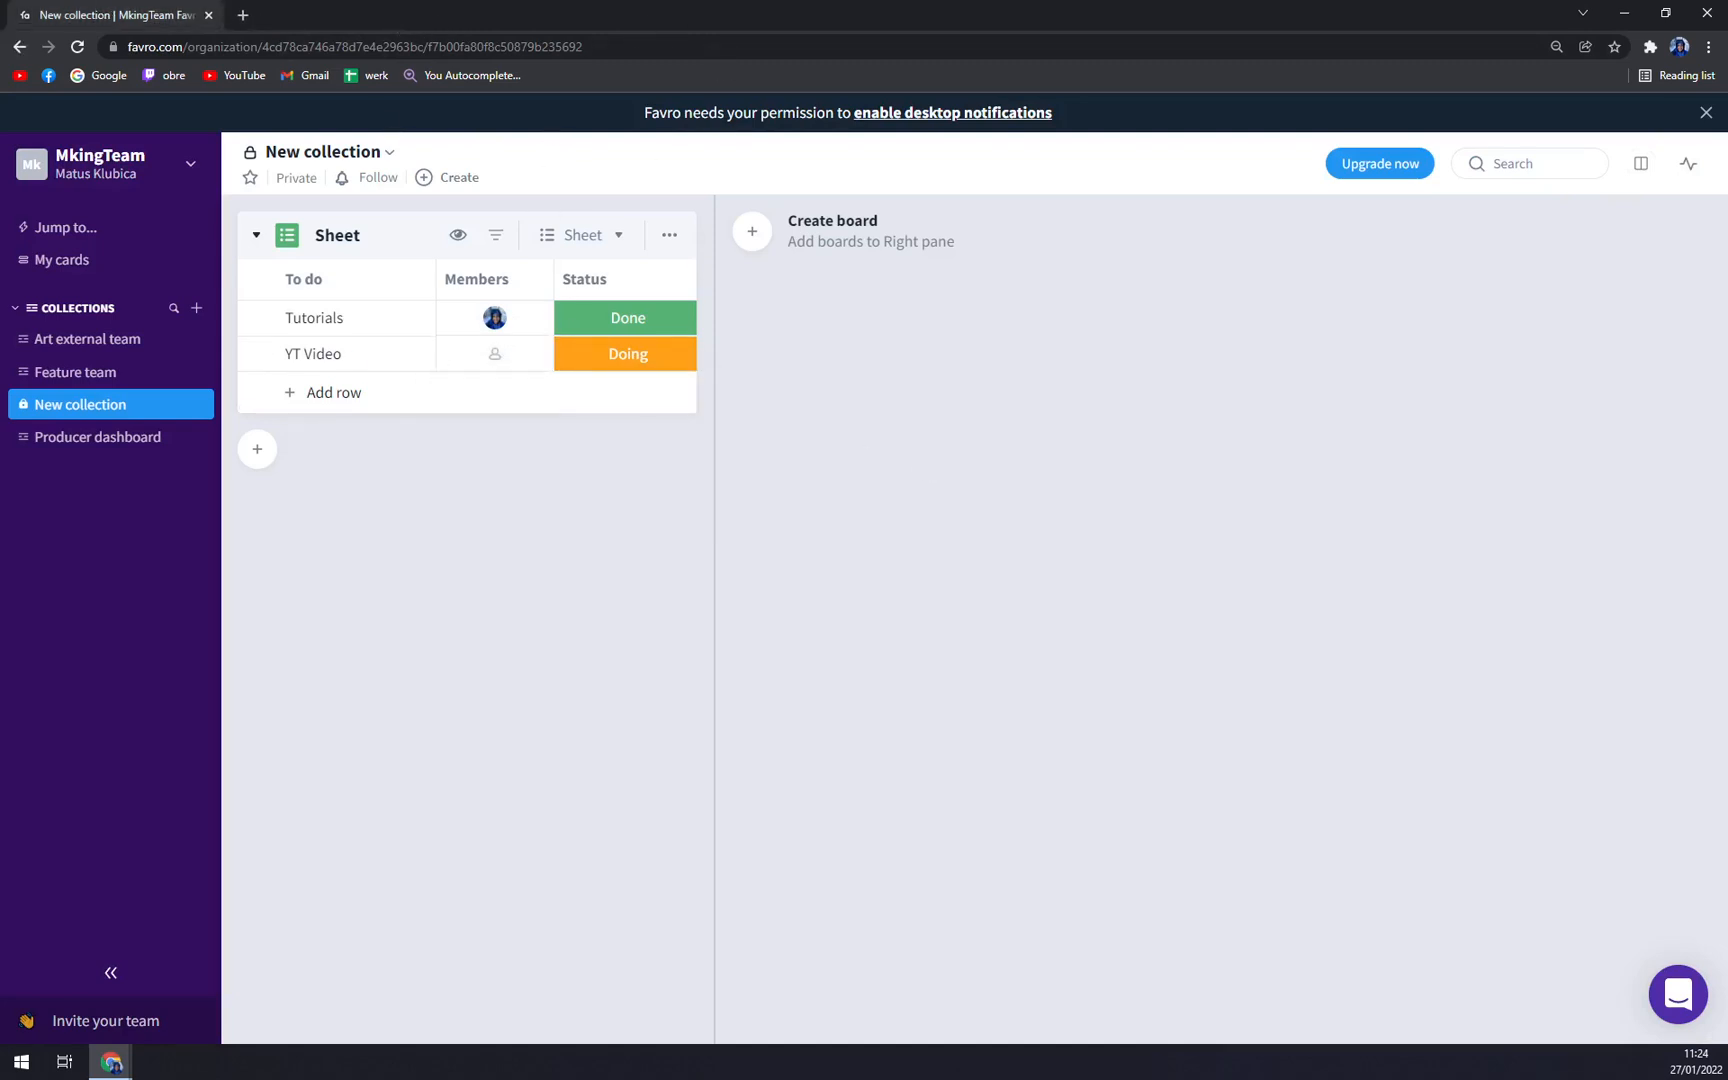
mouse_move(346, 435)
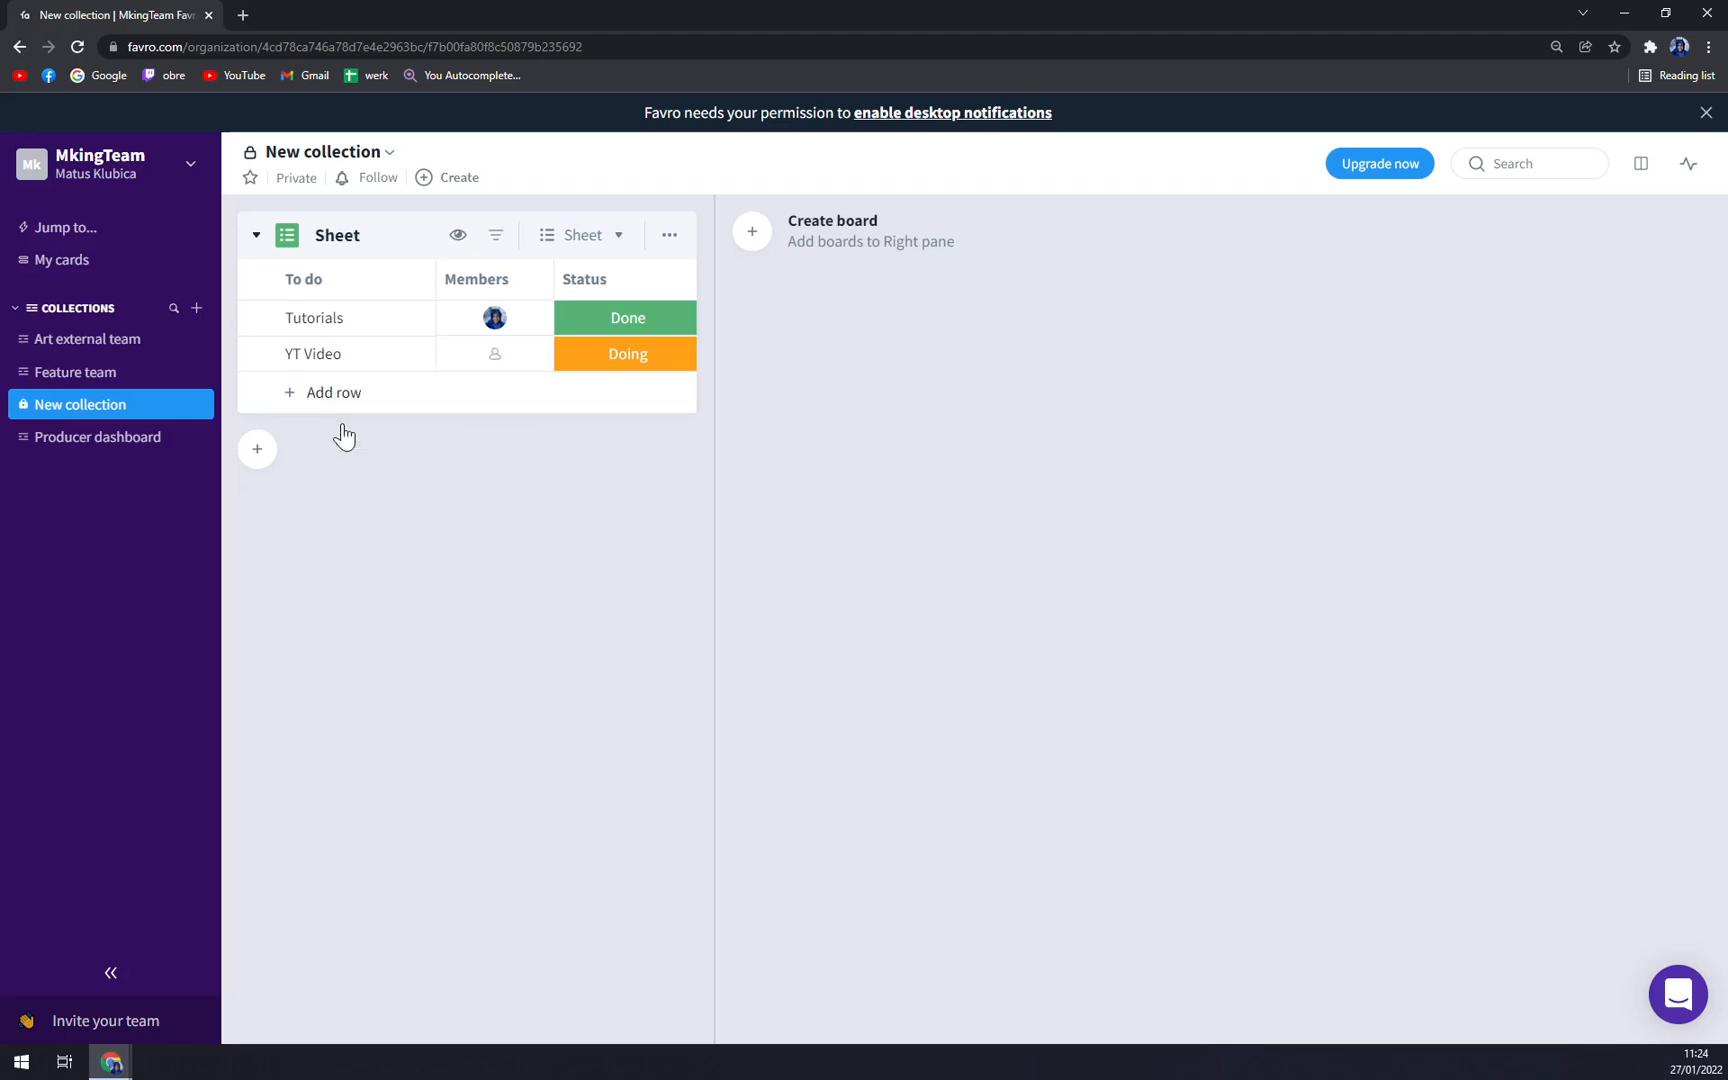
Add a new sheet row titled 'Post Edits'.
left_click(332, 392)
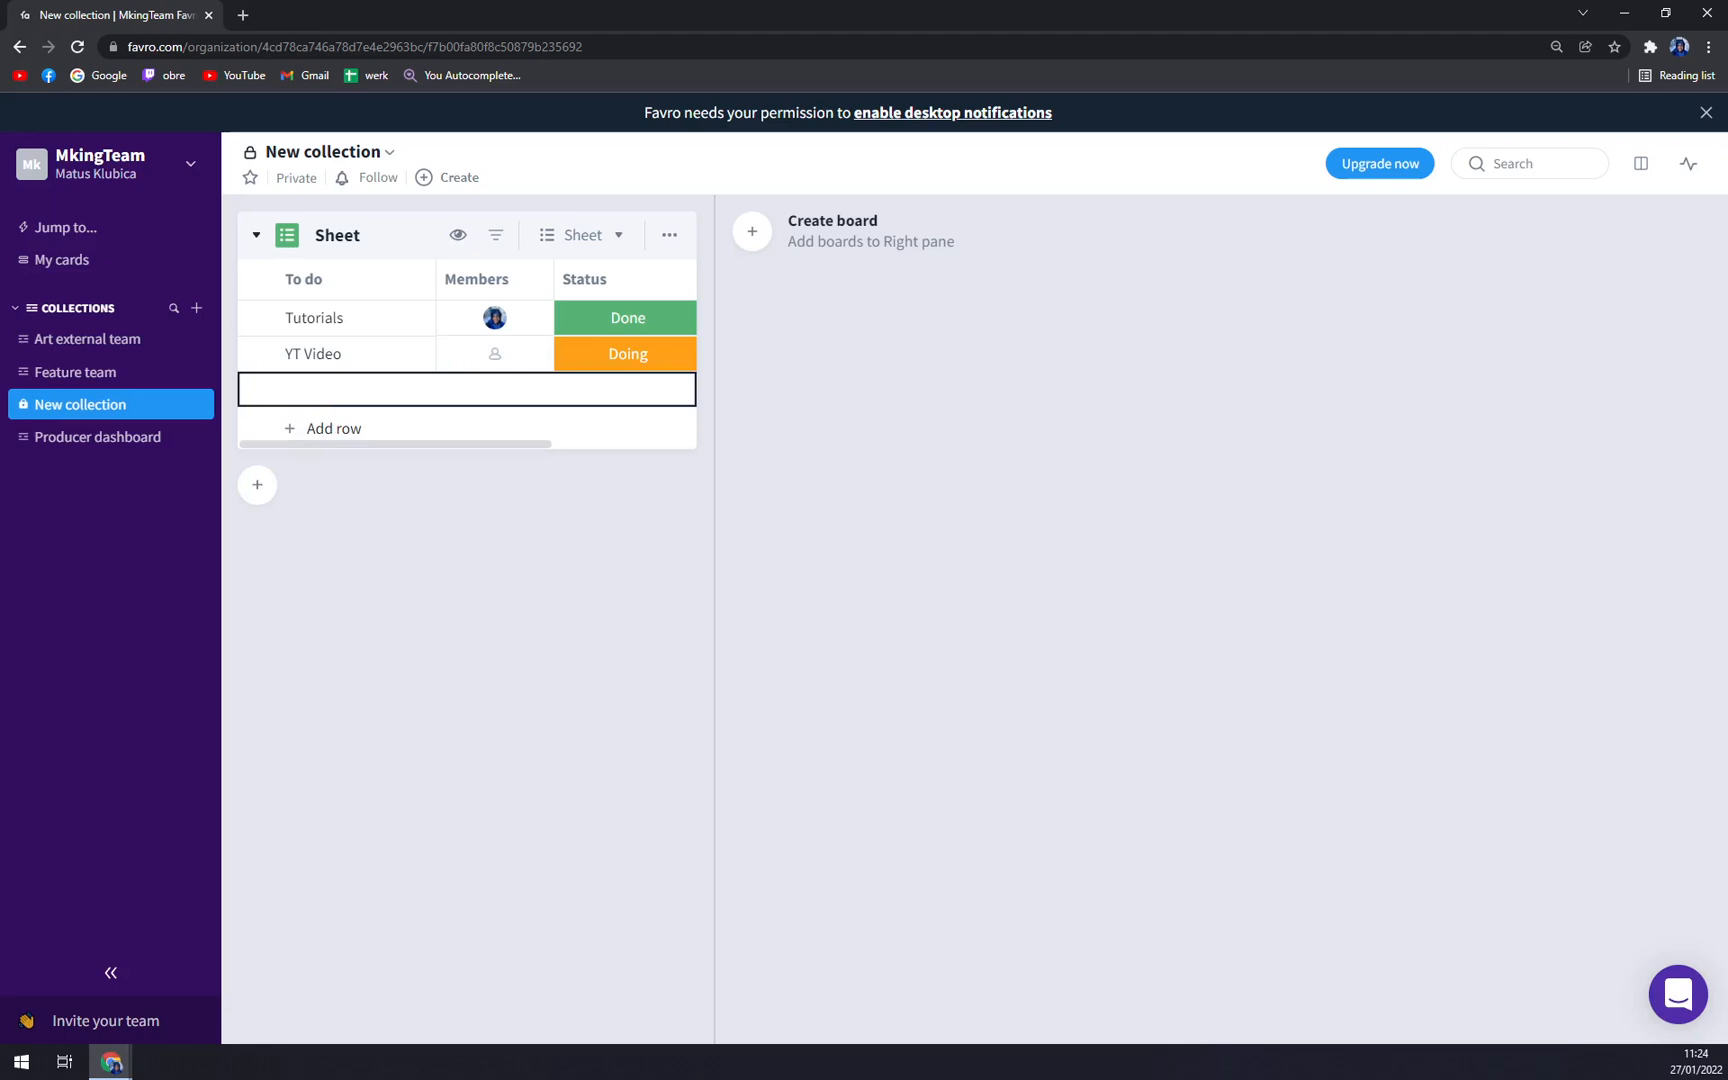
type("Post Edits")
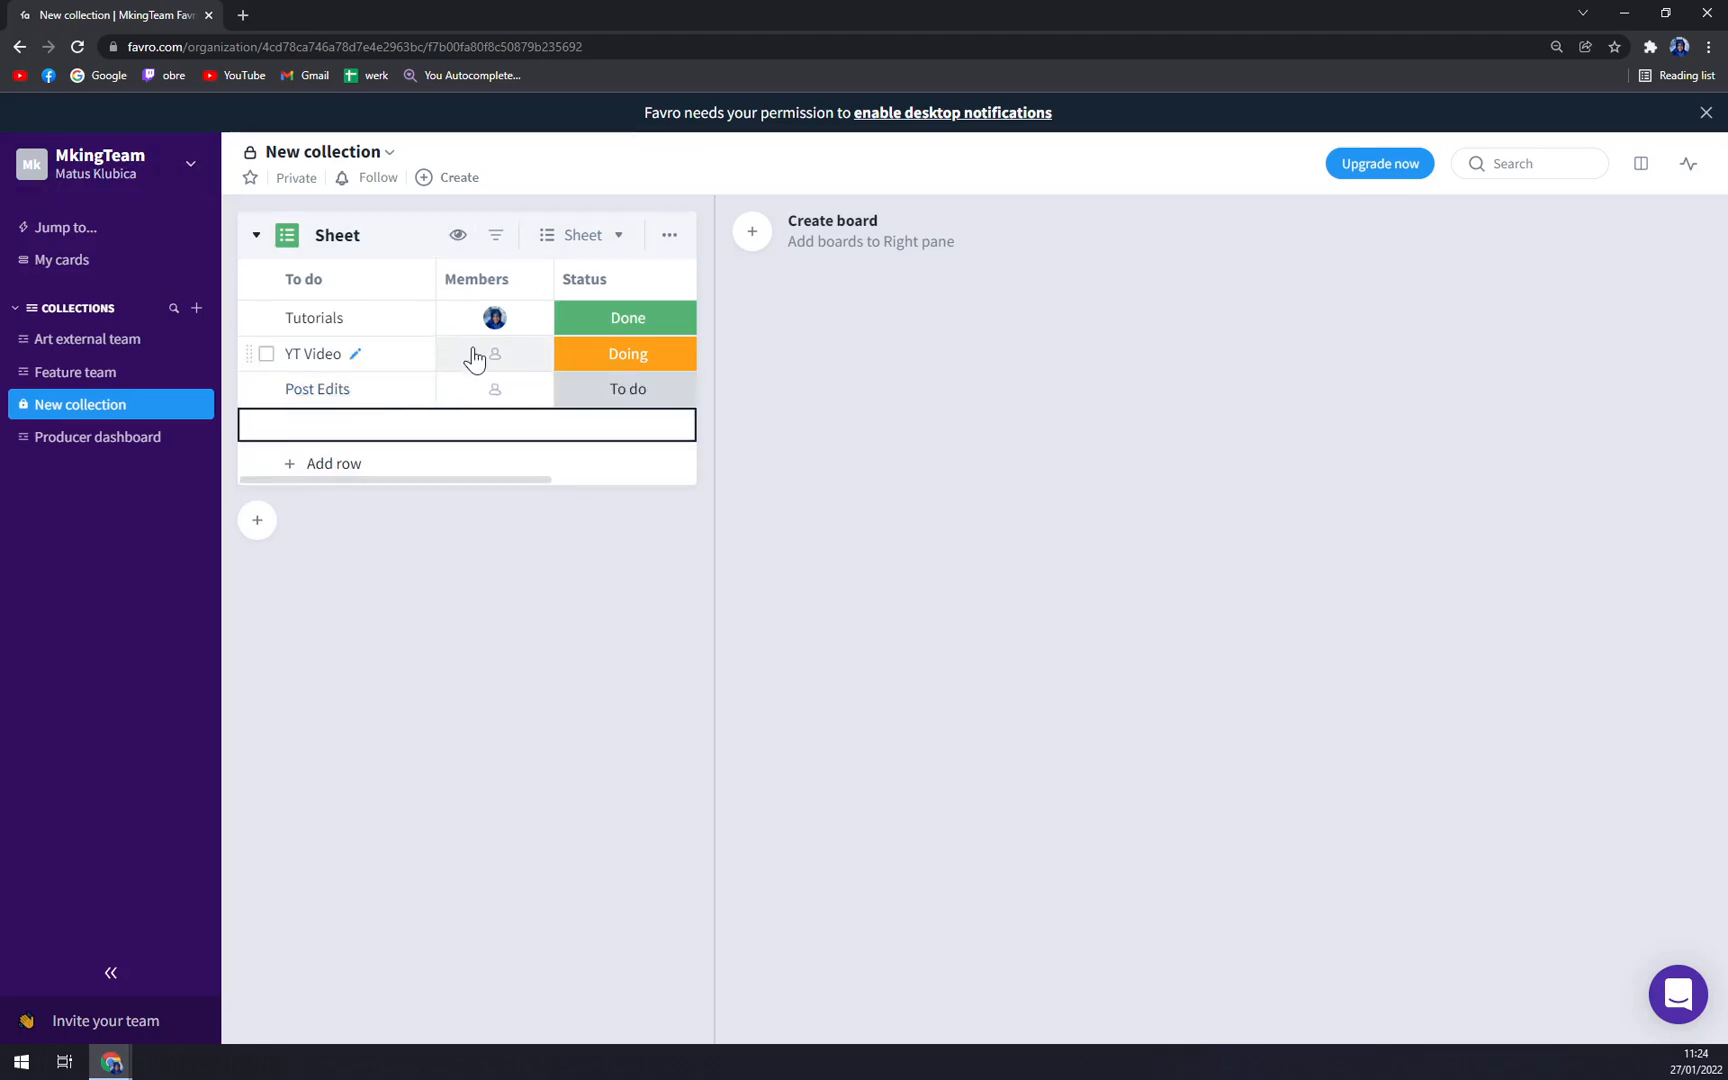
Add a 'Cancled' status label and assign it to the Post Edits task.
left_click(627, 388)
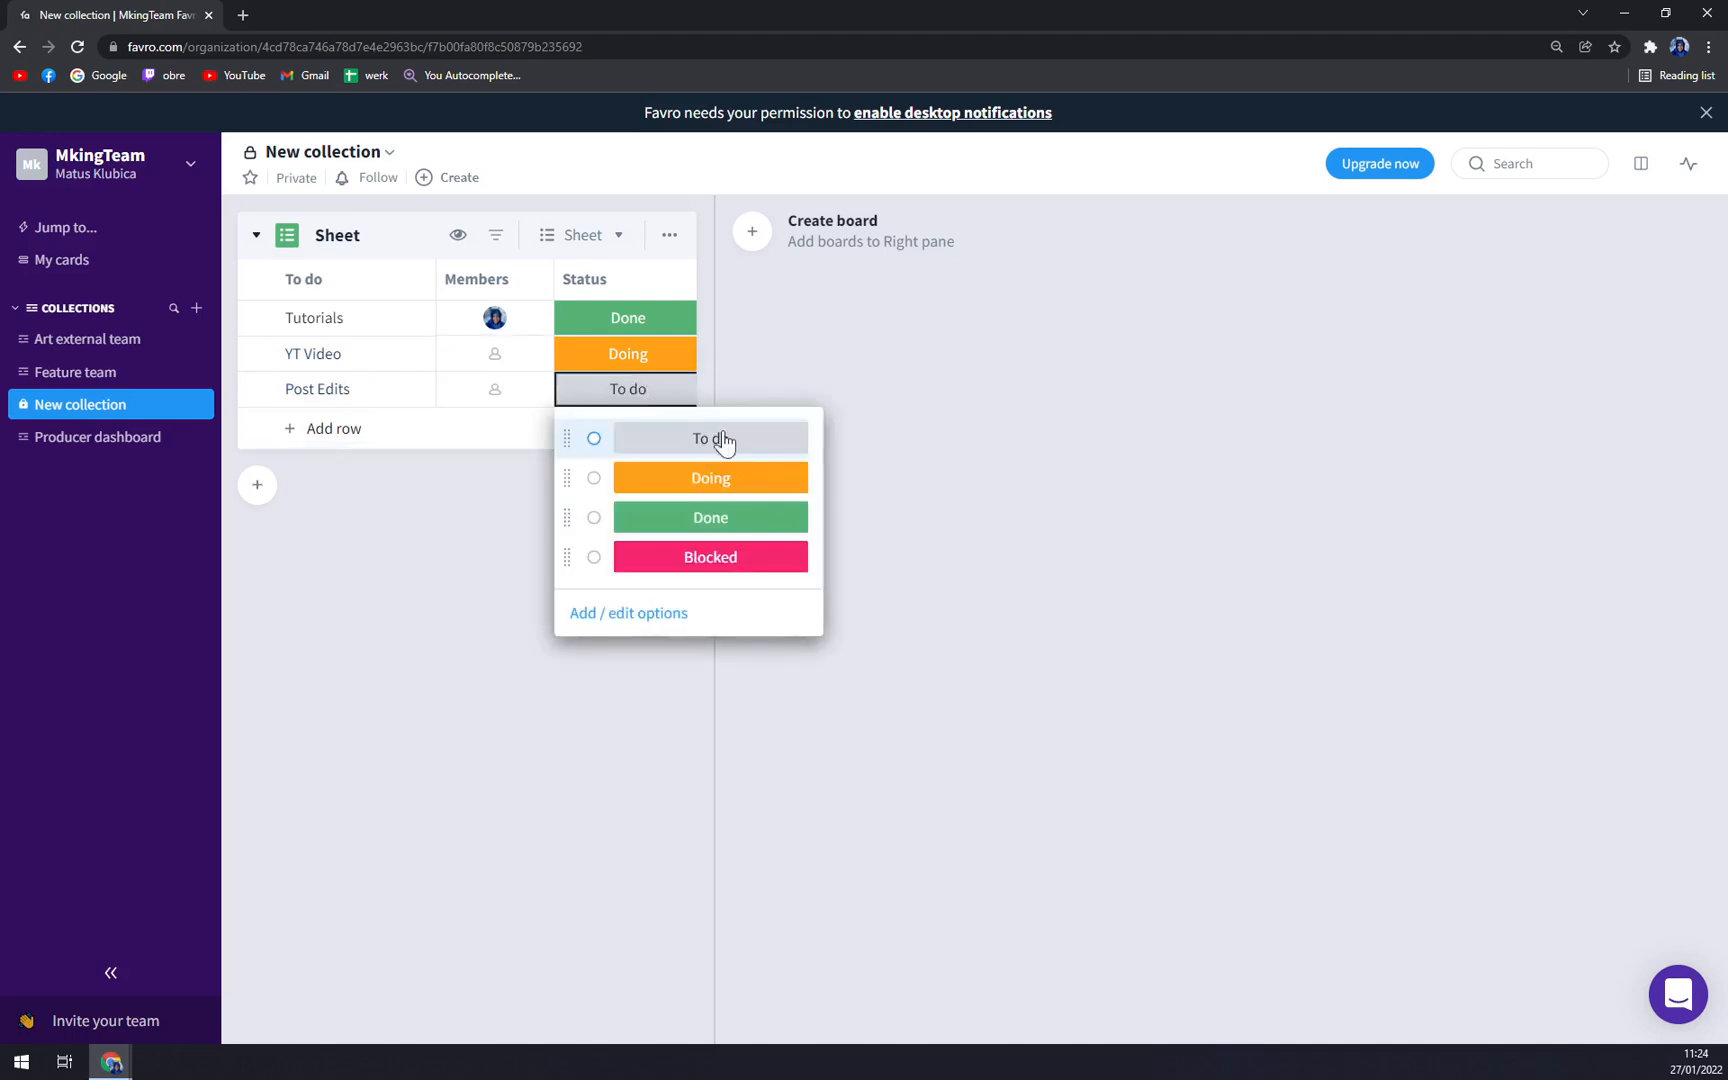
mouse_move(748, 452)
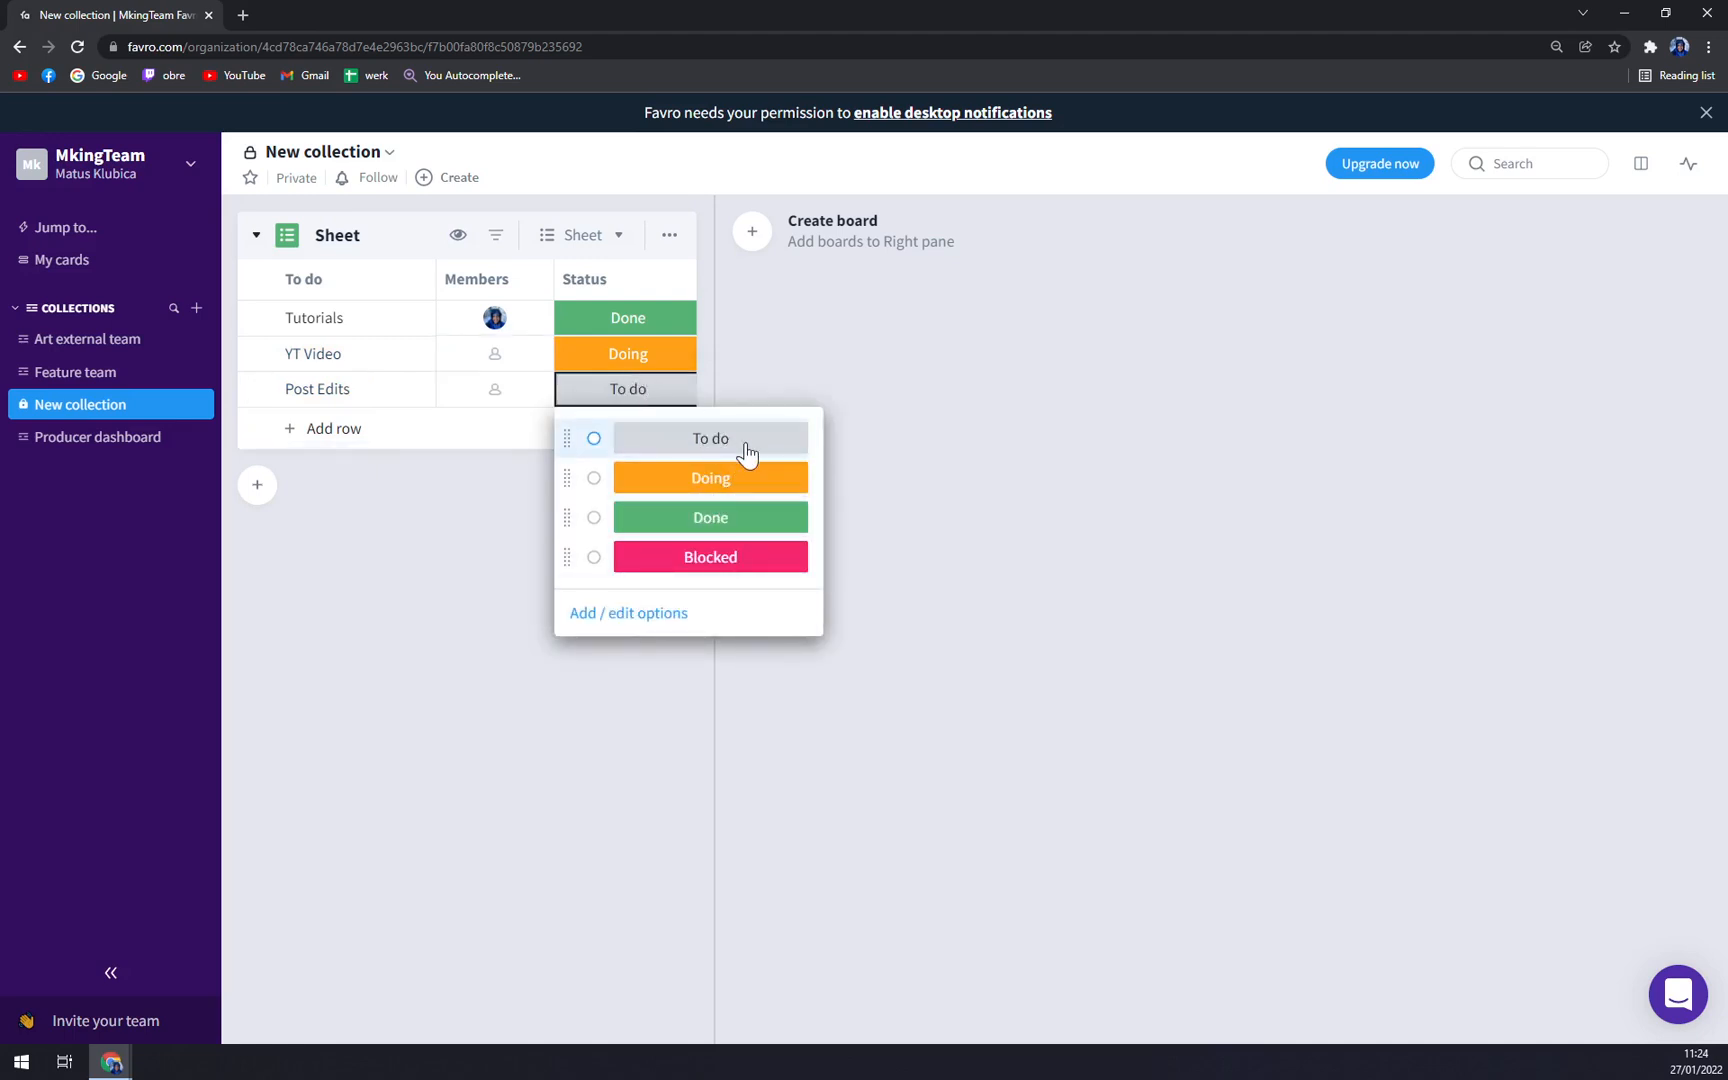
mouse_move(738, 530)
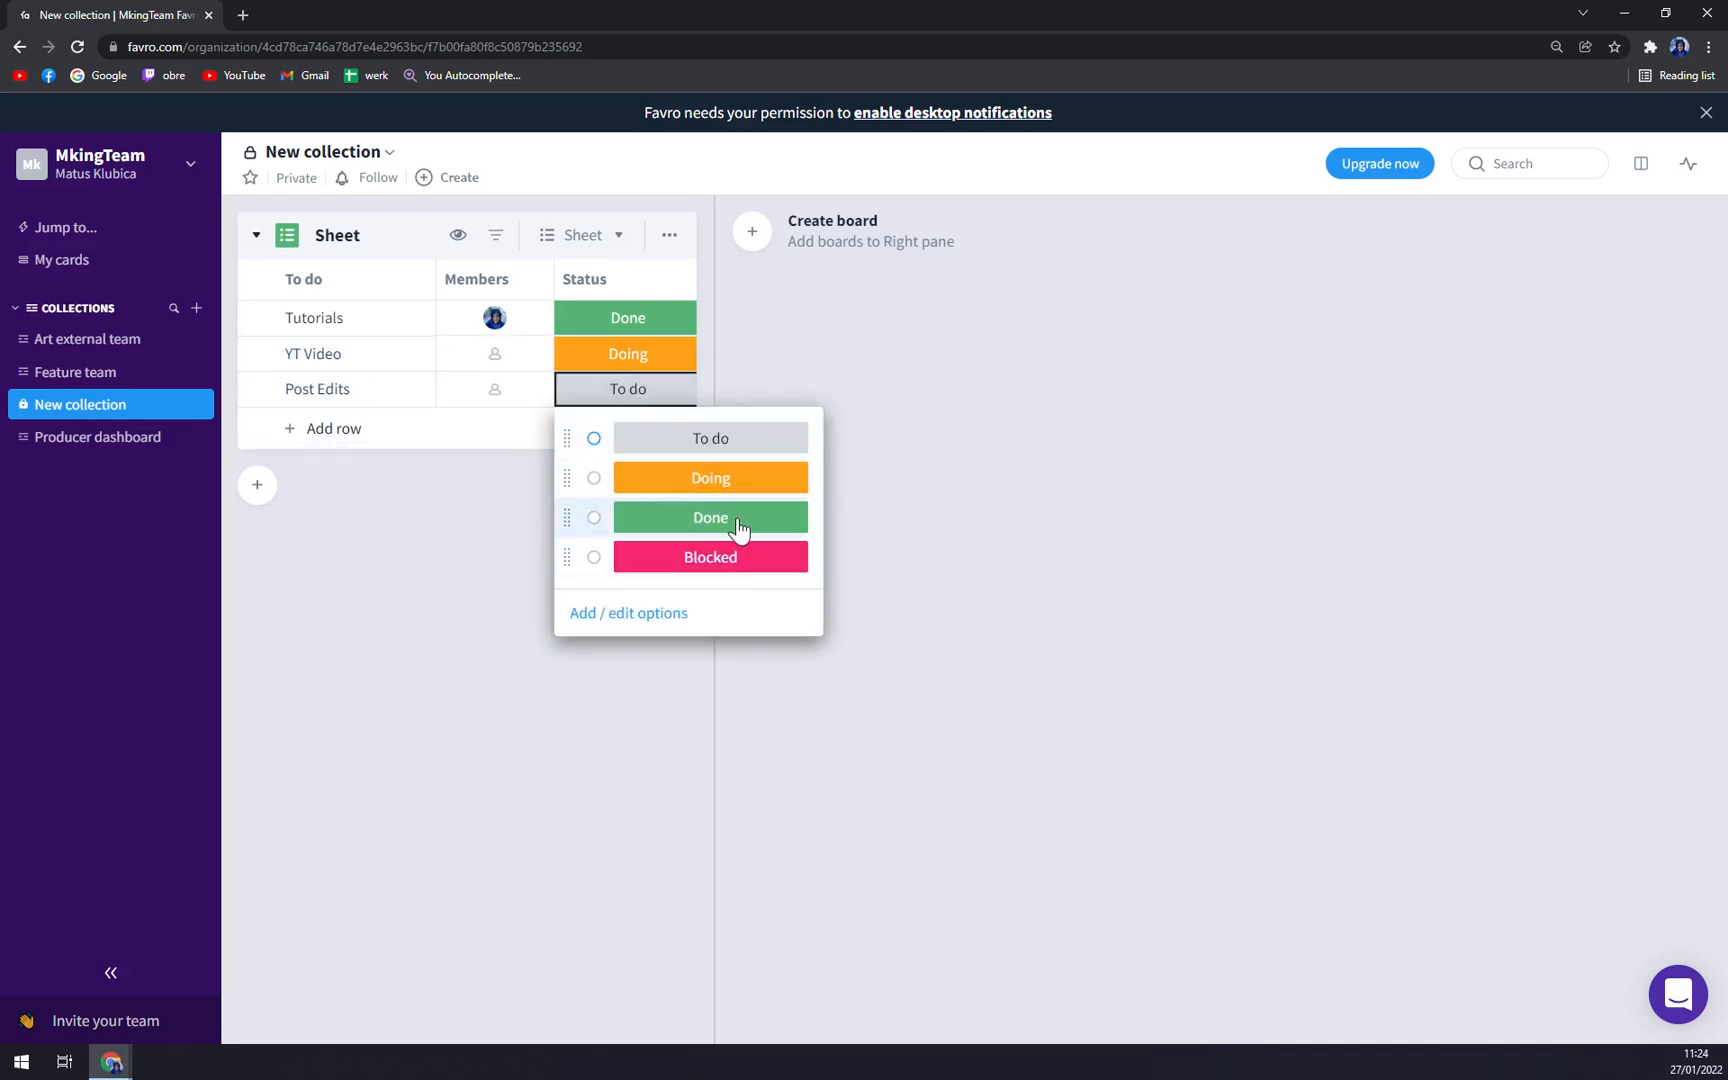
left_click(626, 613)
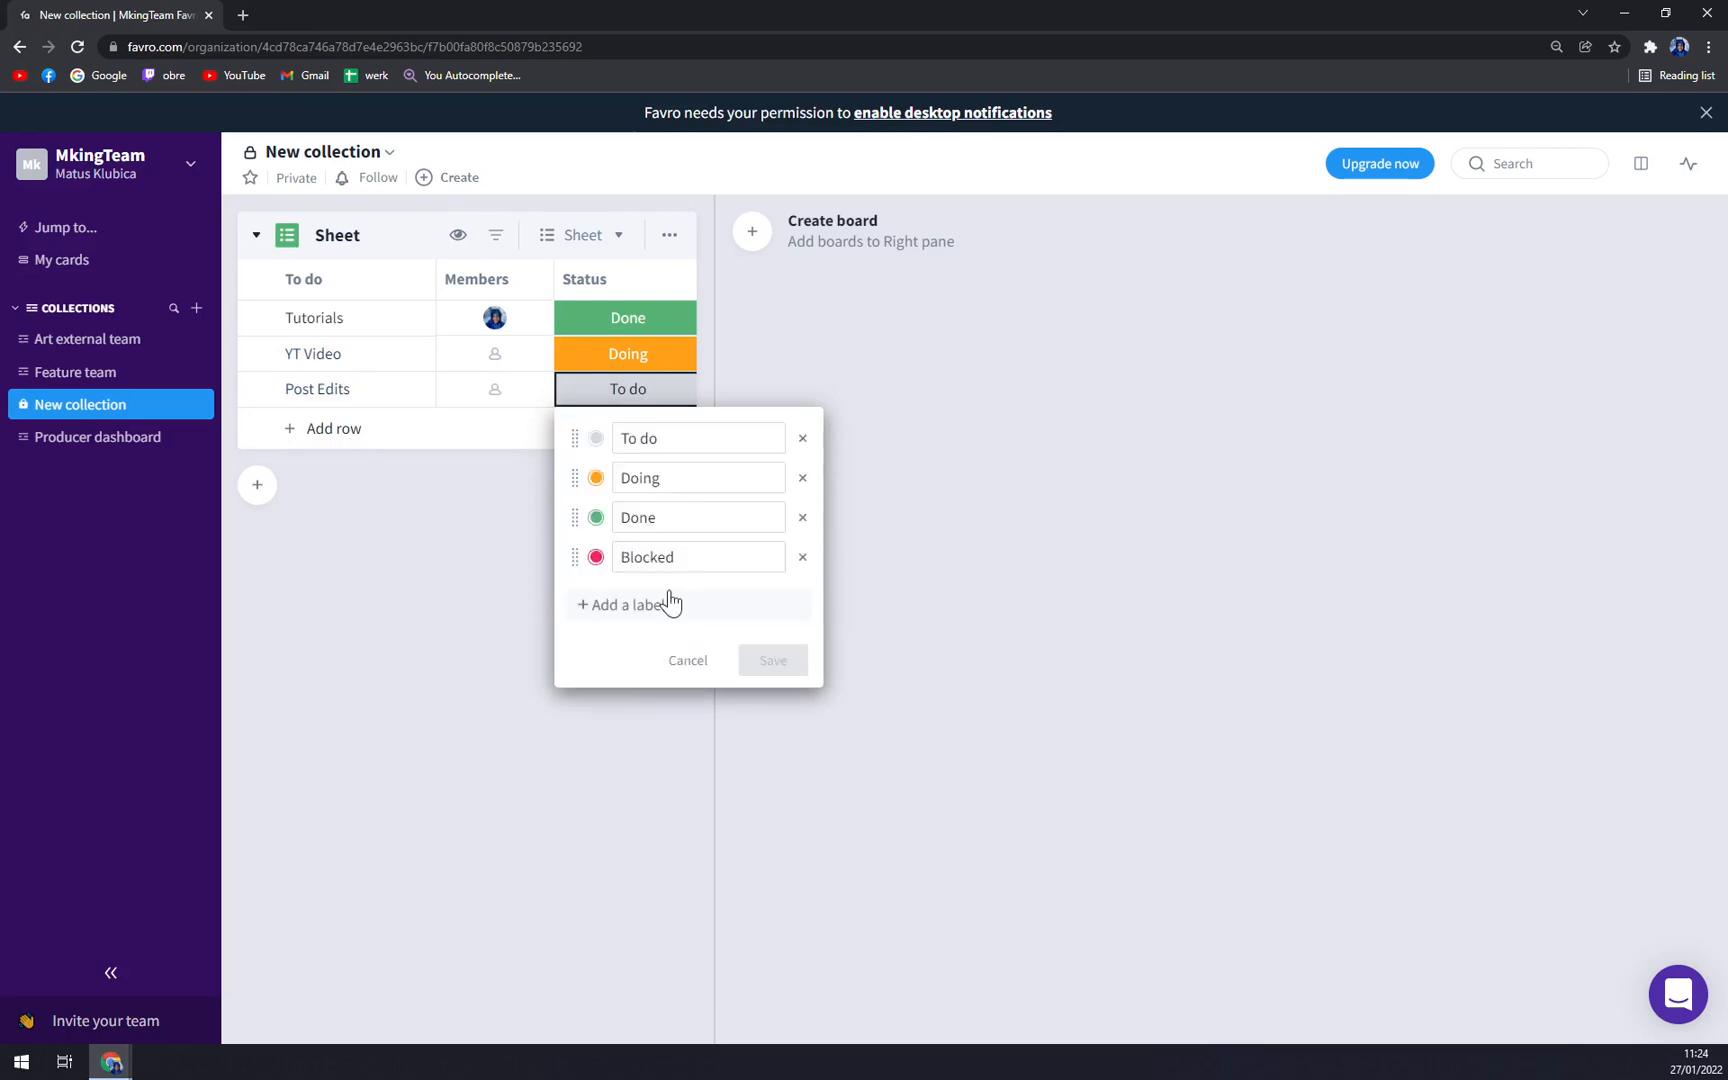
left_click(623, 604)
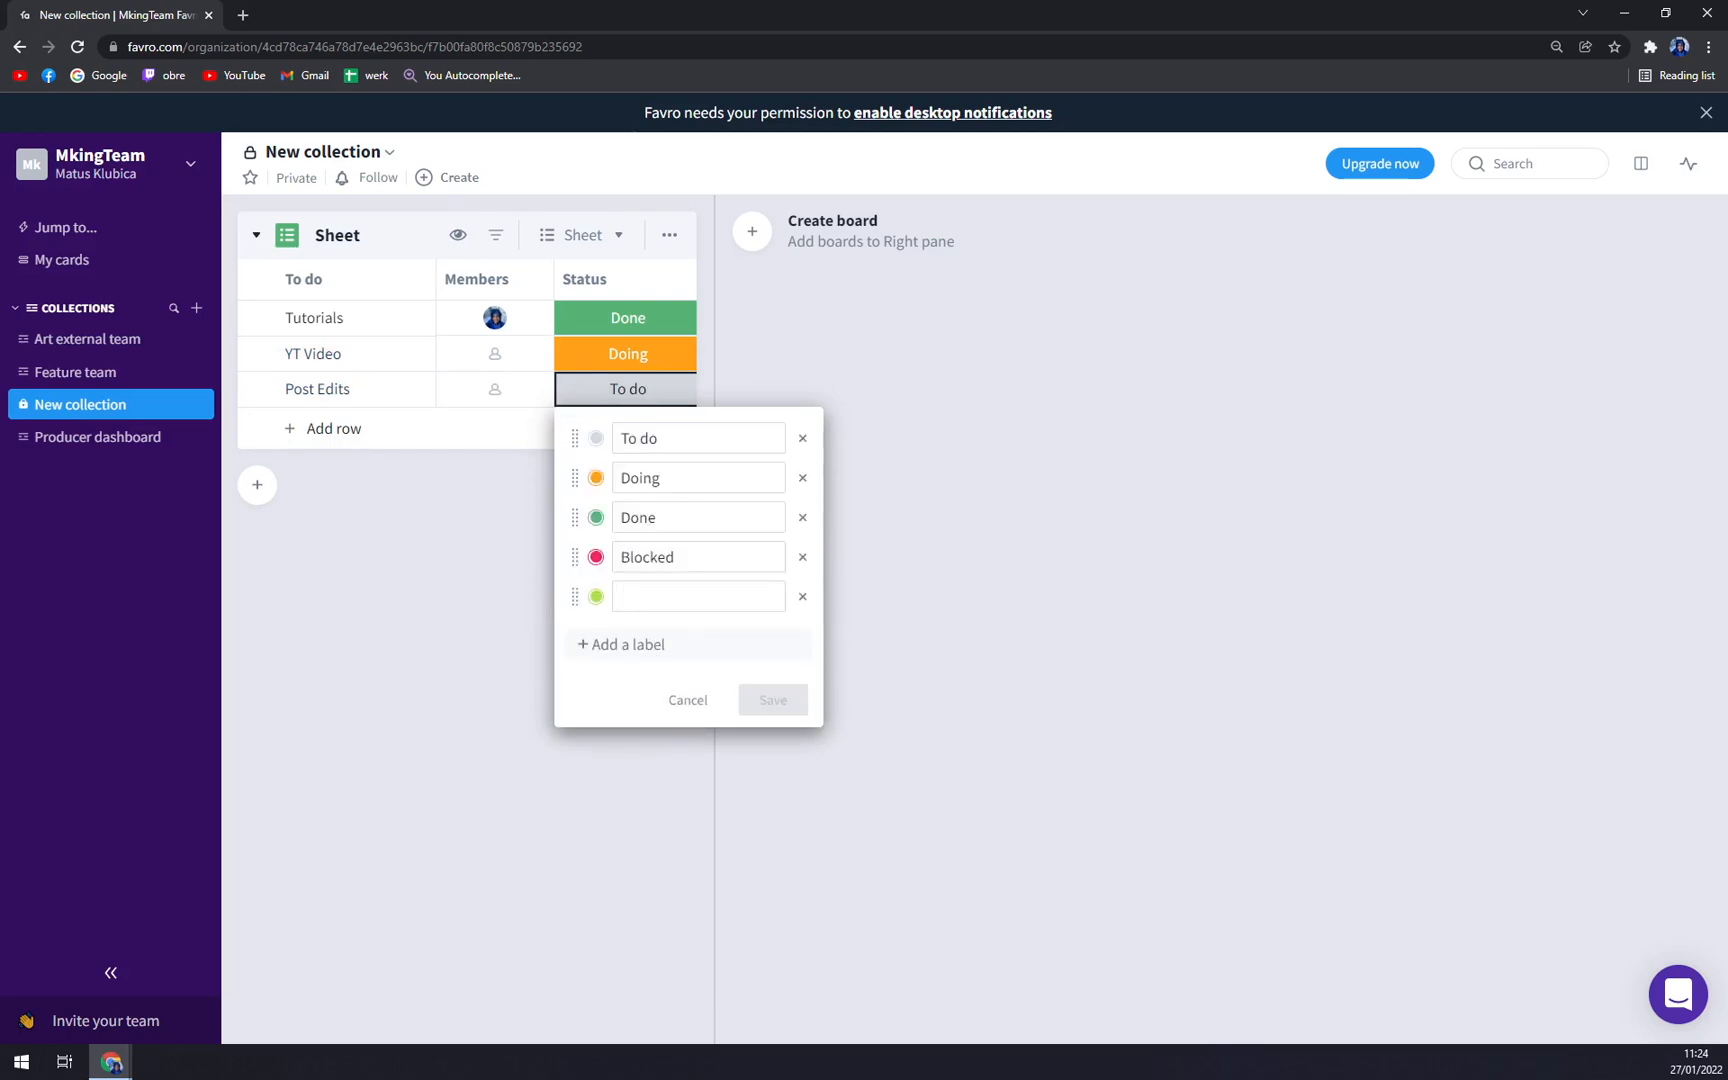
type("Cancled")
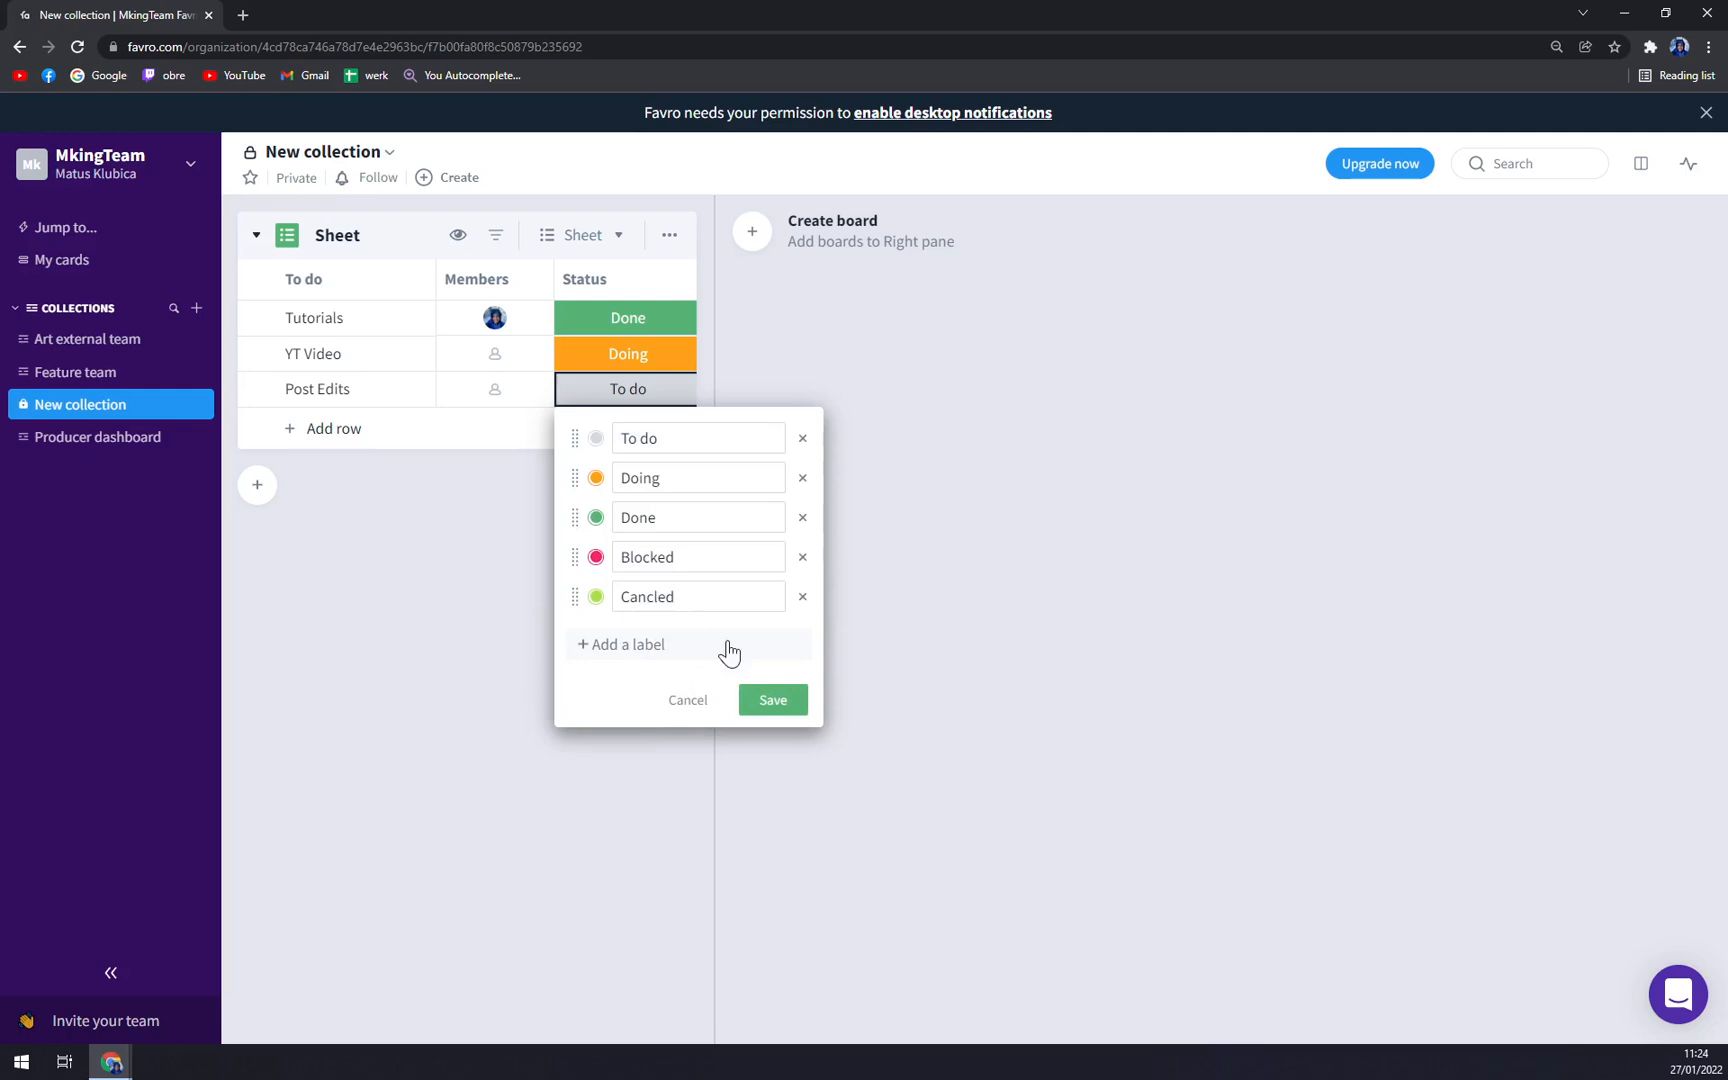
left_click(771, 700)
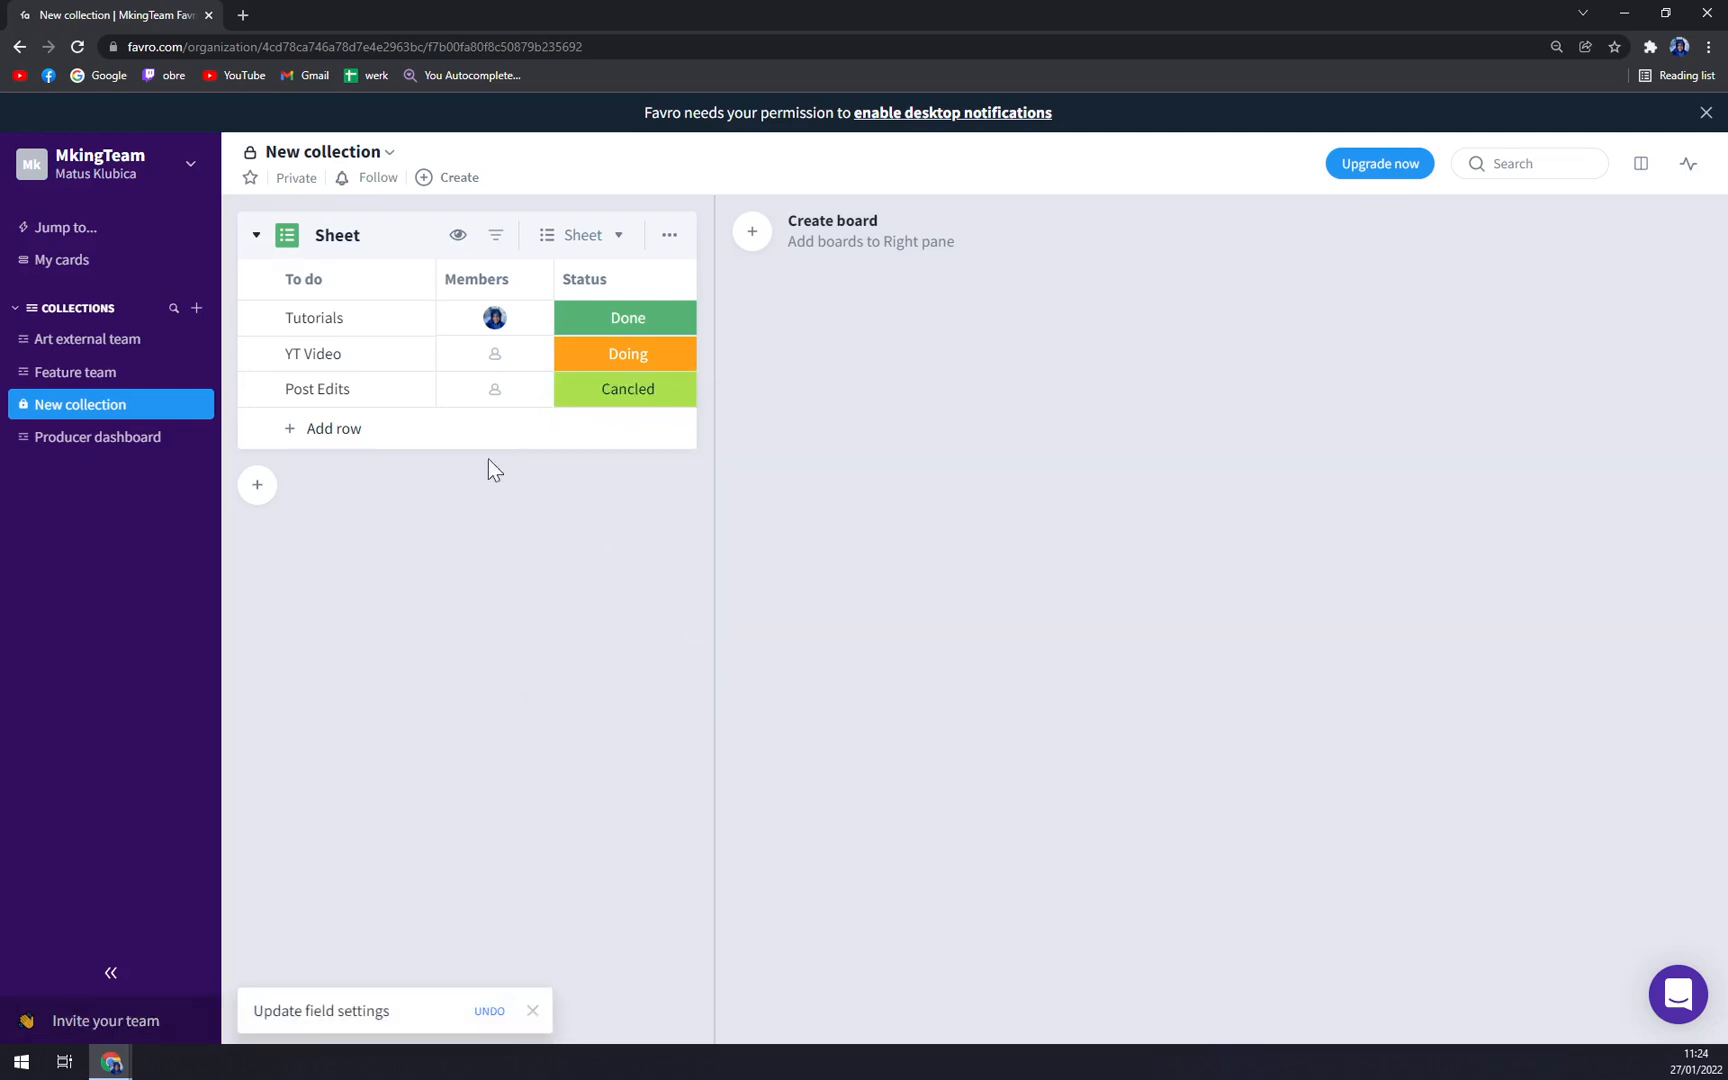
mouse_move(754, 256)
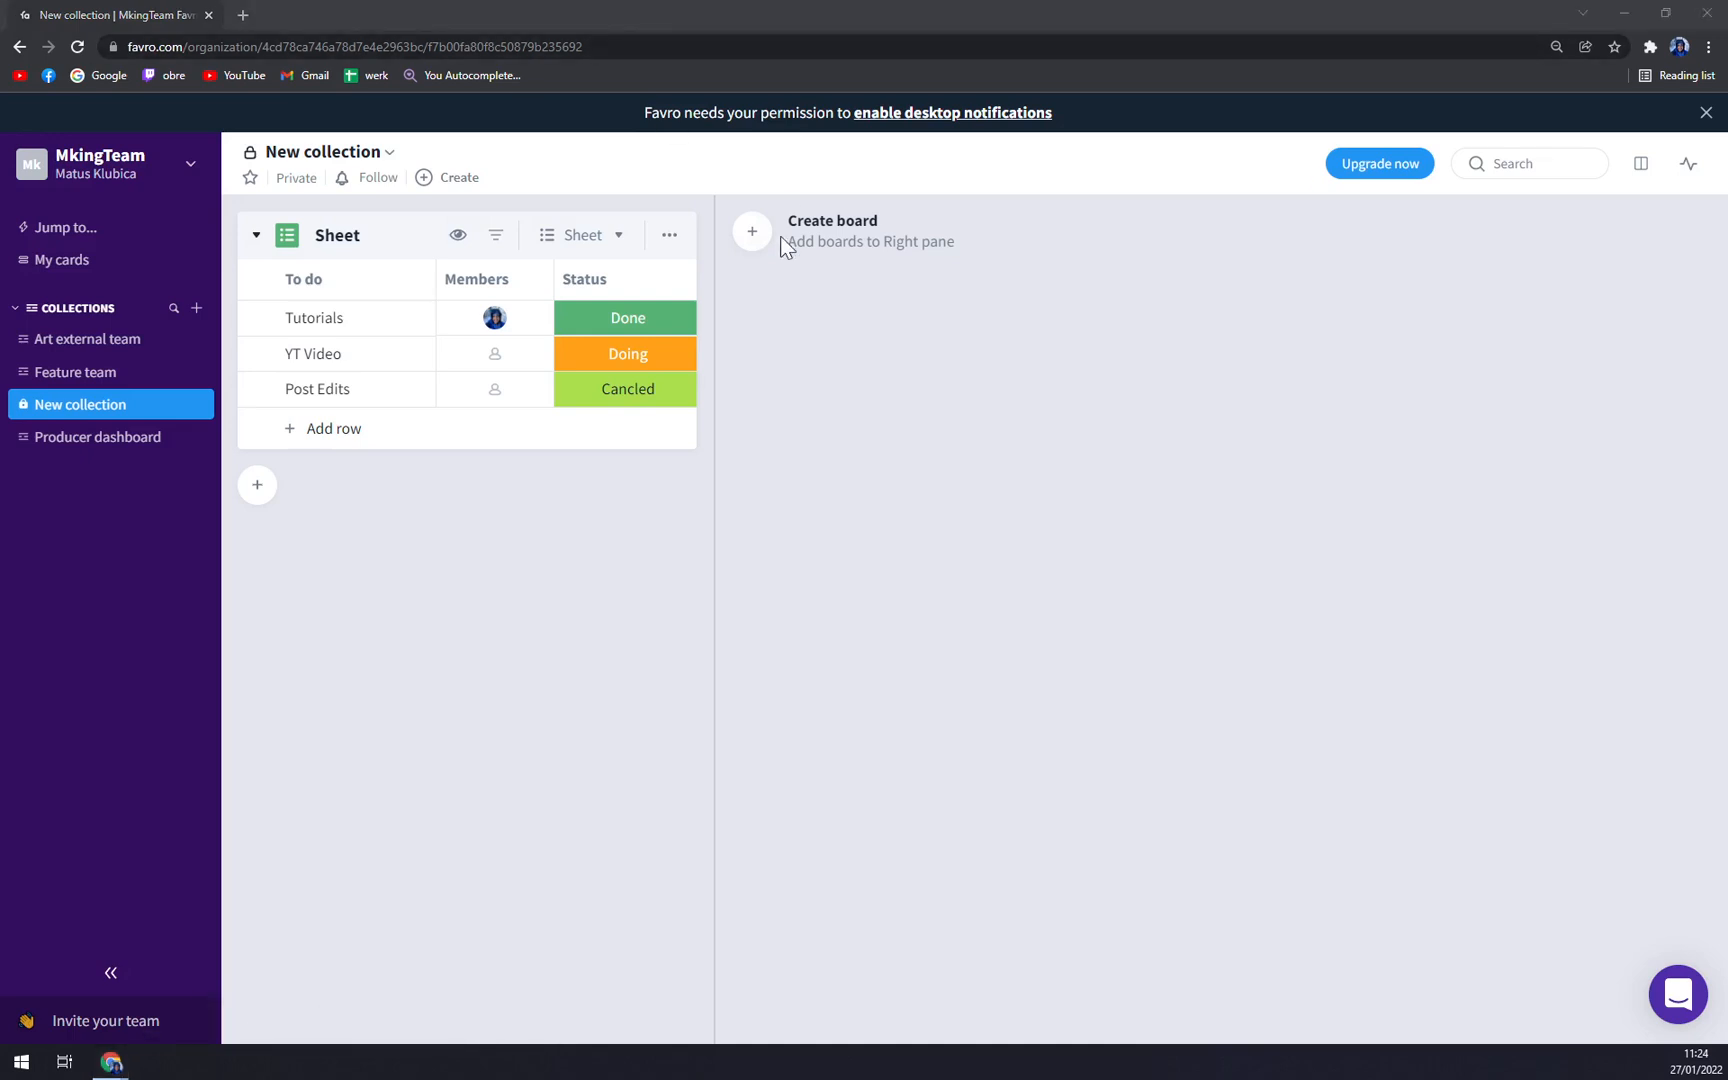
Create a board from the Kanban quick start template and close its Task 1 card.
left_click(752, 231)
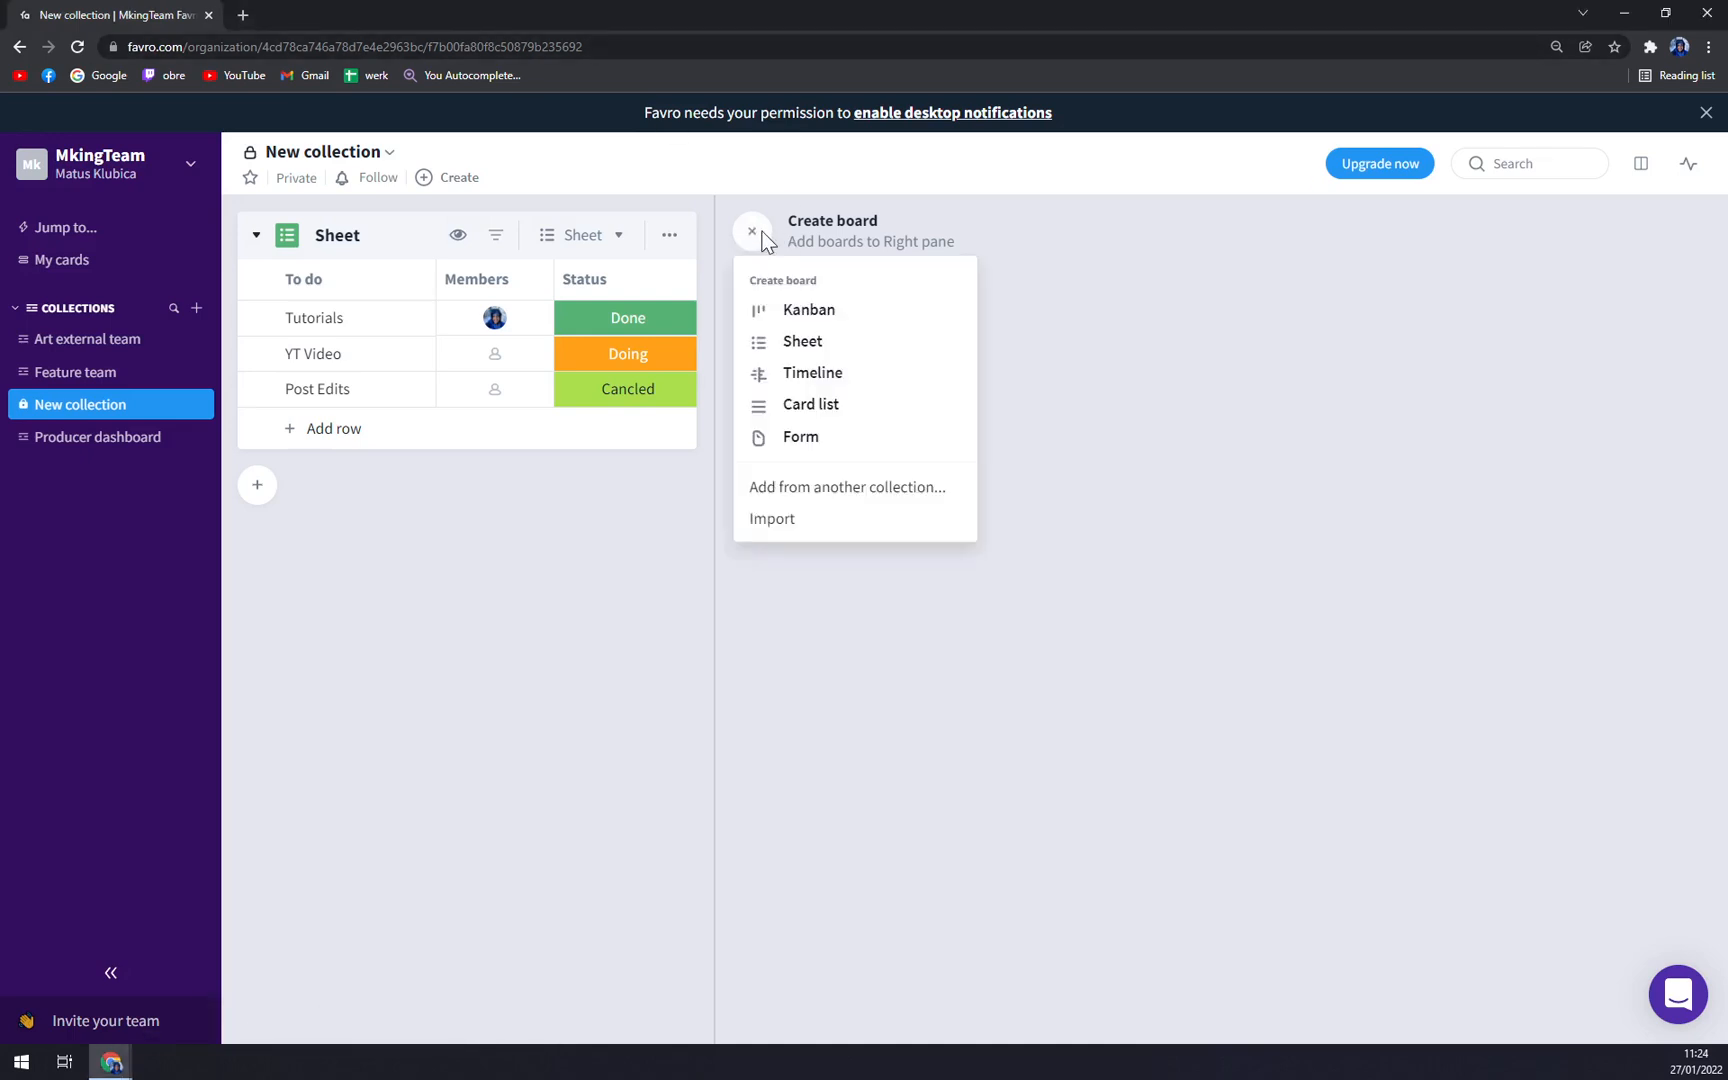
left_click(808, 310)
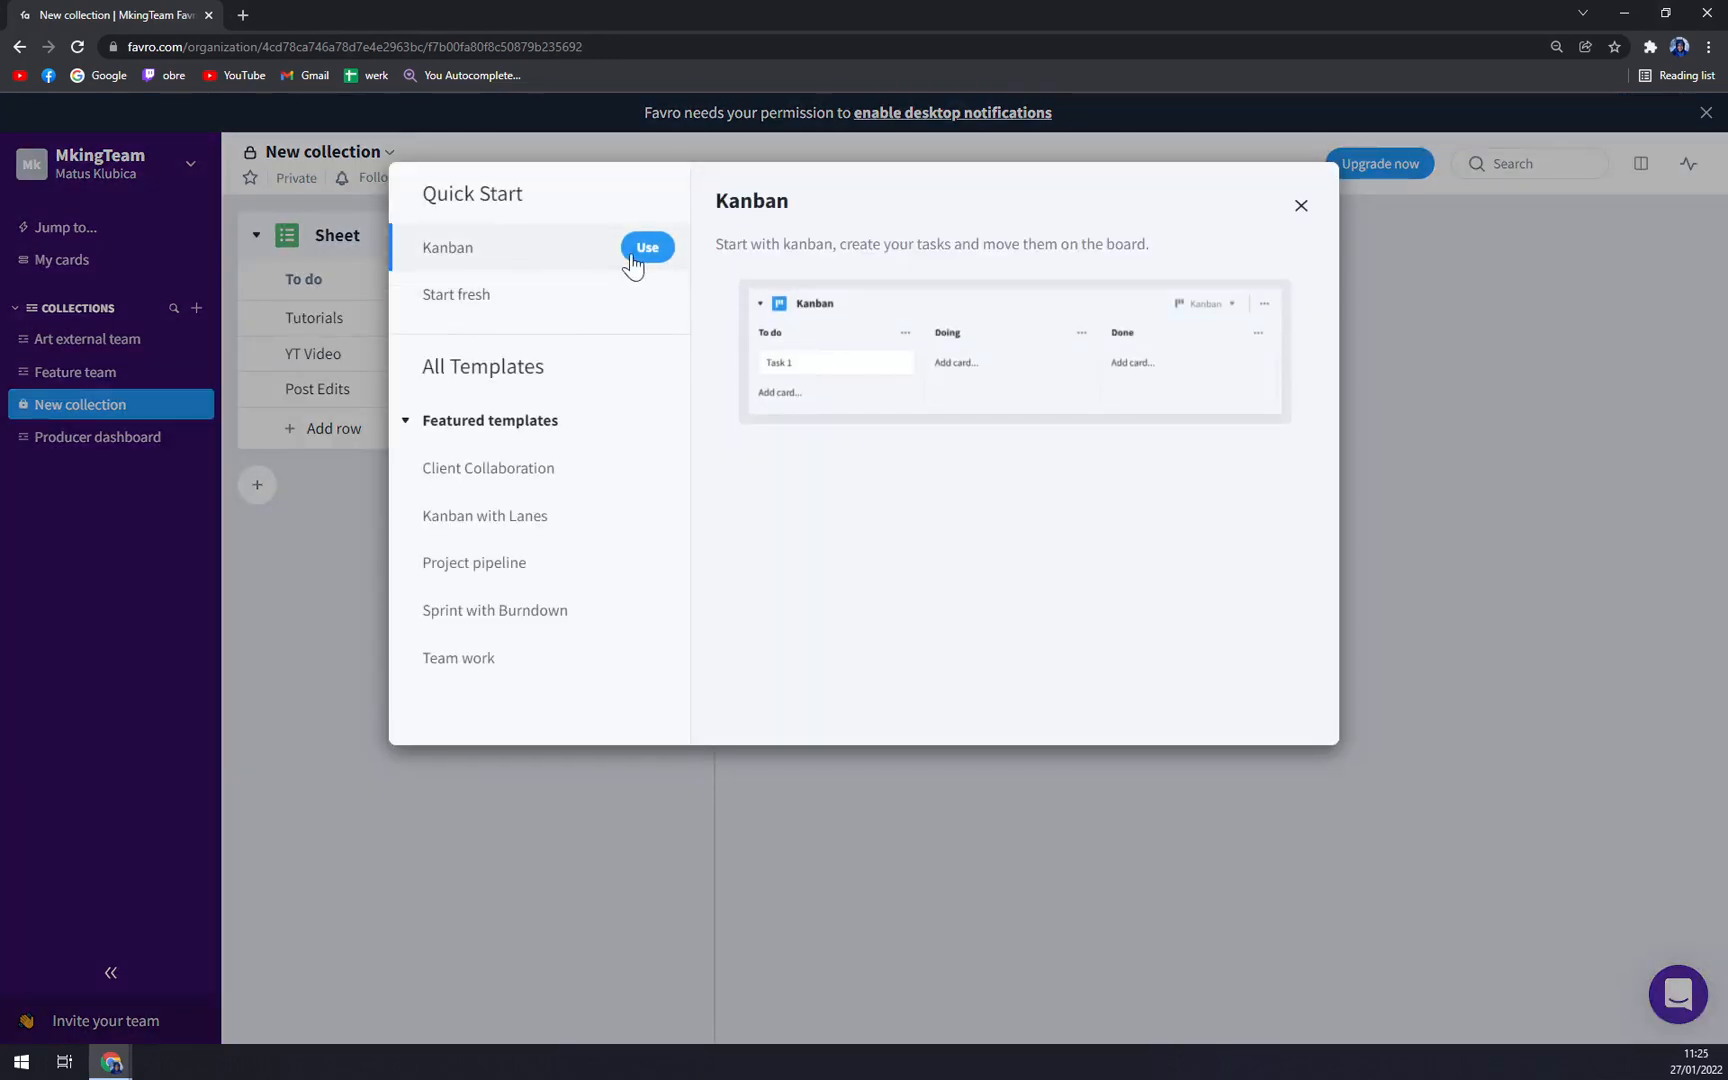
left_click(648, 247)
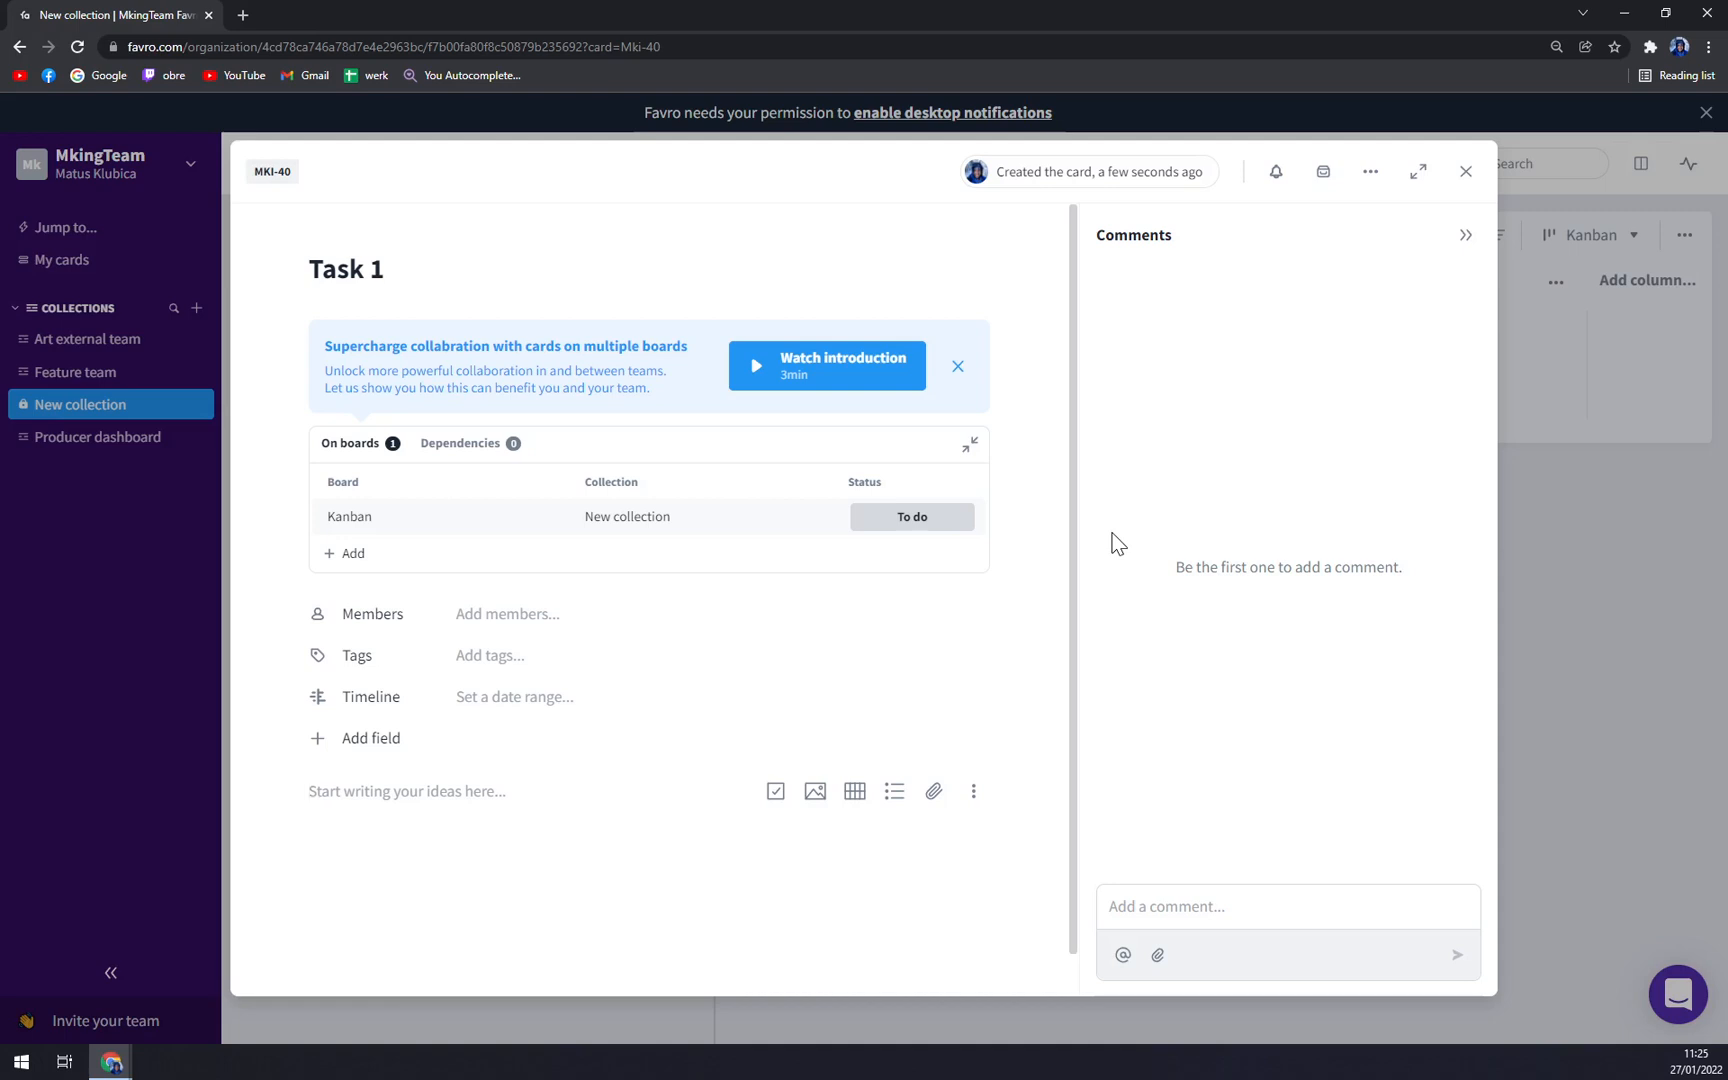
left_click(406, 791)
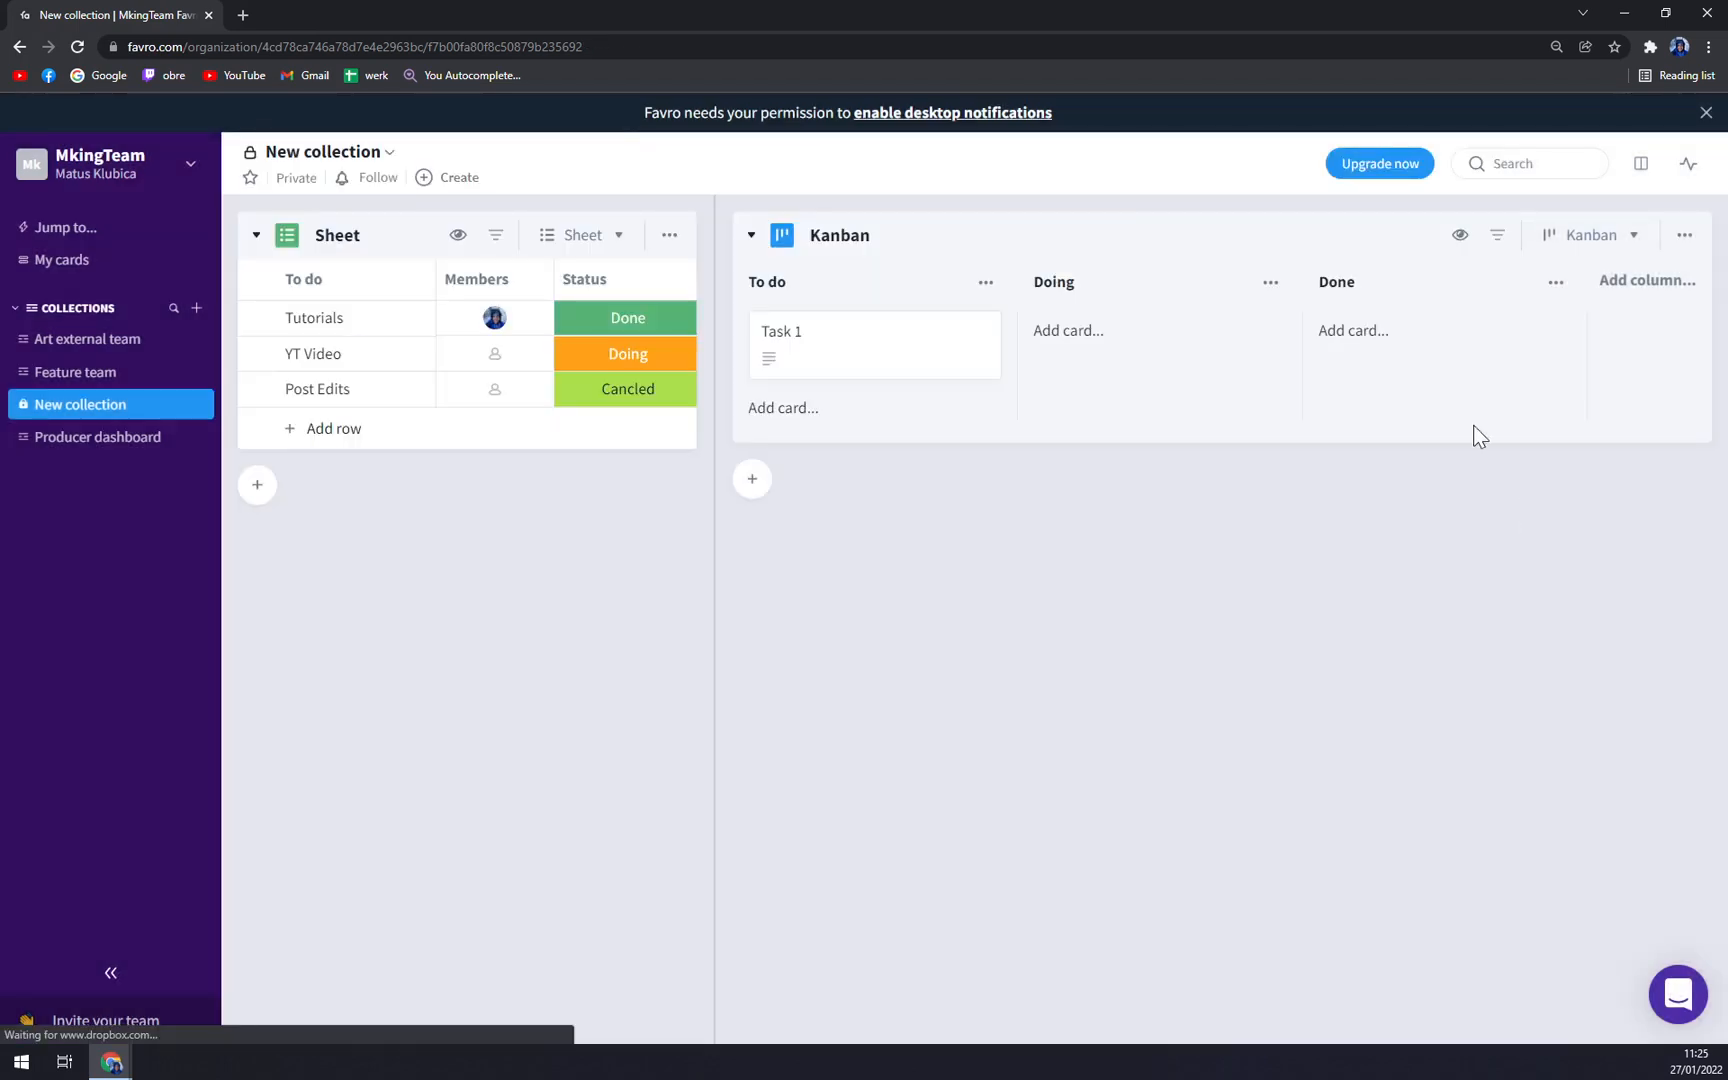
mouse_move(821, 336)
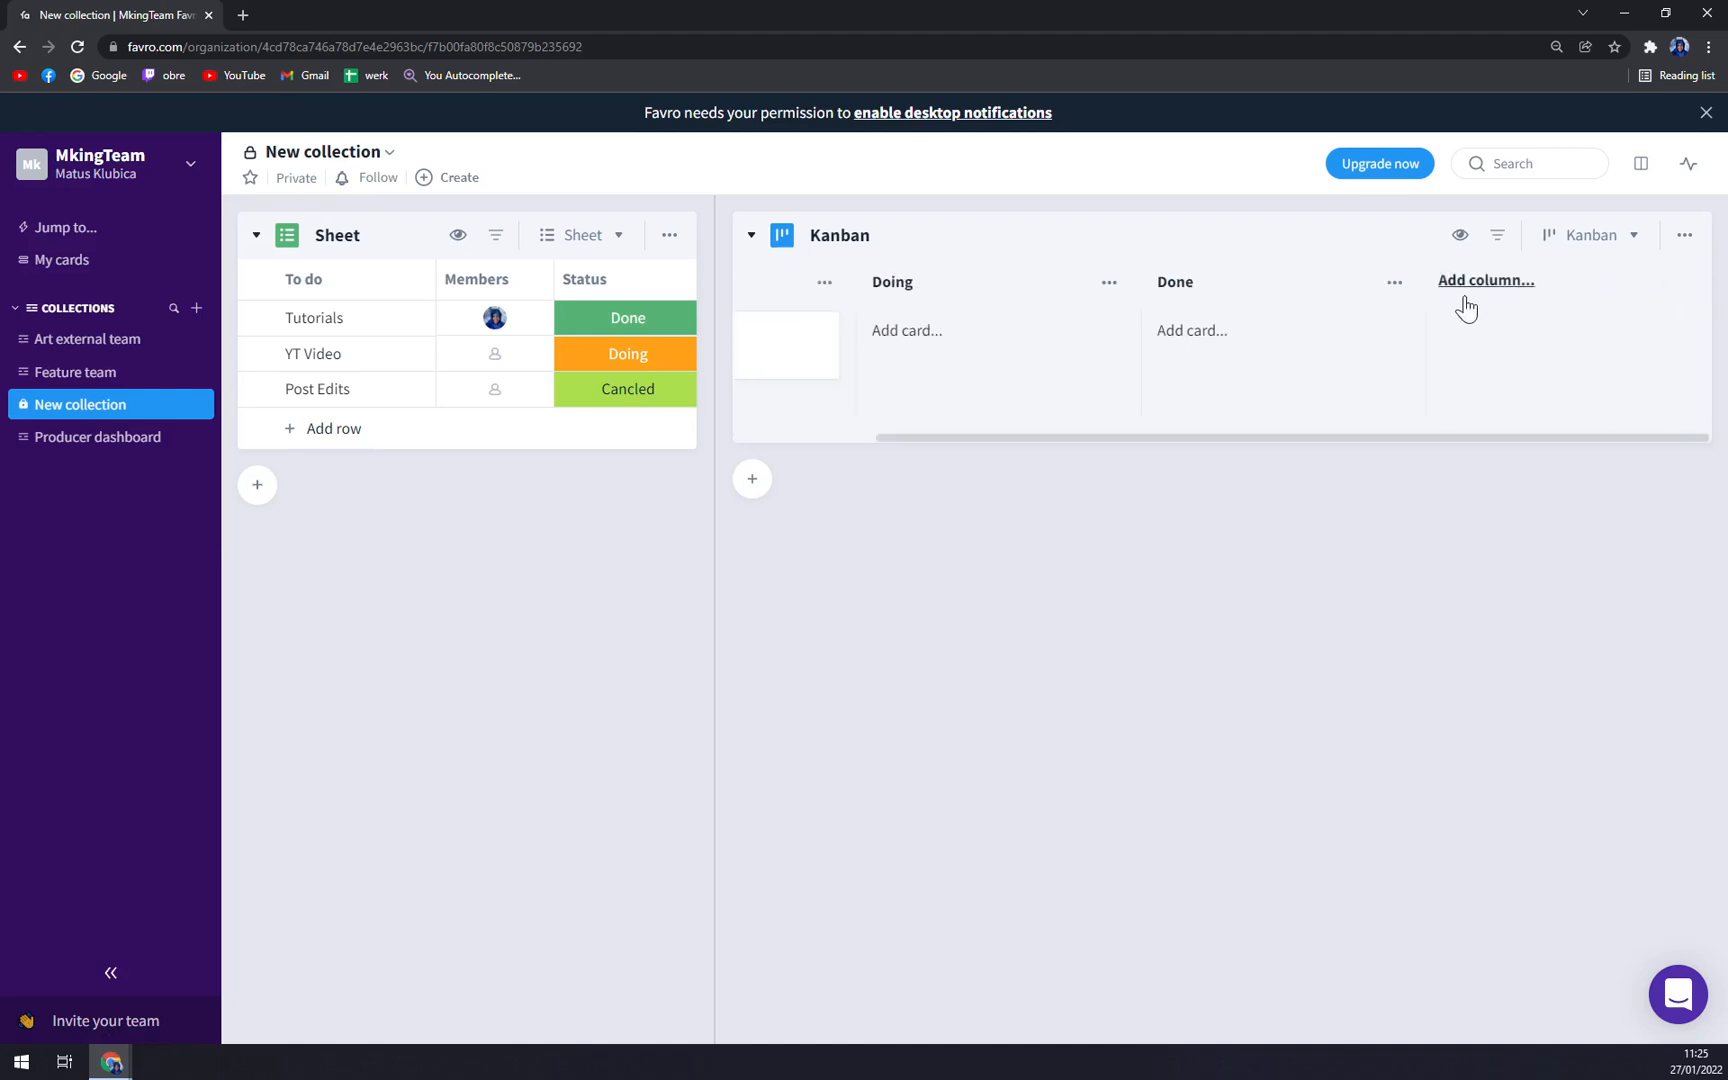
mouse_move(940, 438)
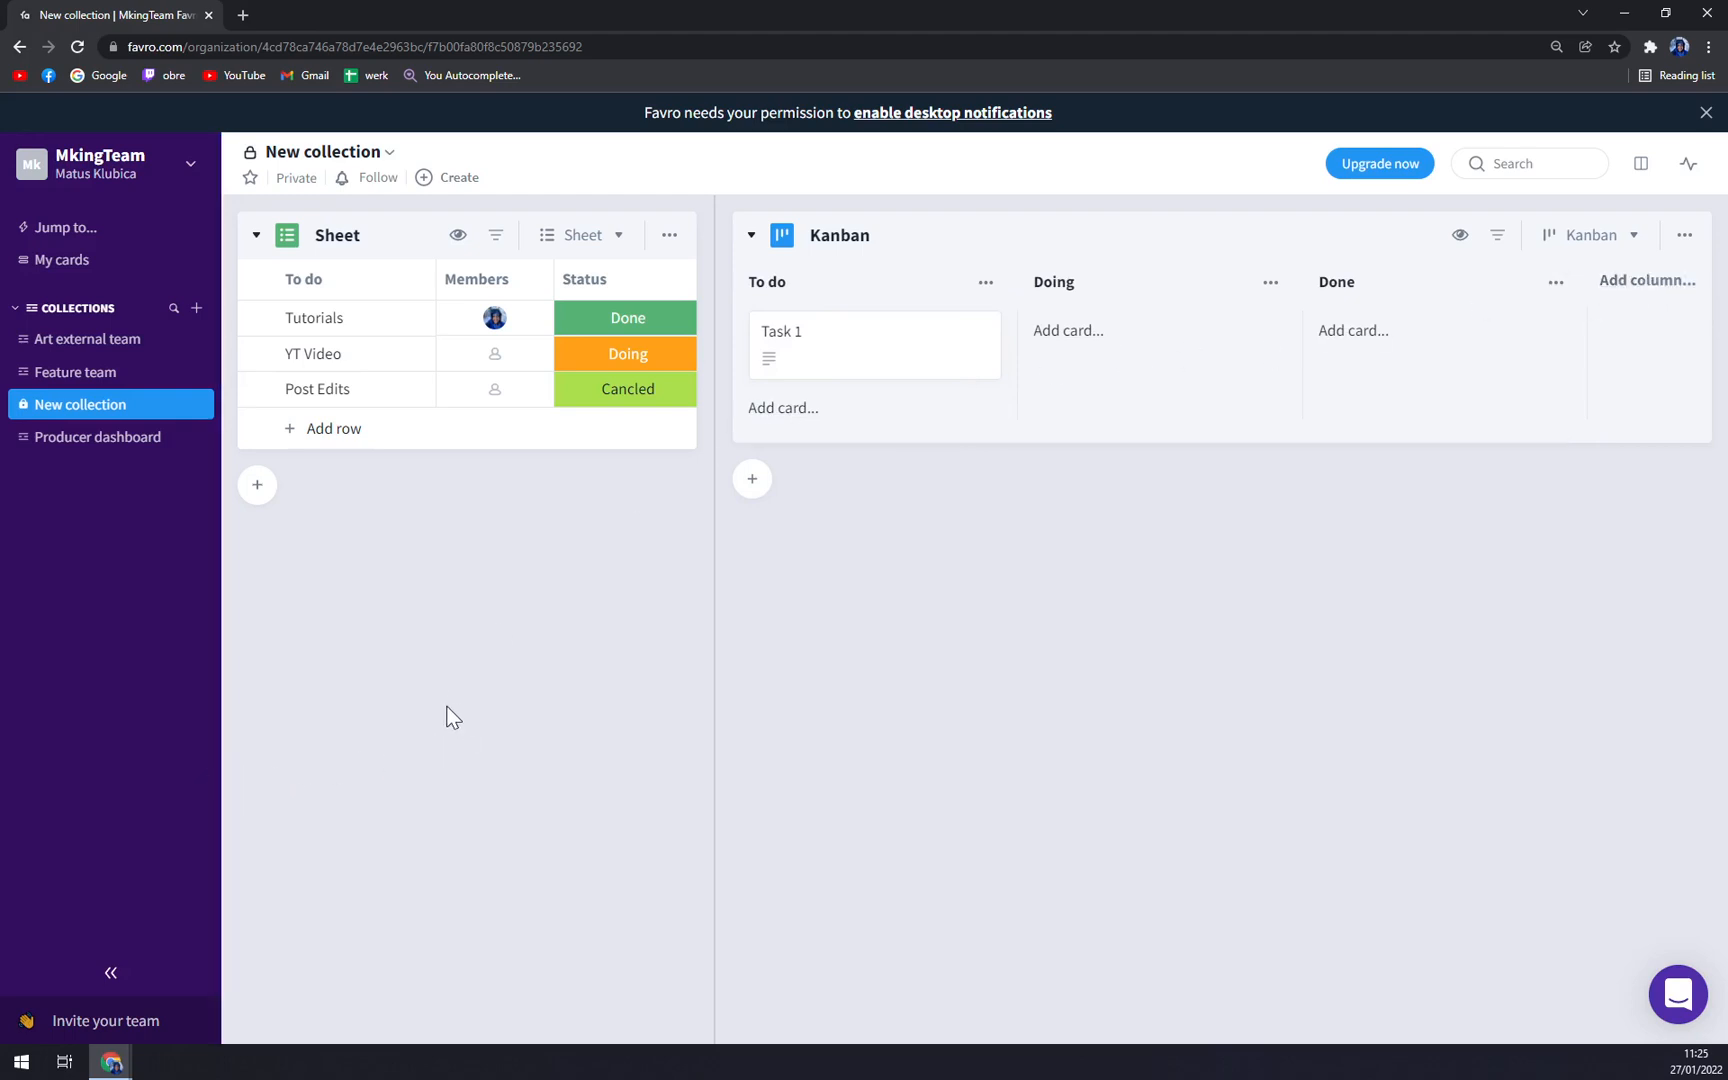
mouse_move(940, 867)
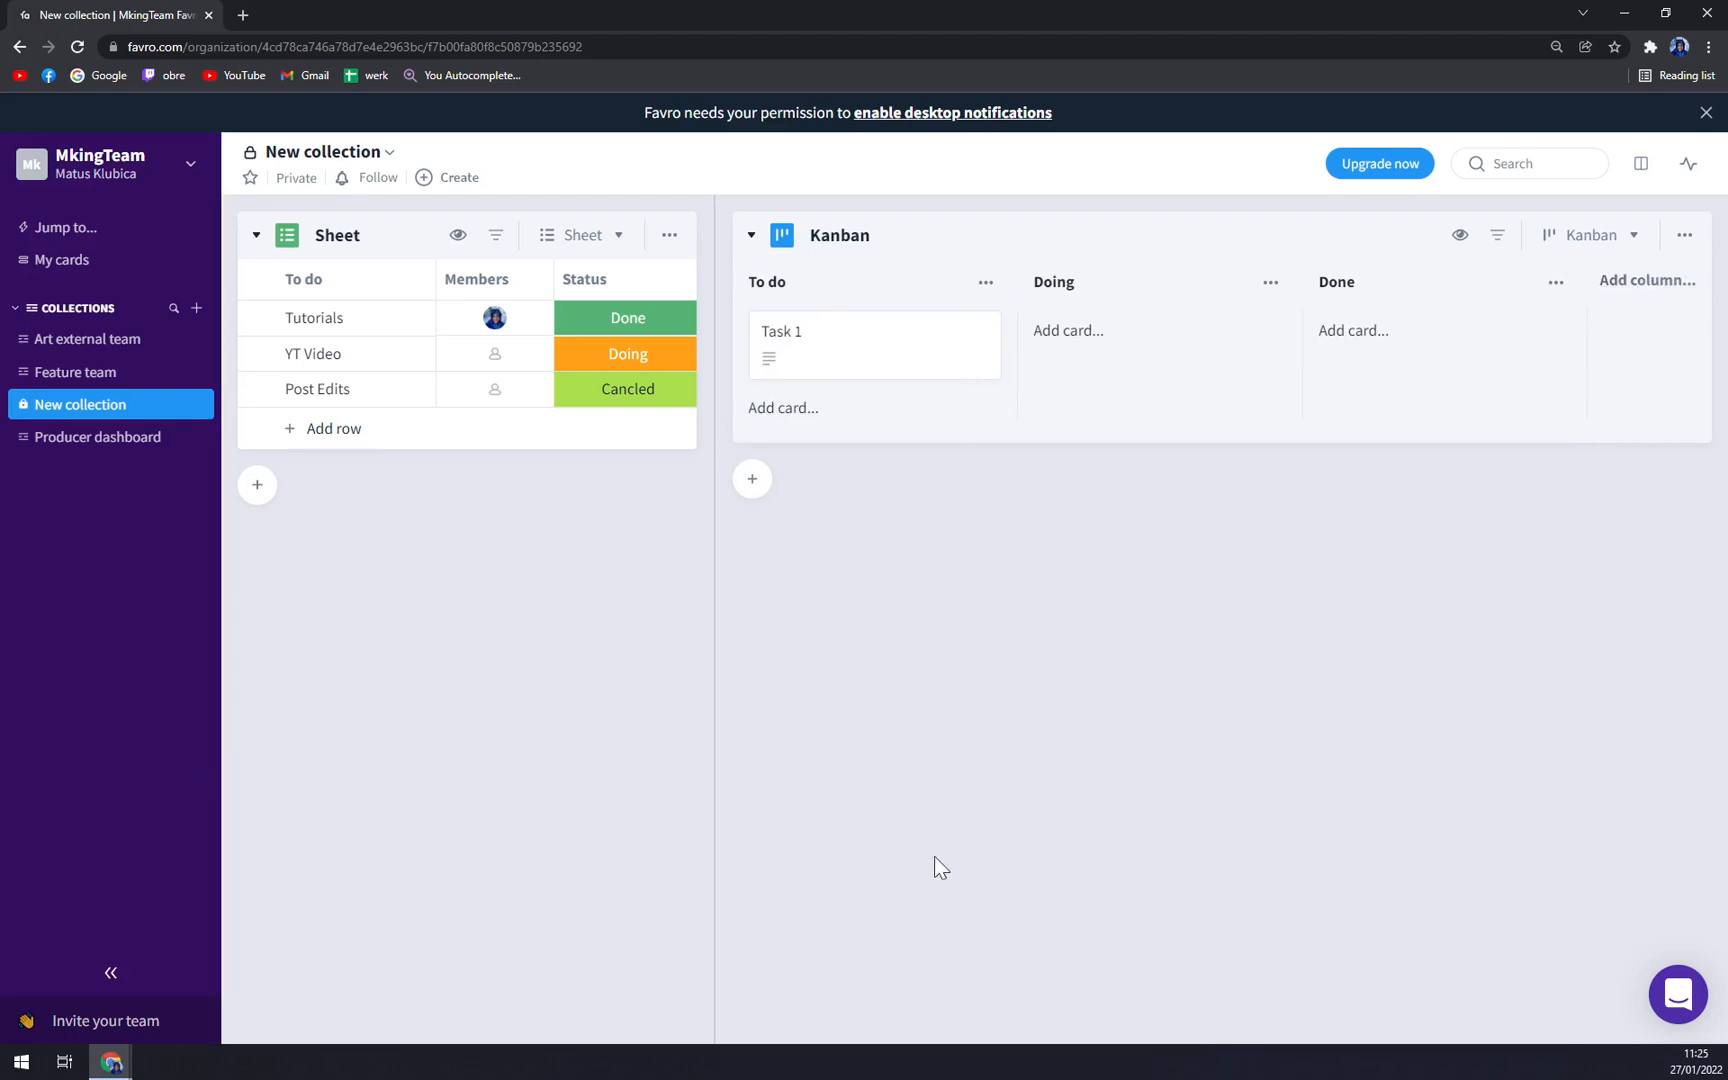
mouse_move(985, 855)
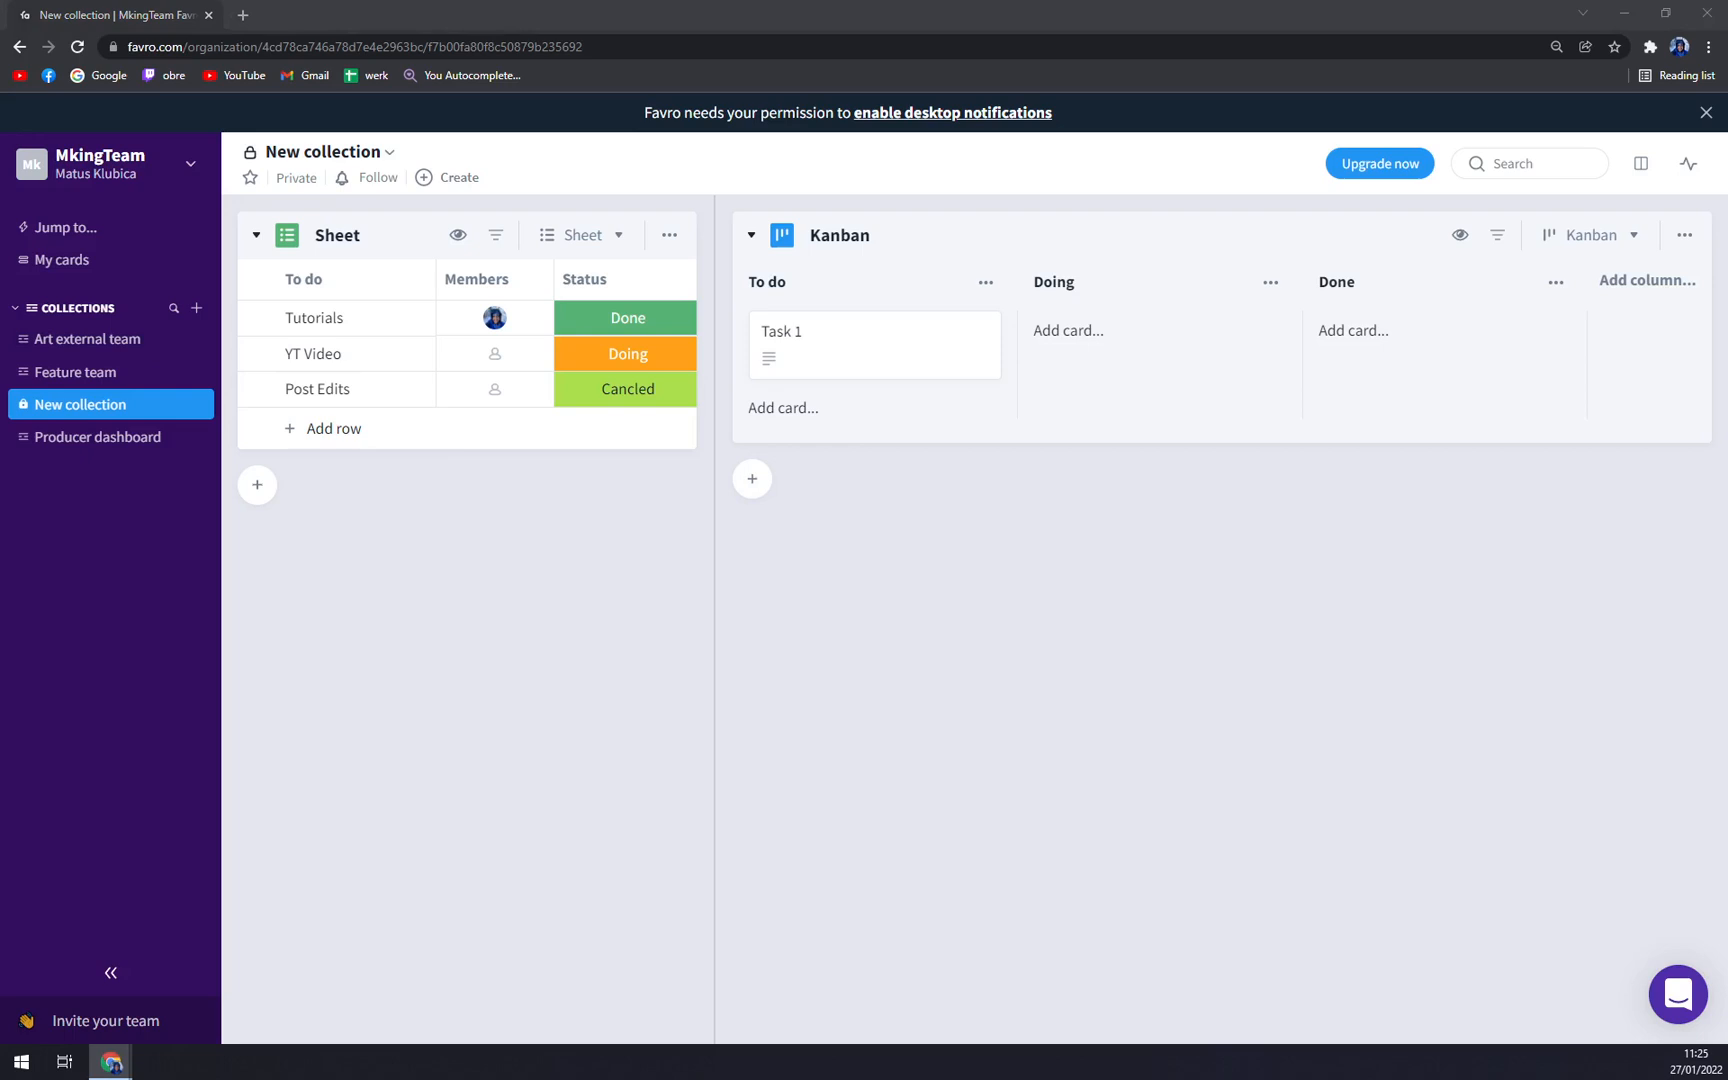
mouse_move(456, 668)
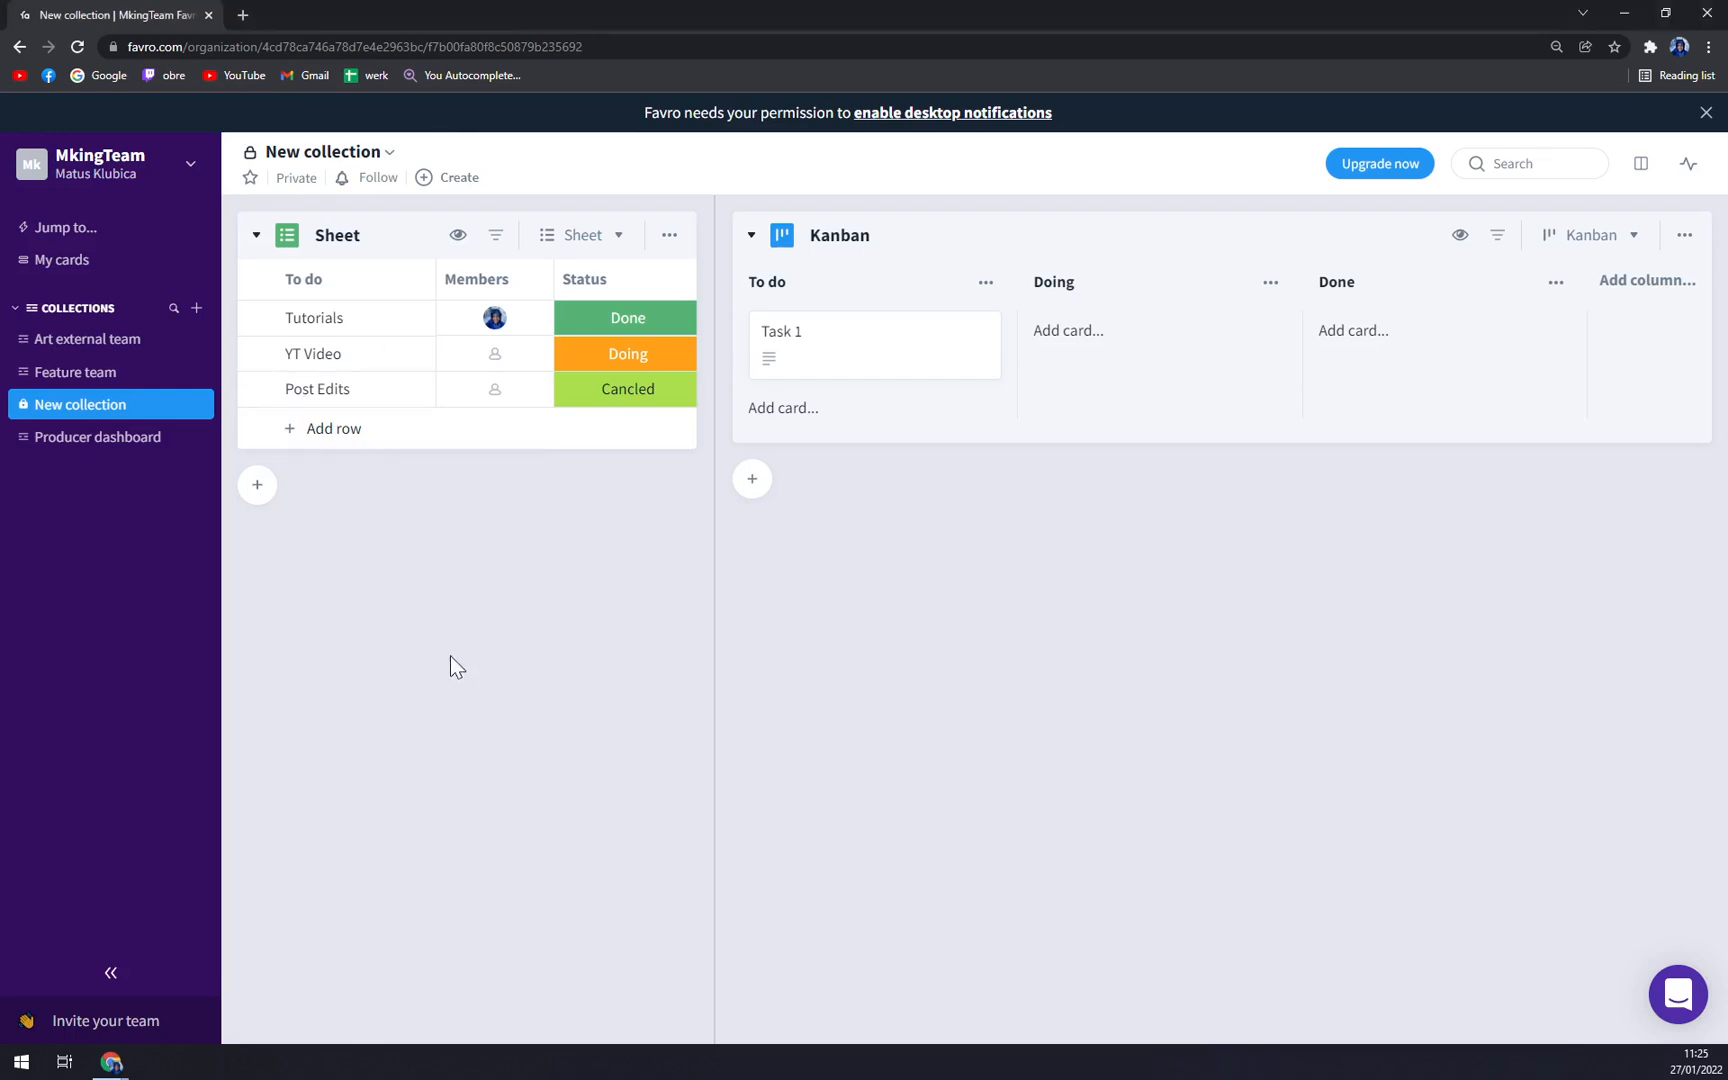
mouse_move(590, 619)
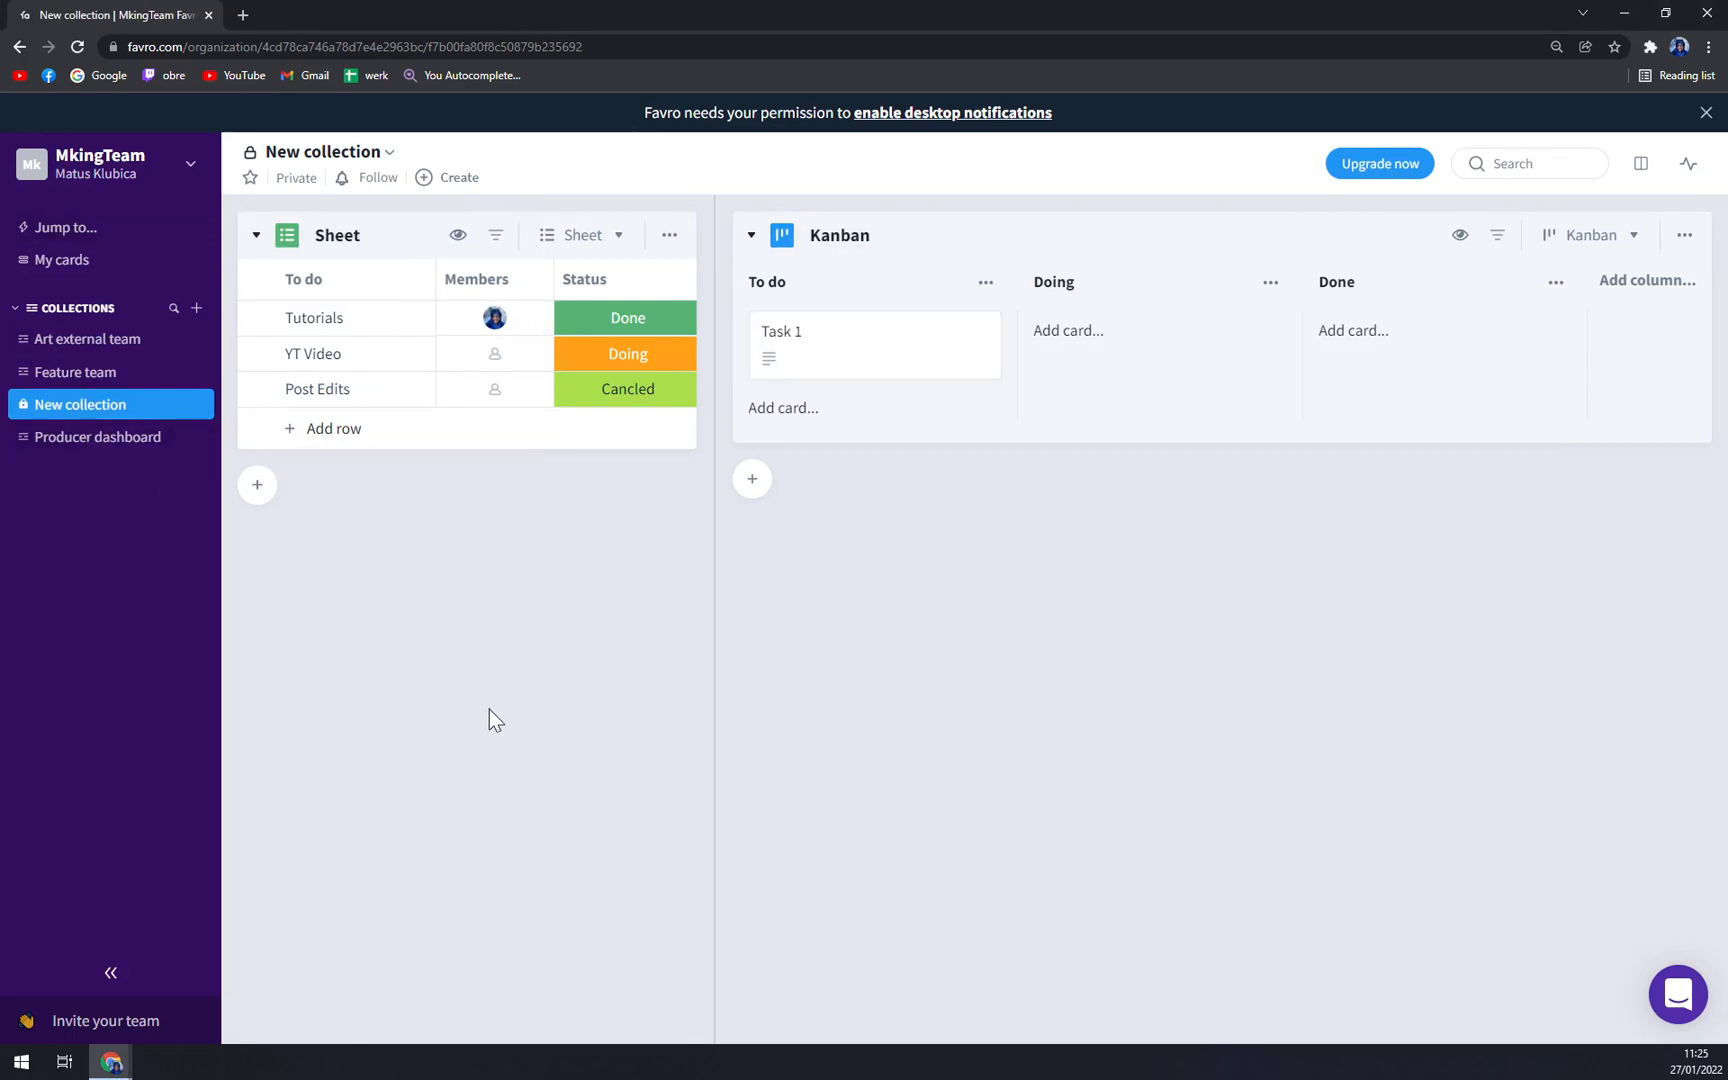
Glance at the Invite your team form, dismiss it, and view My cards.
left_click(106, 1020)
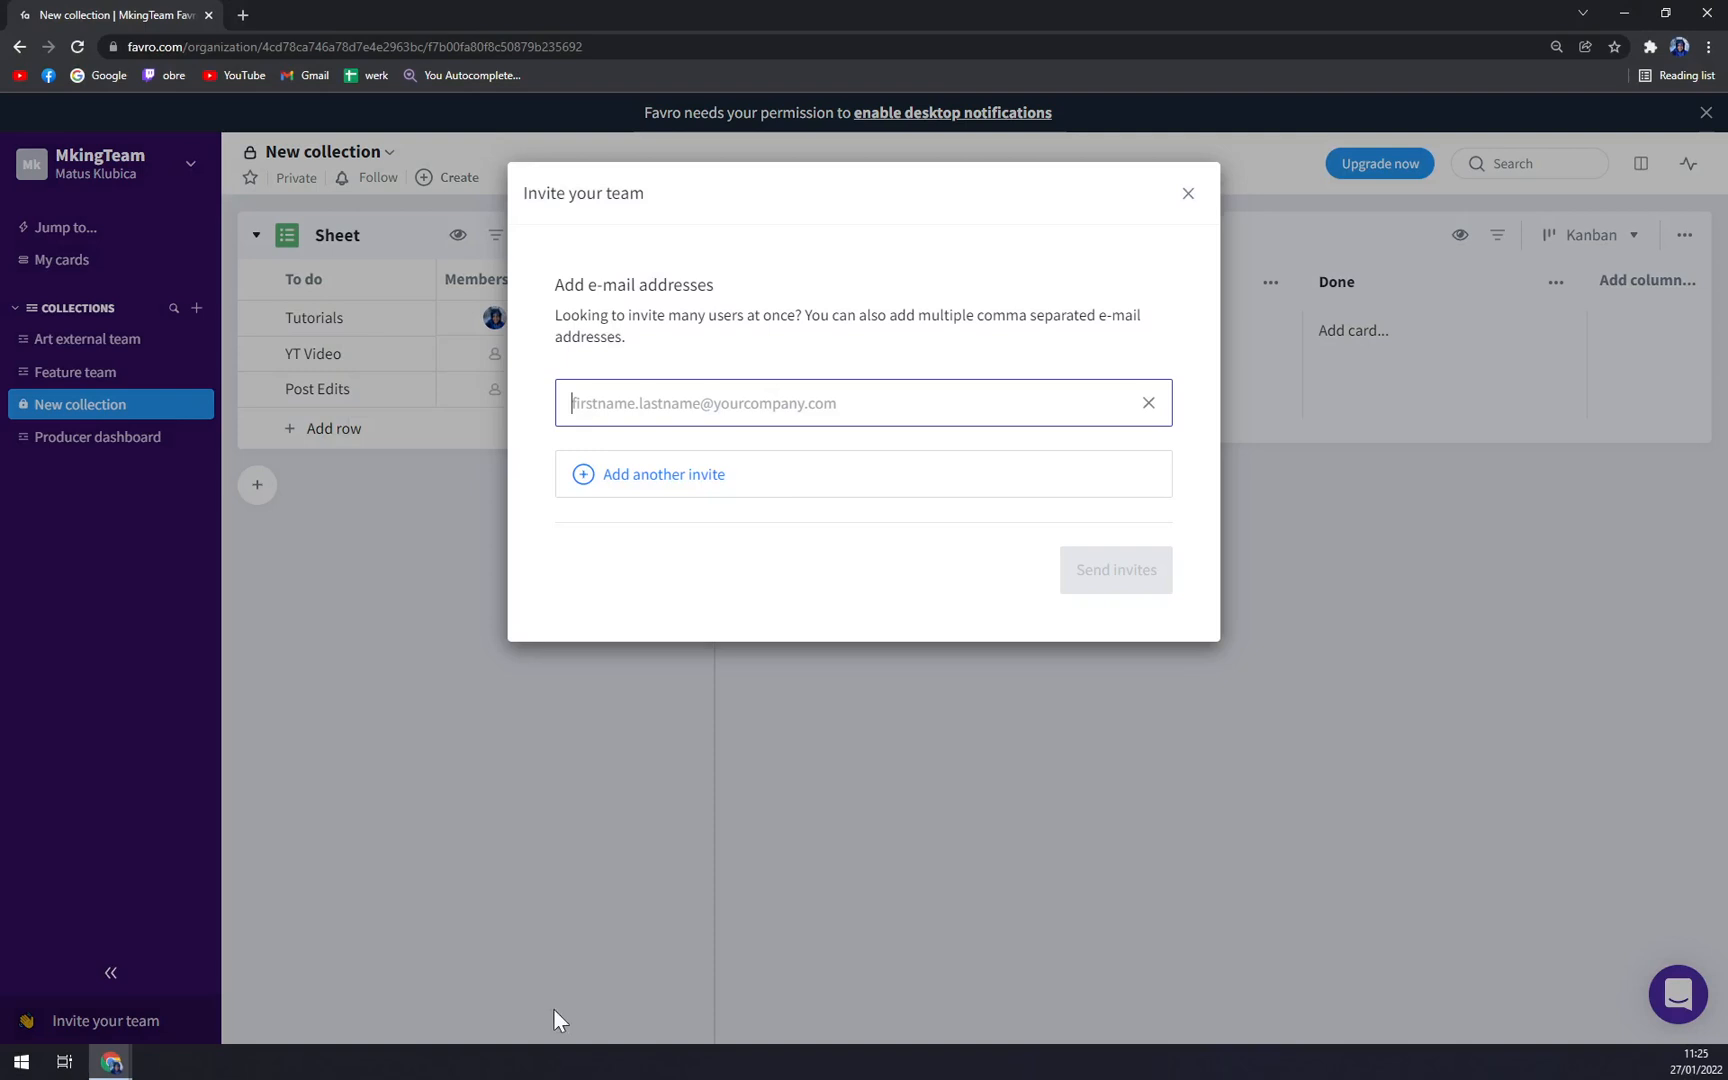
left_click(1188, 193)
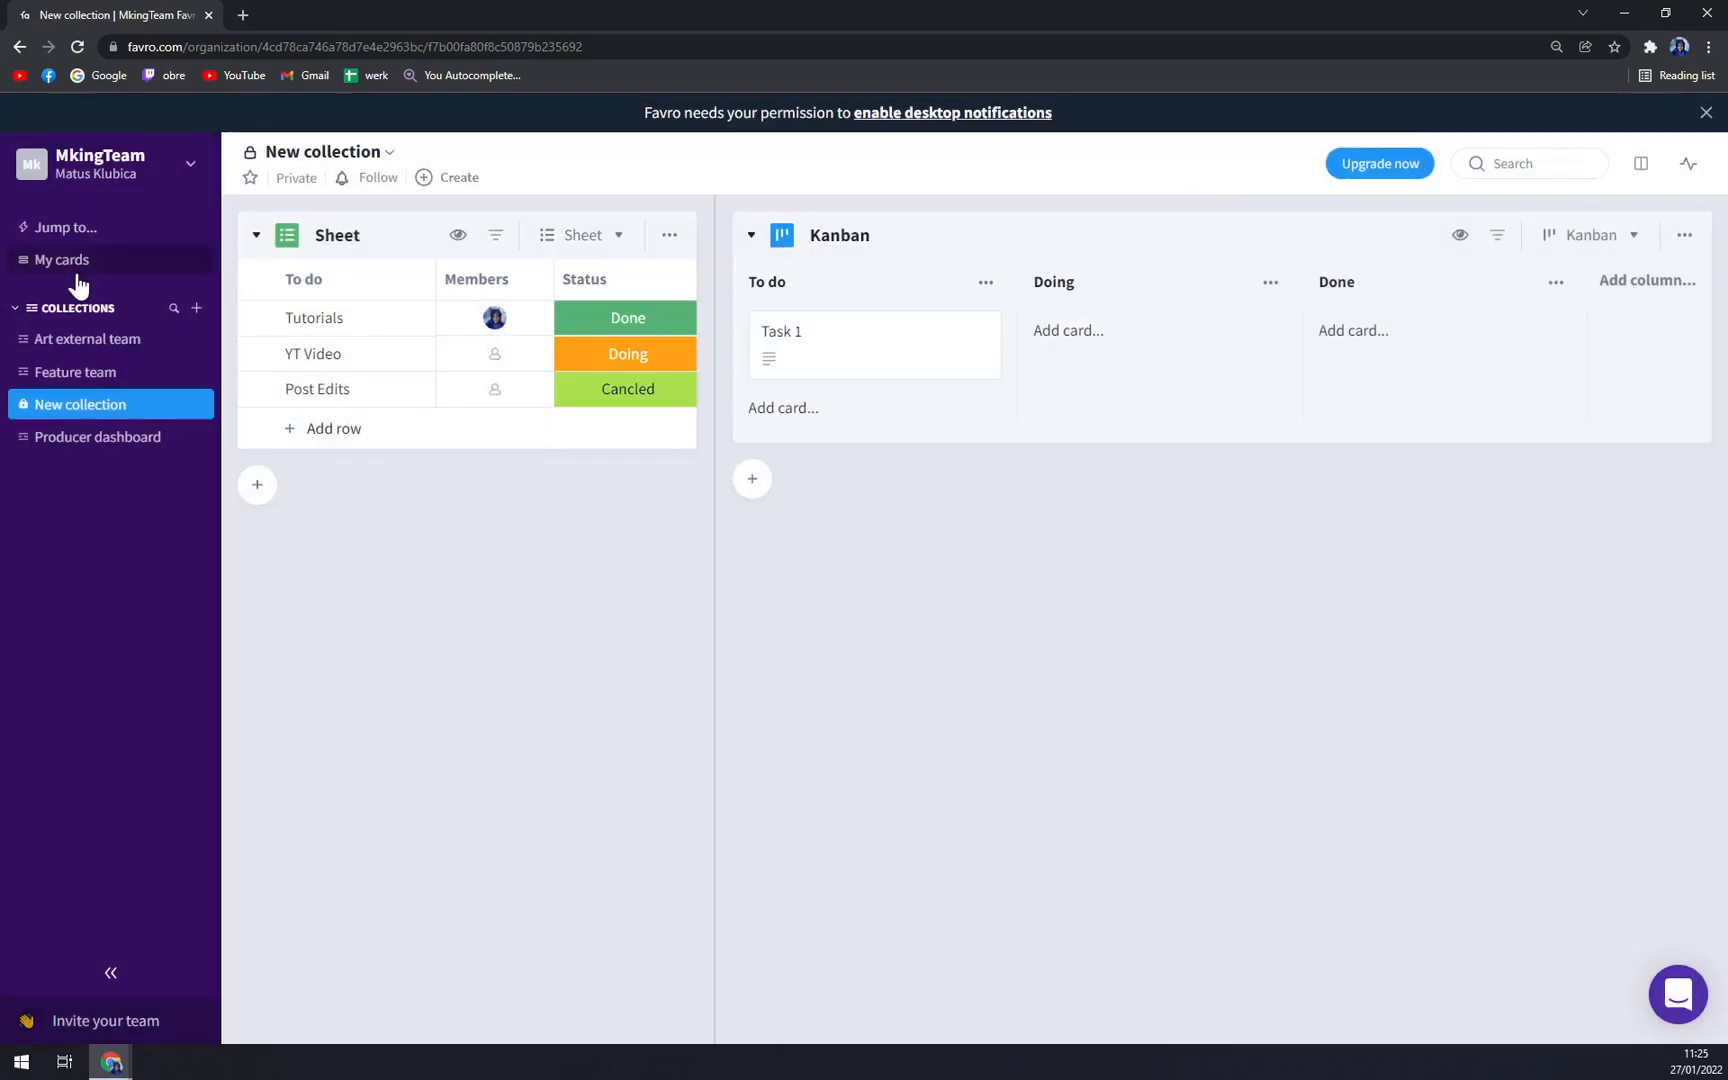
left_click(63, 259)
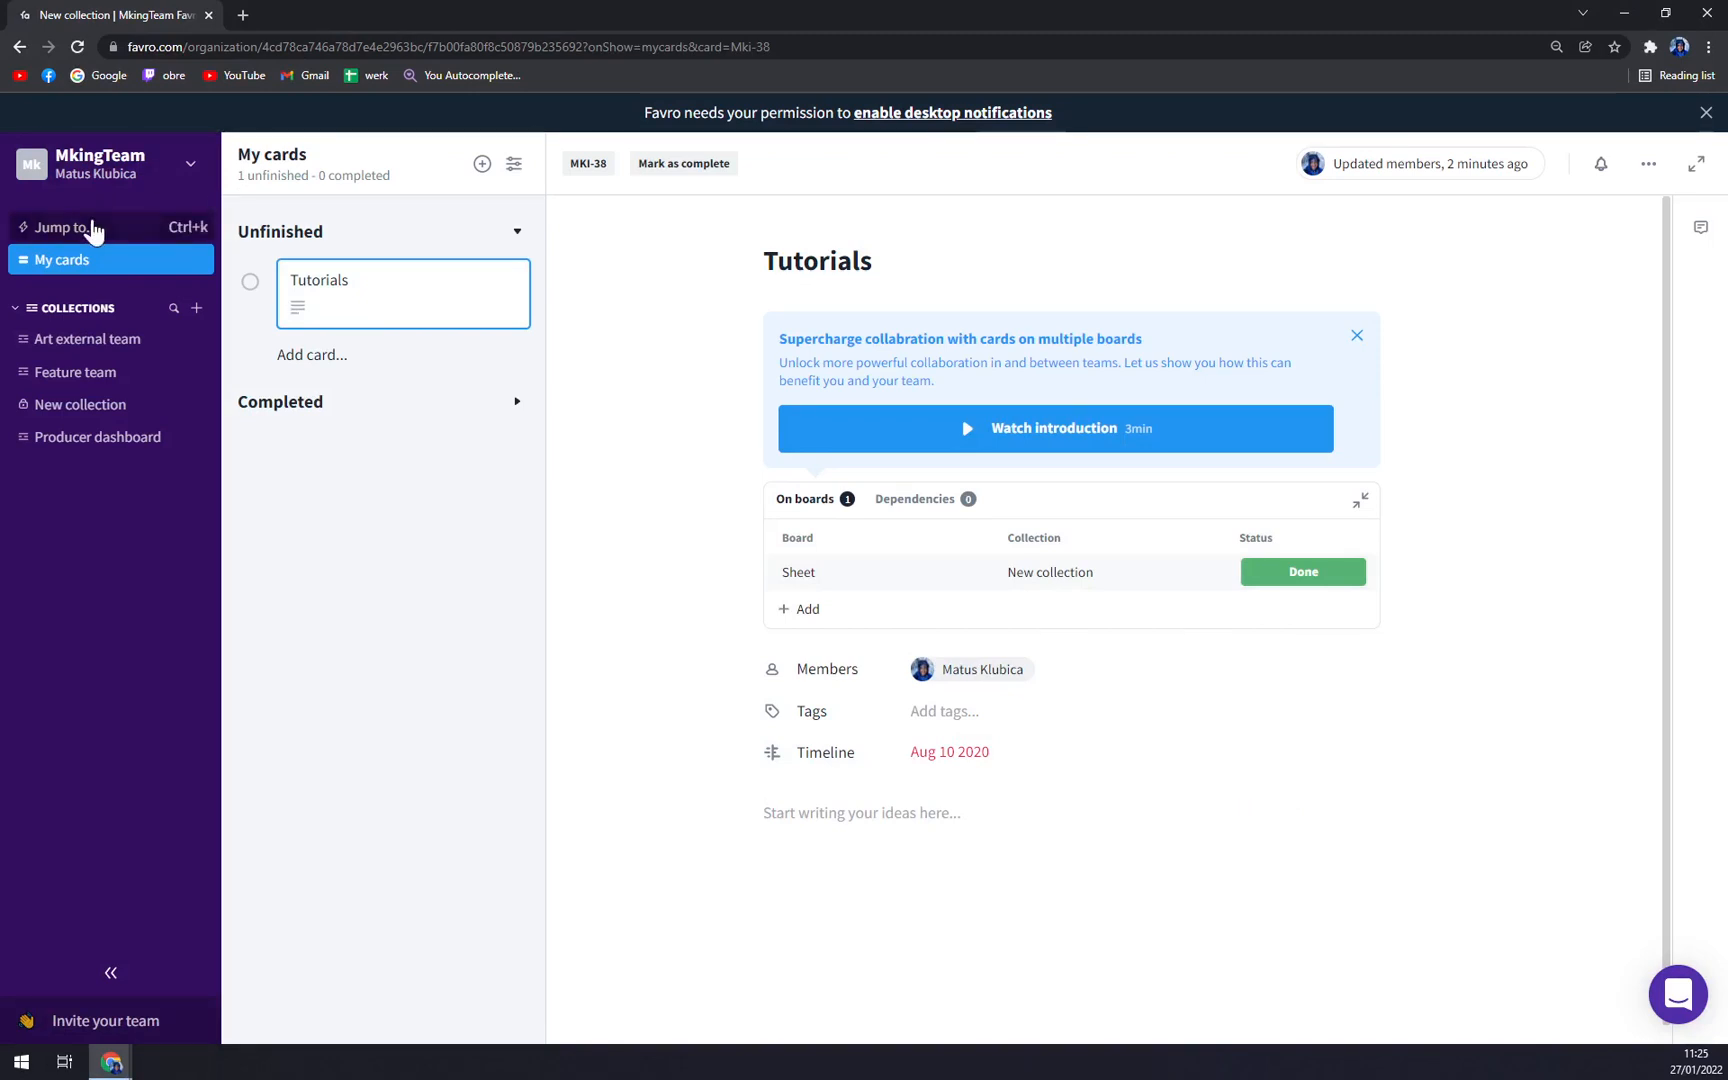
Jump back to New collection and bring up its options menu.
left_click(68, 227)
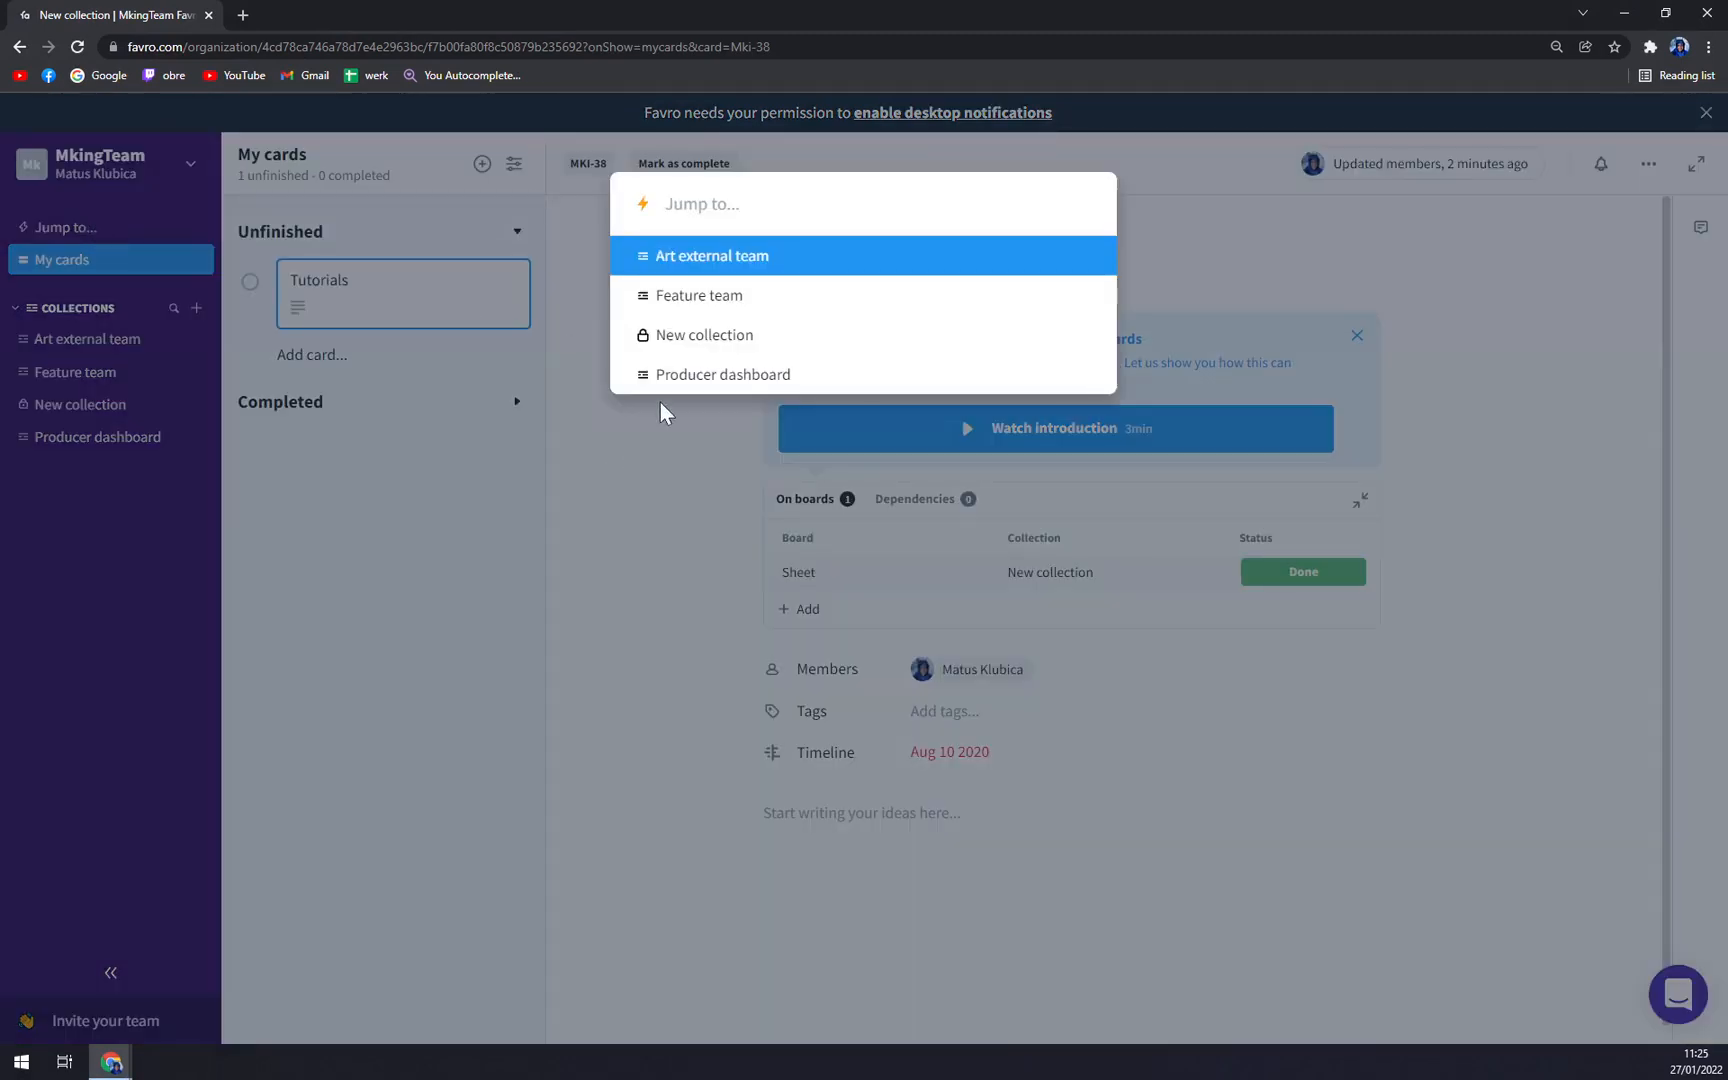
left_click(704, 335)
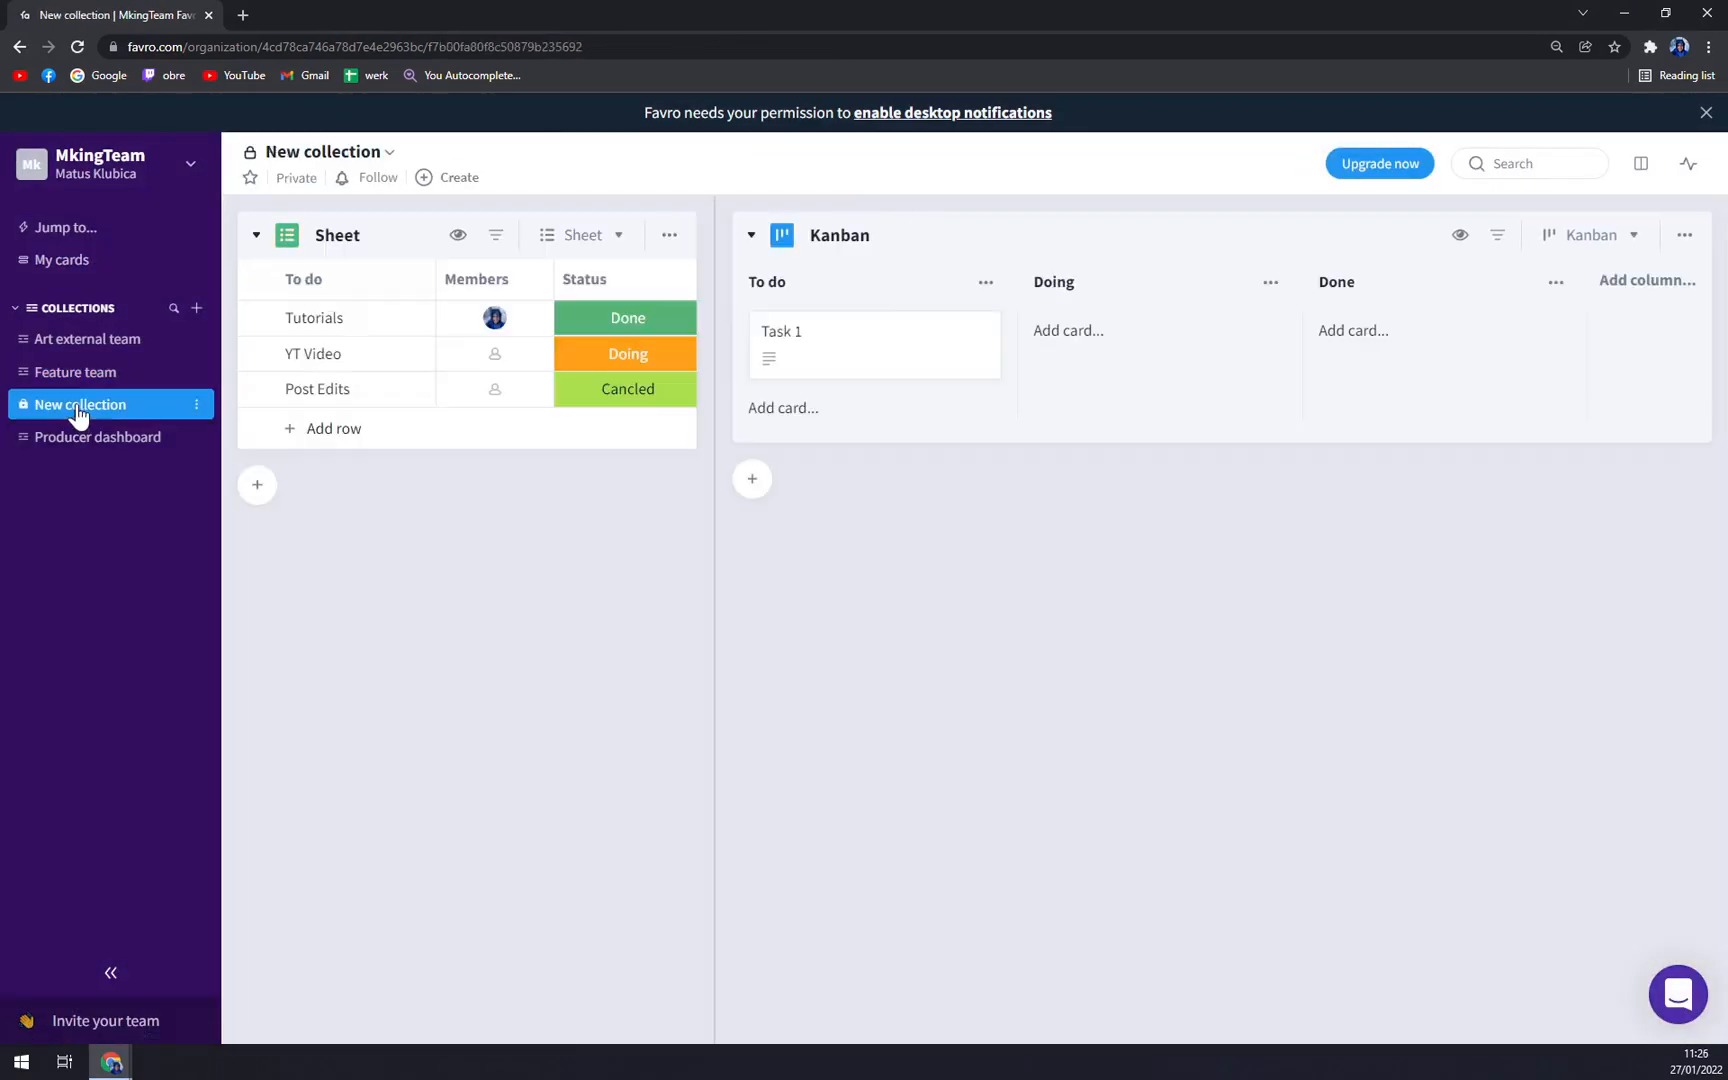
left_click(196, 404)
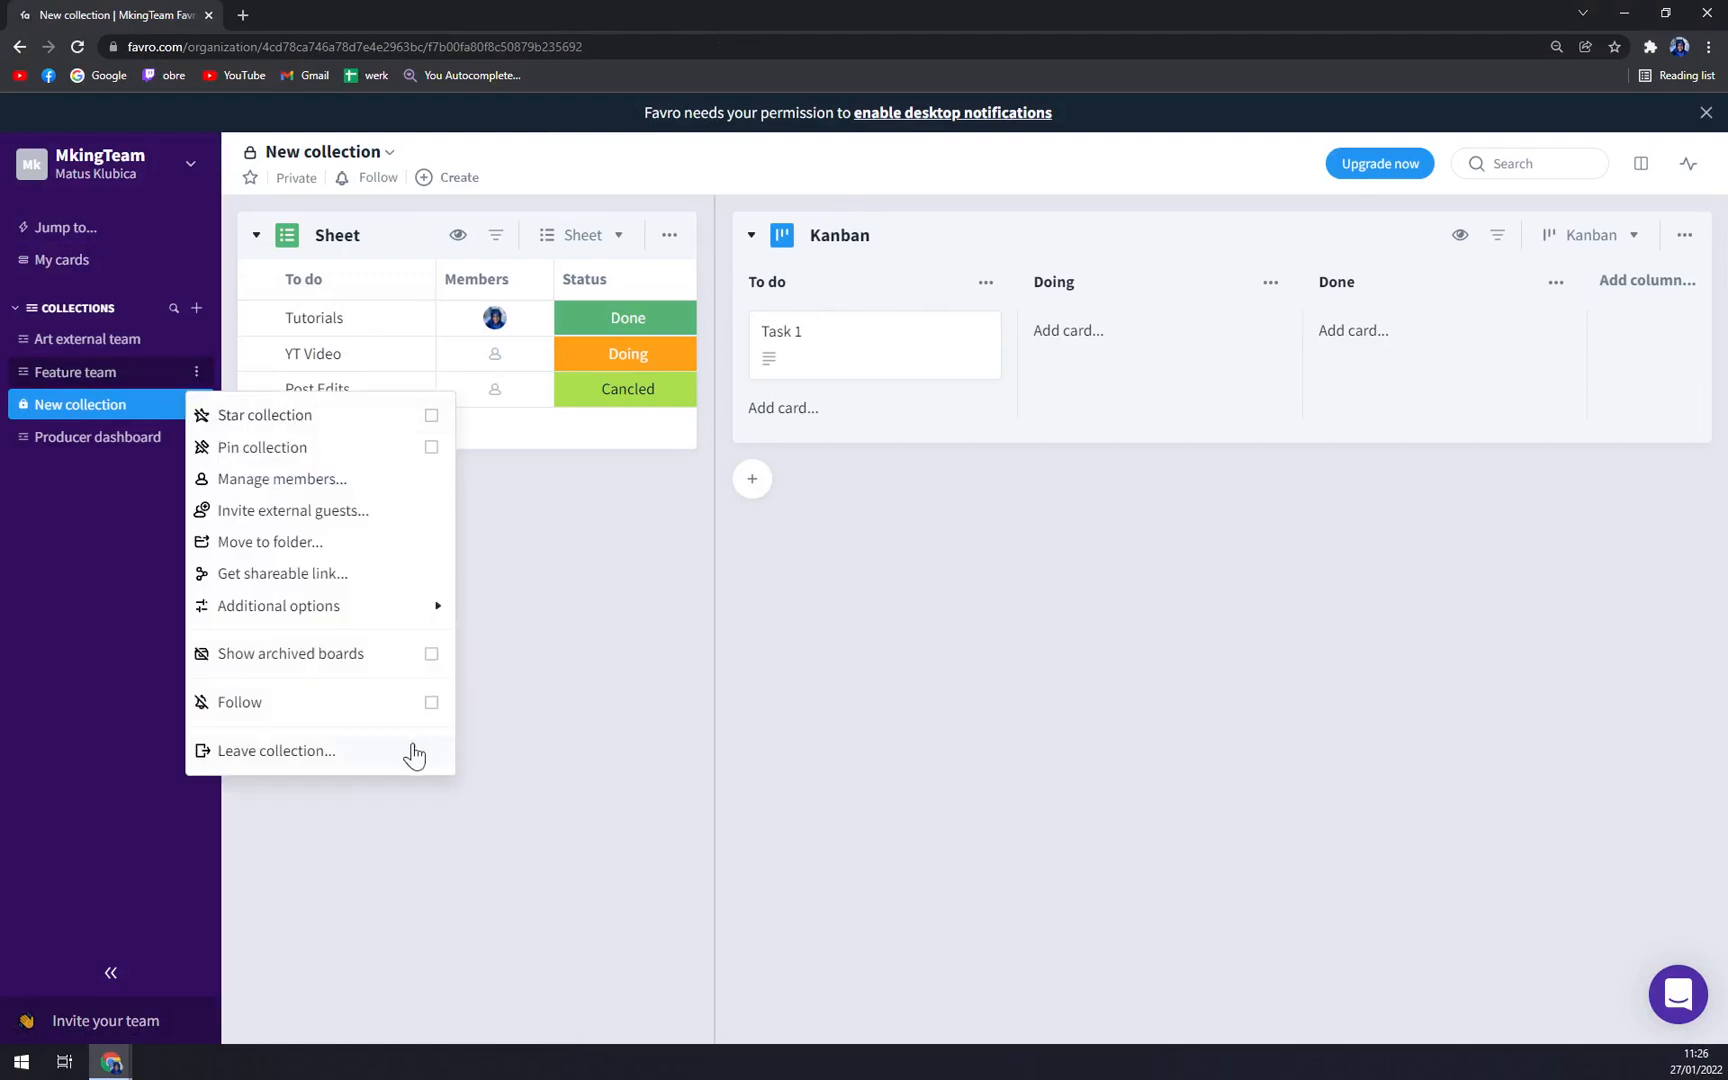
Dismiss the New collection options menu by clicking elsewhere.
left_click(276, 750)
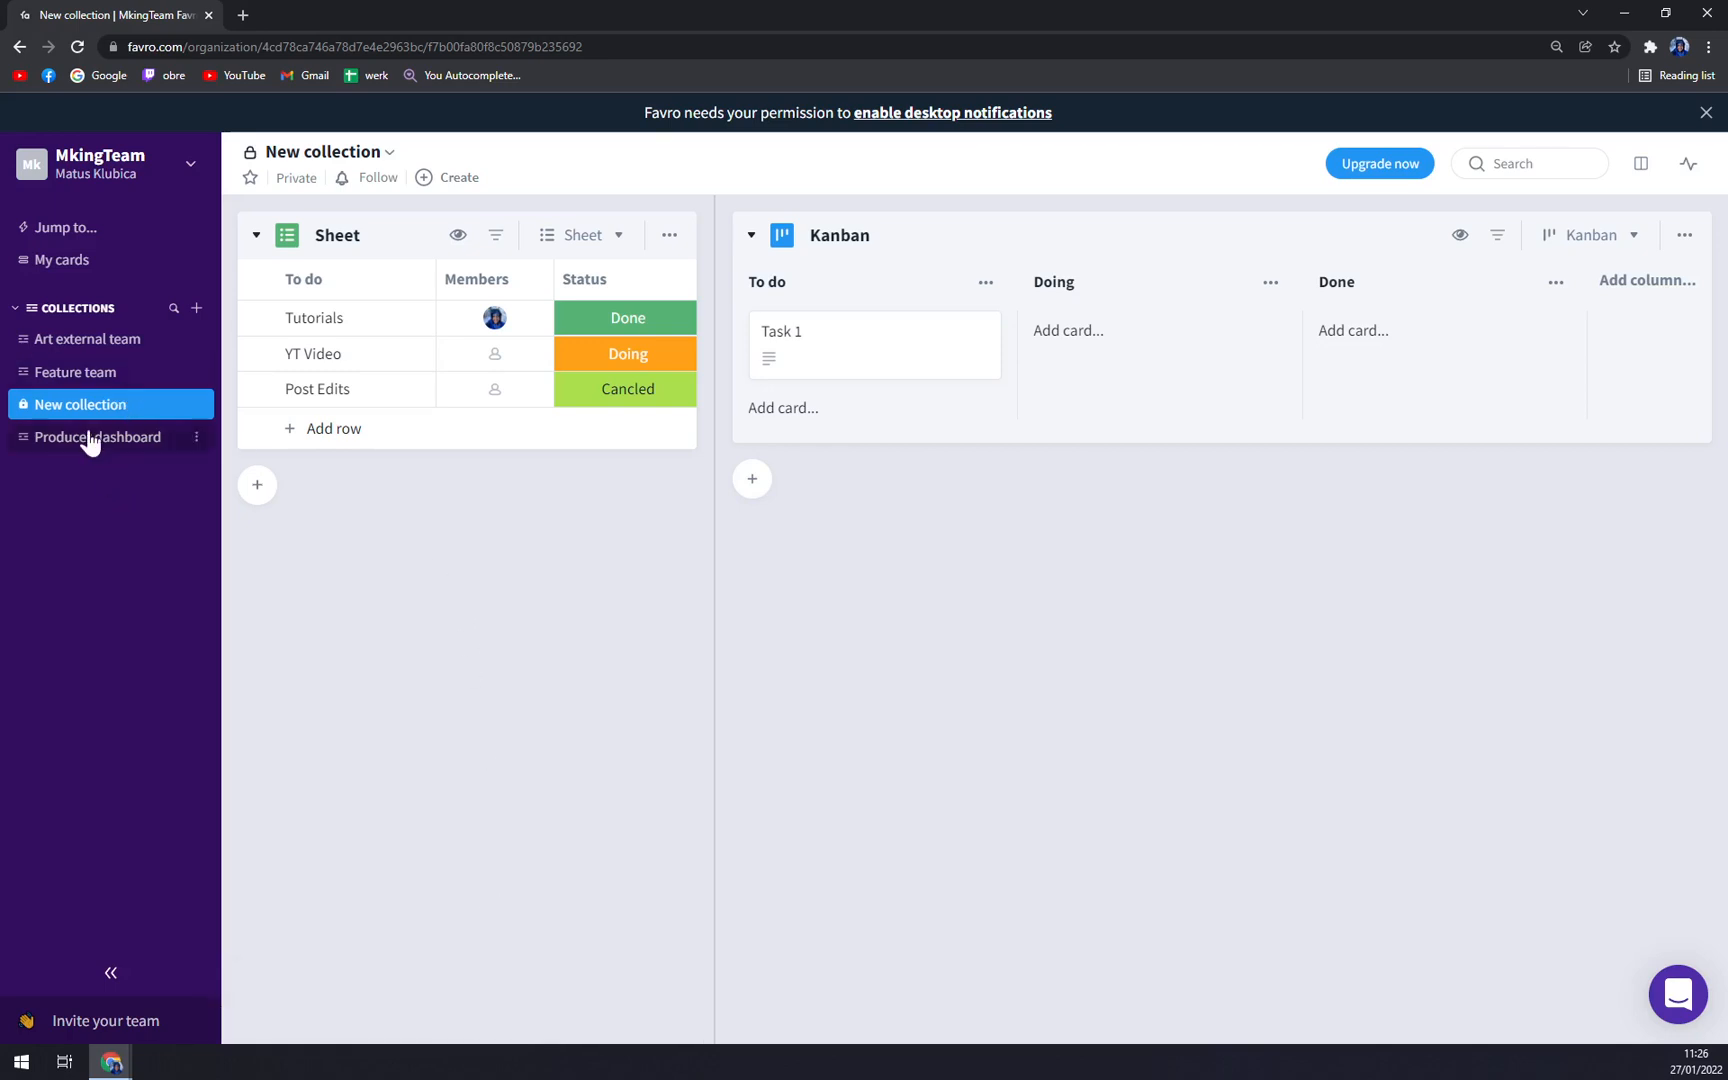
left_click(97, 436)
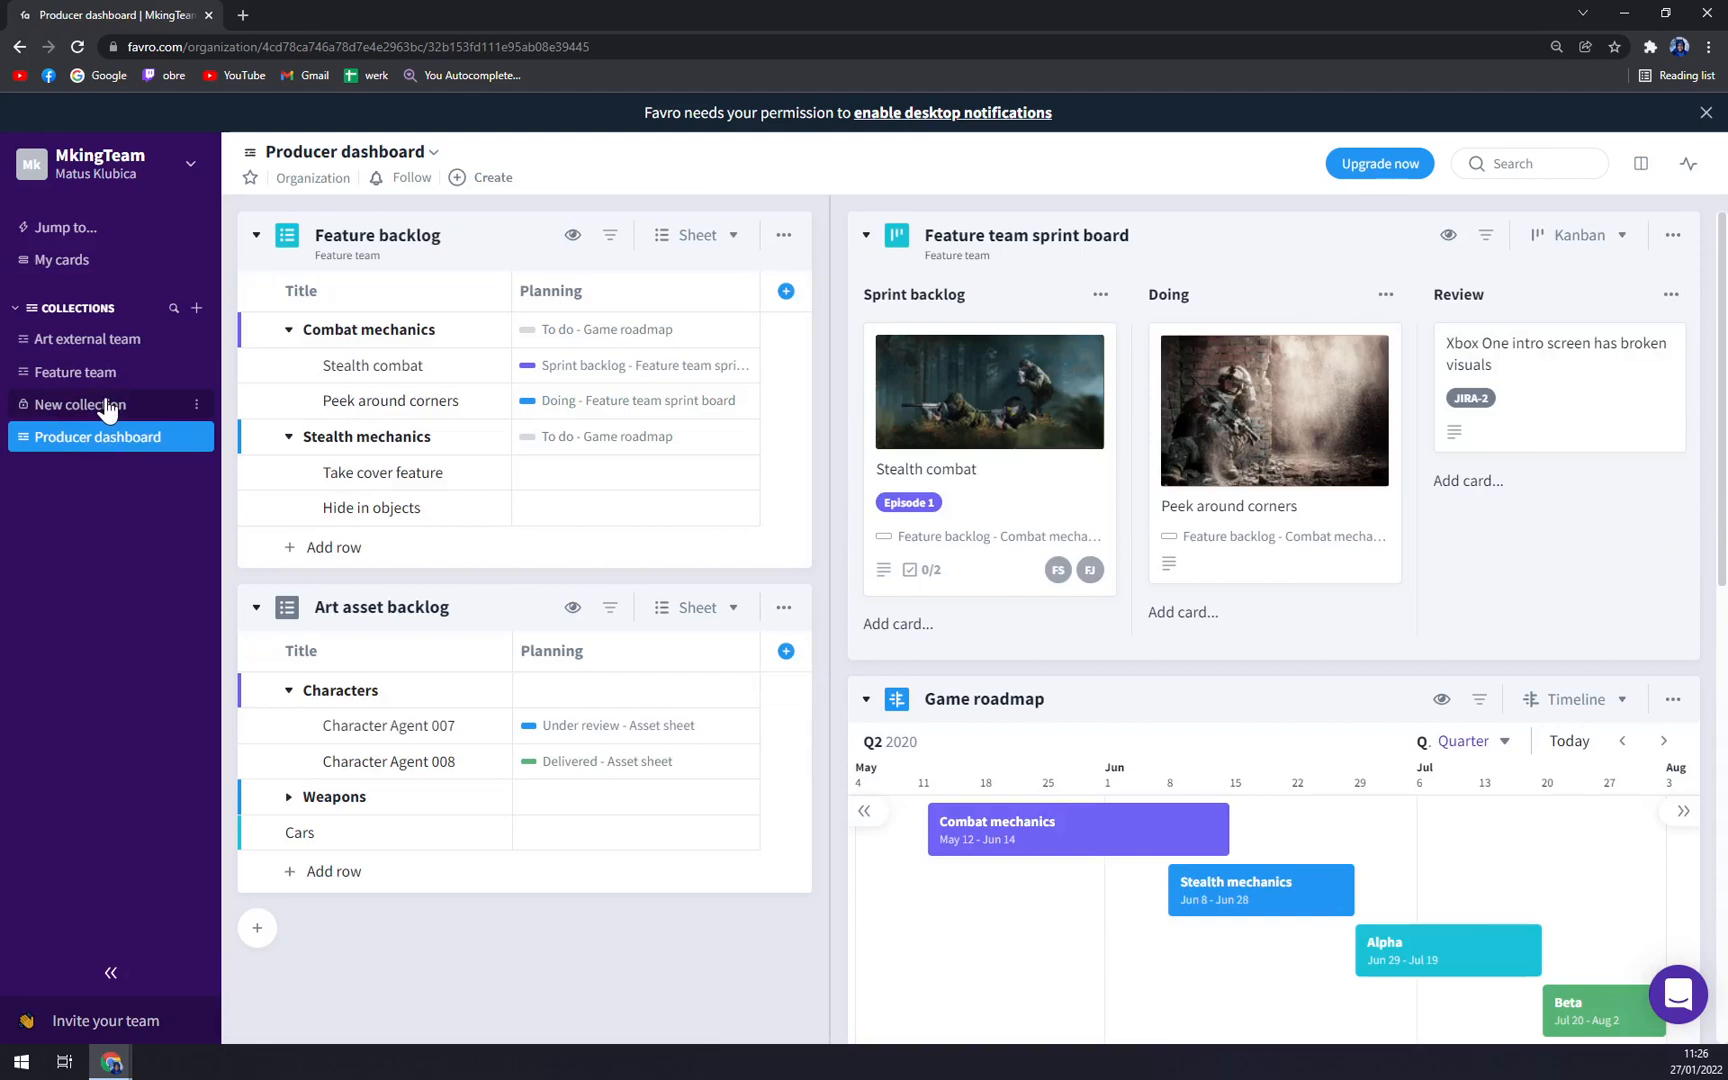
mouse_move(105, 408)
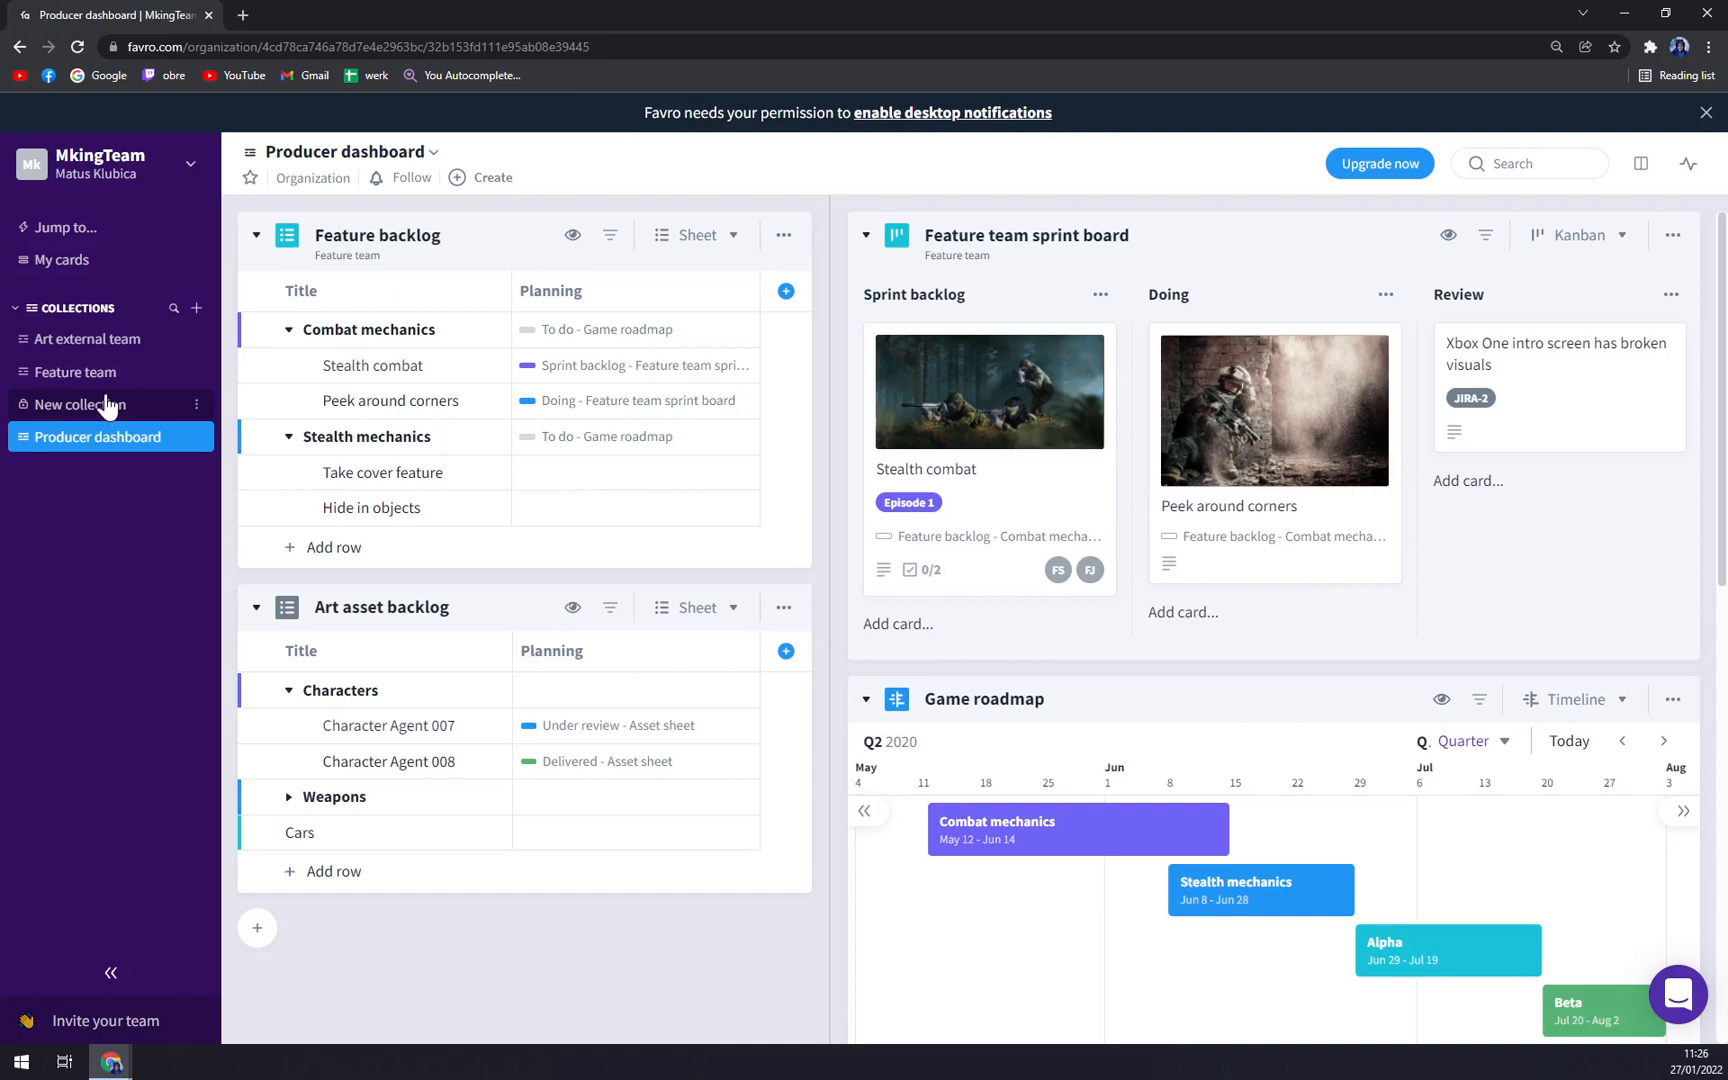
mouse_move(561, 392)
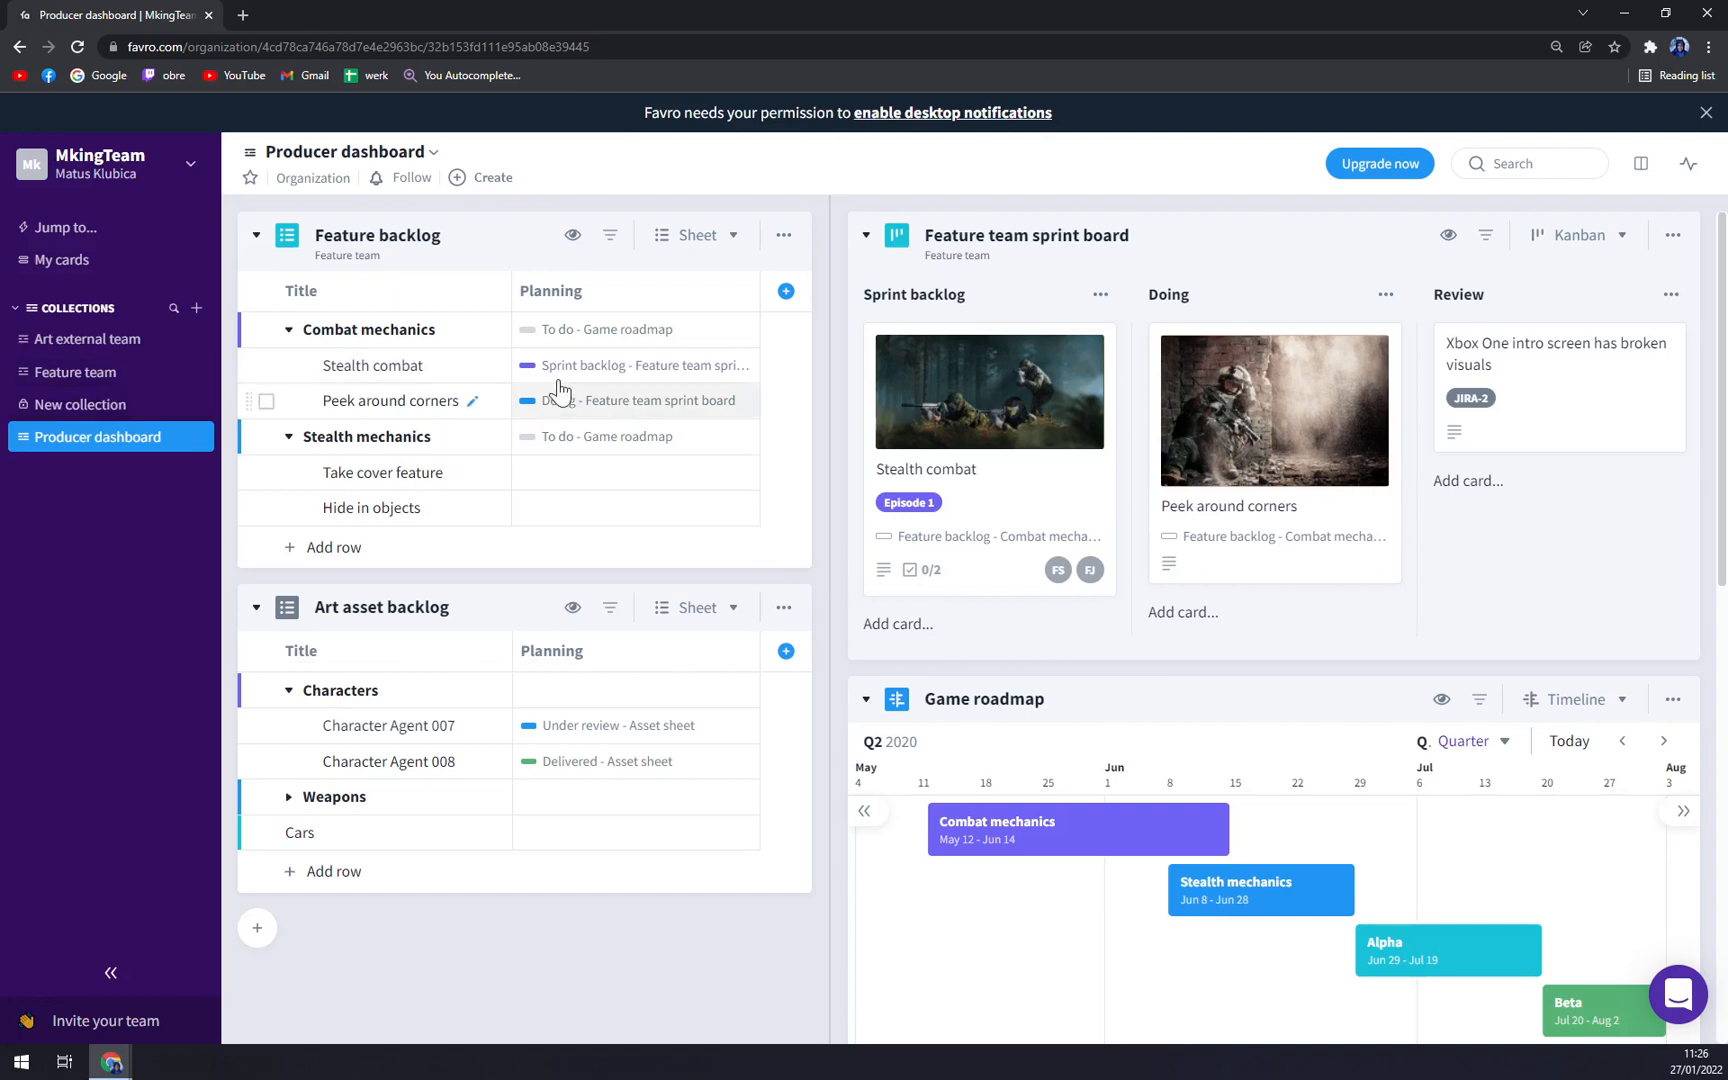
left_click(79, 404)
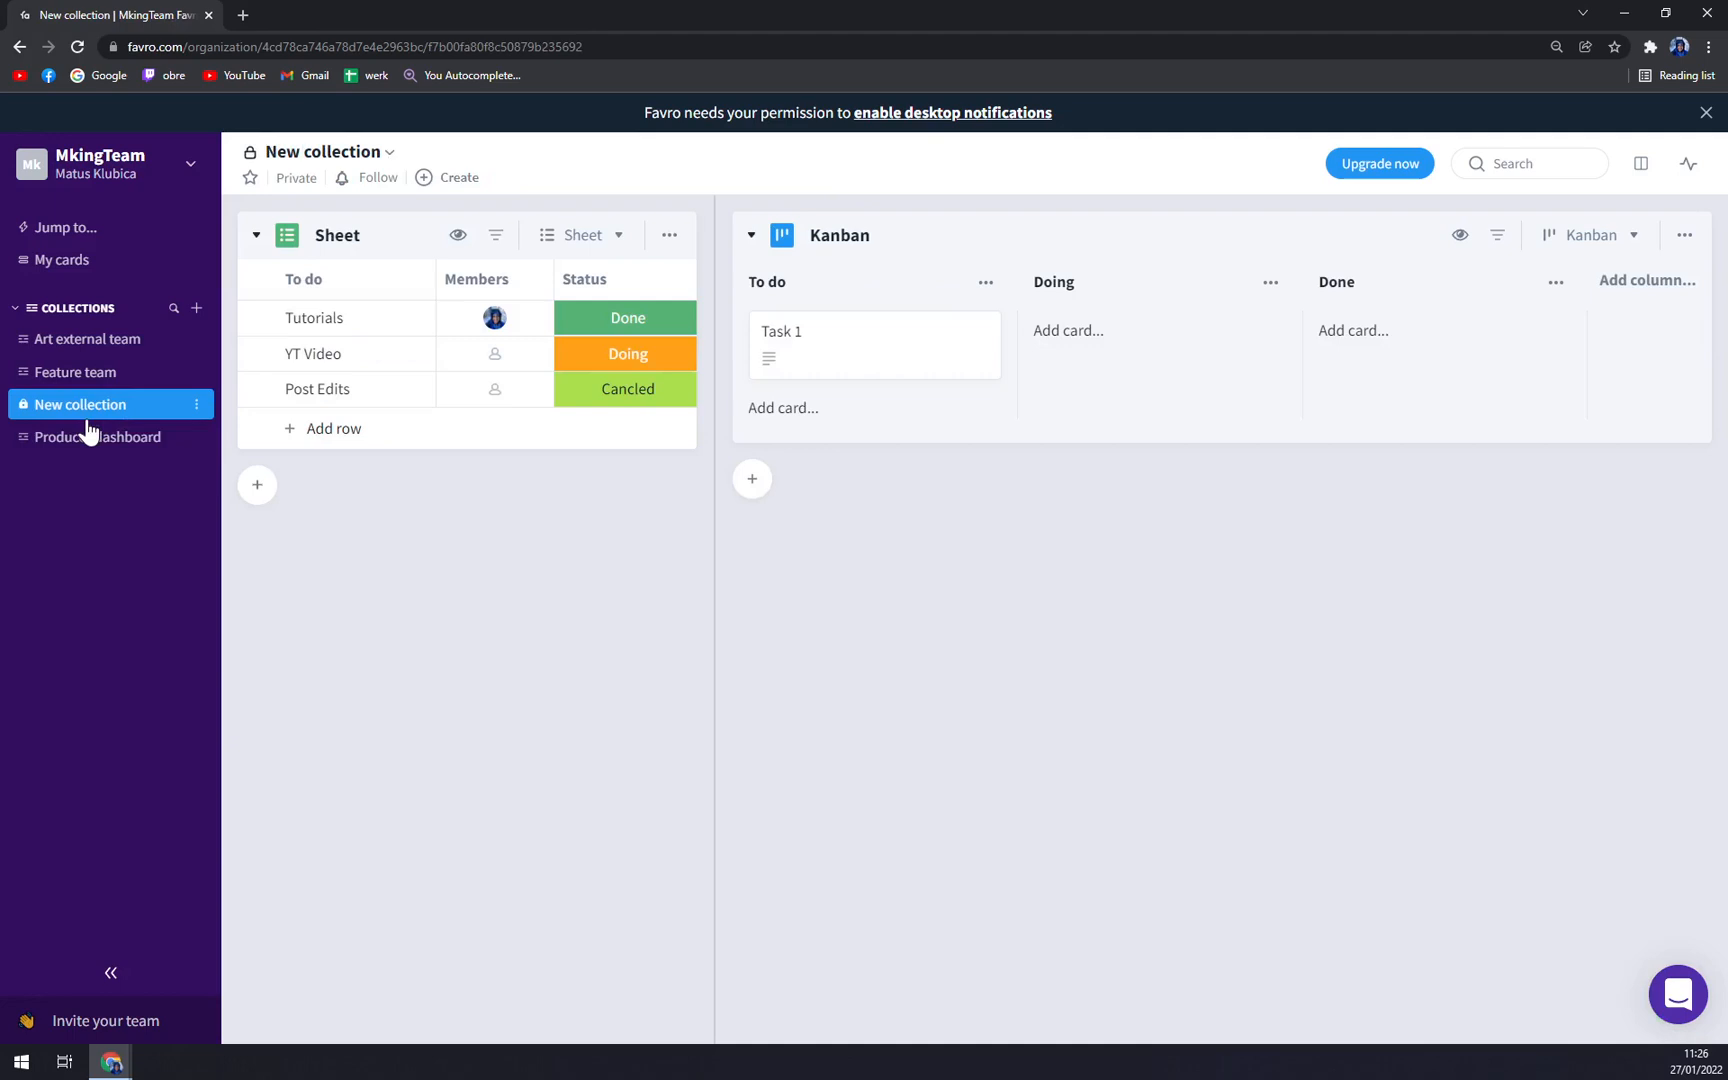
mouse_move(194, 422)
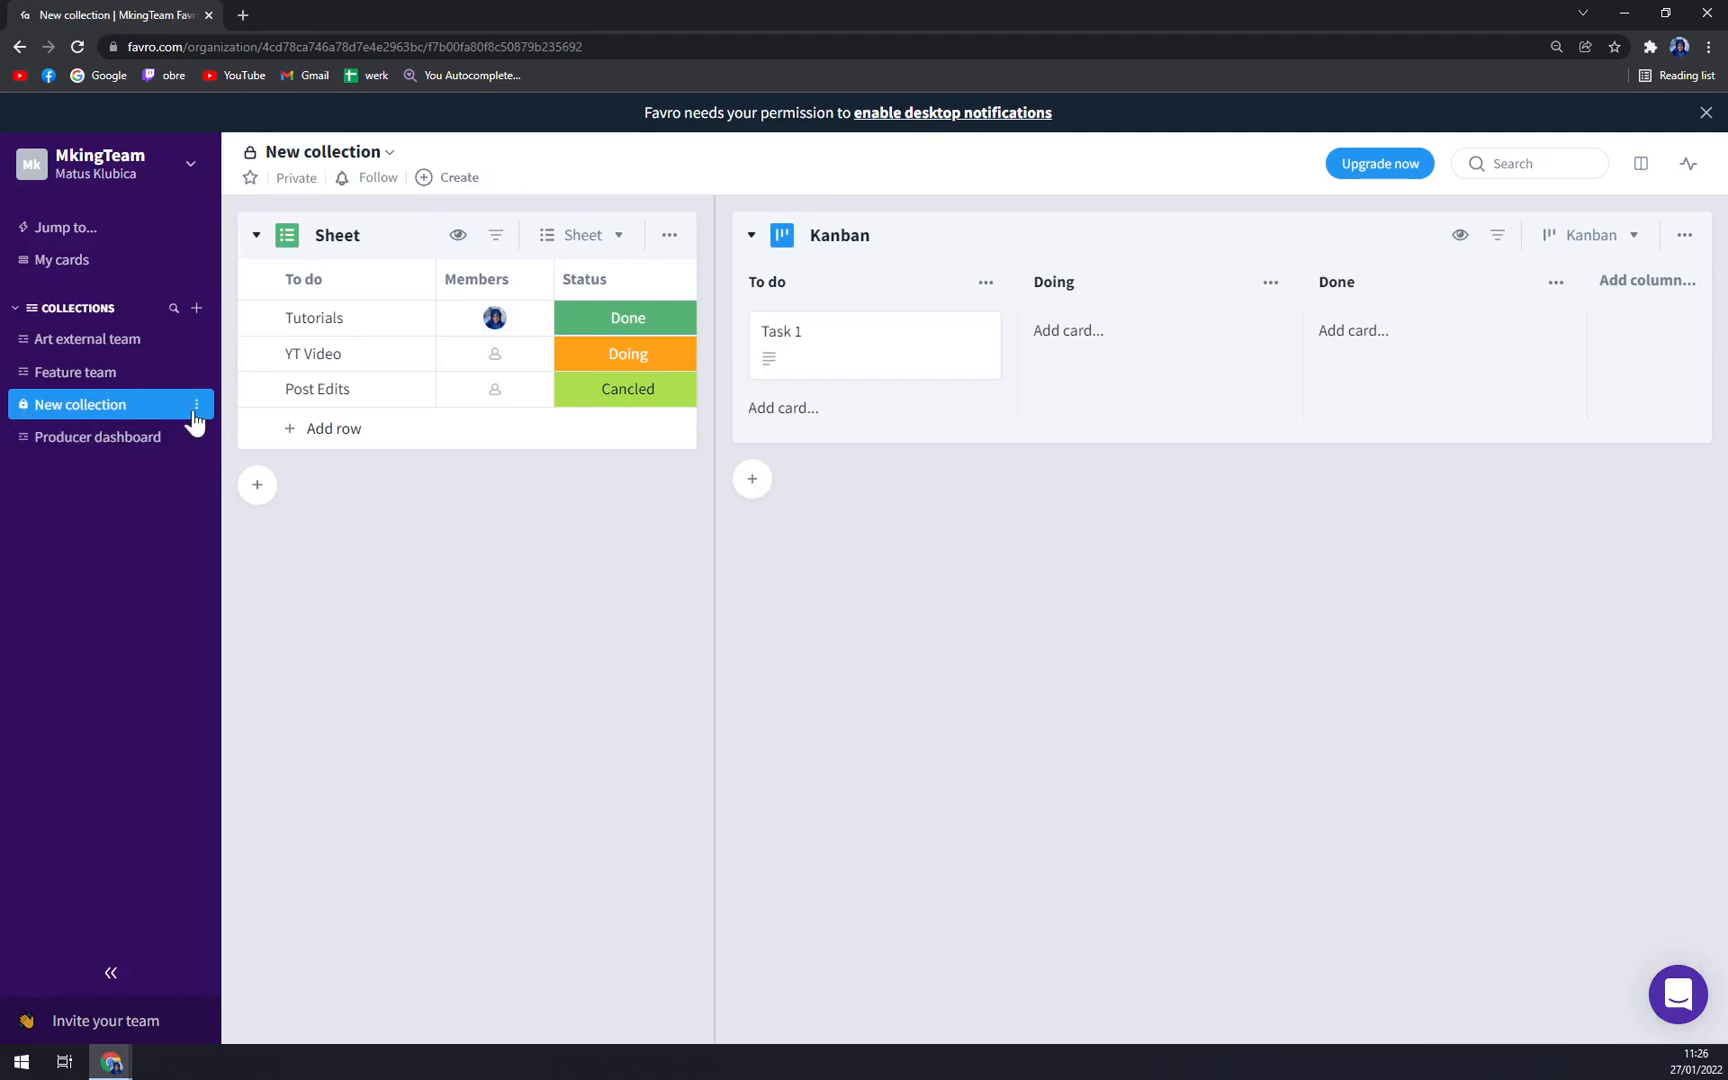
Tick Star collection for New collection, then go to its Manage members page.
left_click(196, 404)
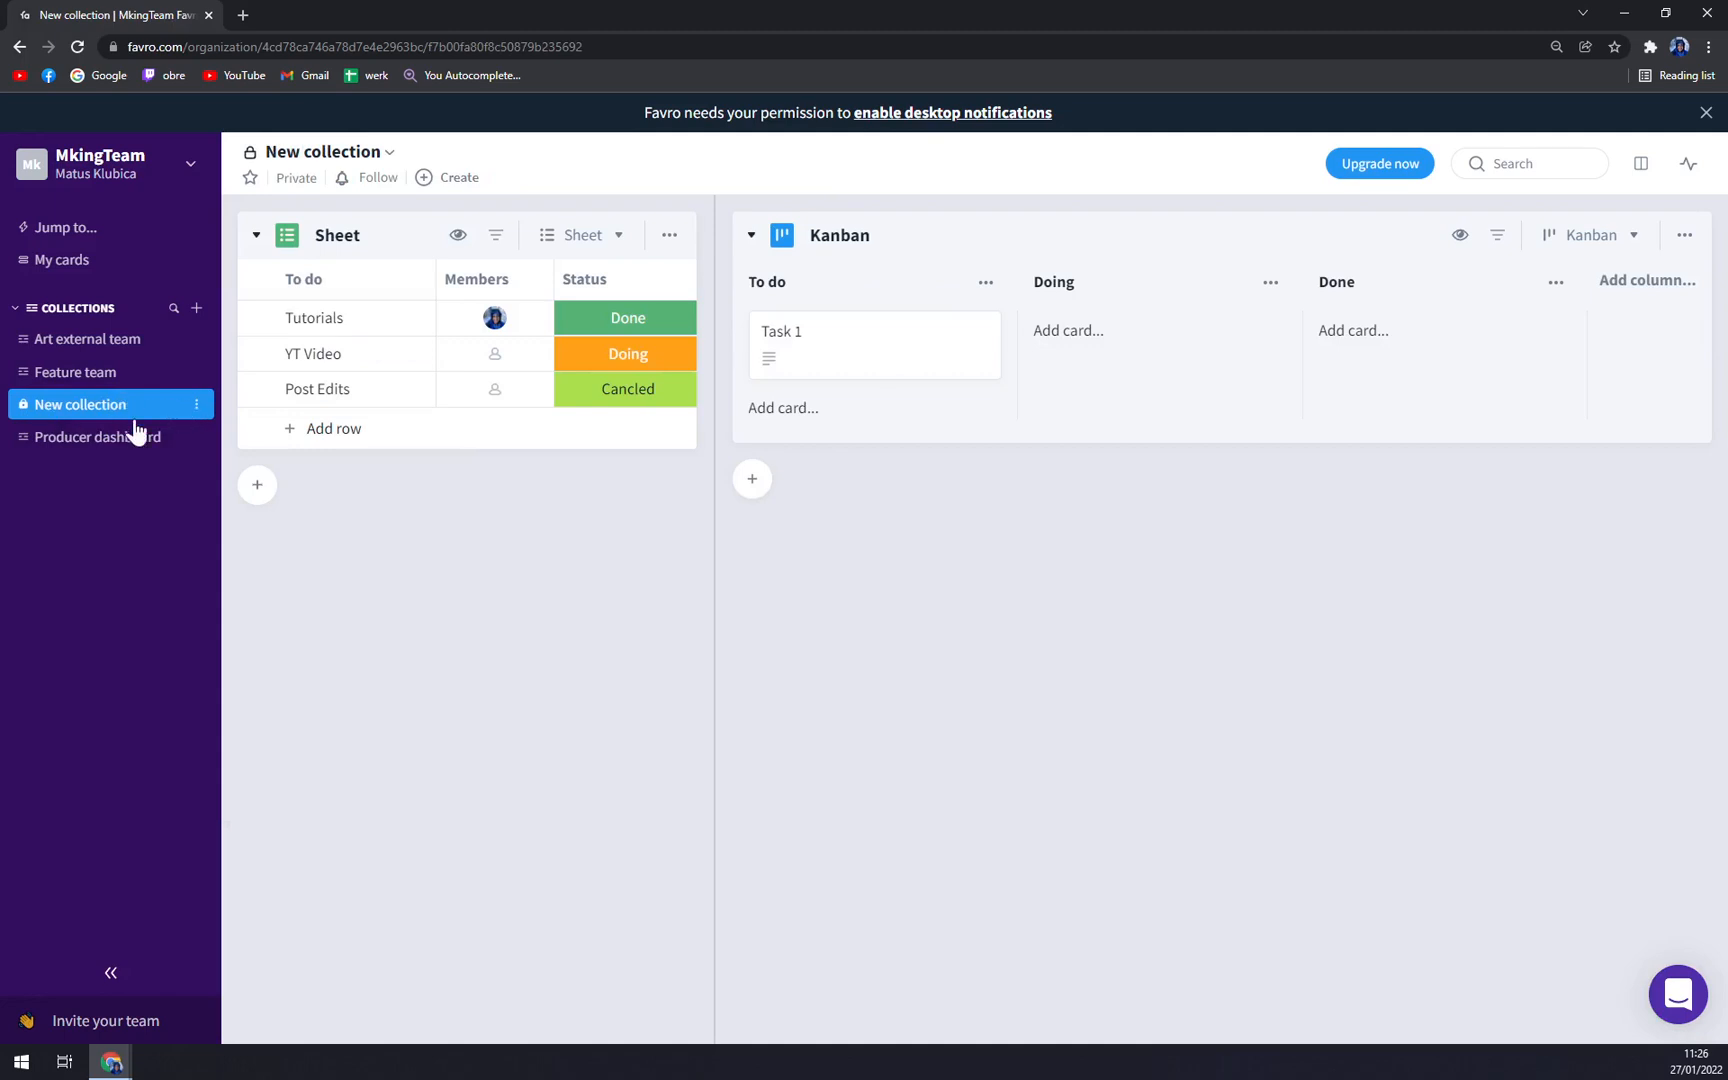
mouse_move(204, 412)
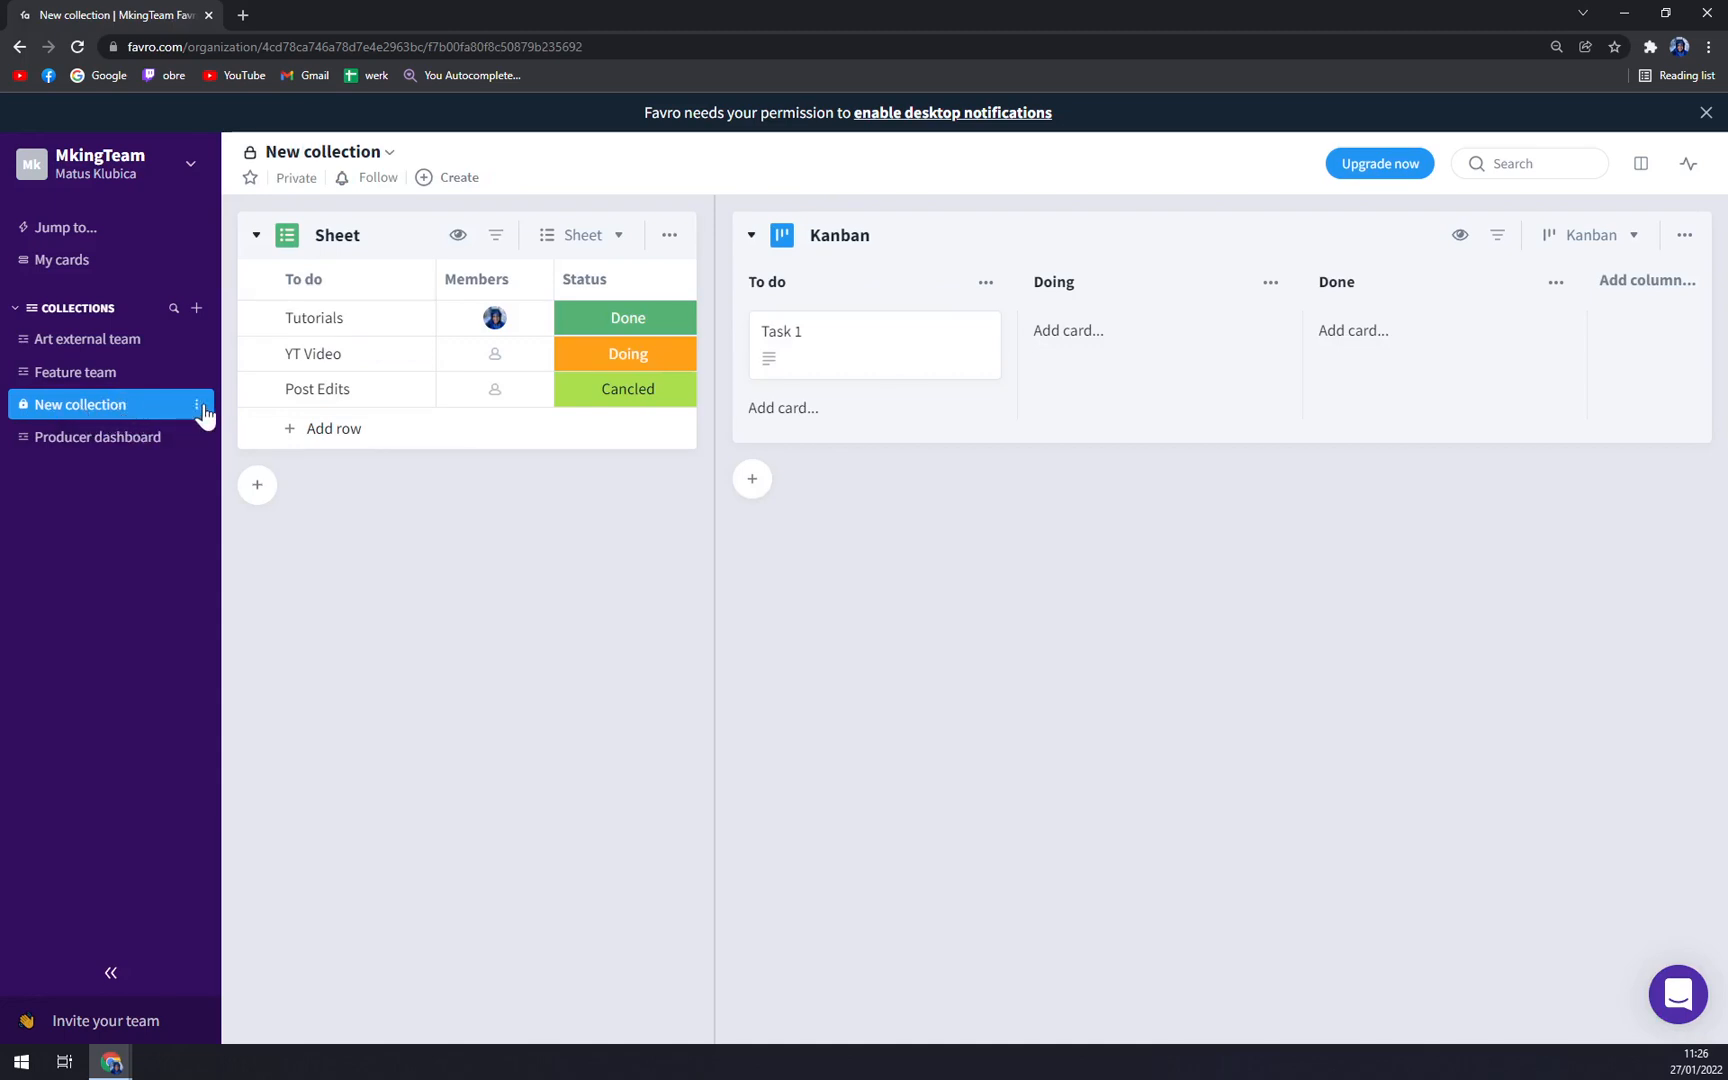
left_click(202, 404)
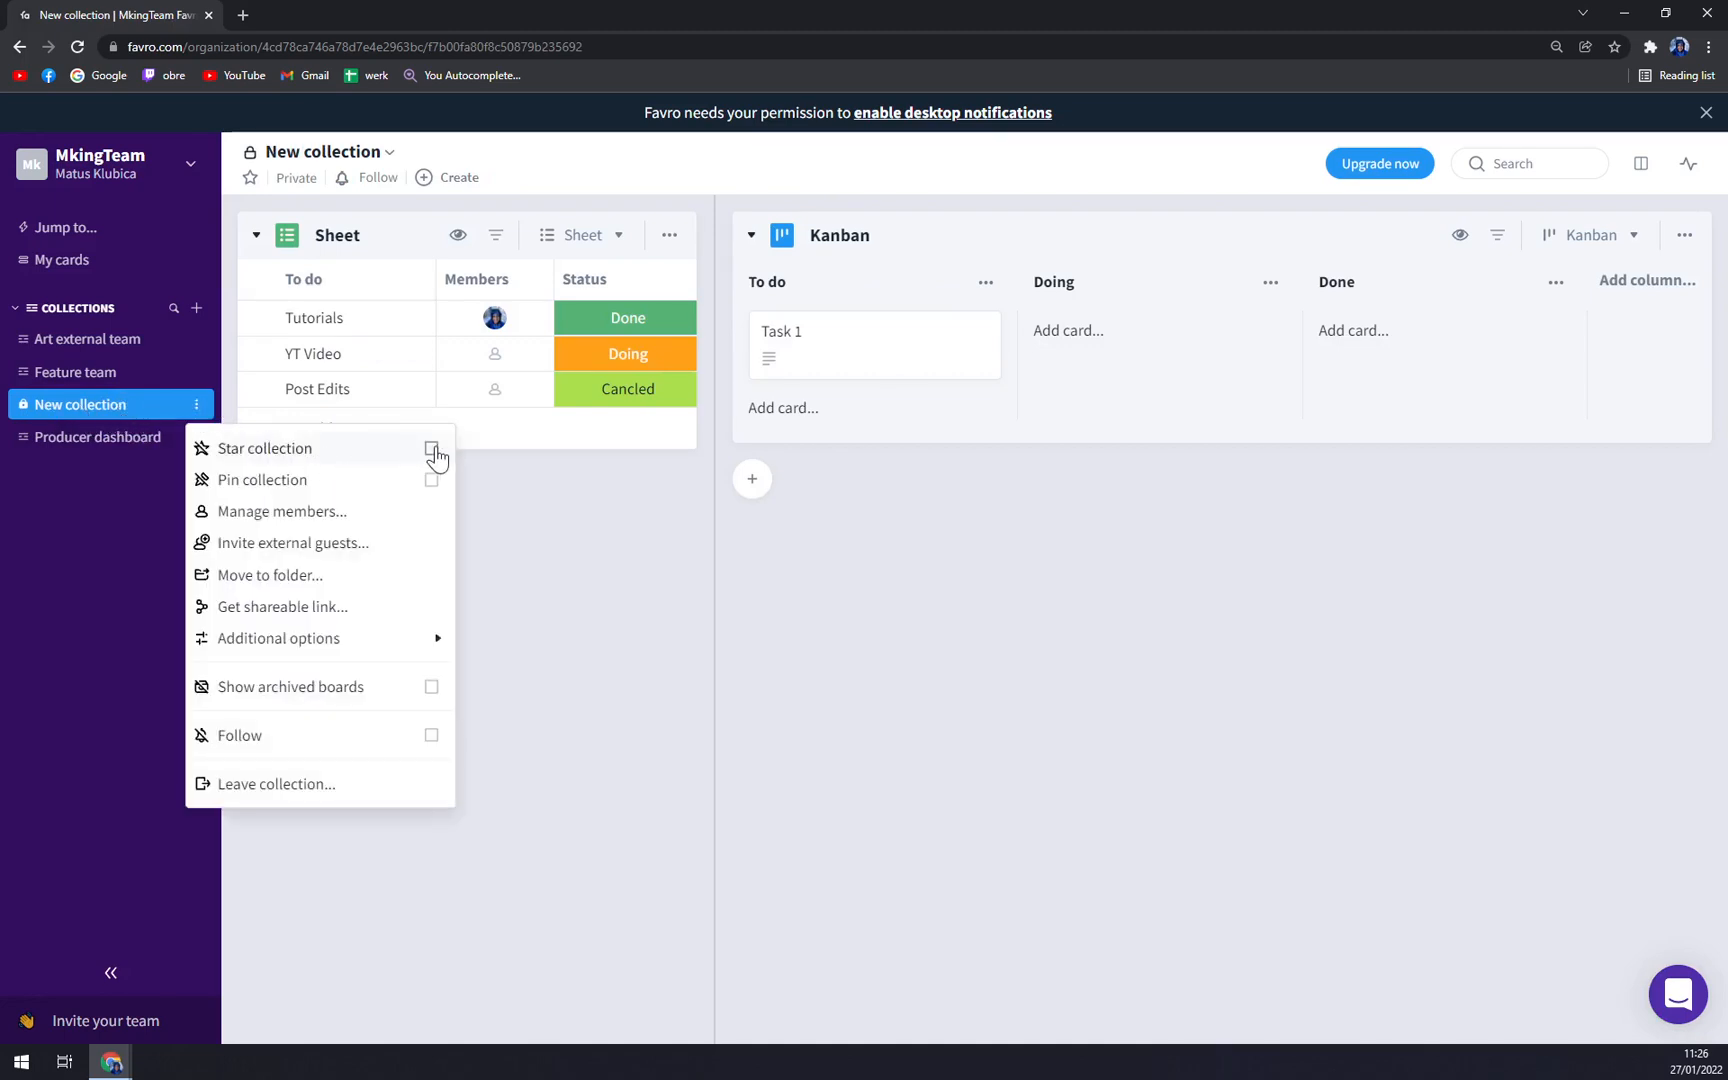
left_click(432, 451)
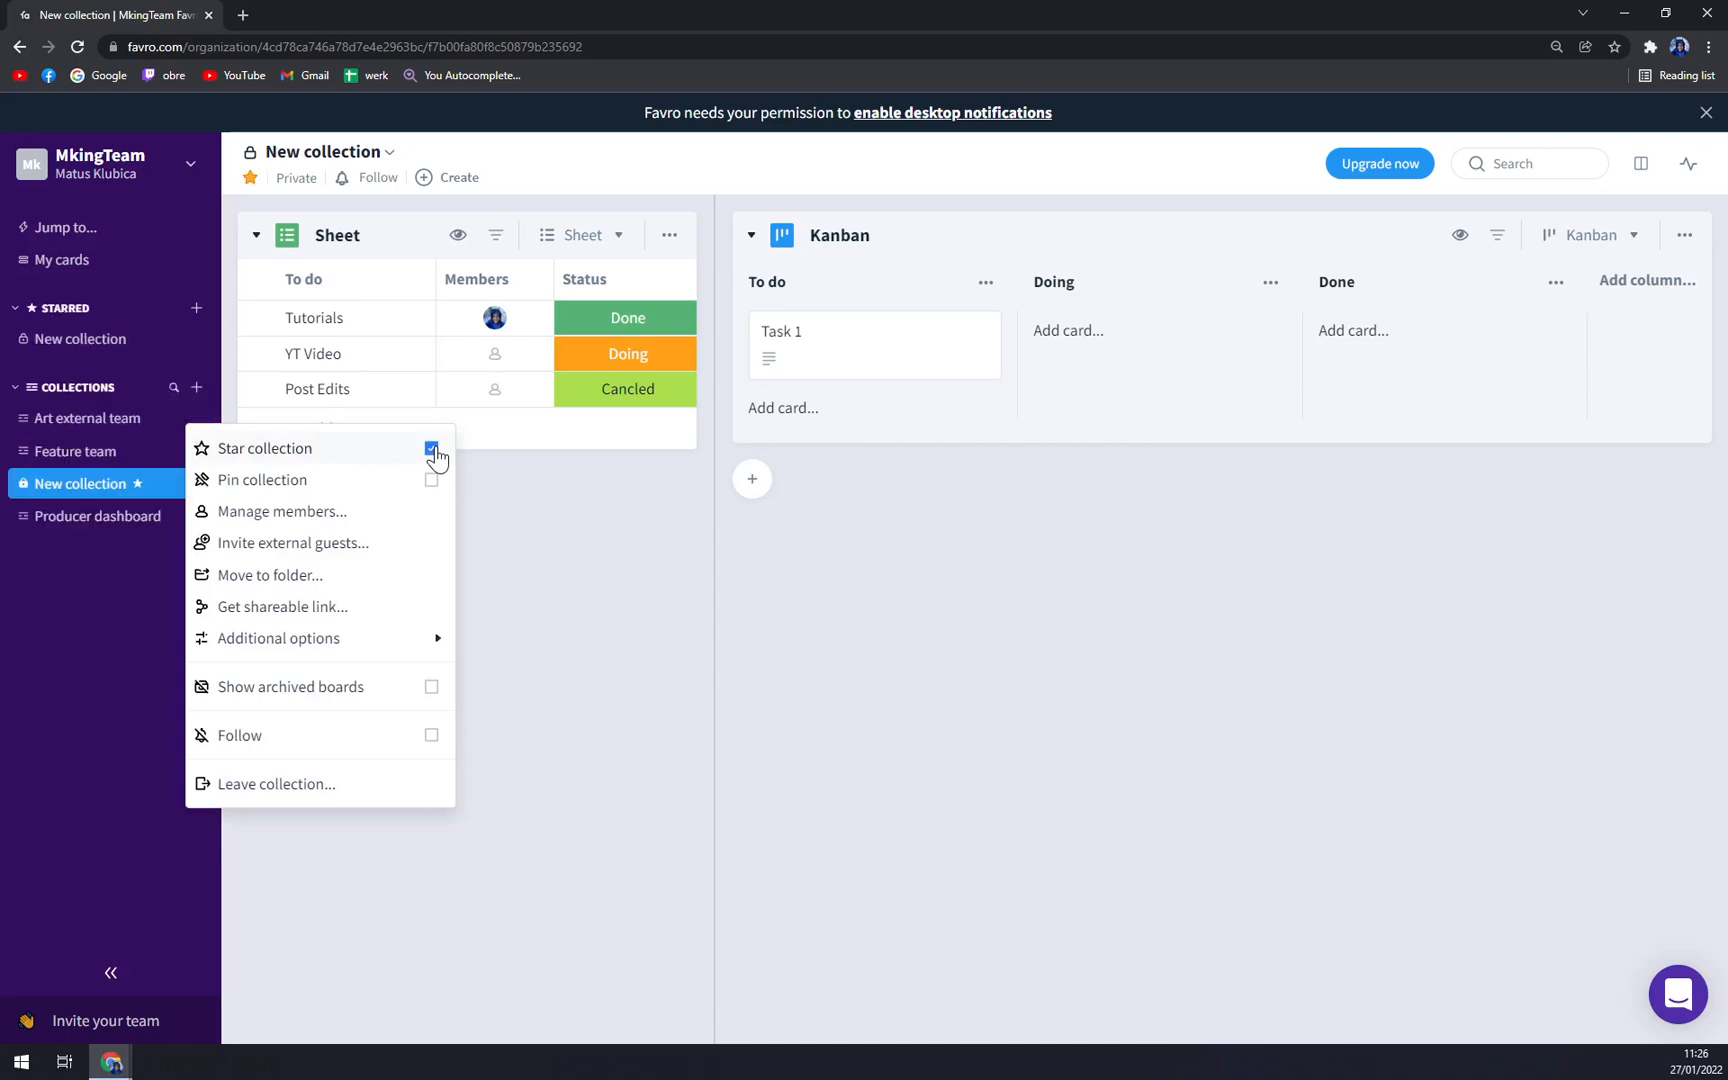
left_click(433, 451)
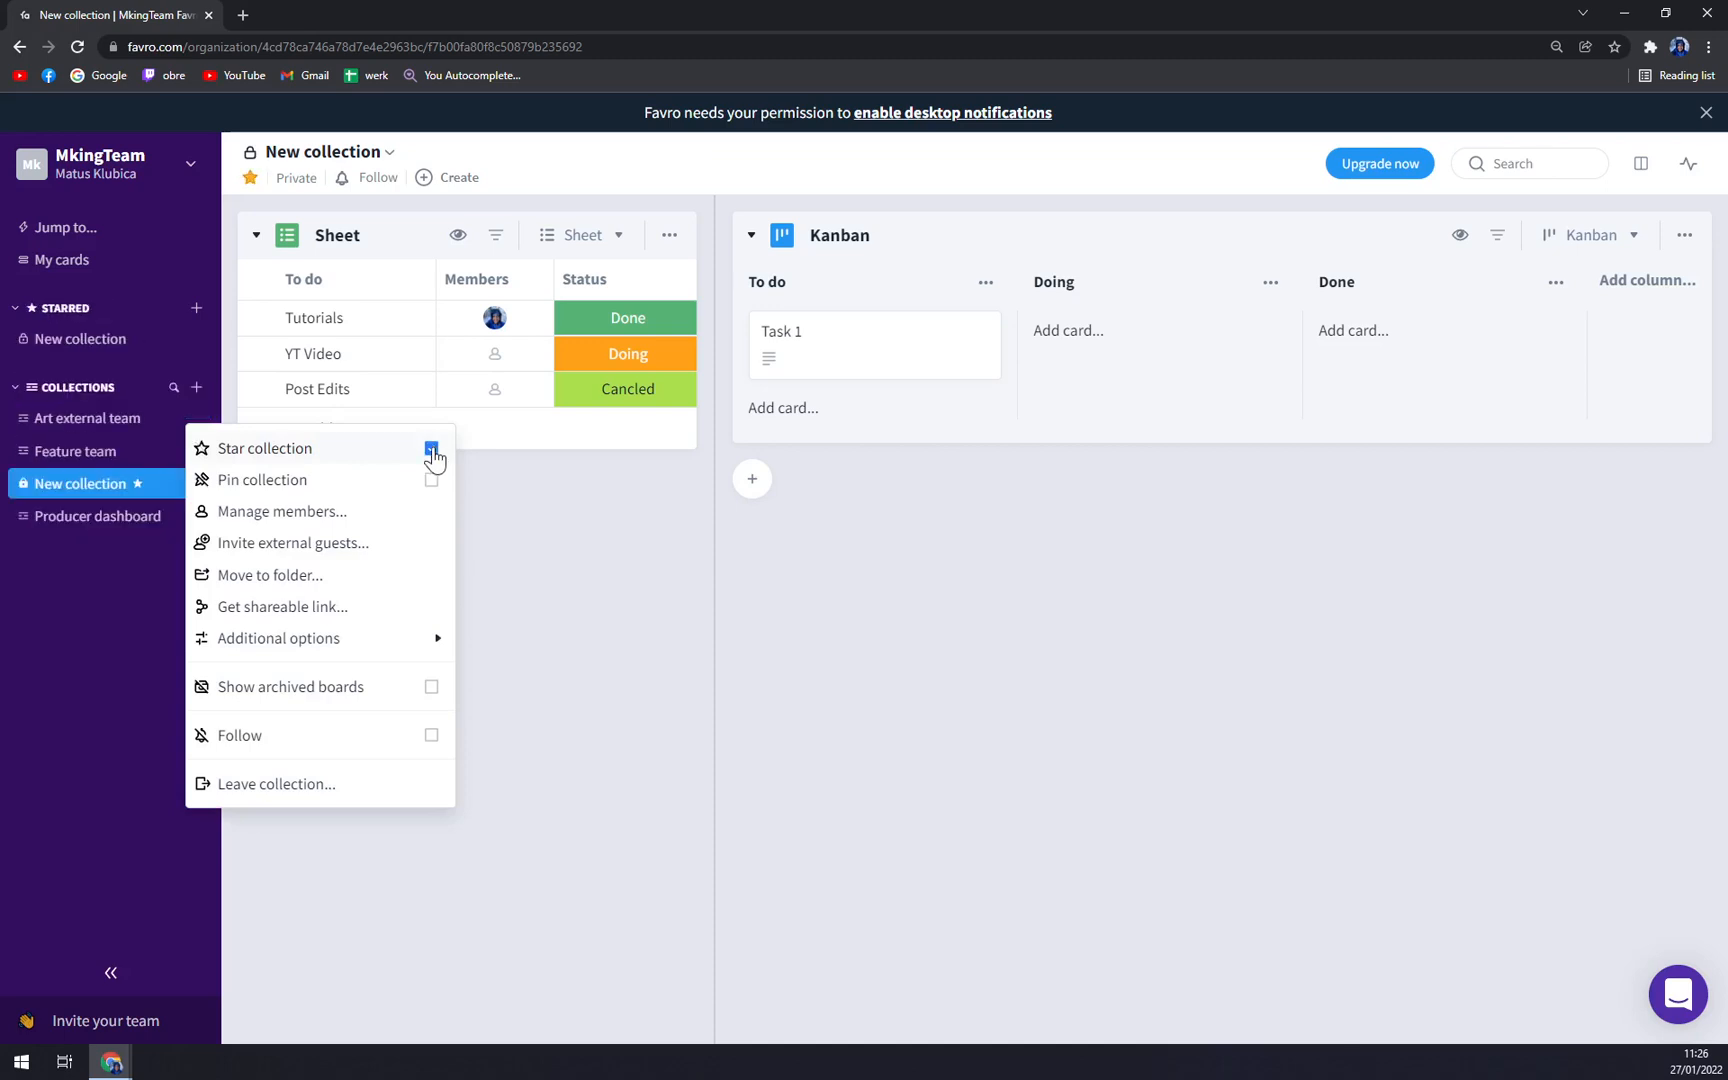
left_click(431, 447)
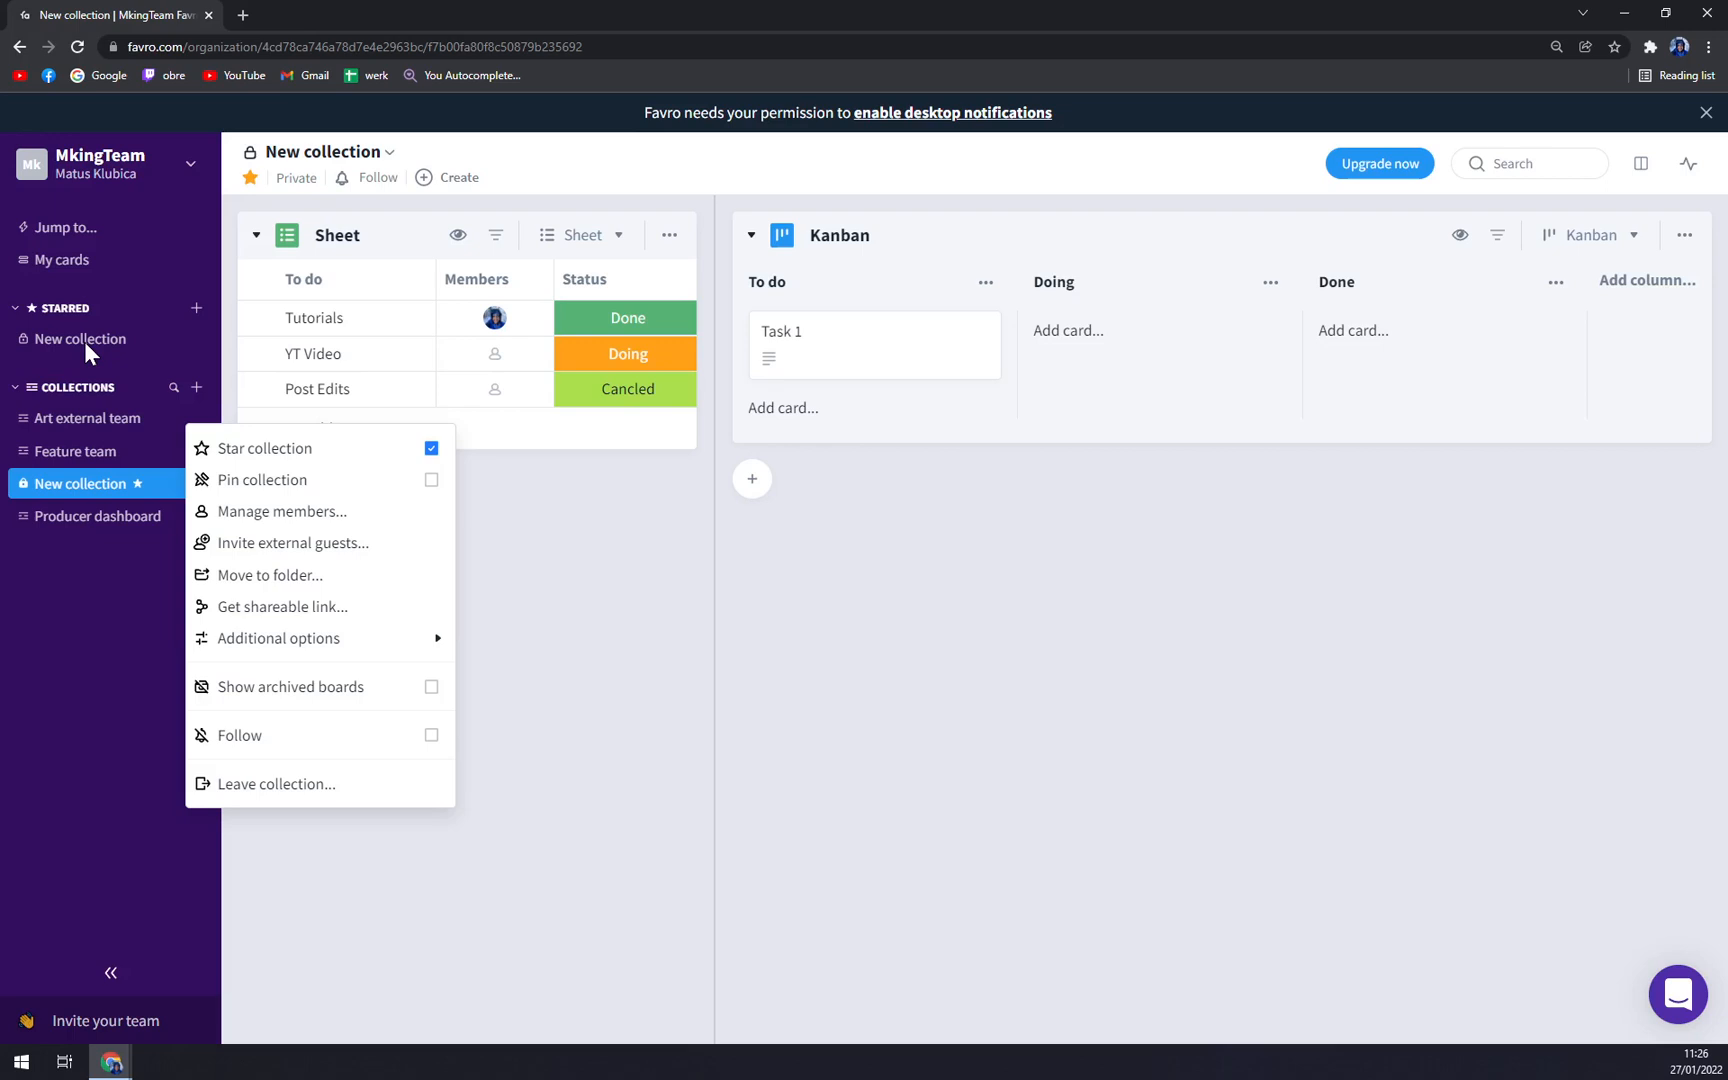
mouse_move(279, 378)
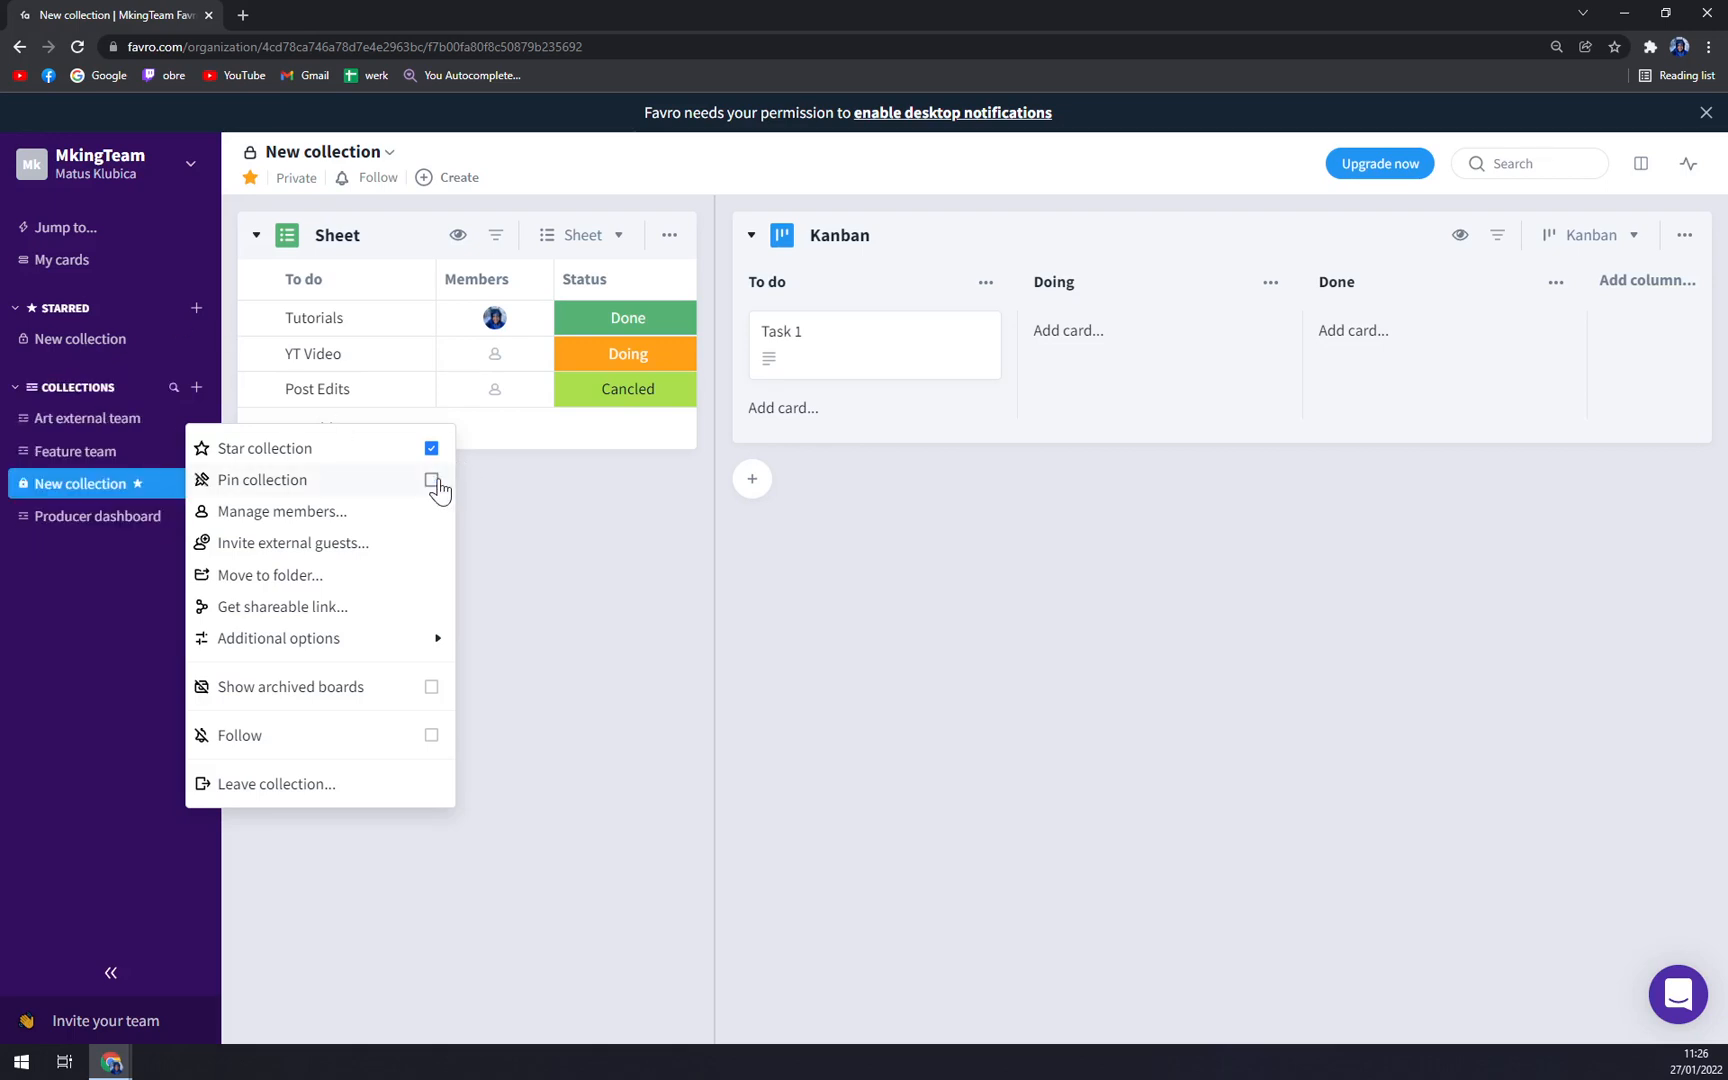
mouse_move(306, 527)
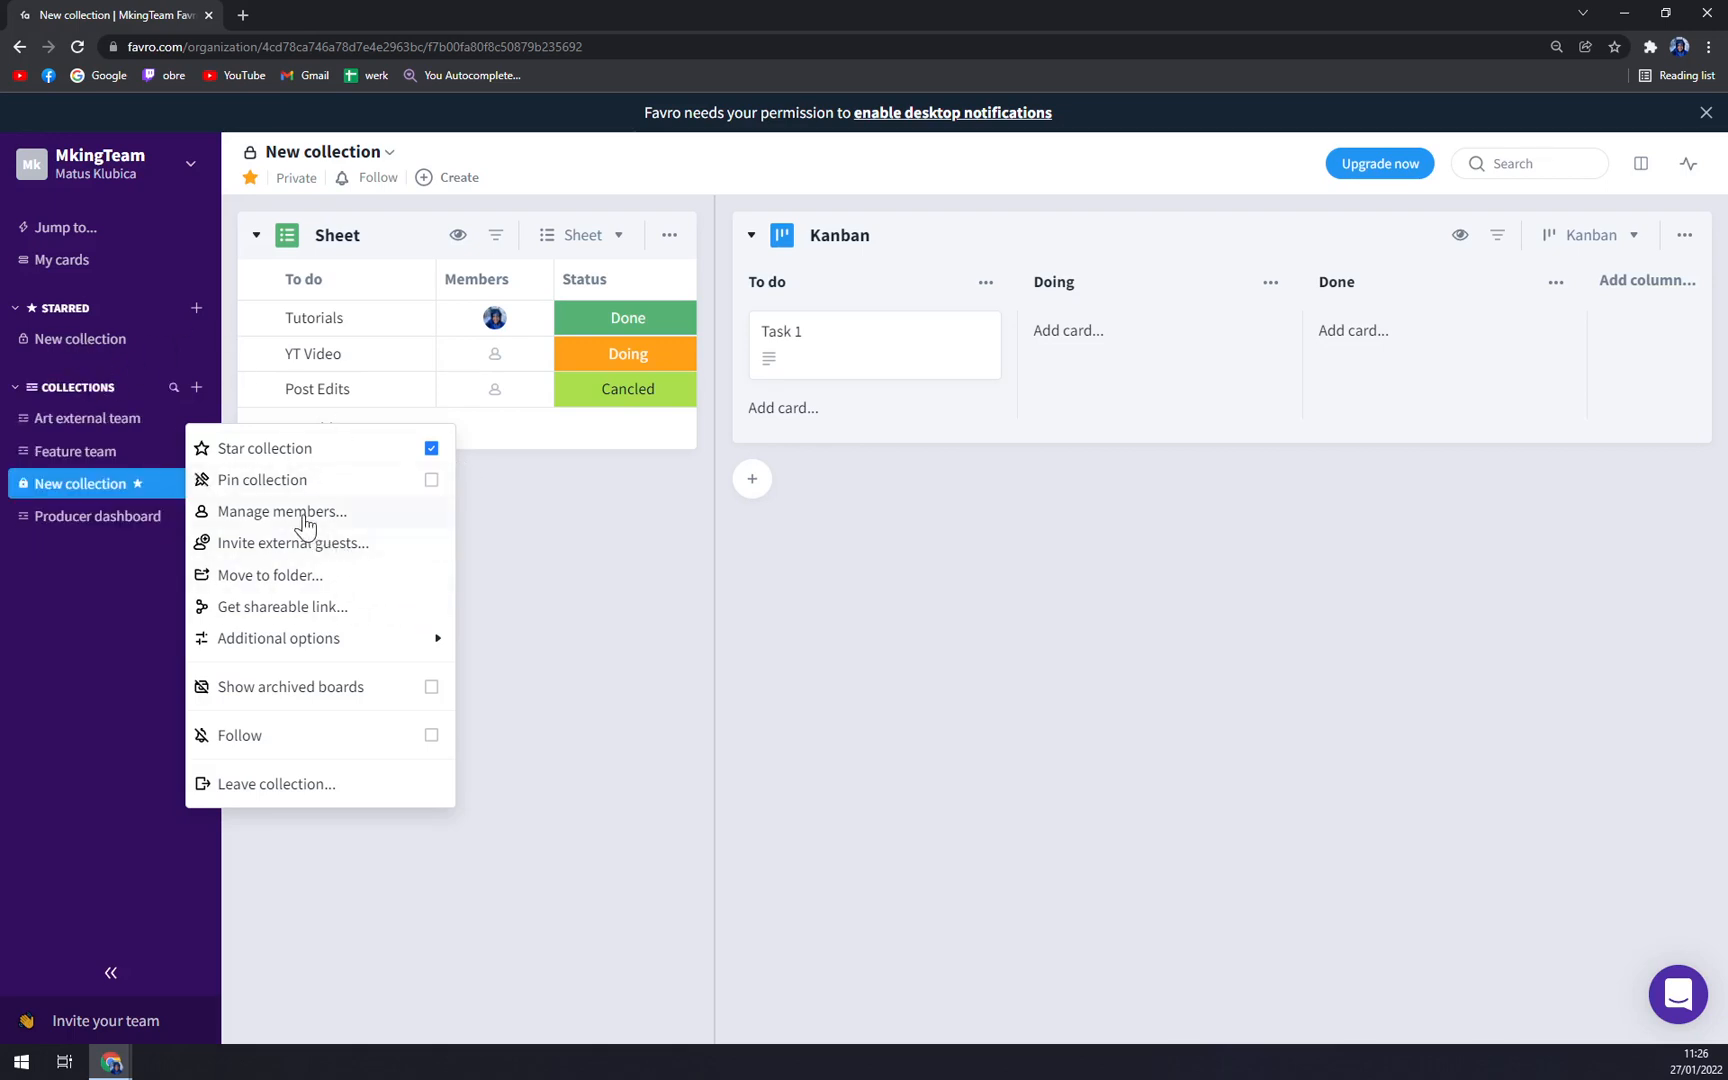
left_click(281, 510)
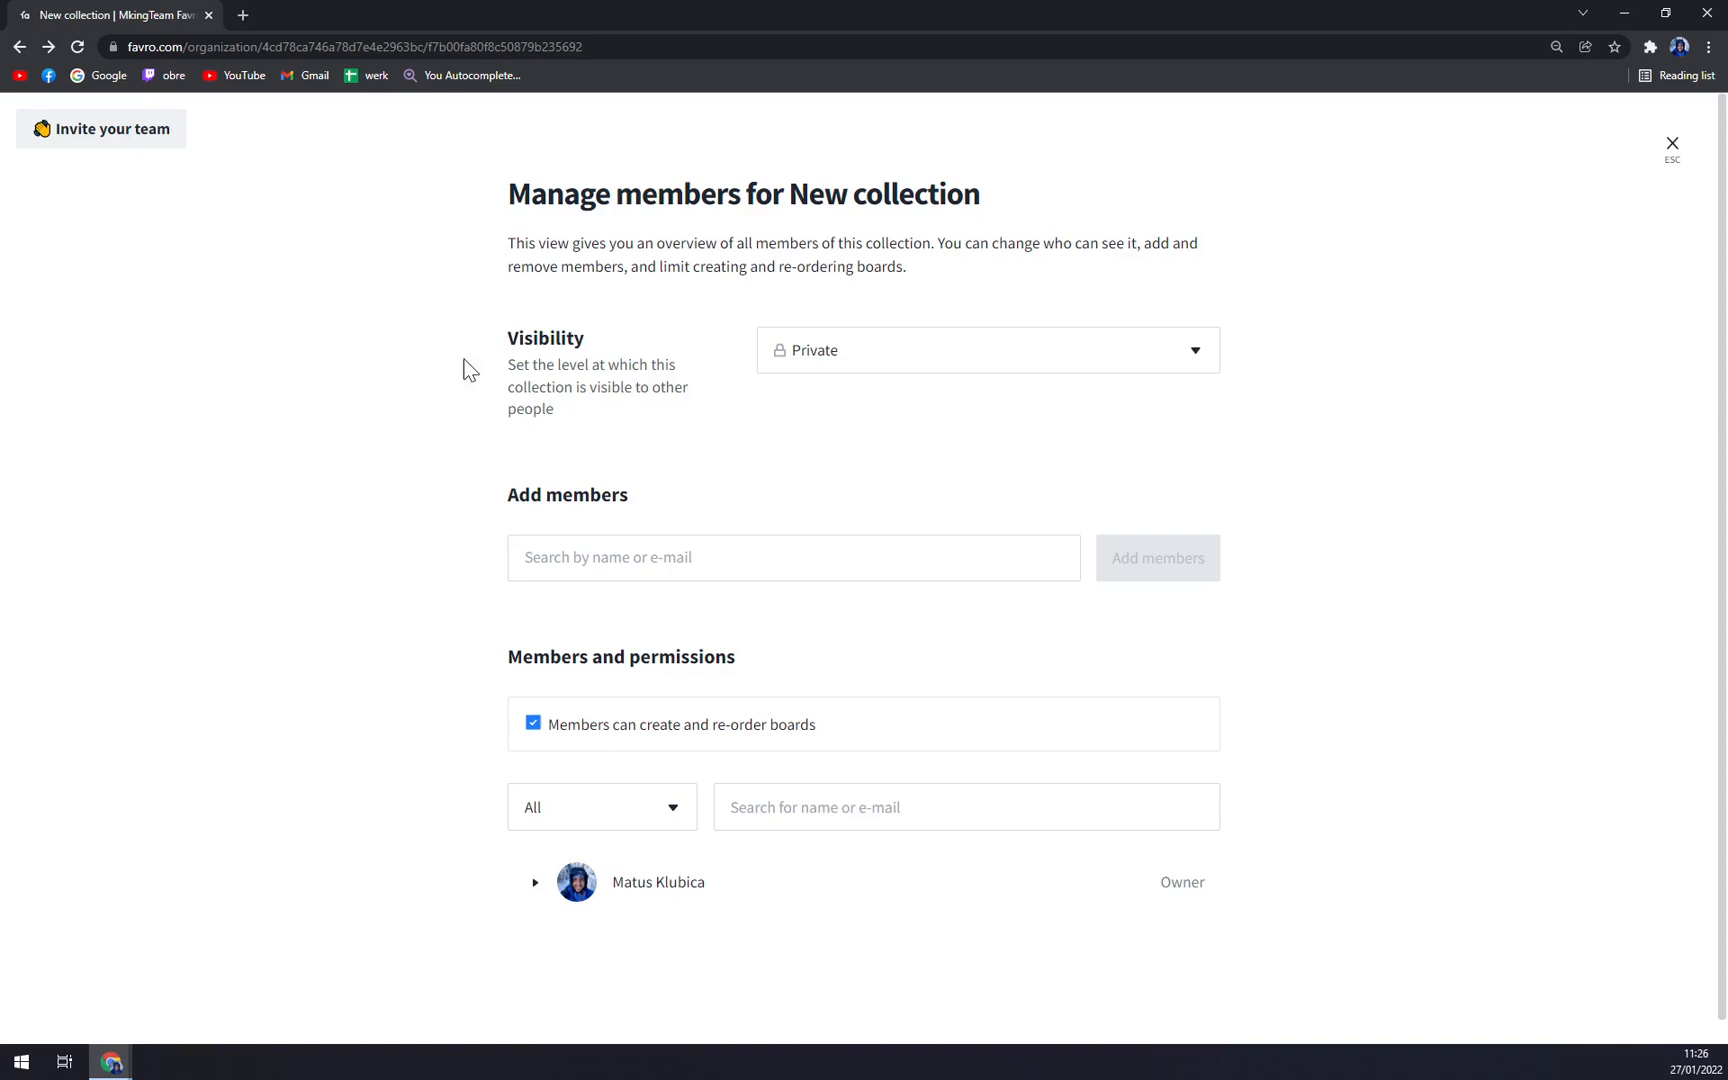
Close Manage members and open the Art external team options menu.
left_click(1672, 143)
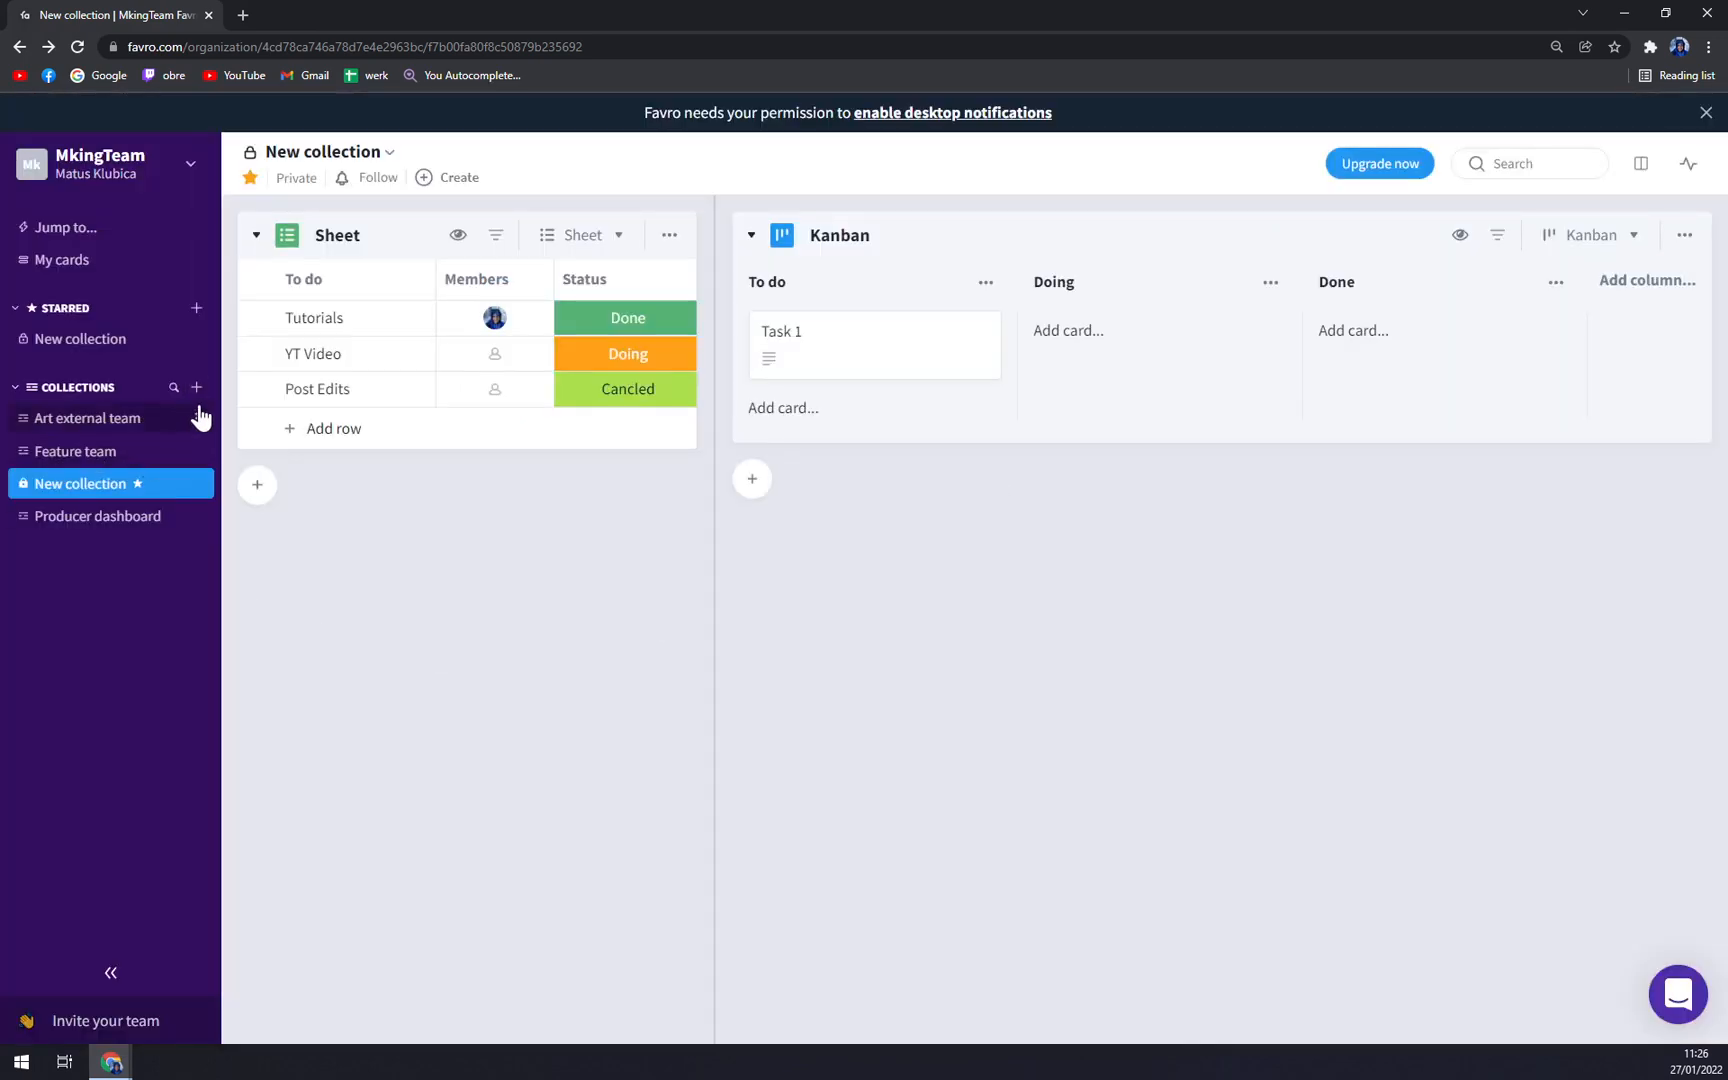
left_click(199, 418)
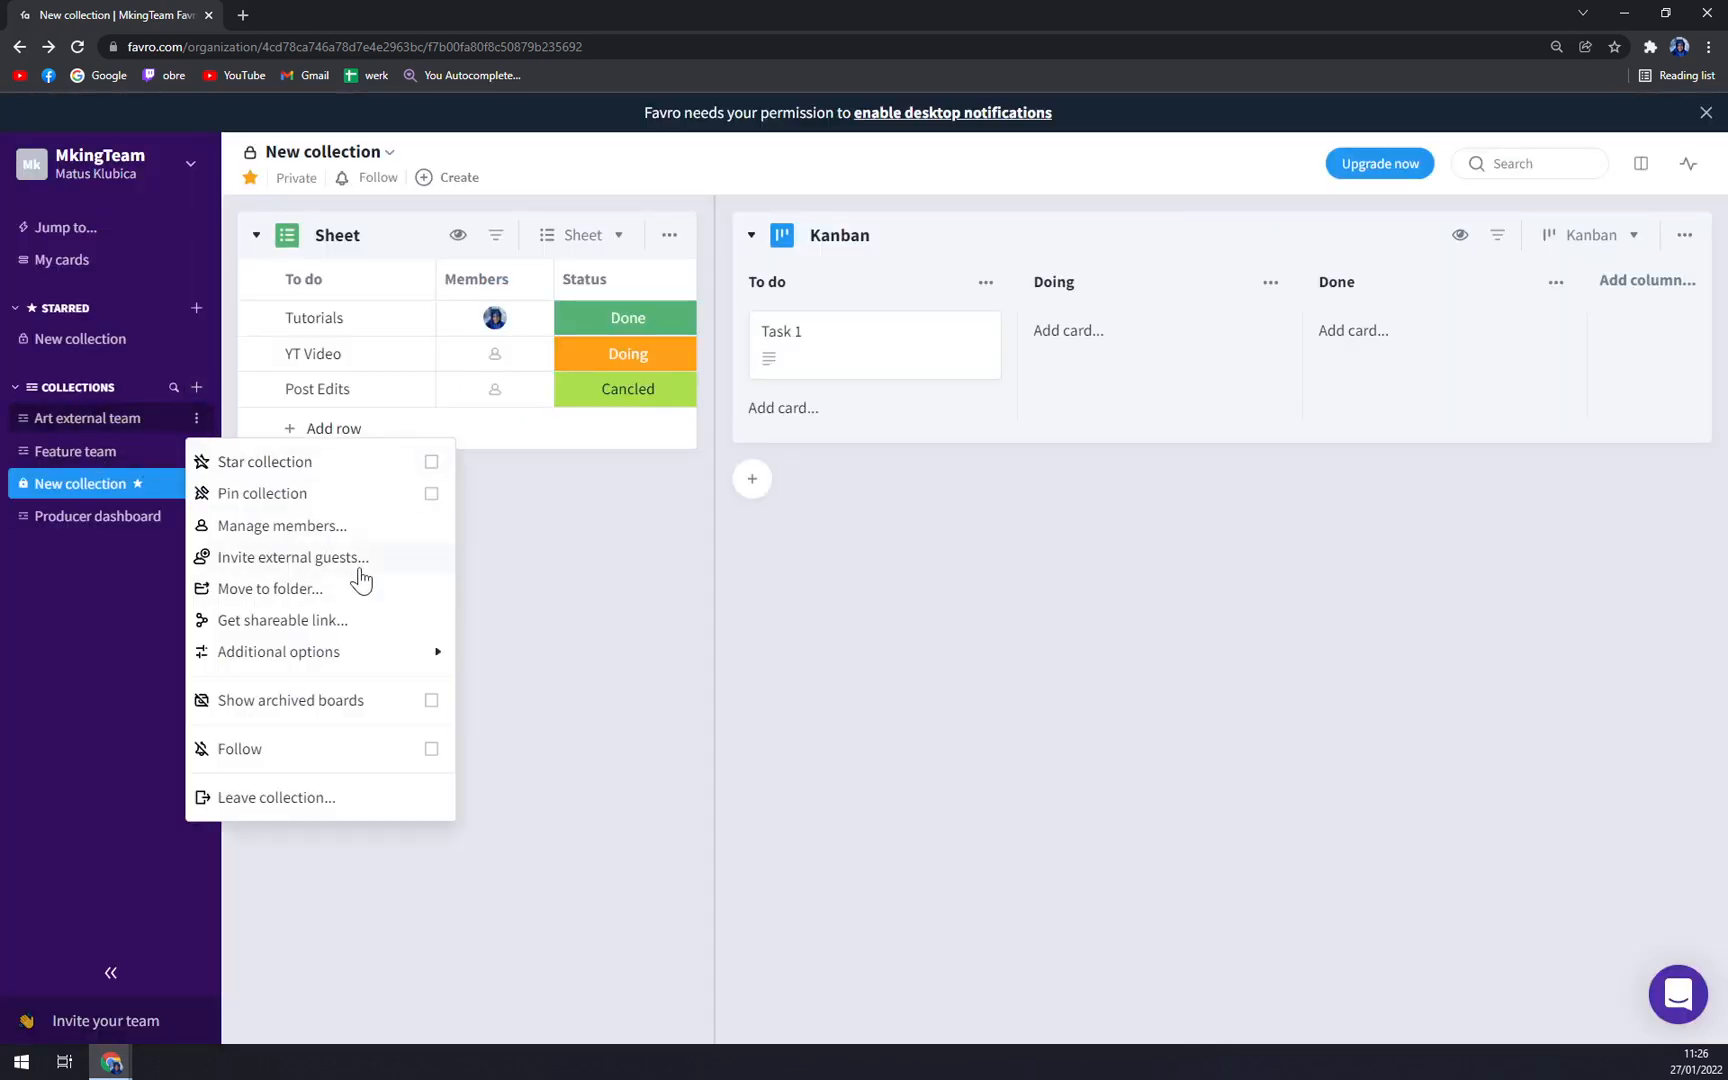
Copy and try the Art external team share link, then close the Share collection dialog.
left_click(281, 619)
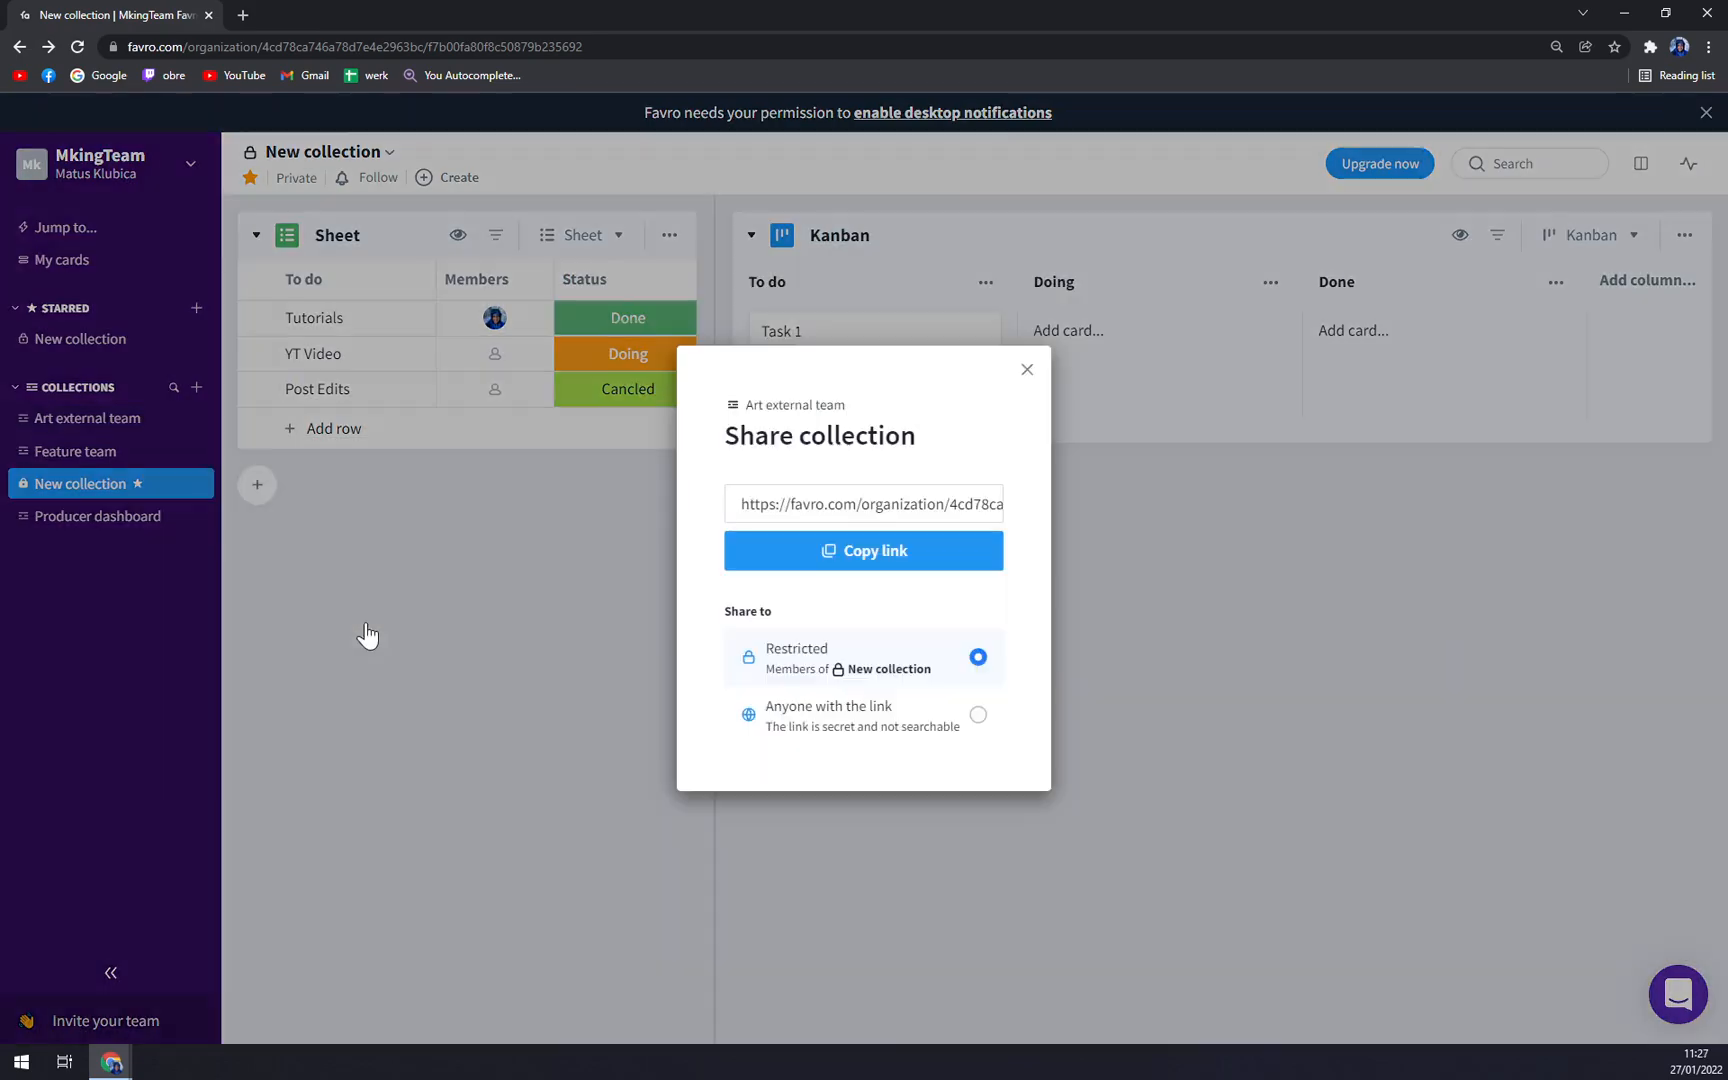
mouse_move(863, 551)
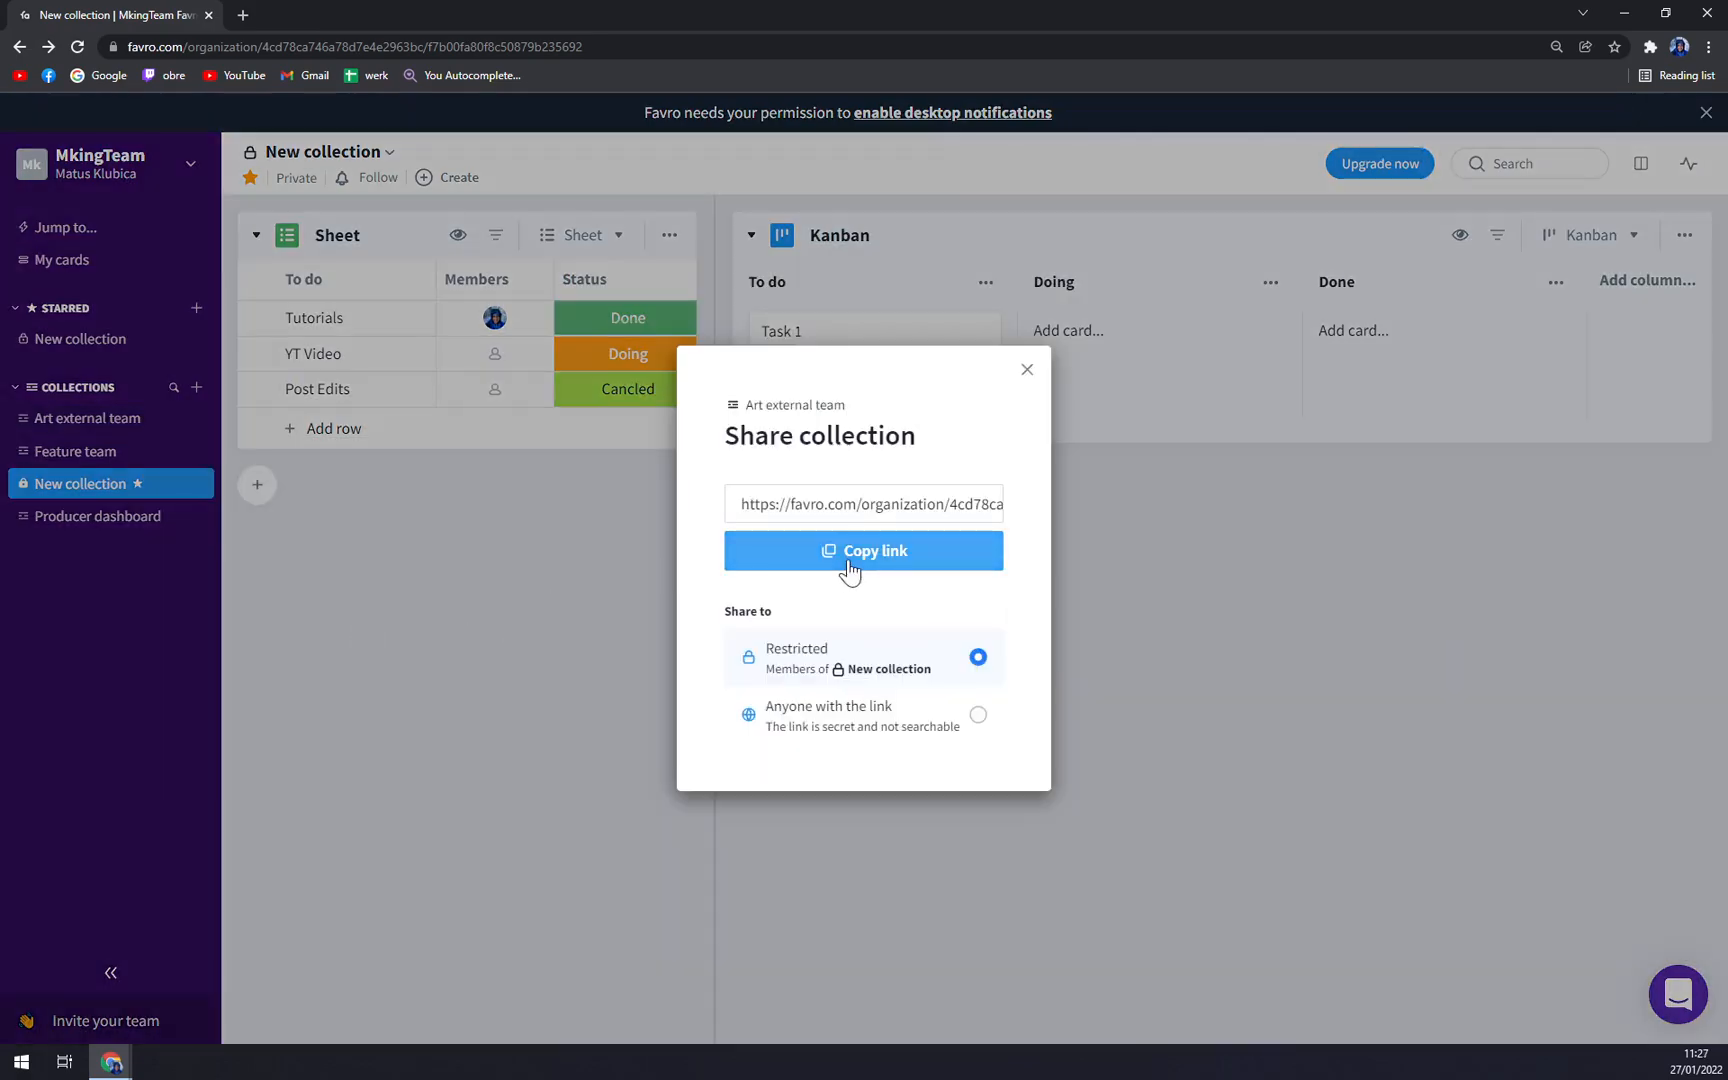
left_click(456, 14)
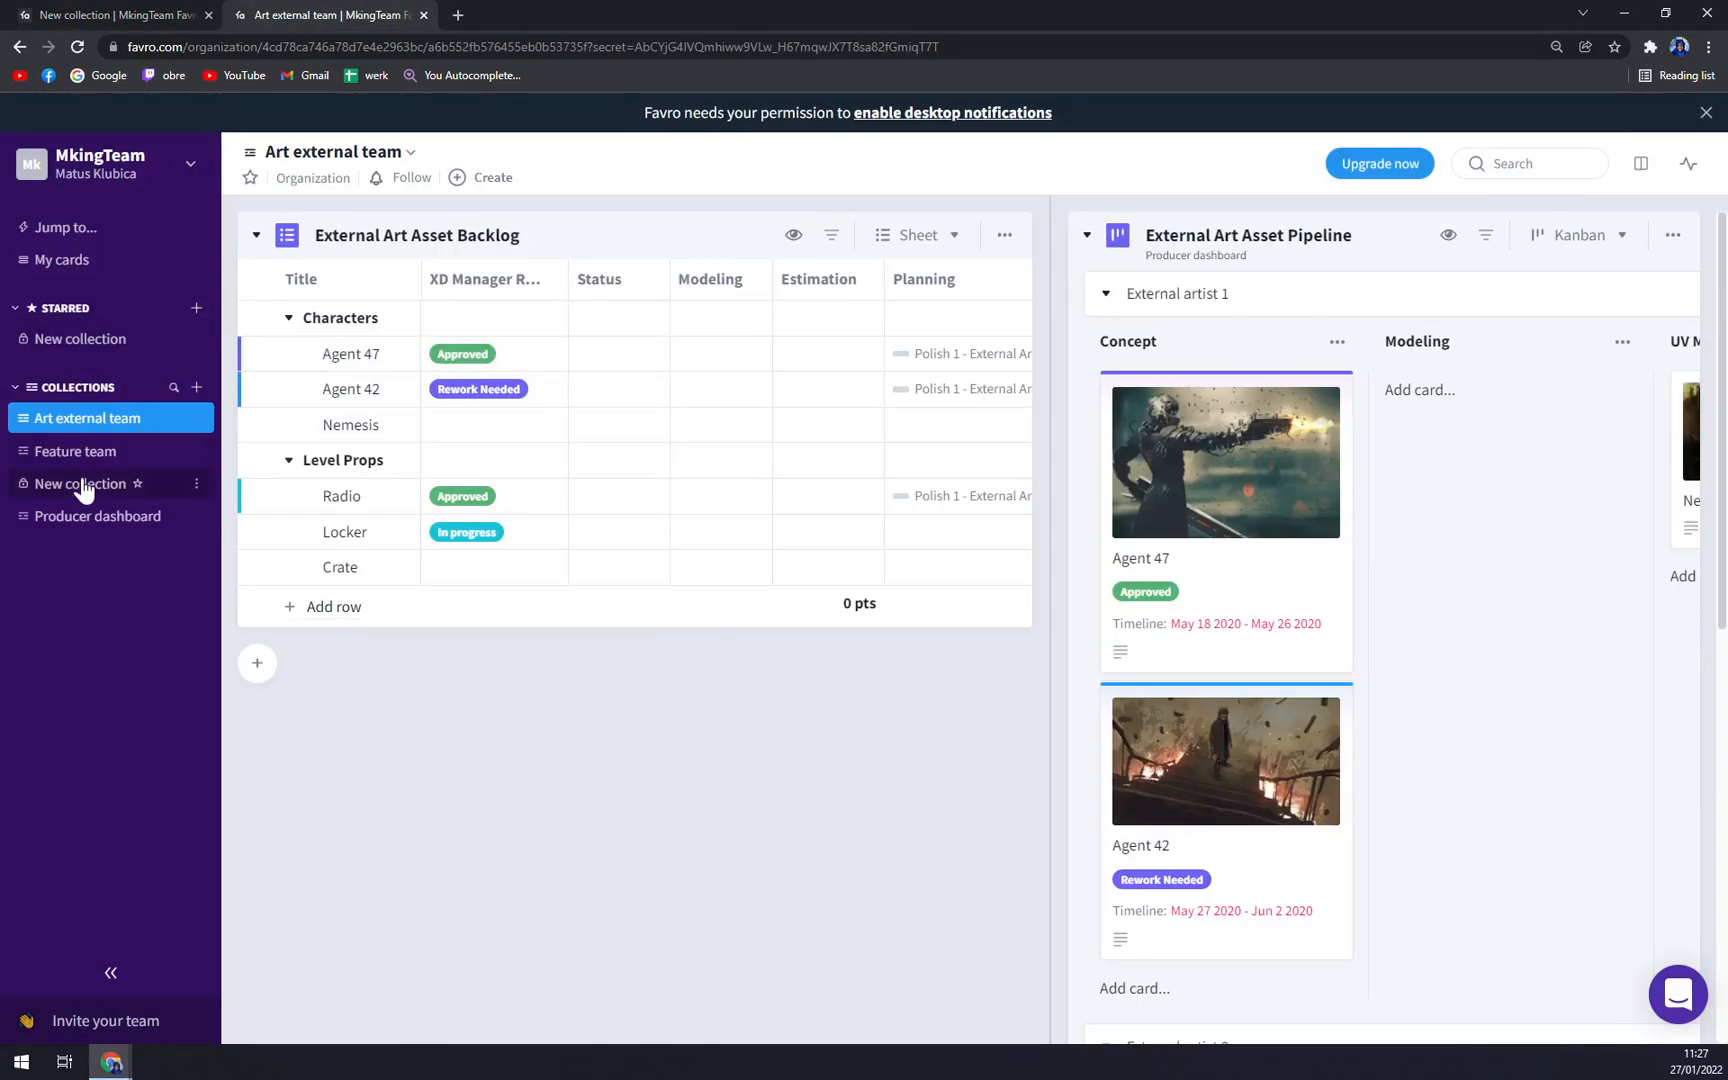
left_click(80, 483)
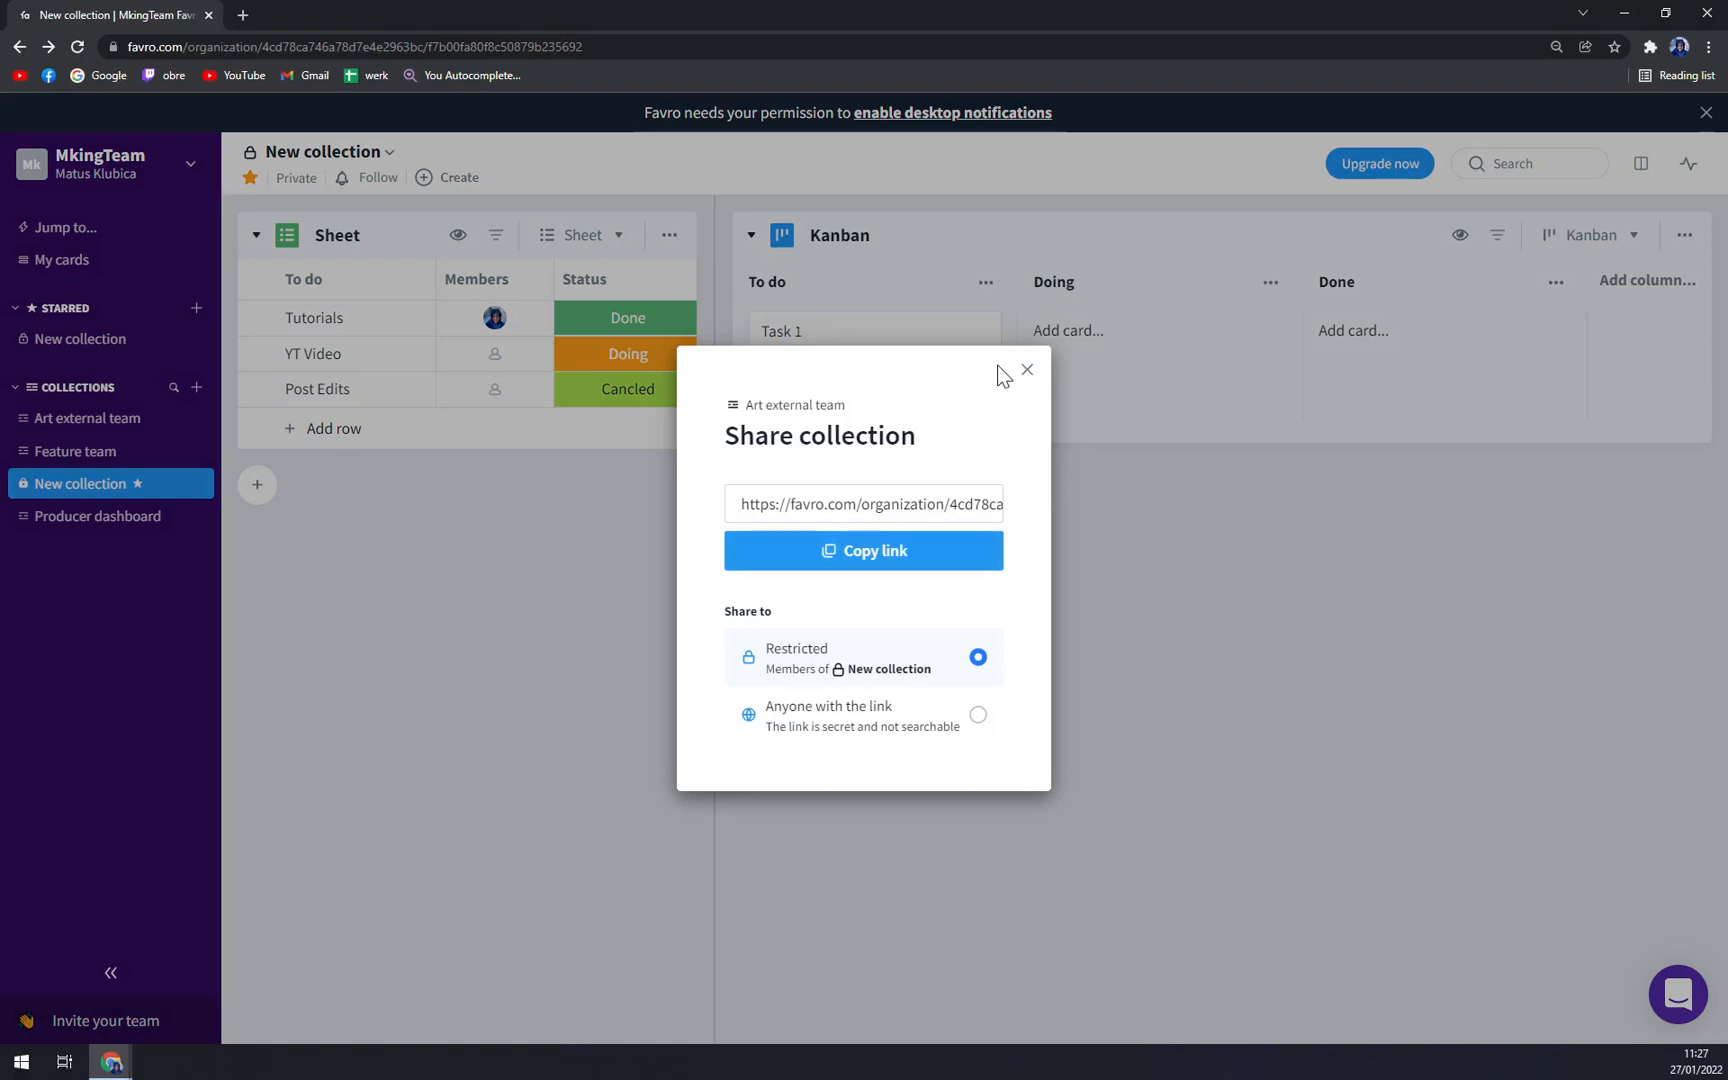
mouse_move(871, 557)
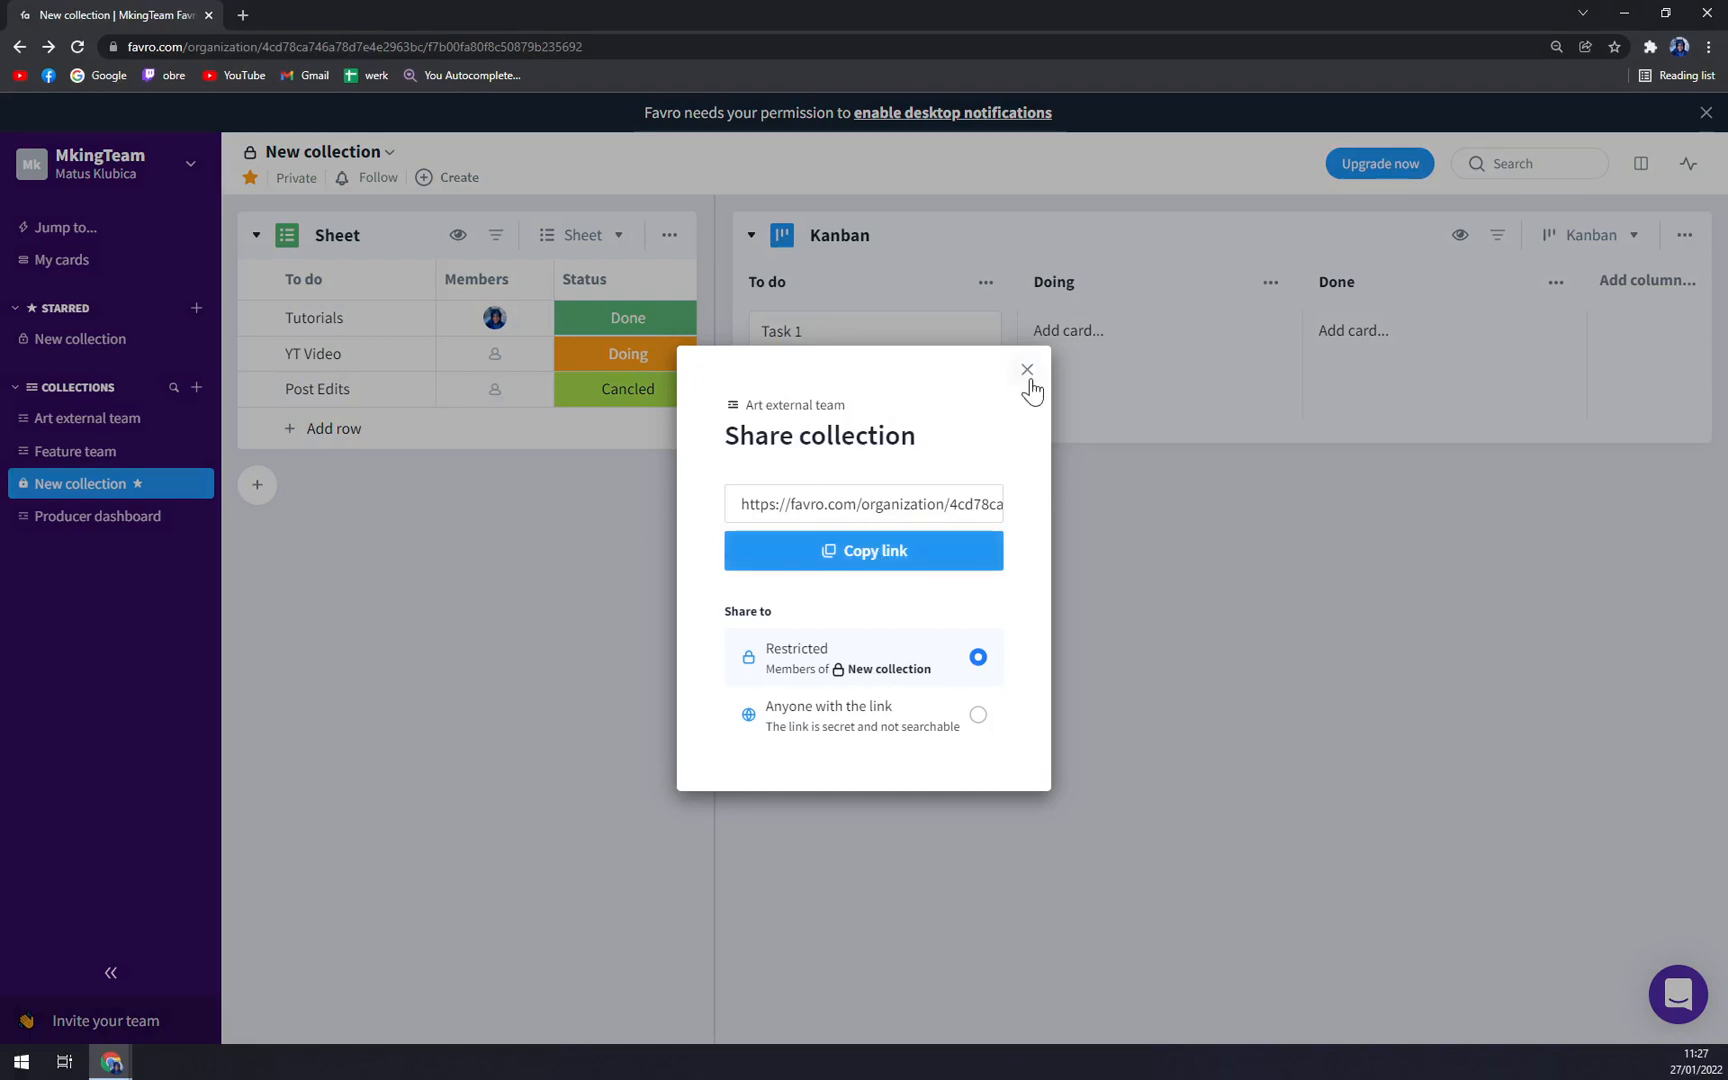
left_click(1026, 369)
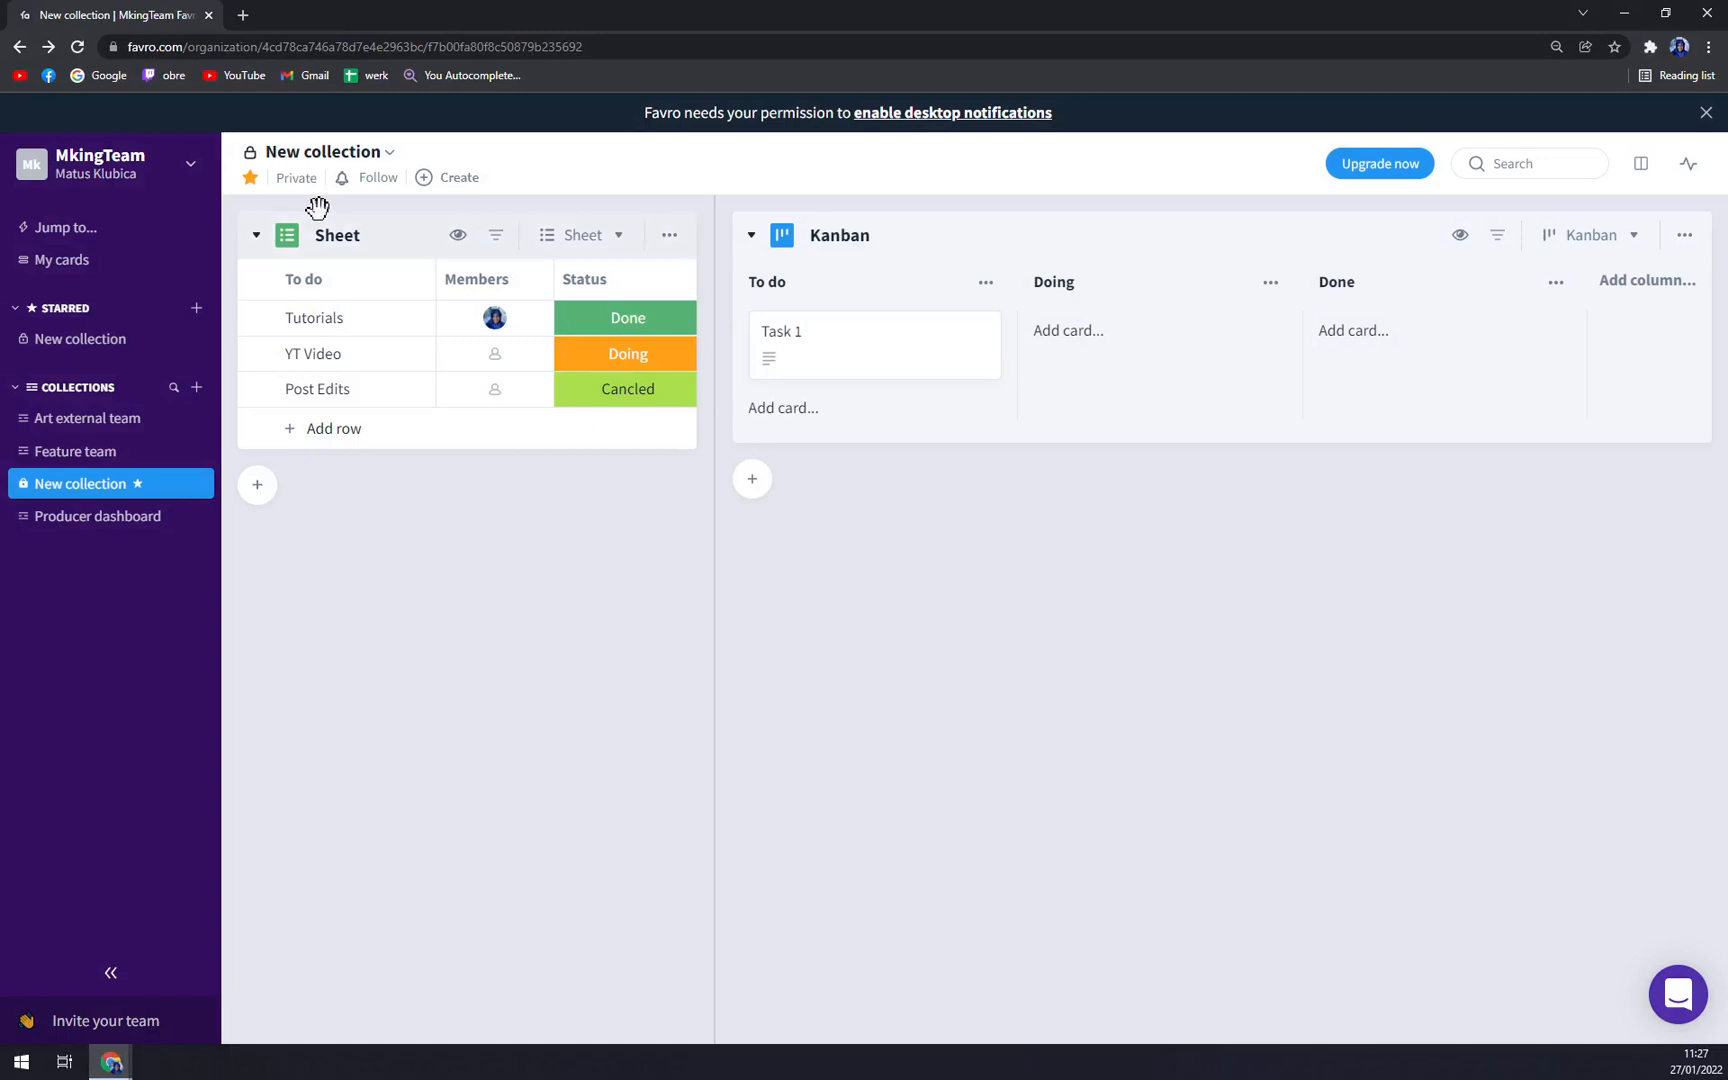
mouse_move(488, 457)
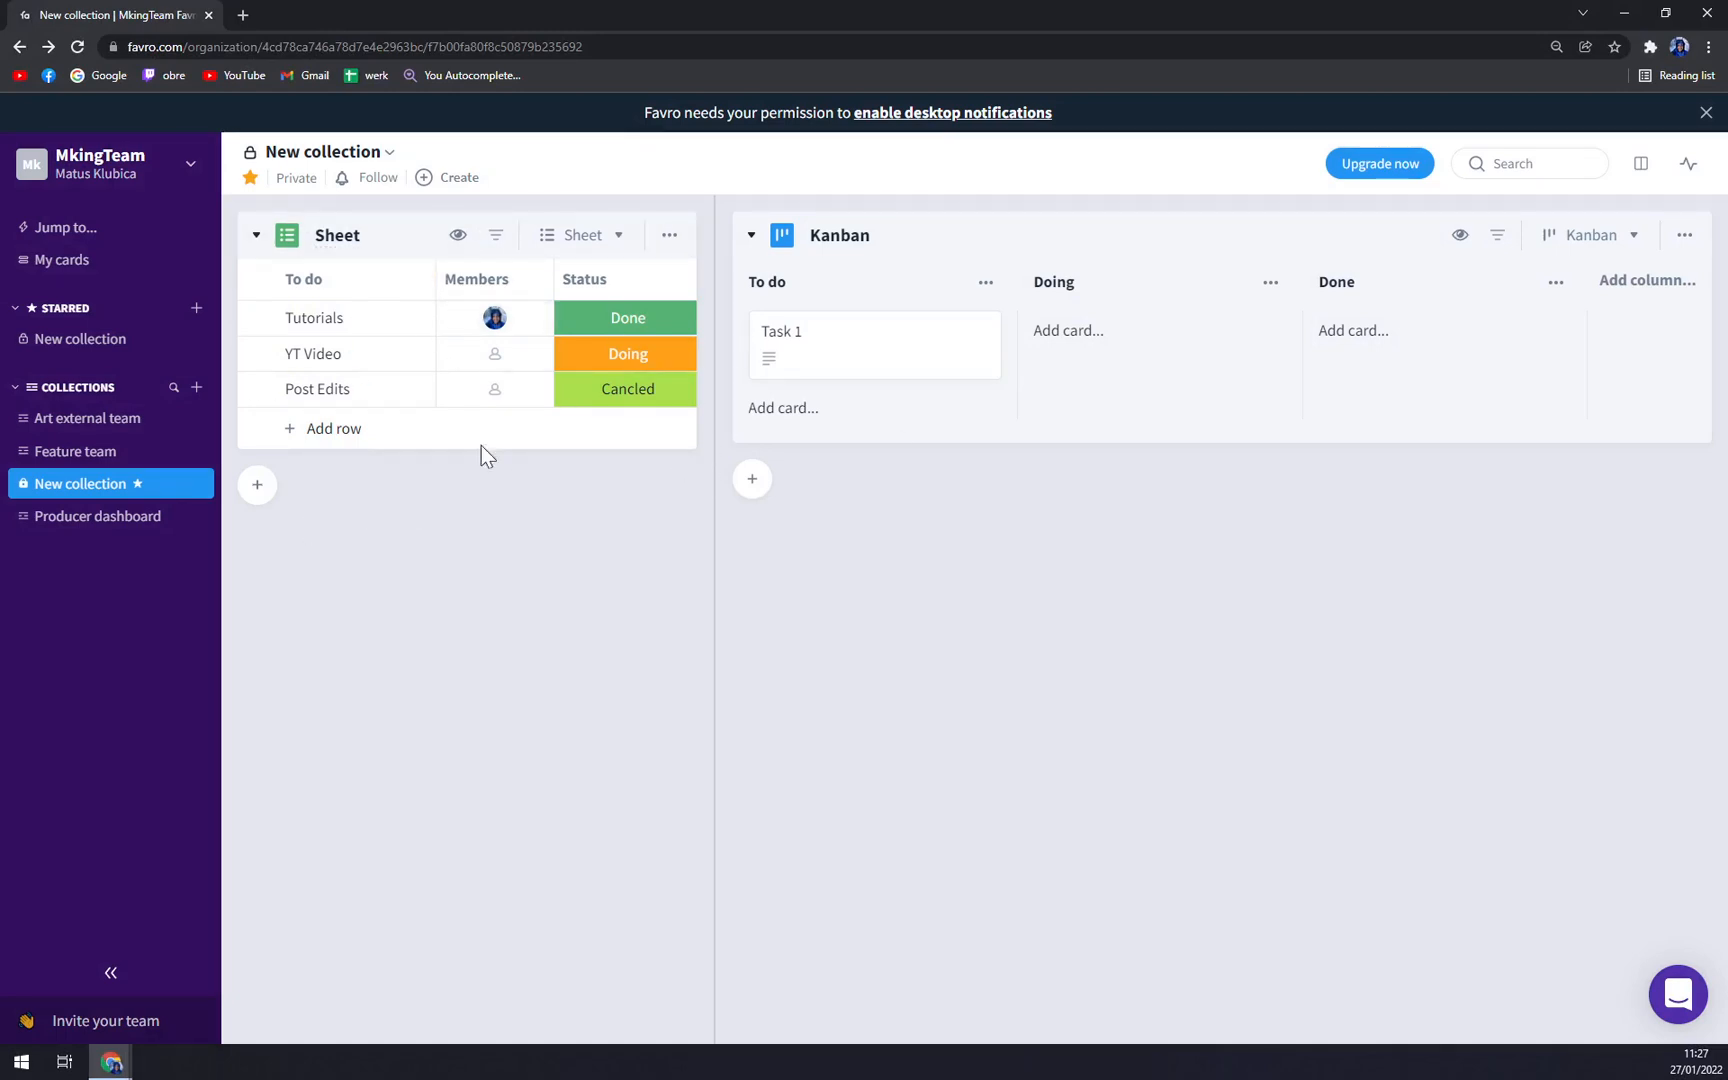
Open the upgrade plans and compare monthly versus annual billing prices.
left_click(1378, 163)
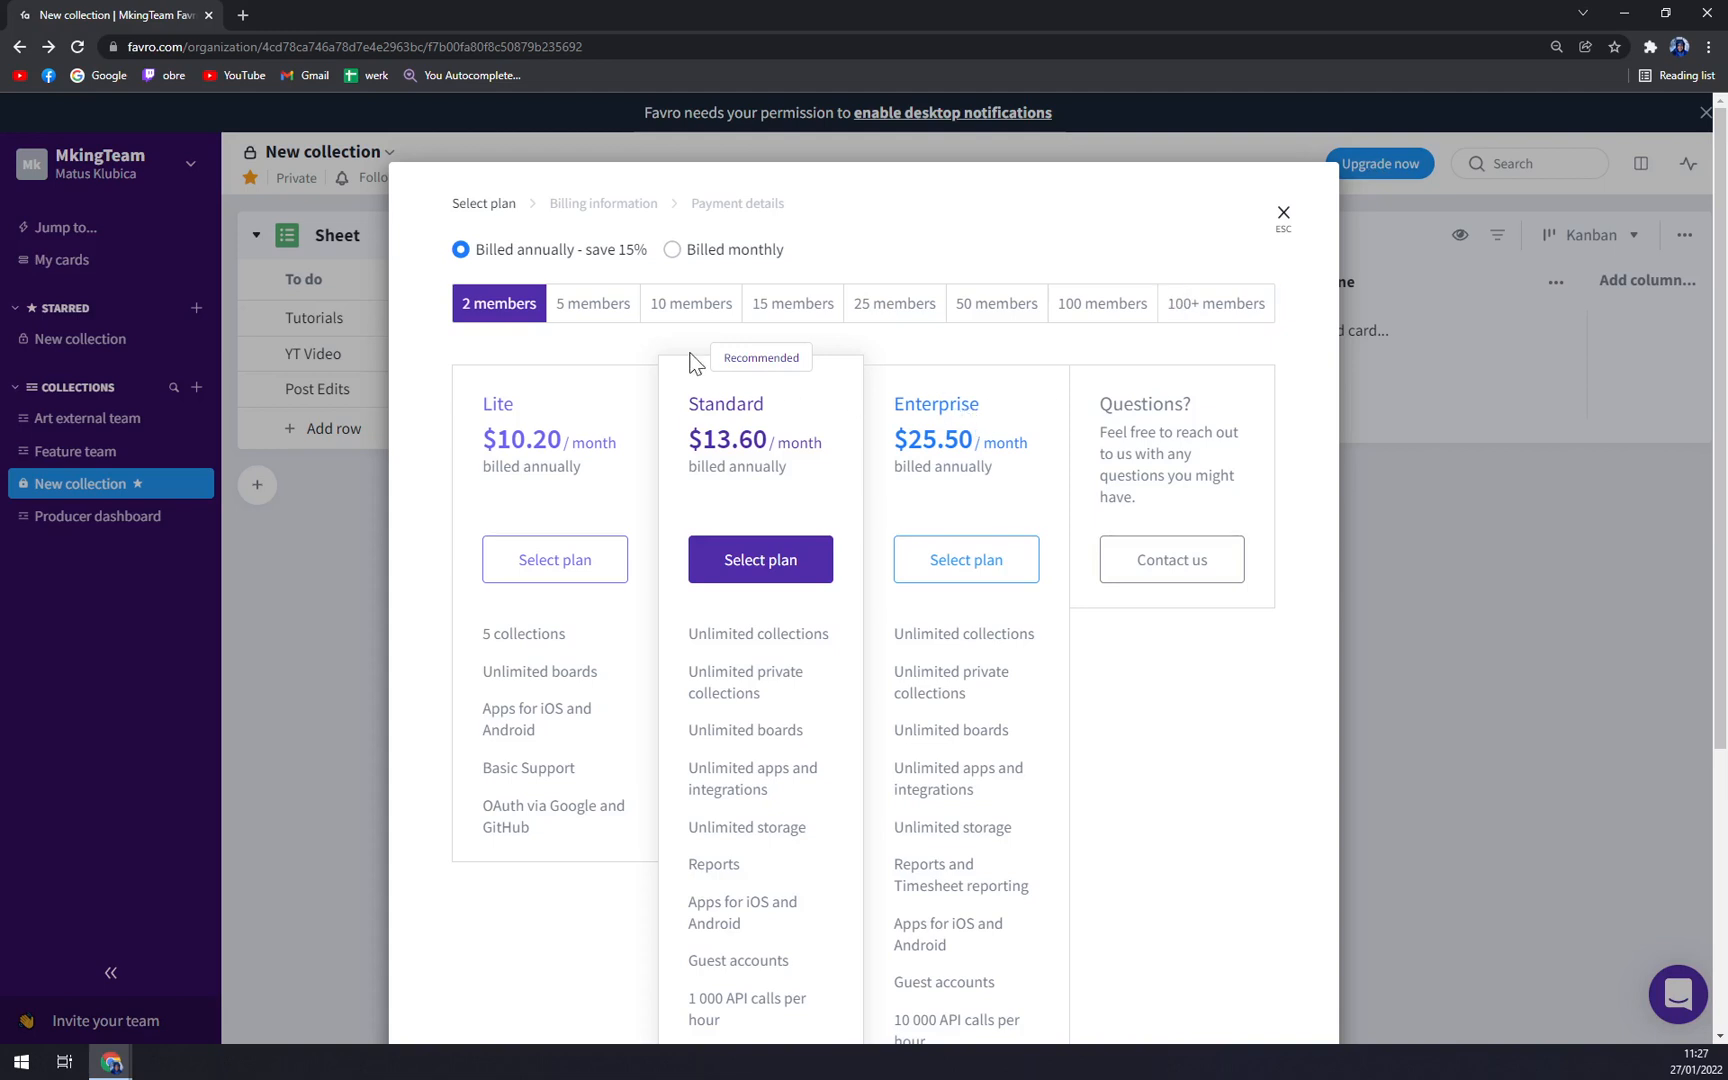
mouse_move(656, 450)
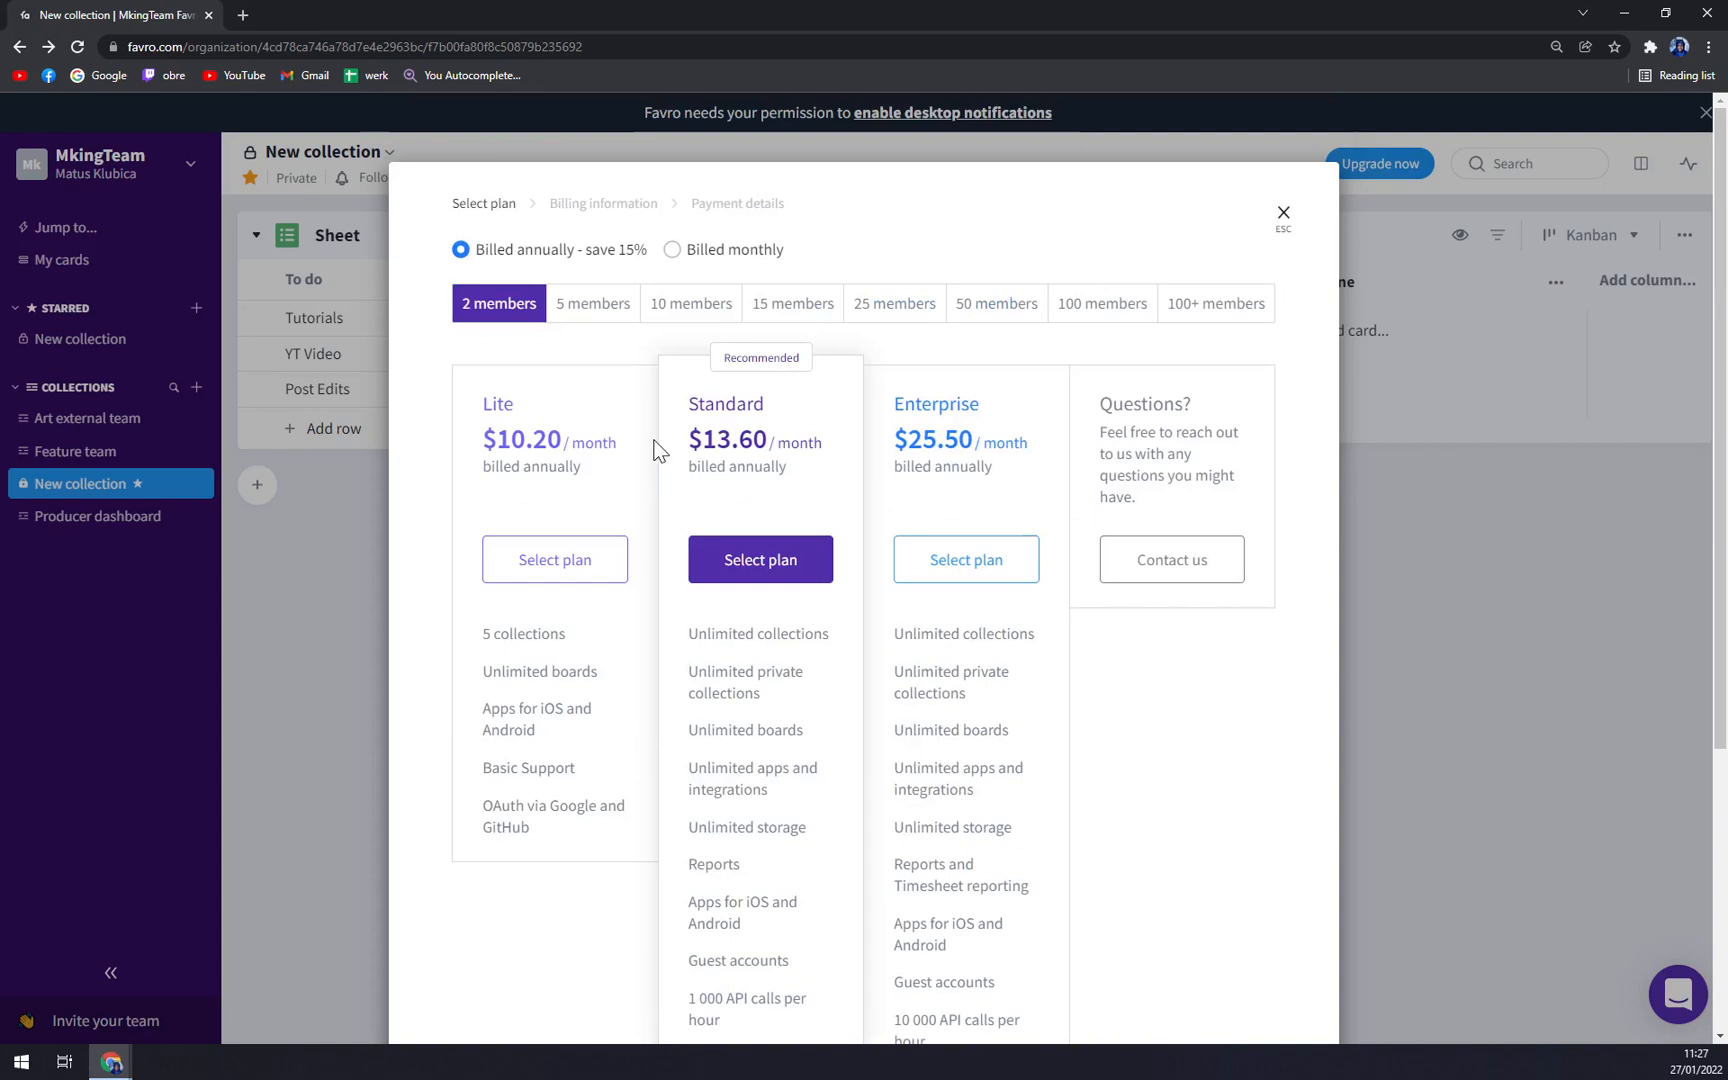
mouse_move(588, 236)
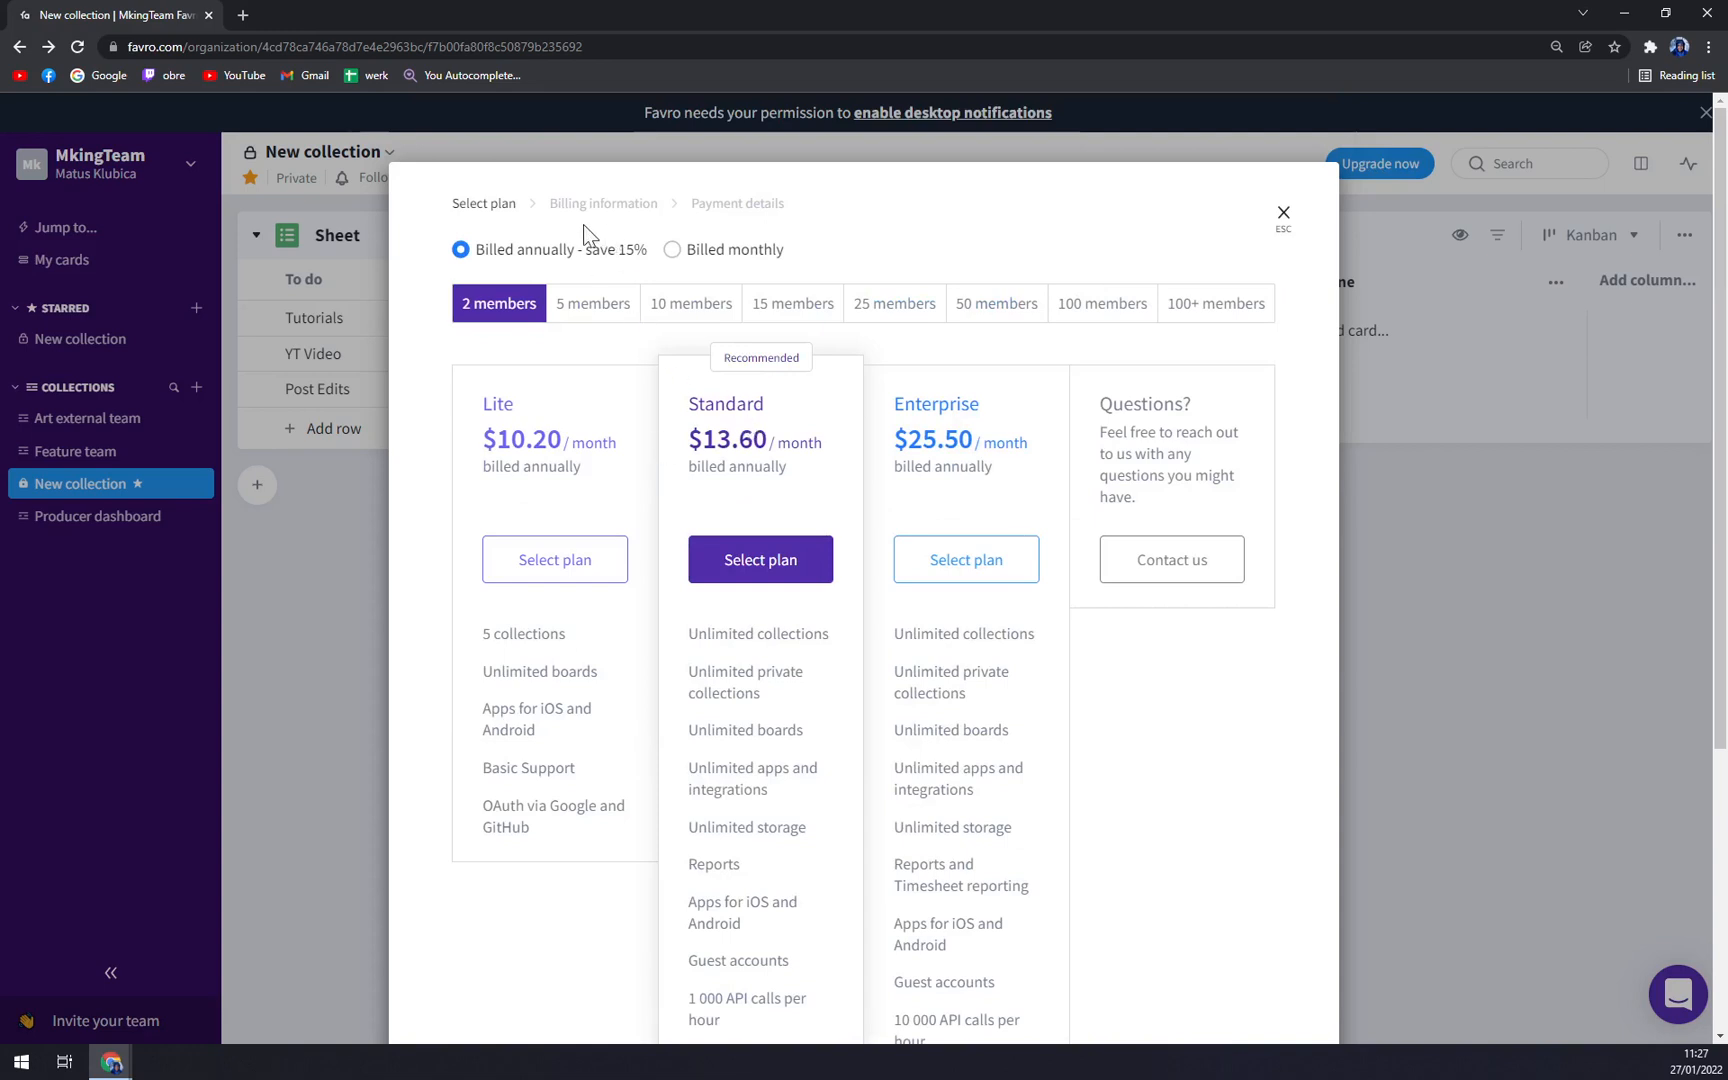
mouse_move(606, 256)
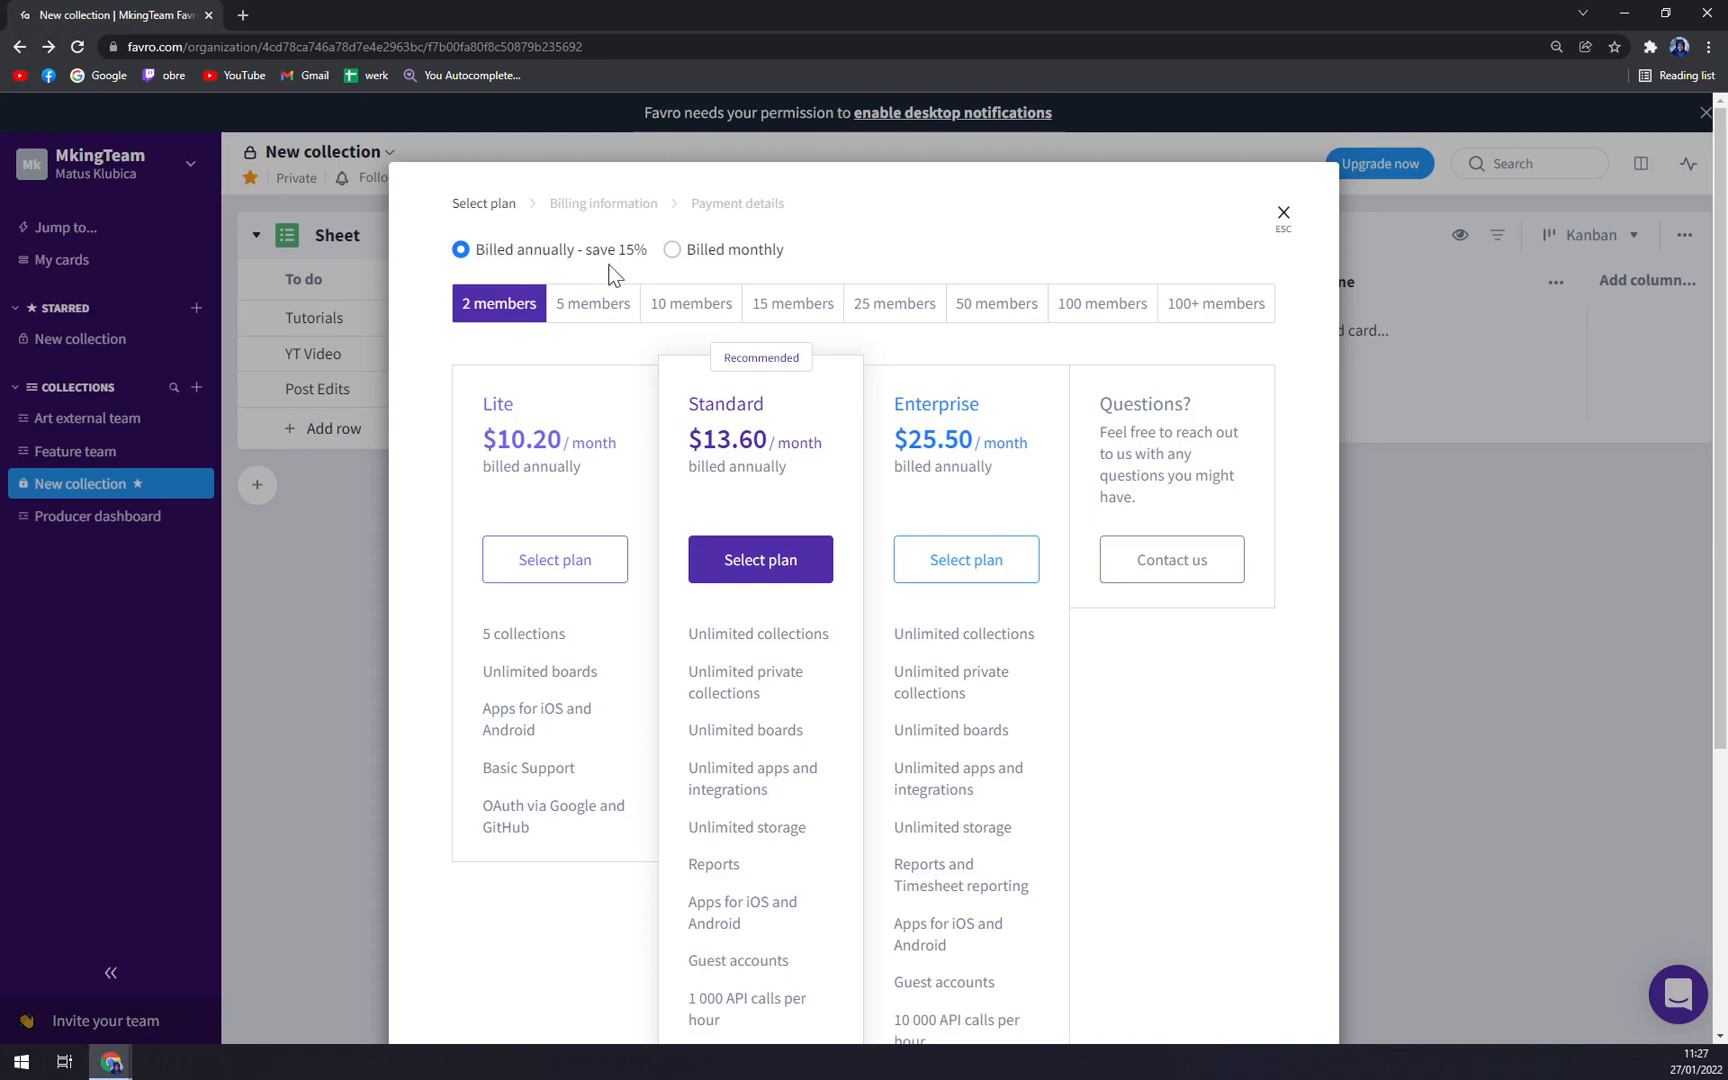
left_click(671, 249)
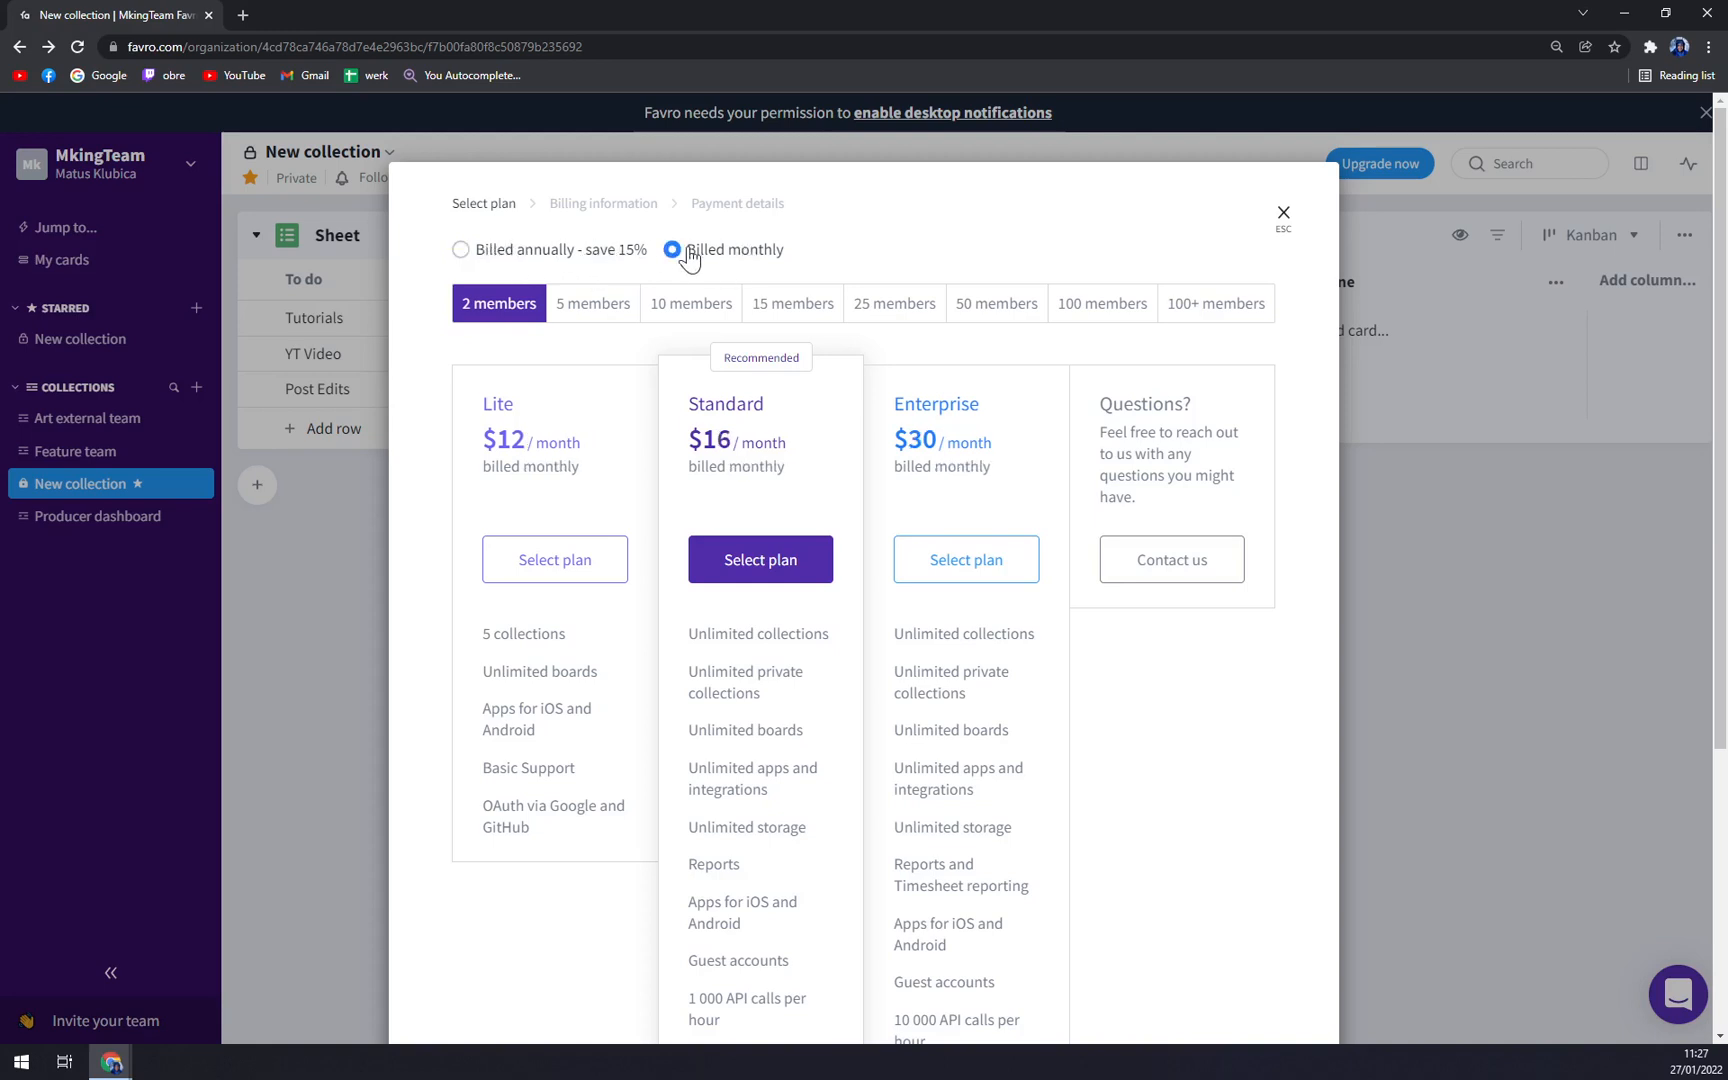
left_click(461, 249)
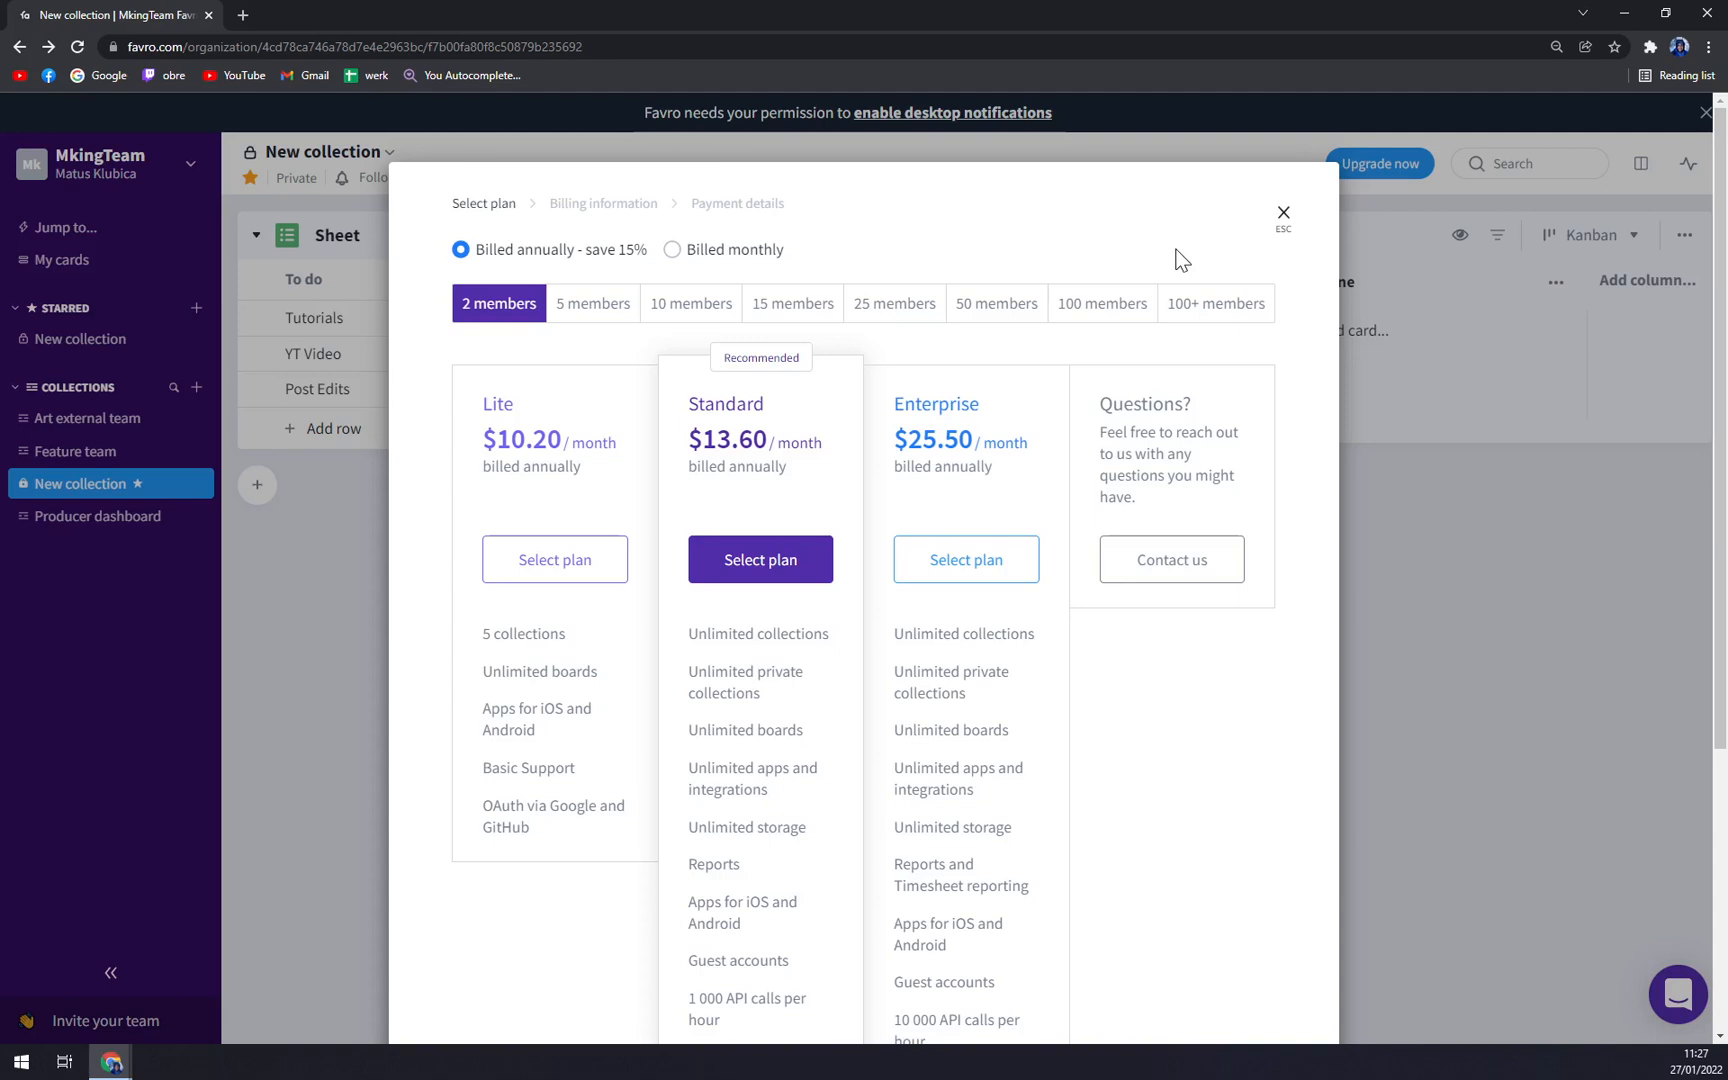
mouse_move(863, 301)
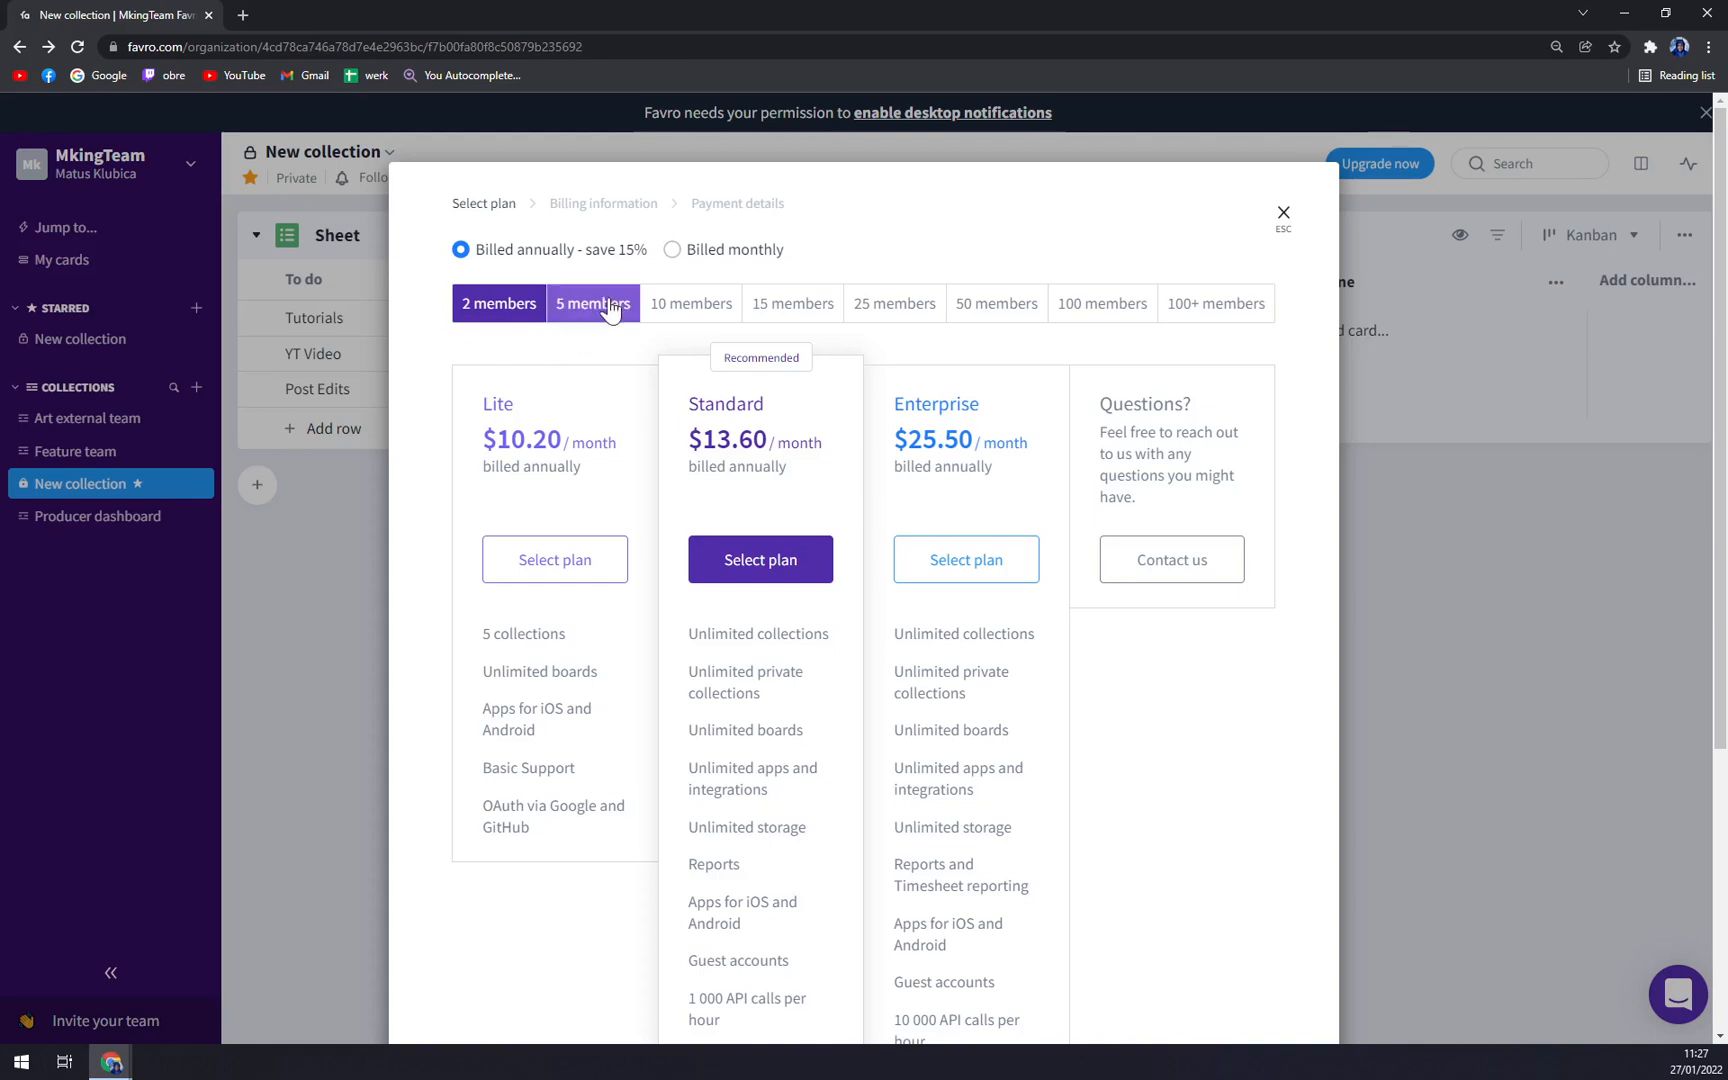
Compare Lite, Standard and Enterprise prices for 50, 100+, 5, 15 and 25 members.
left_click(995, 303)
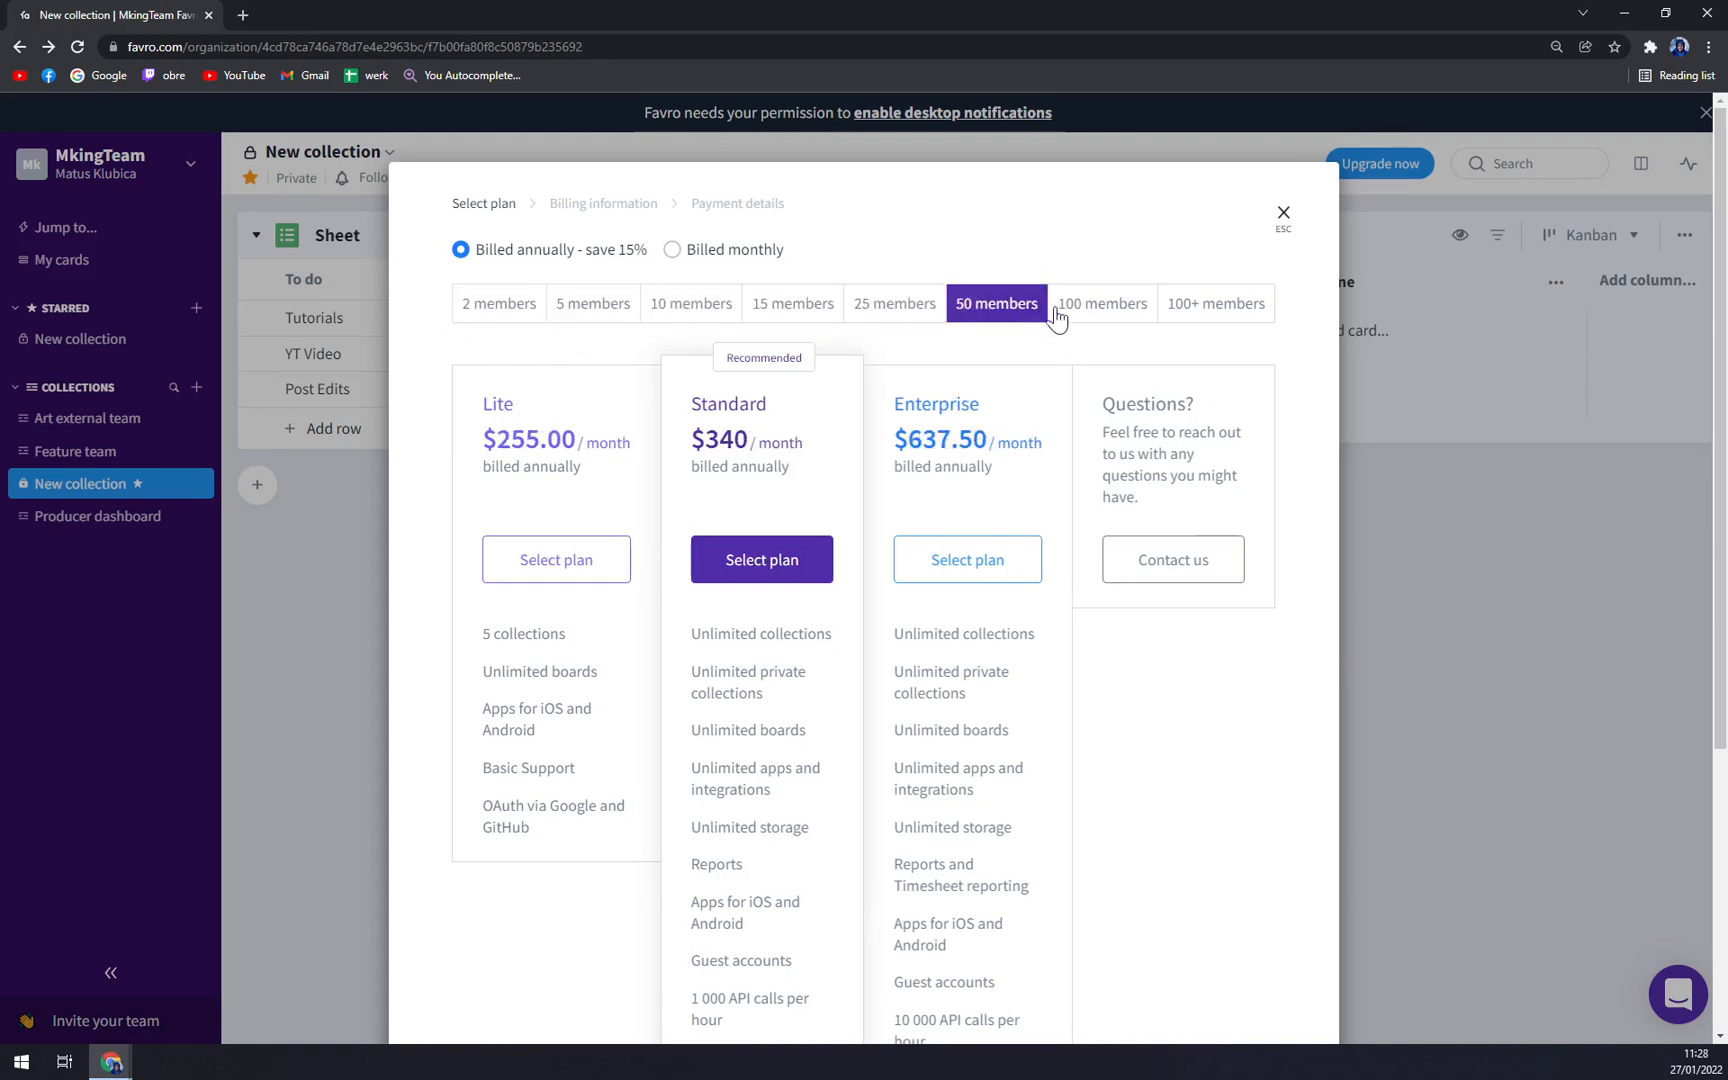
left_click(1214, 303)
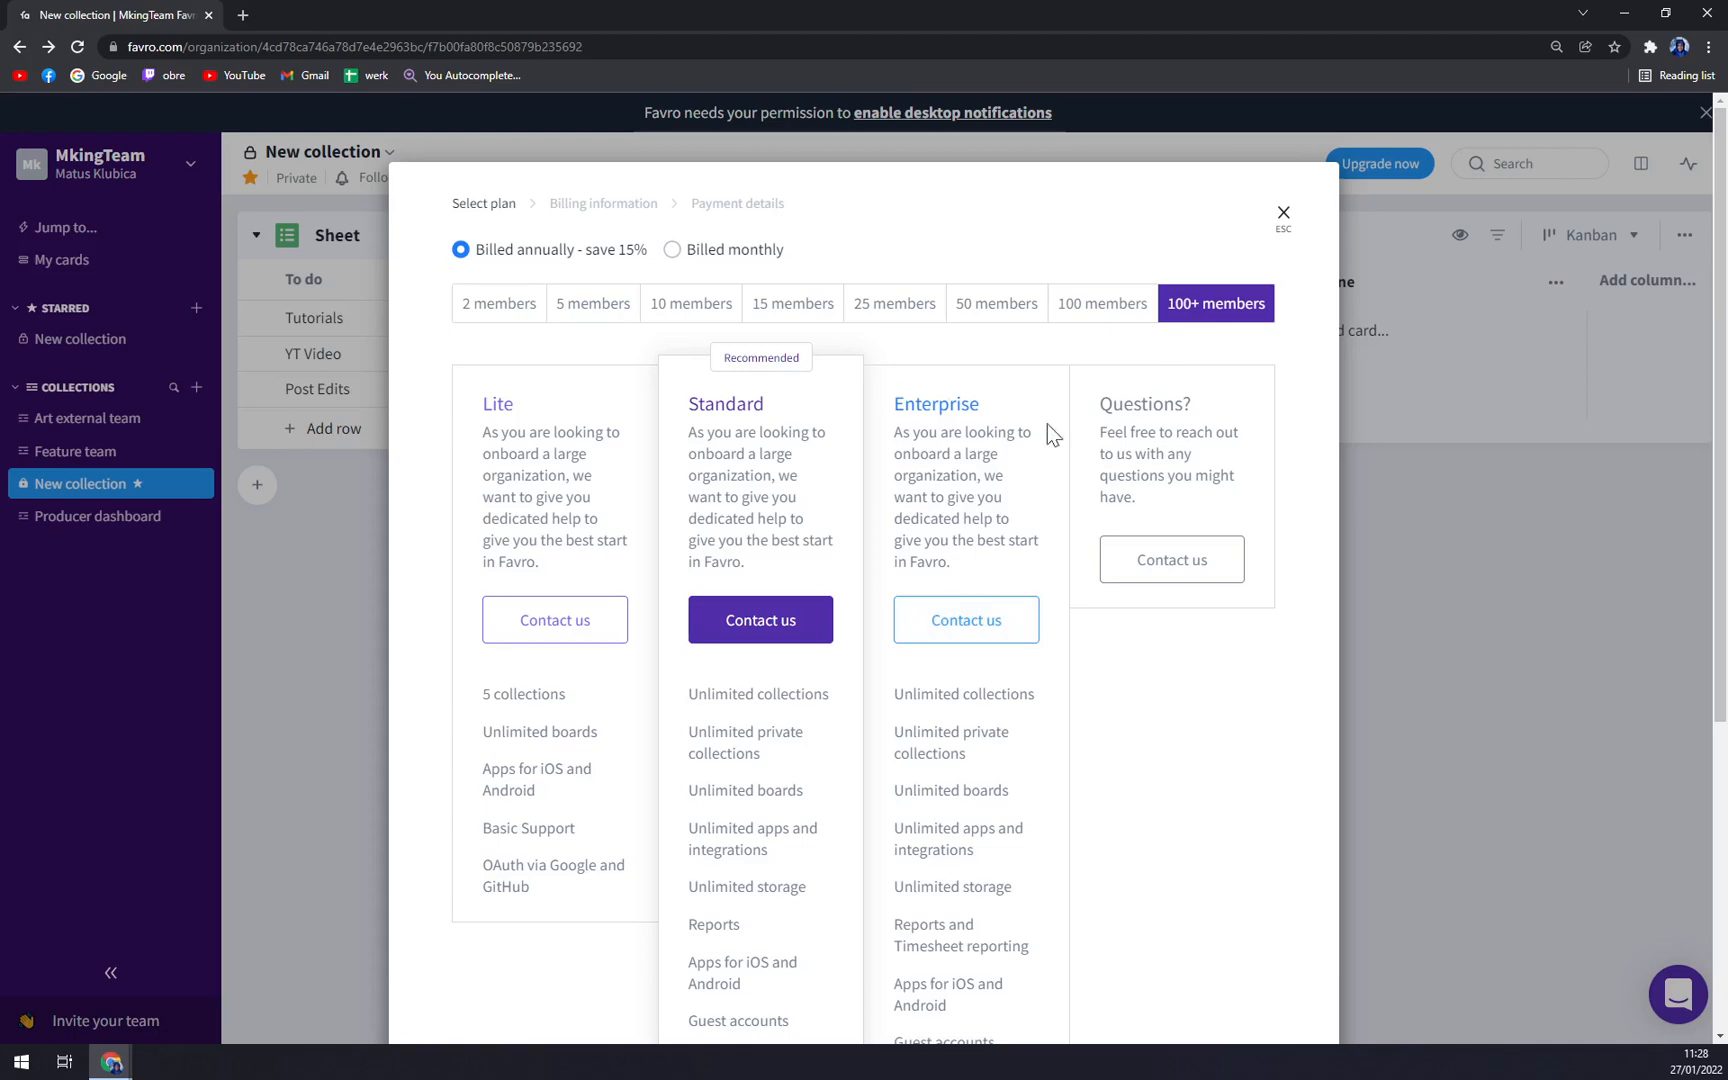
scroll("down", 3)
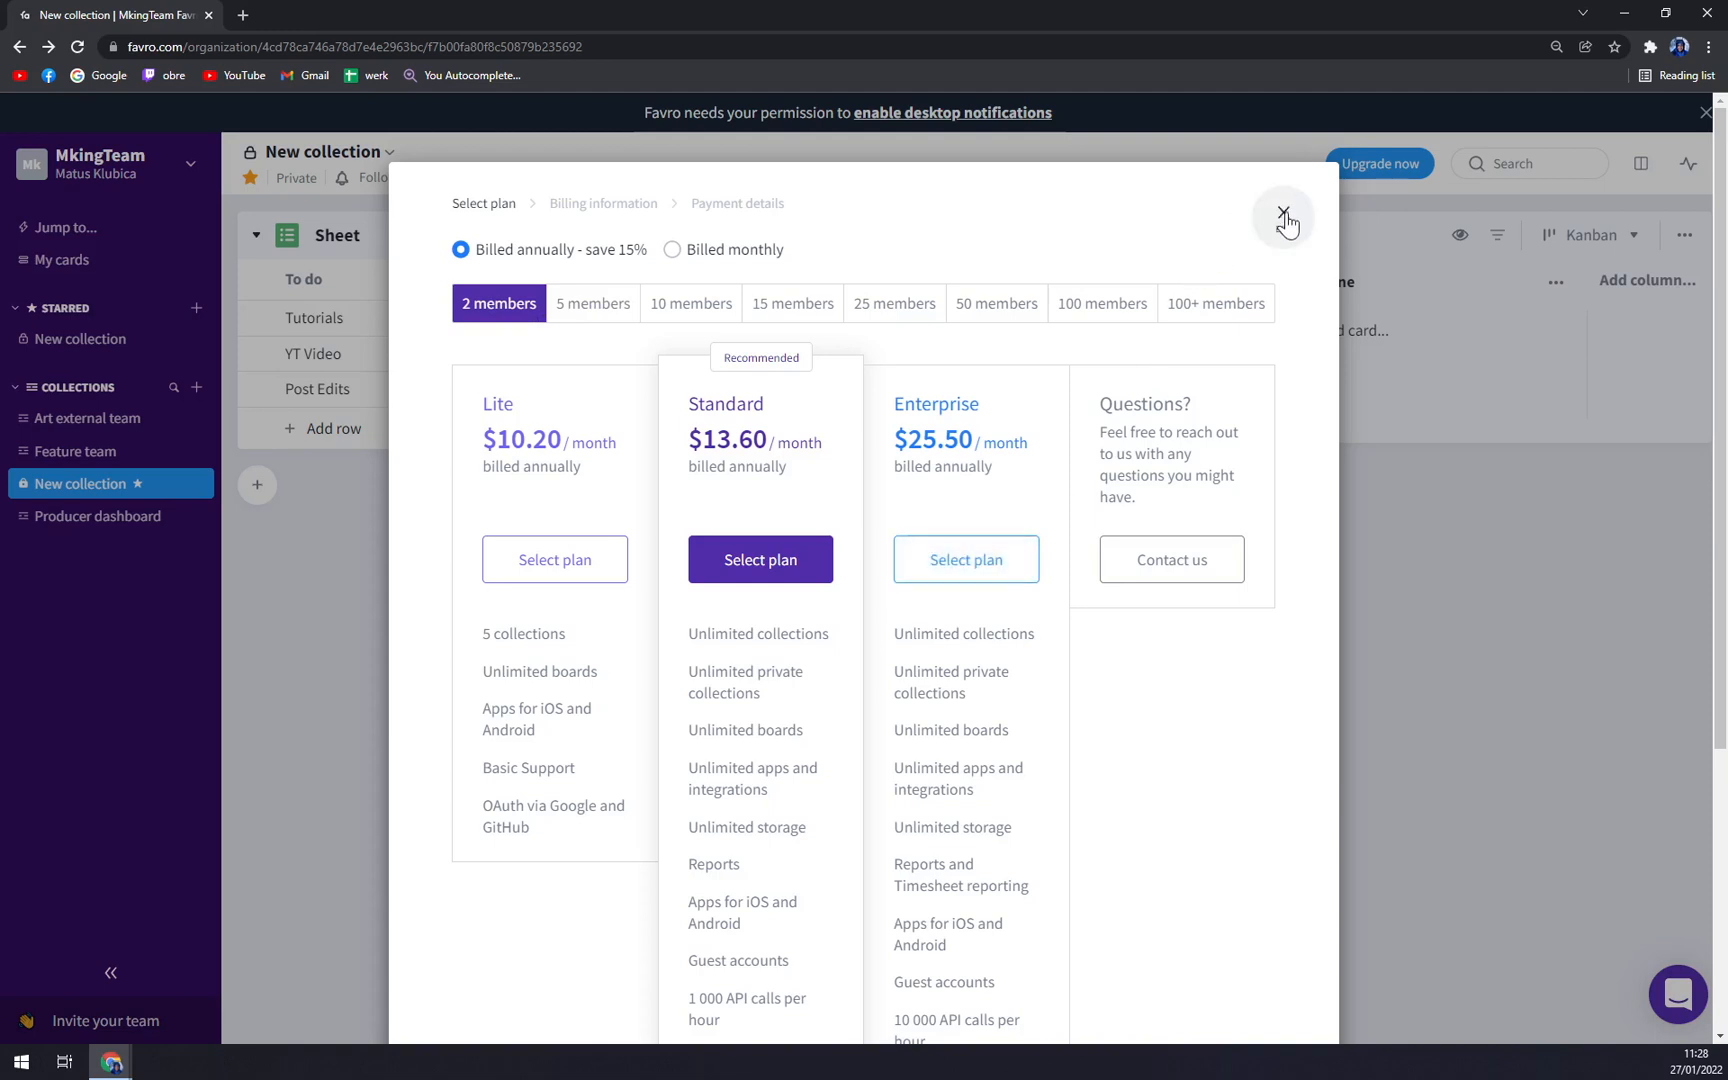
left_click(593, 303)
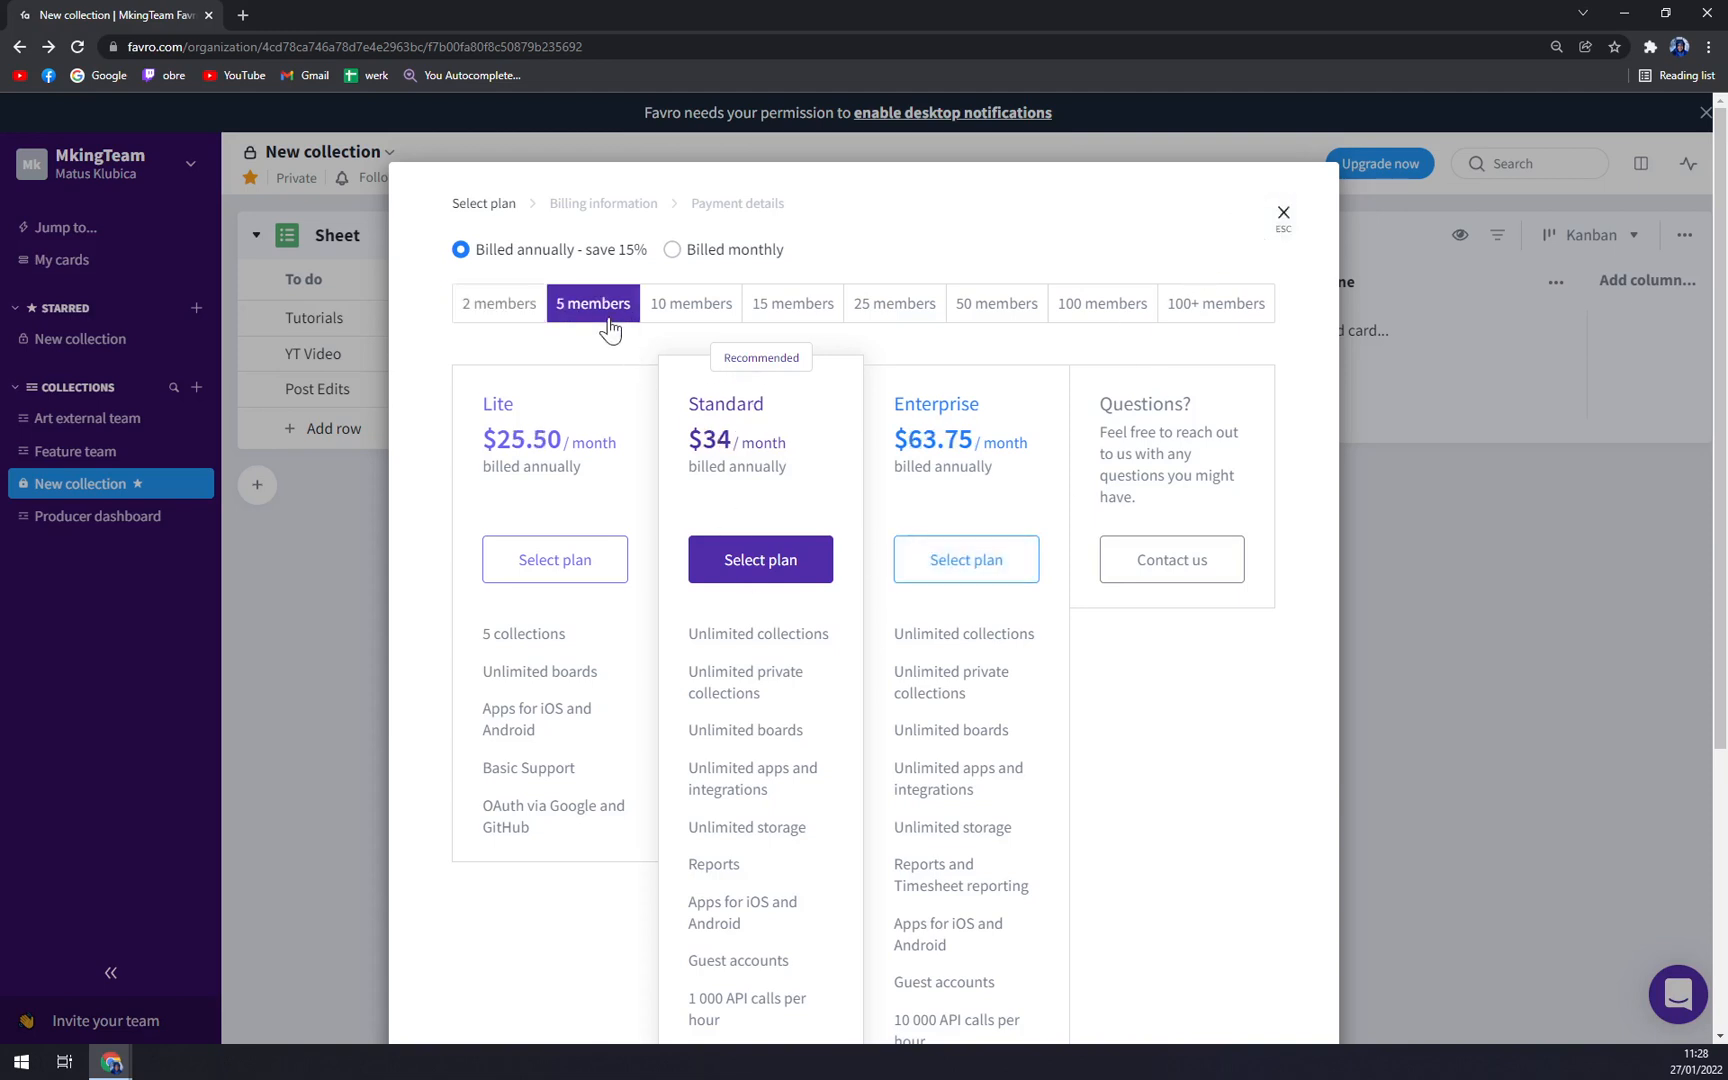
left_click(894, 303)
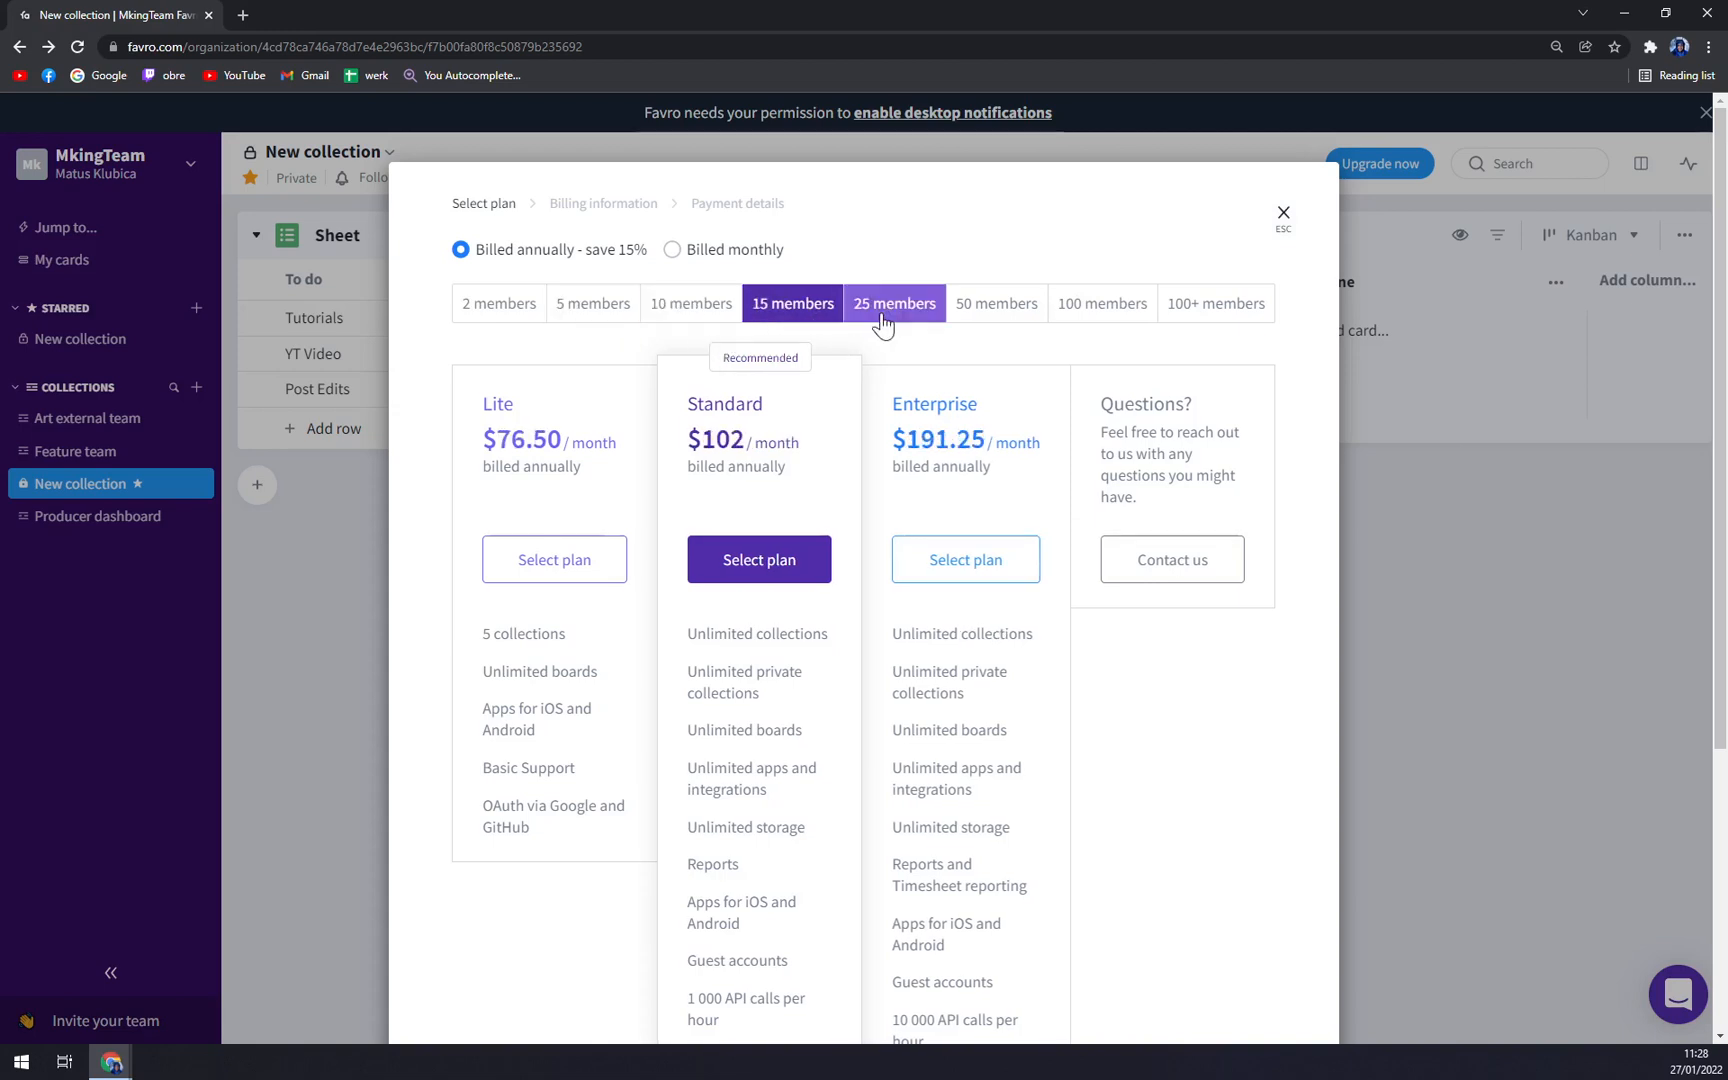
left_click(894, 303)
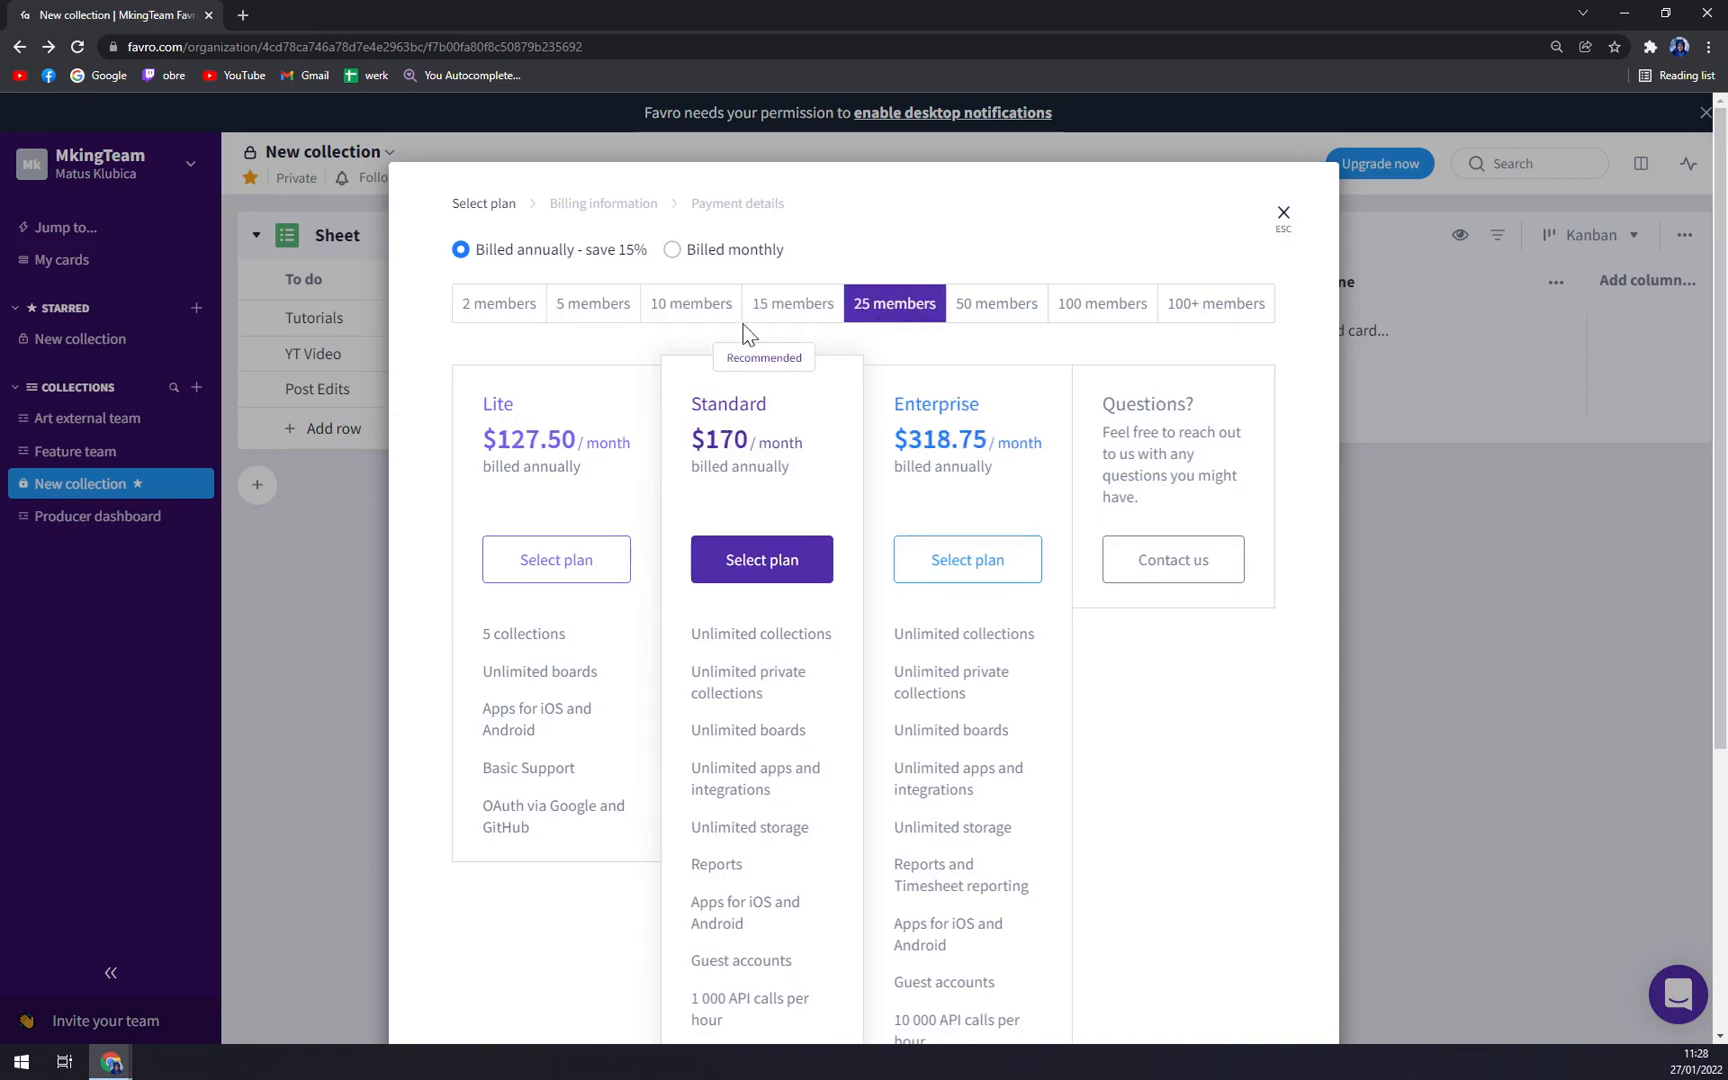
mouse_move(1283, 212)
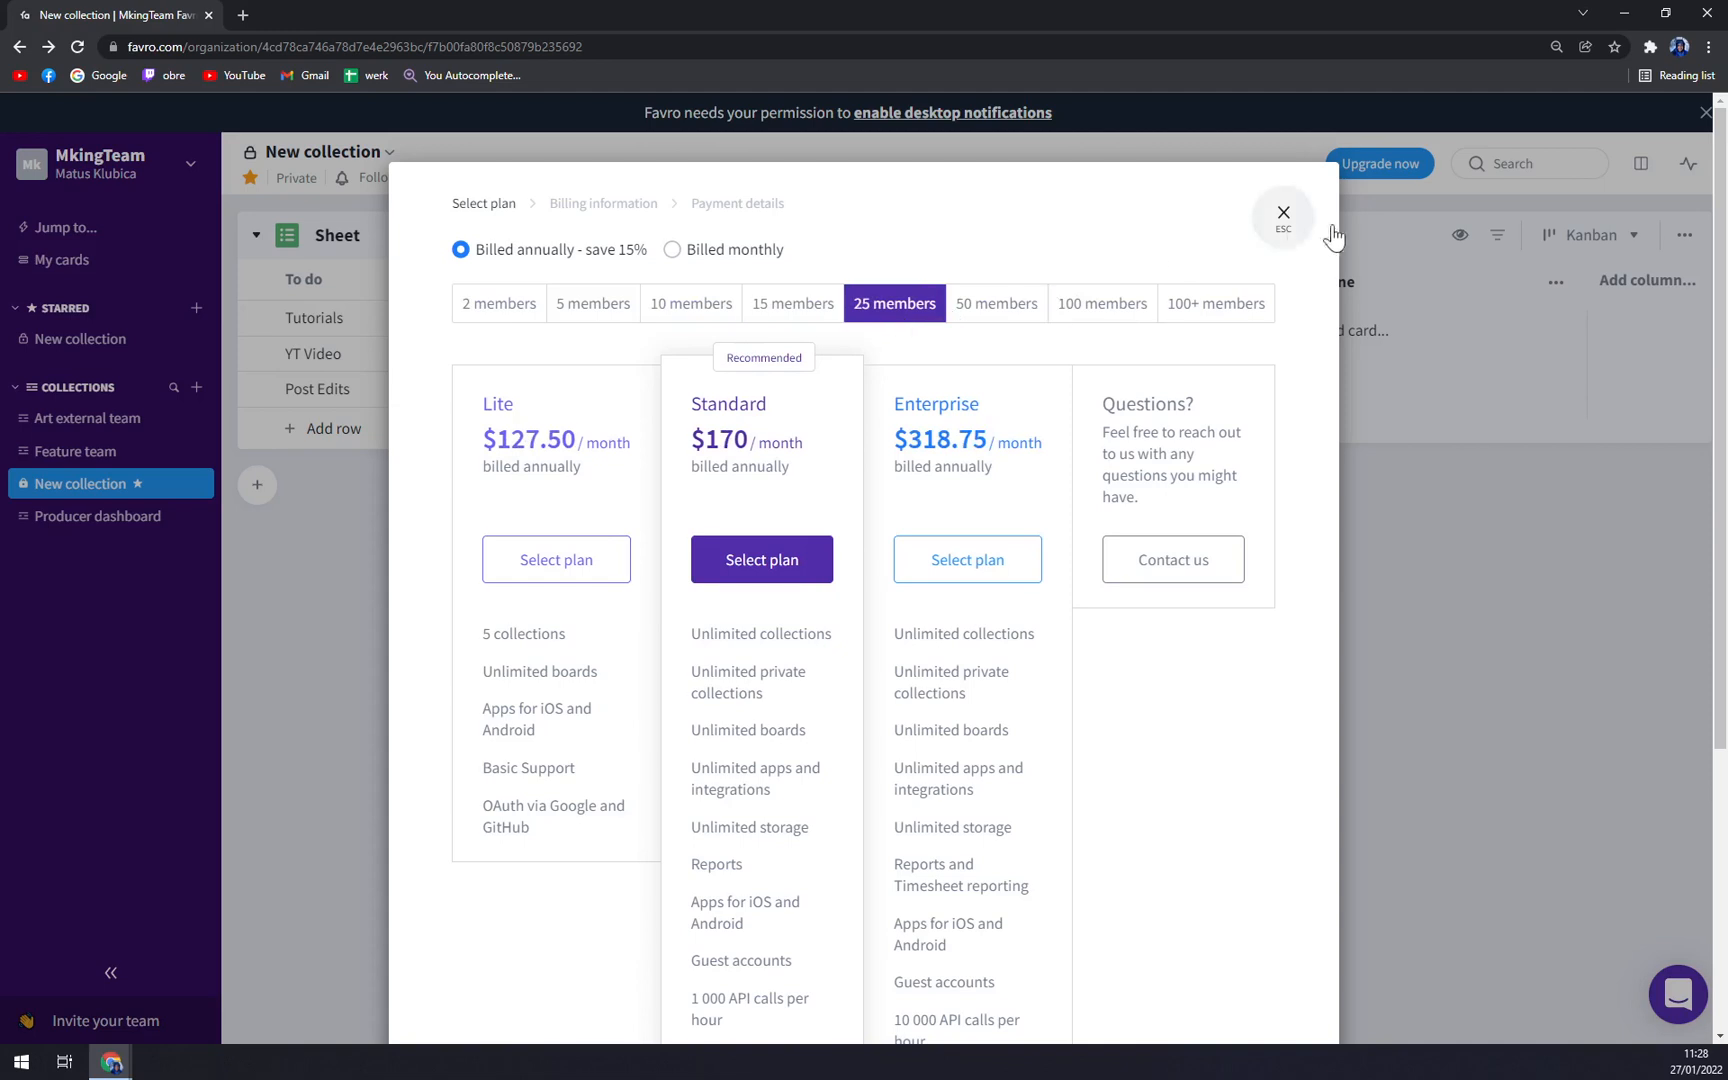
Close the upgrade pricing dialog to return to New collection's Sheet and Kanban boards.
left_click(1283, 212)
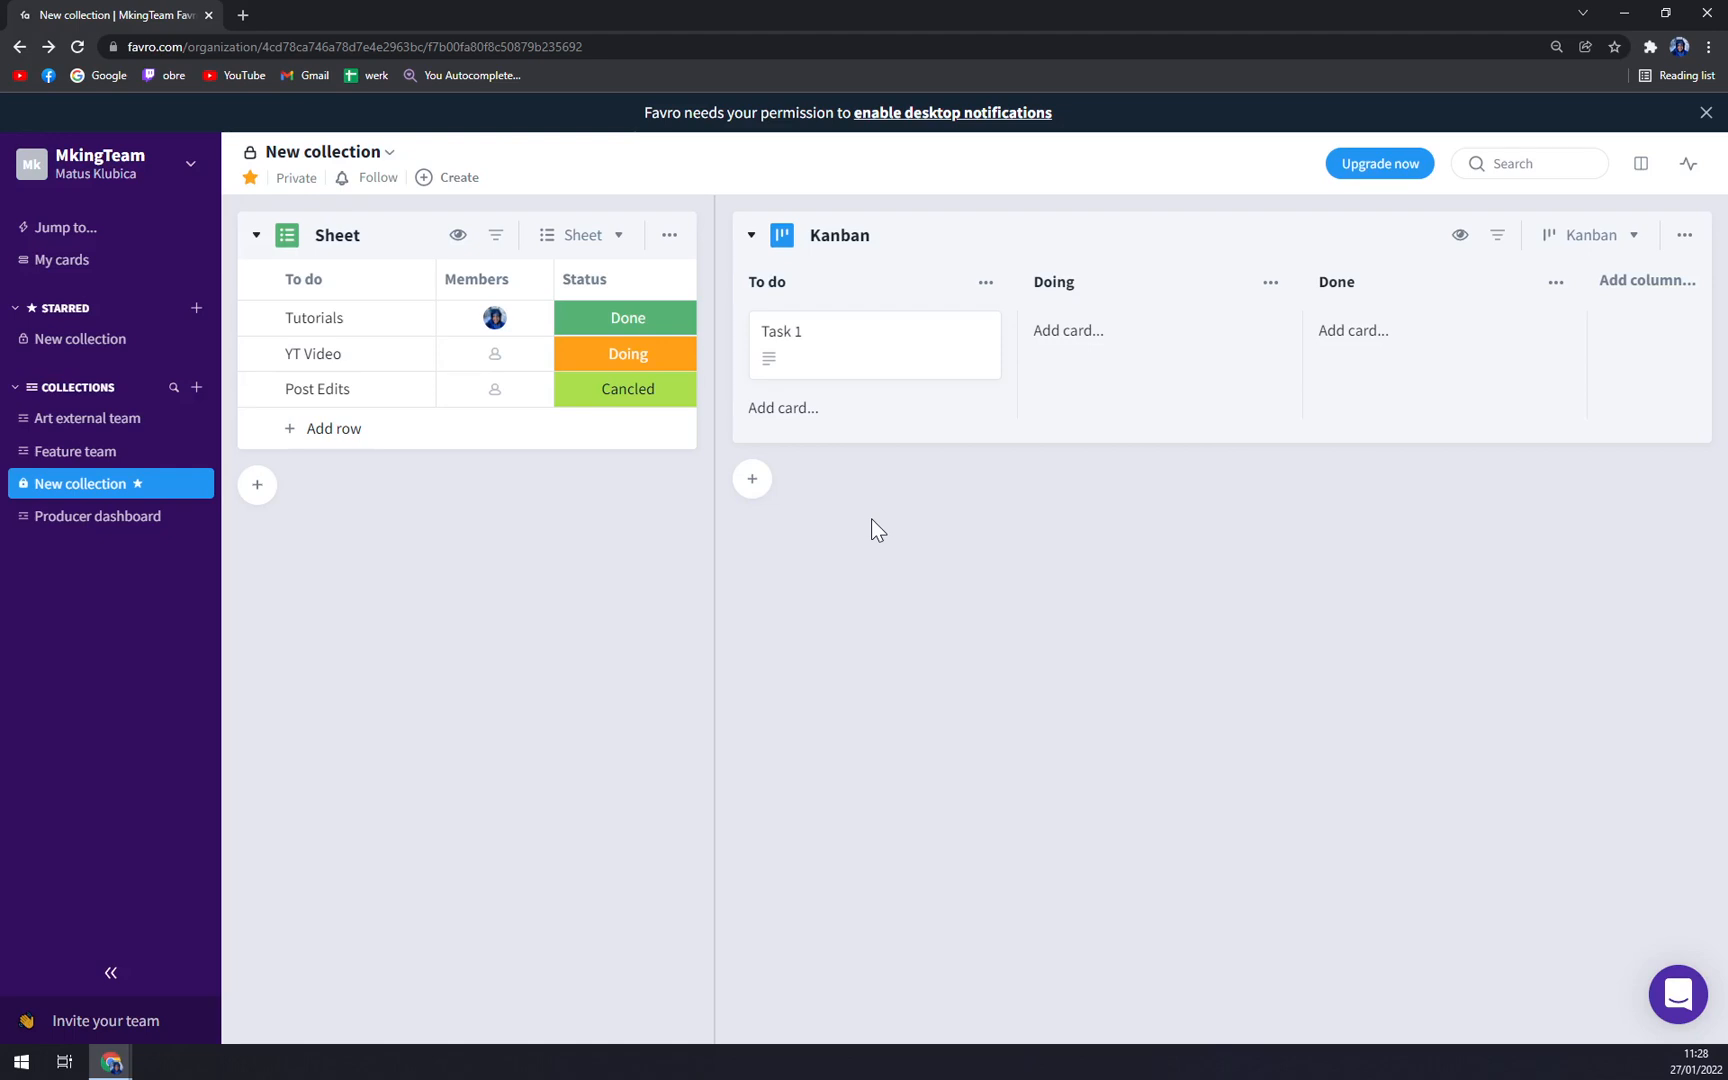
mouse_move(203, 461)
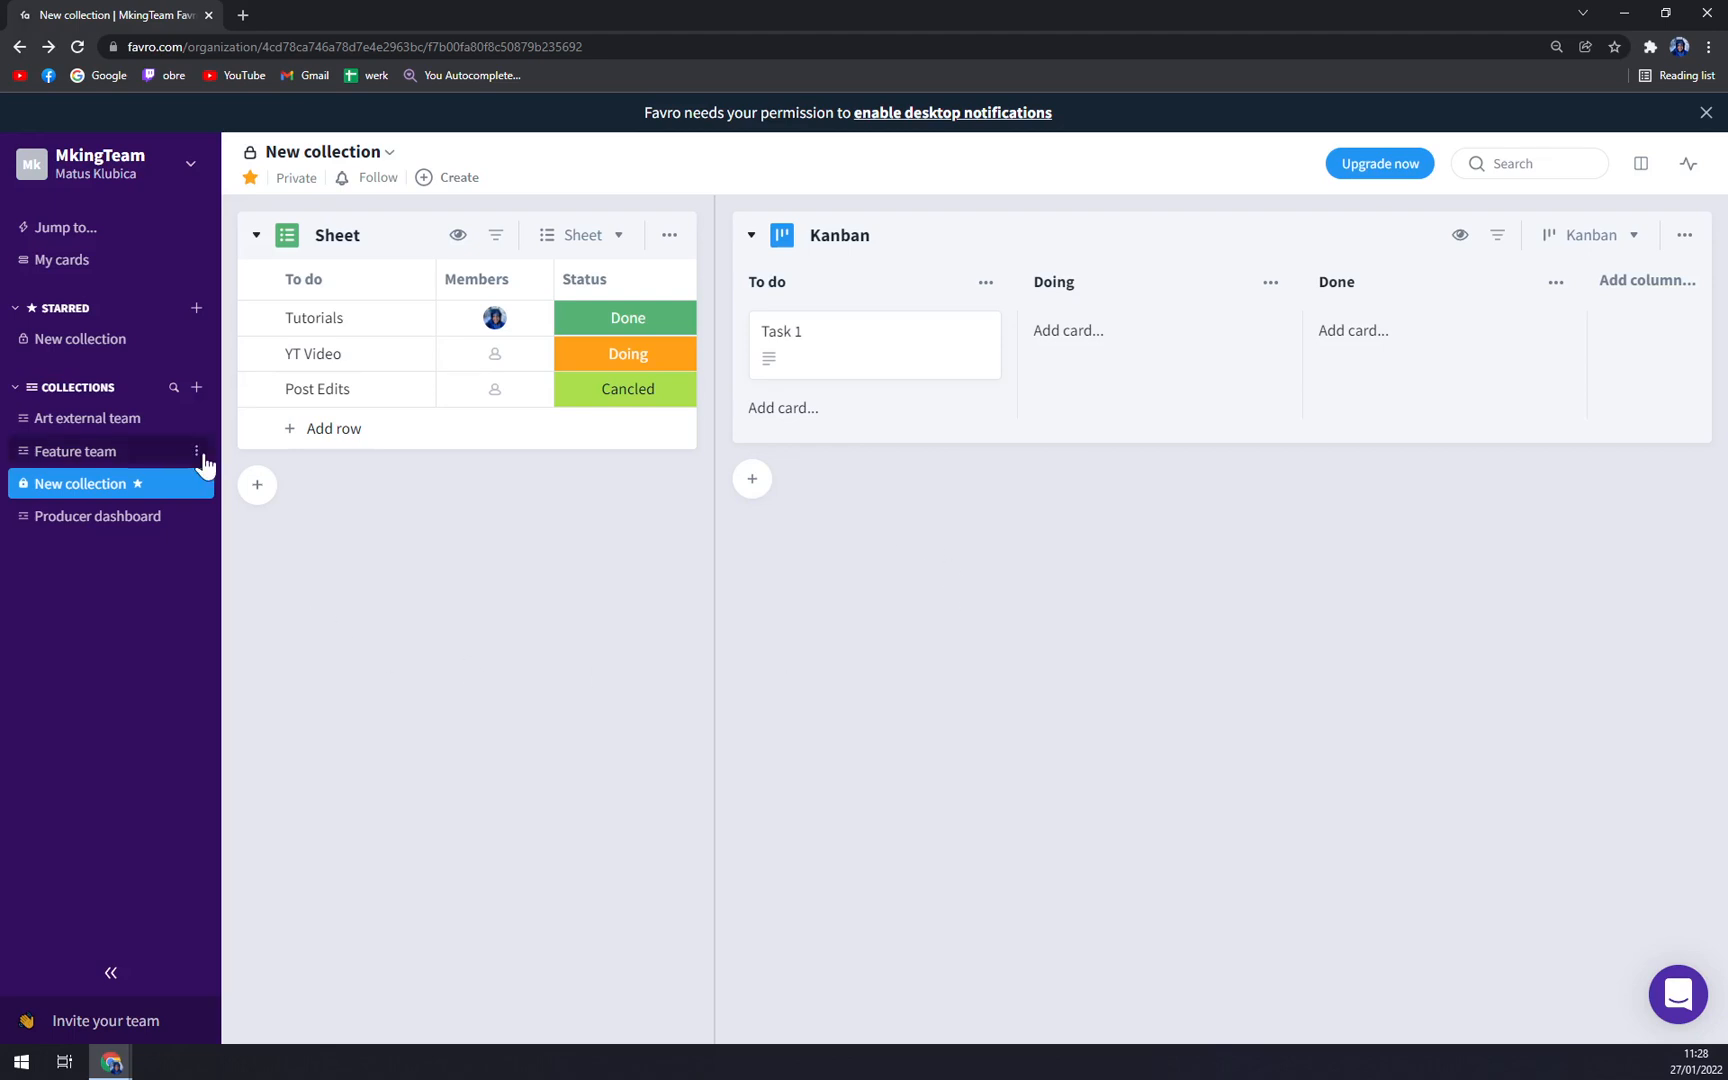